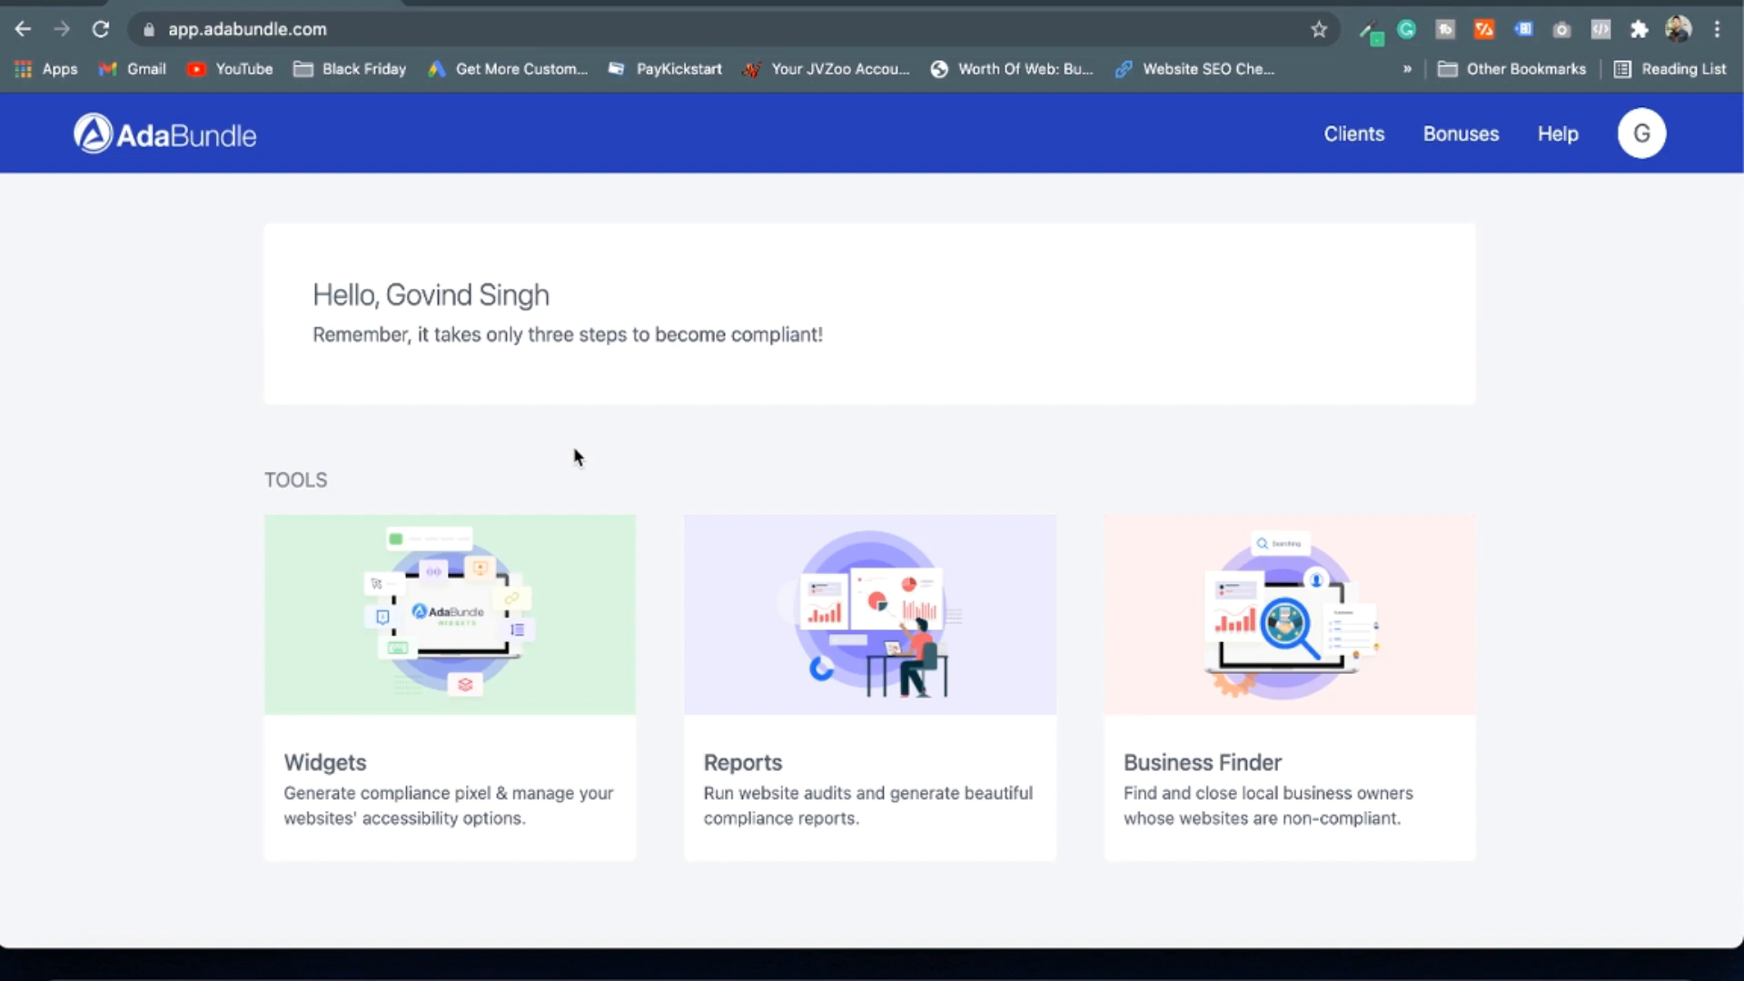
mouse_move(650, 243)
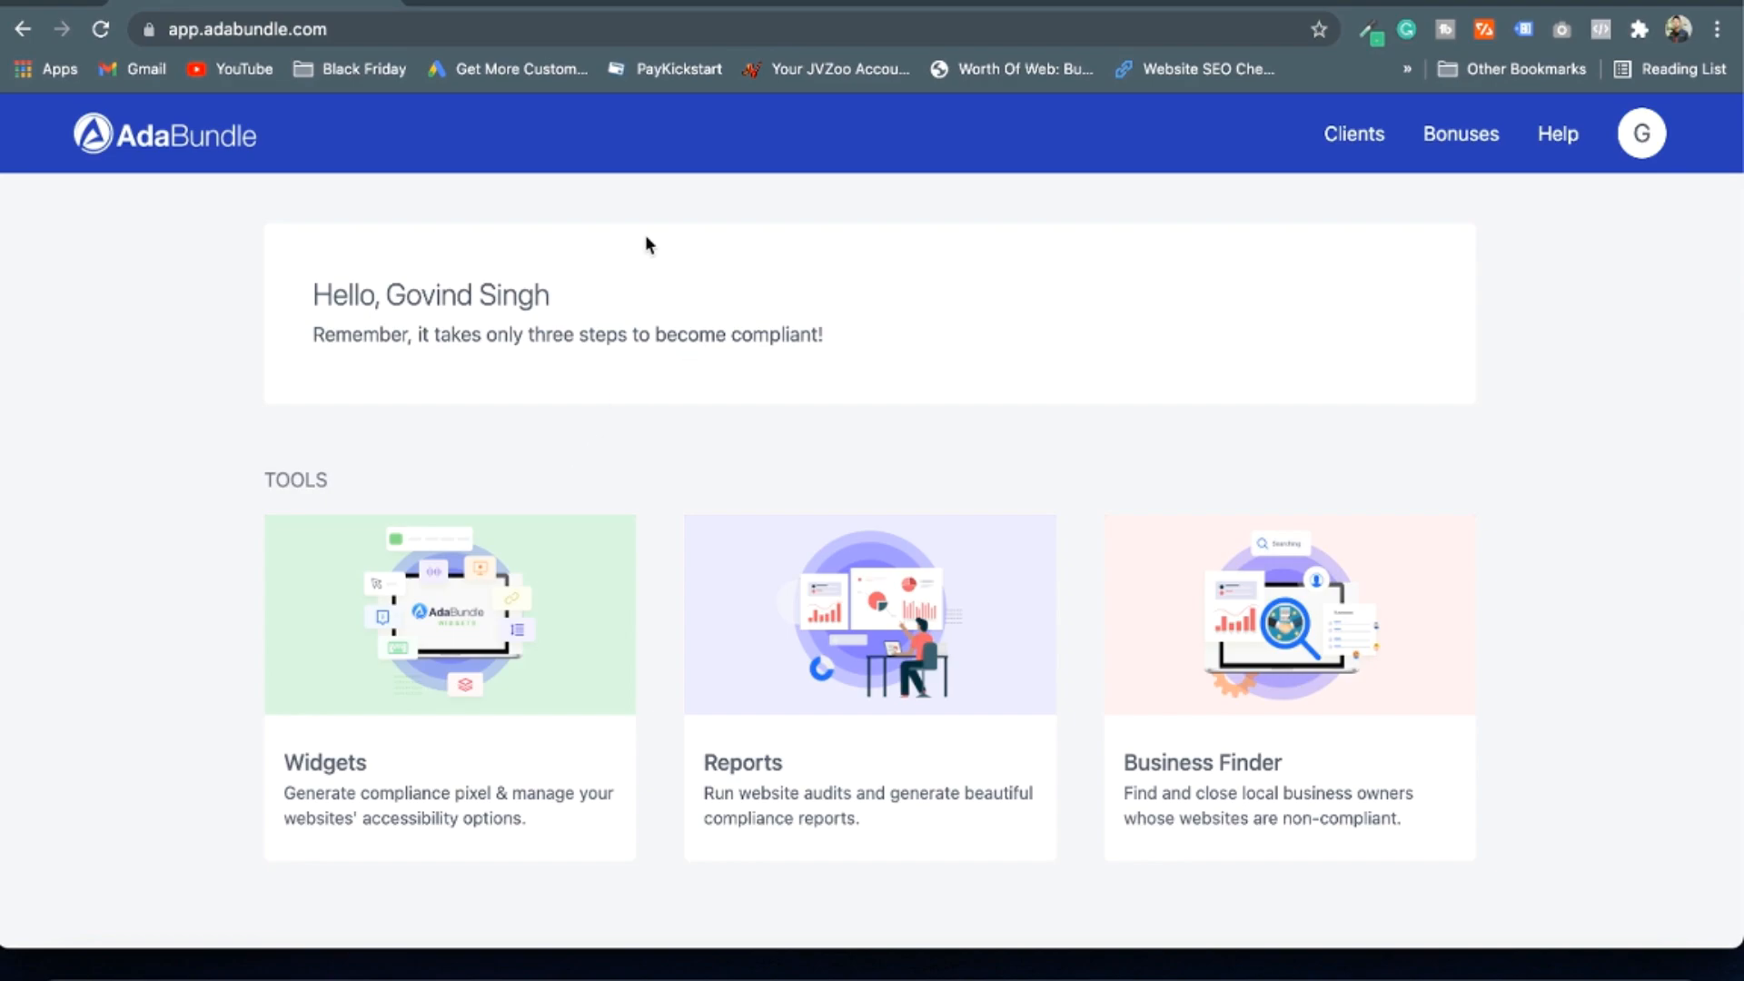
mouse_move(228, 345)
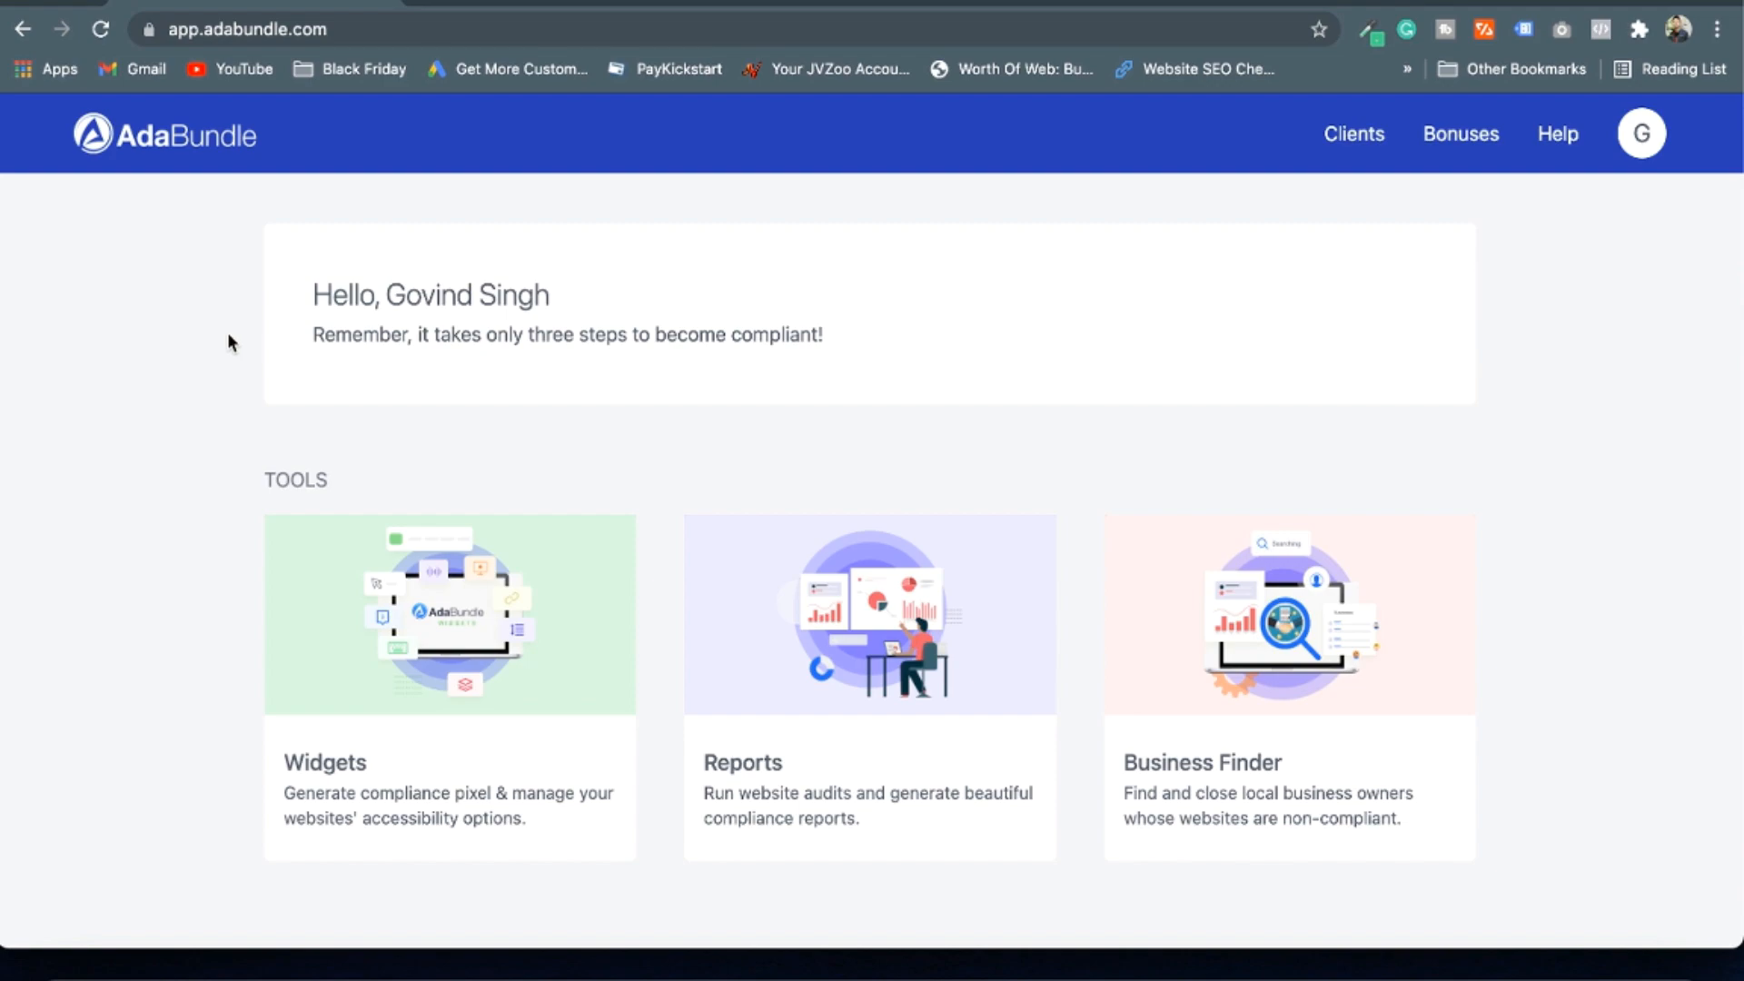
mouse_move(398, 319)
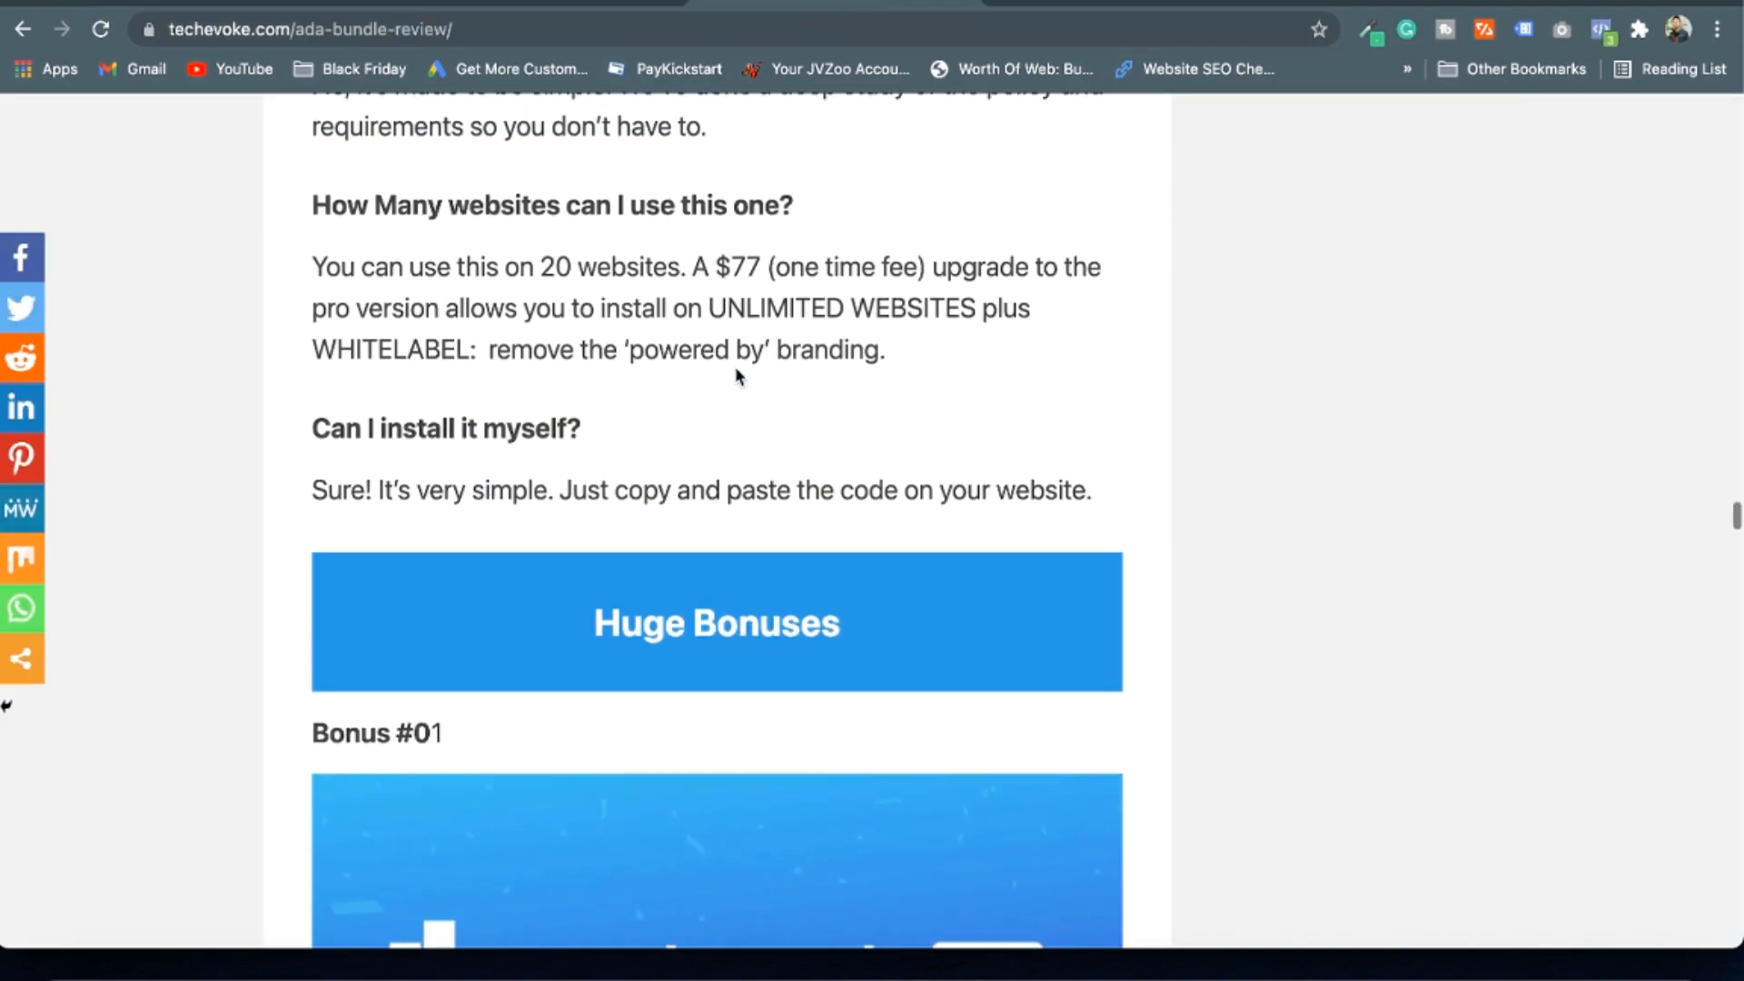
Scroll down the techevoke.com AdaBundle review to its Huge Bonuses section
scroll(down, 3)
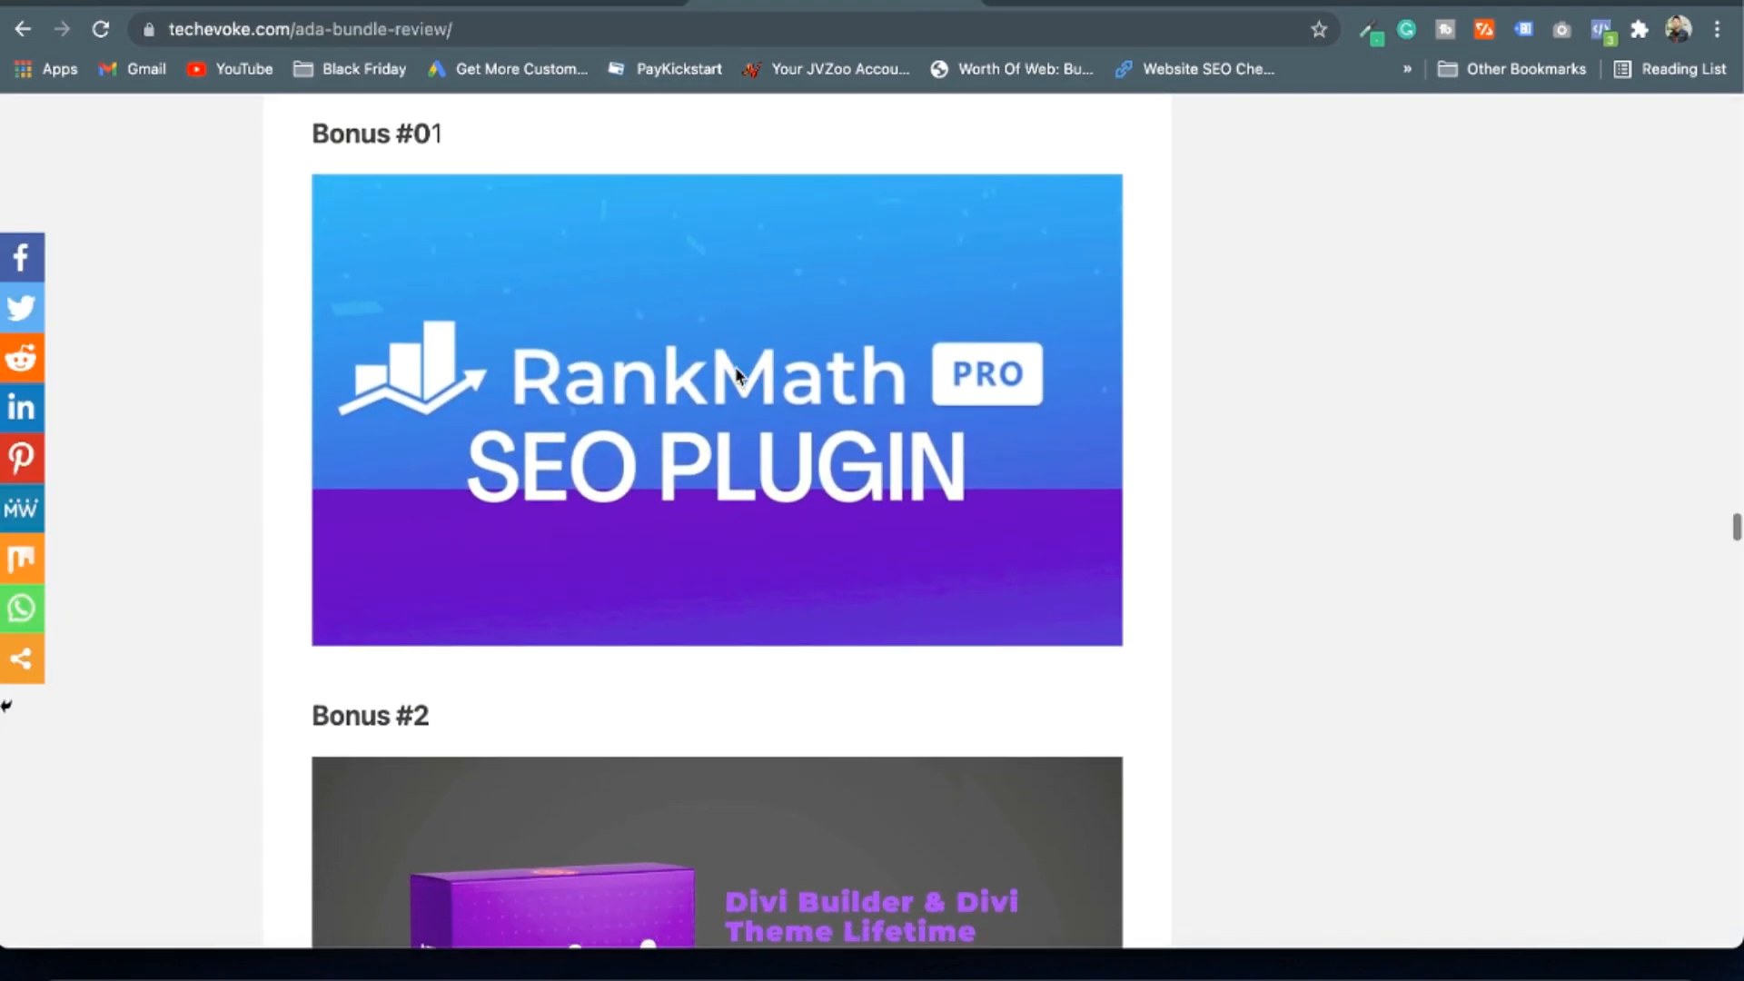
mouse_move(737, 375)
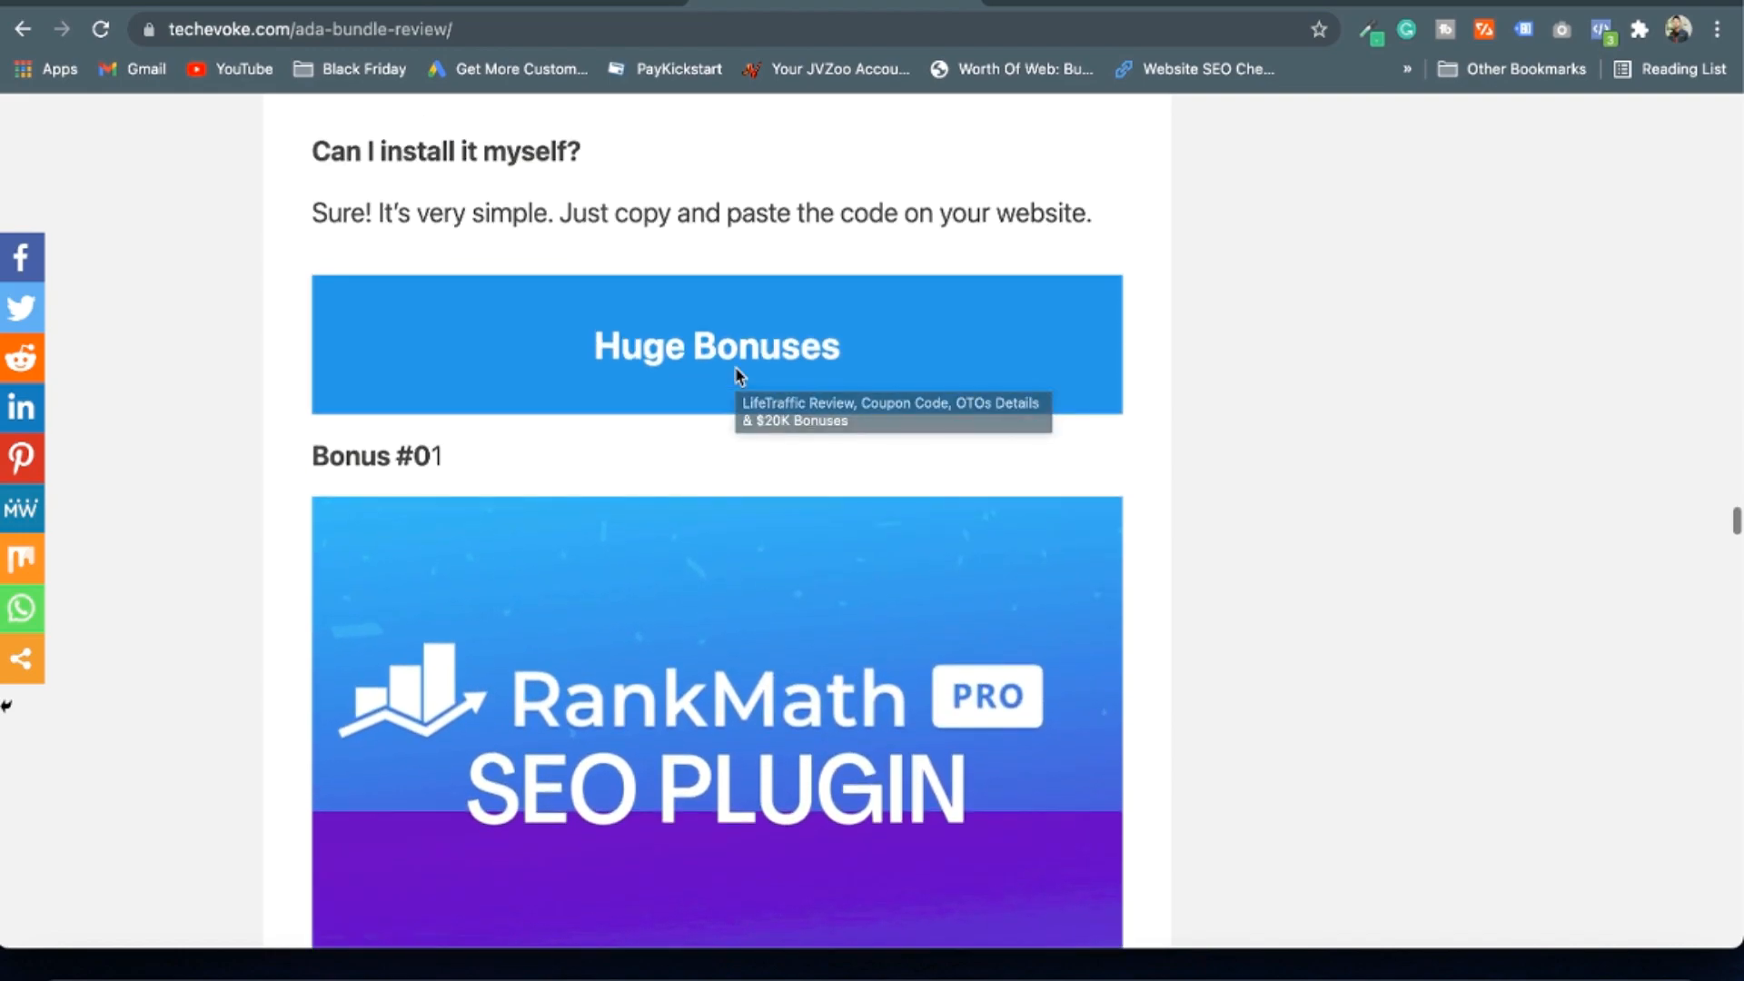
scroll(down, 3)
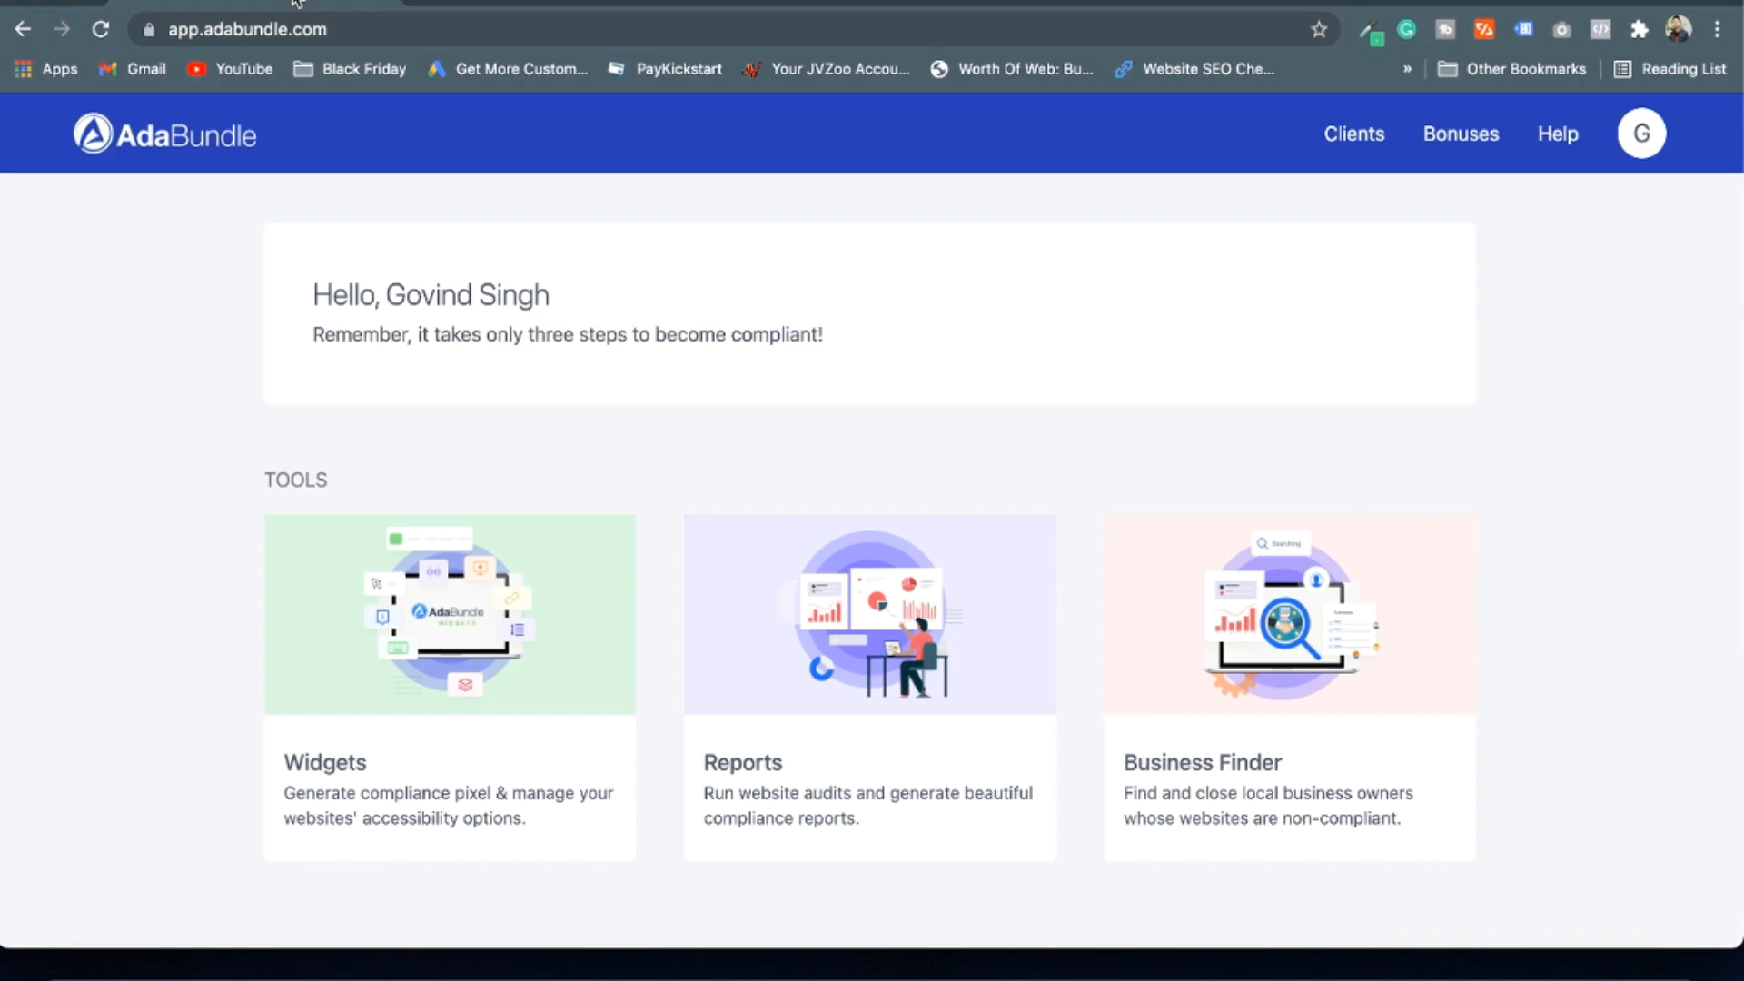
mouse_move(524, 178)
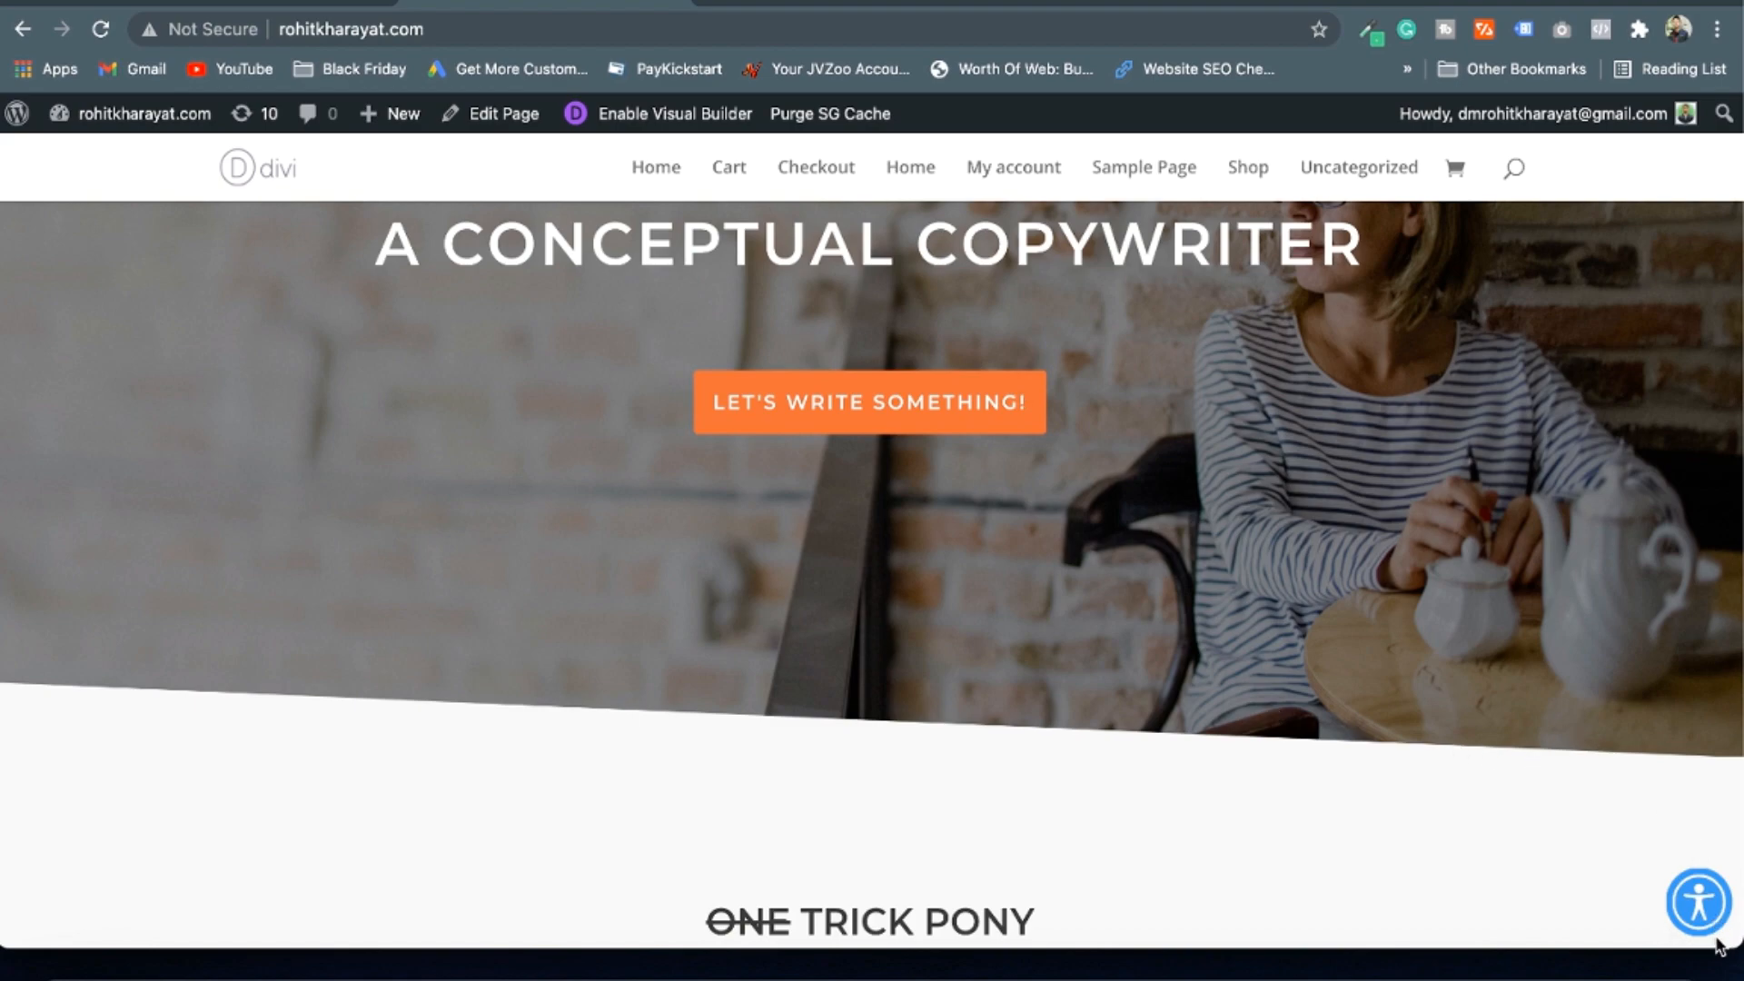
Bring up the accessibility panel on rohitkharayat.com and look through its feature tiles
click(1696, 908)
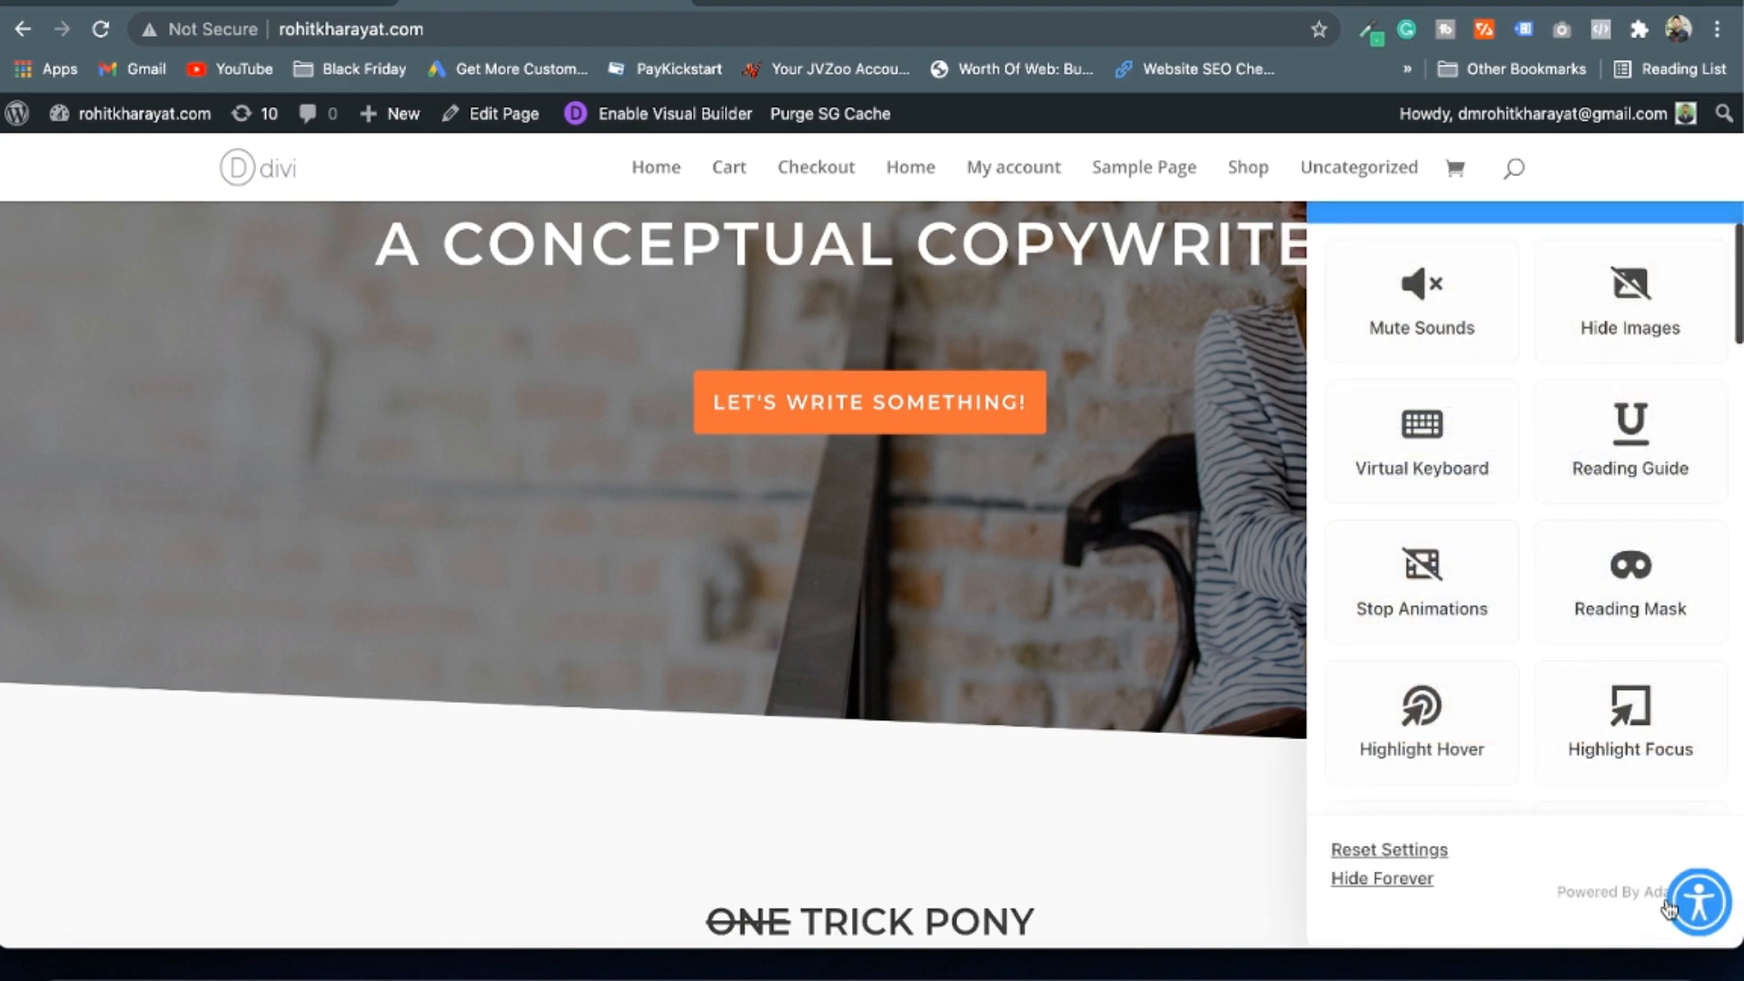
mouse_move(1711, 919)
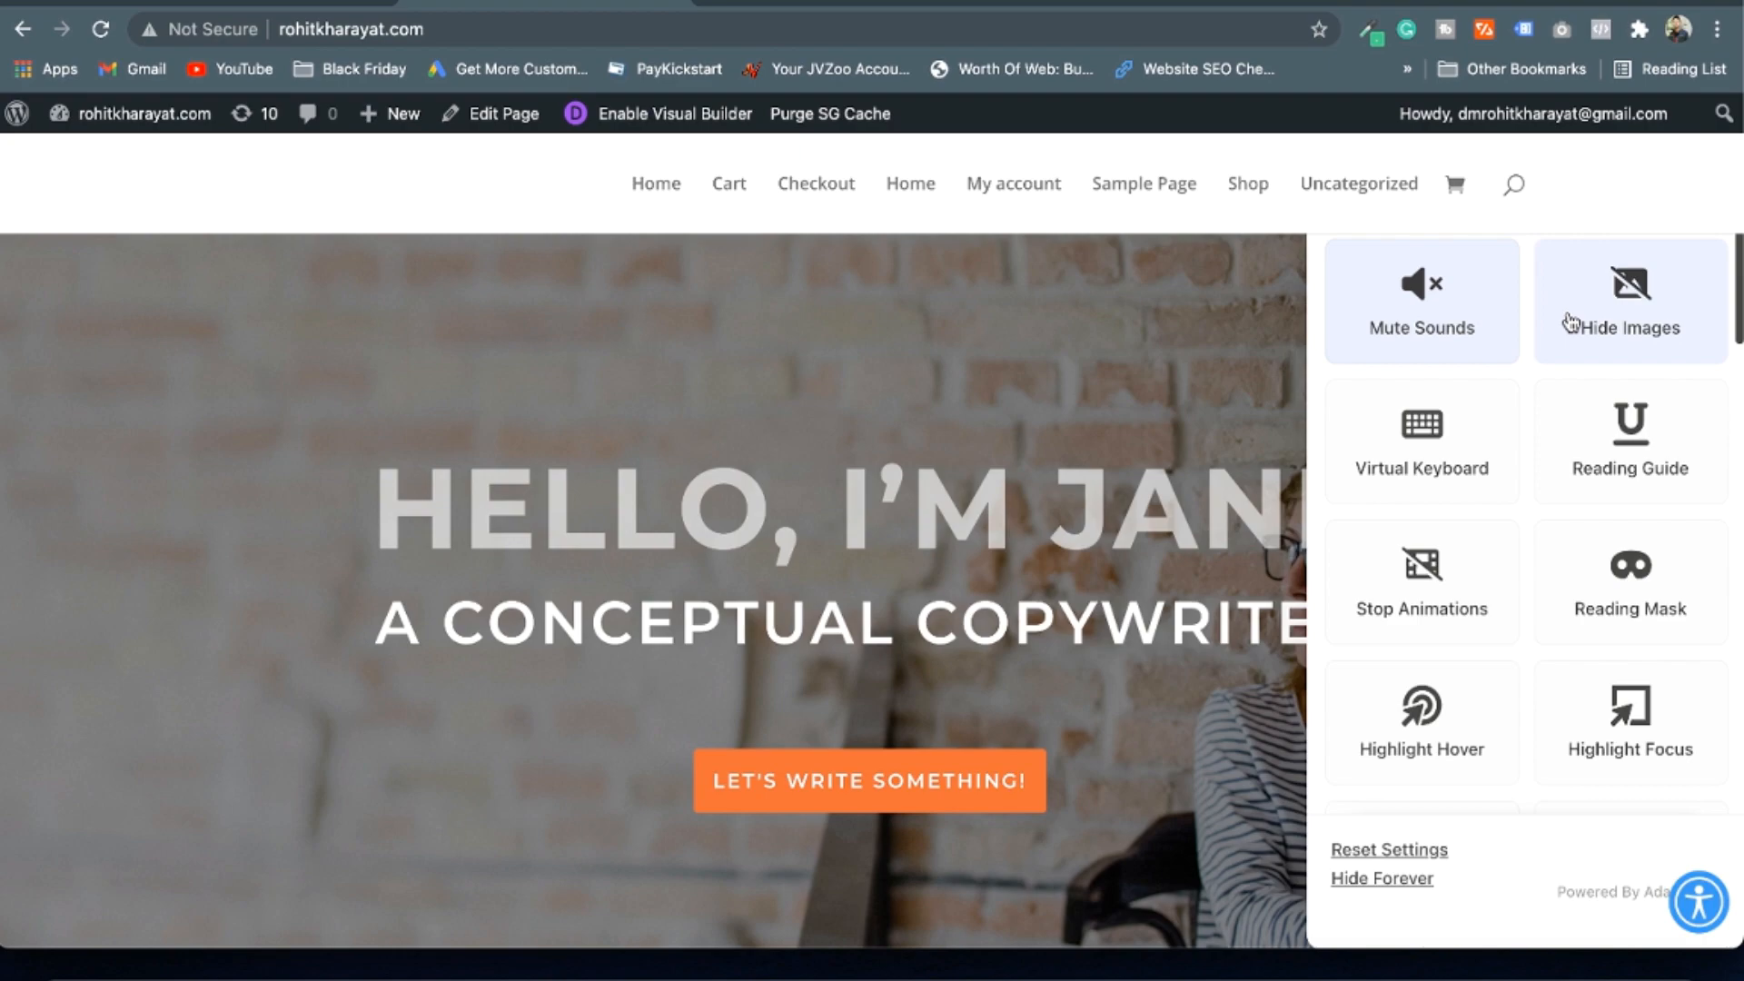
scroll(down, 3)
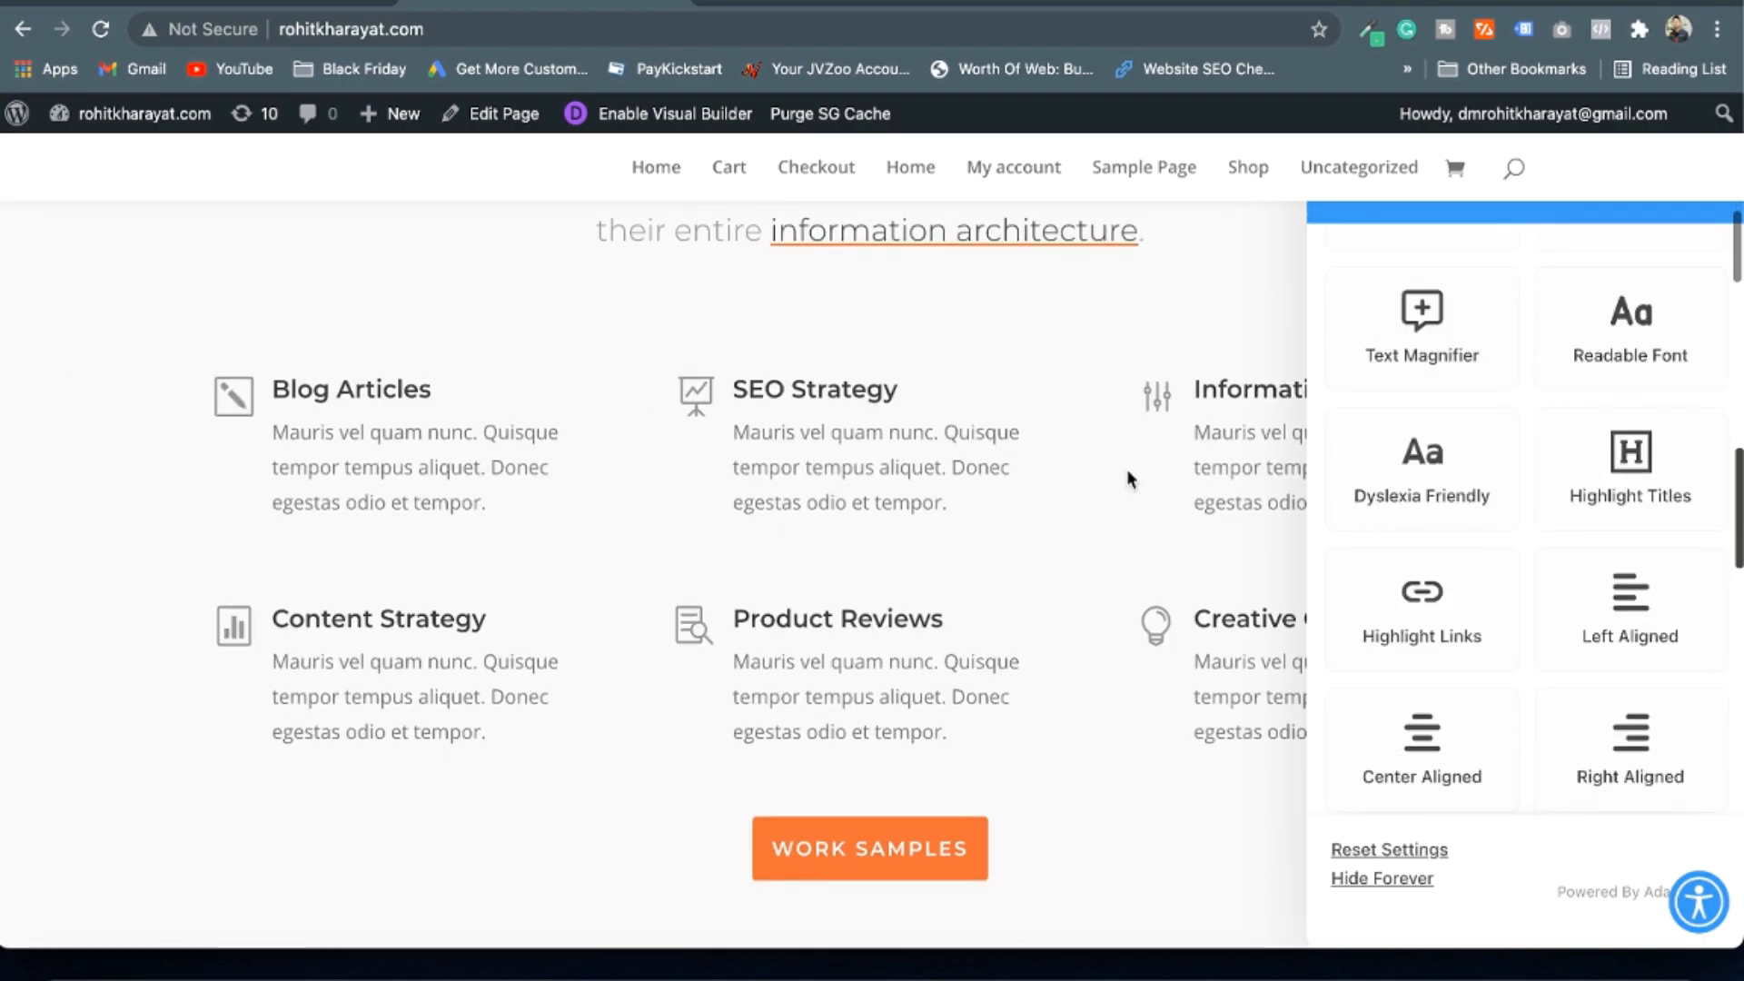
scroll(down, 3)
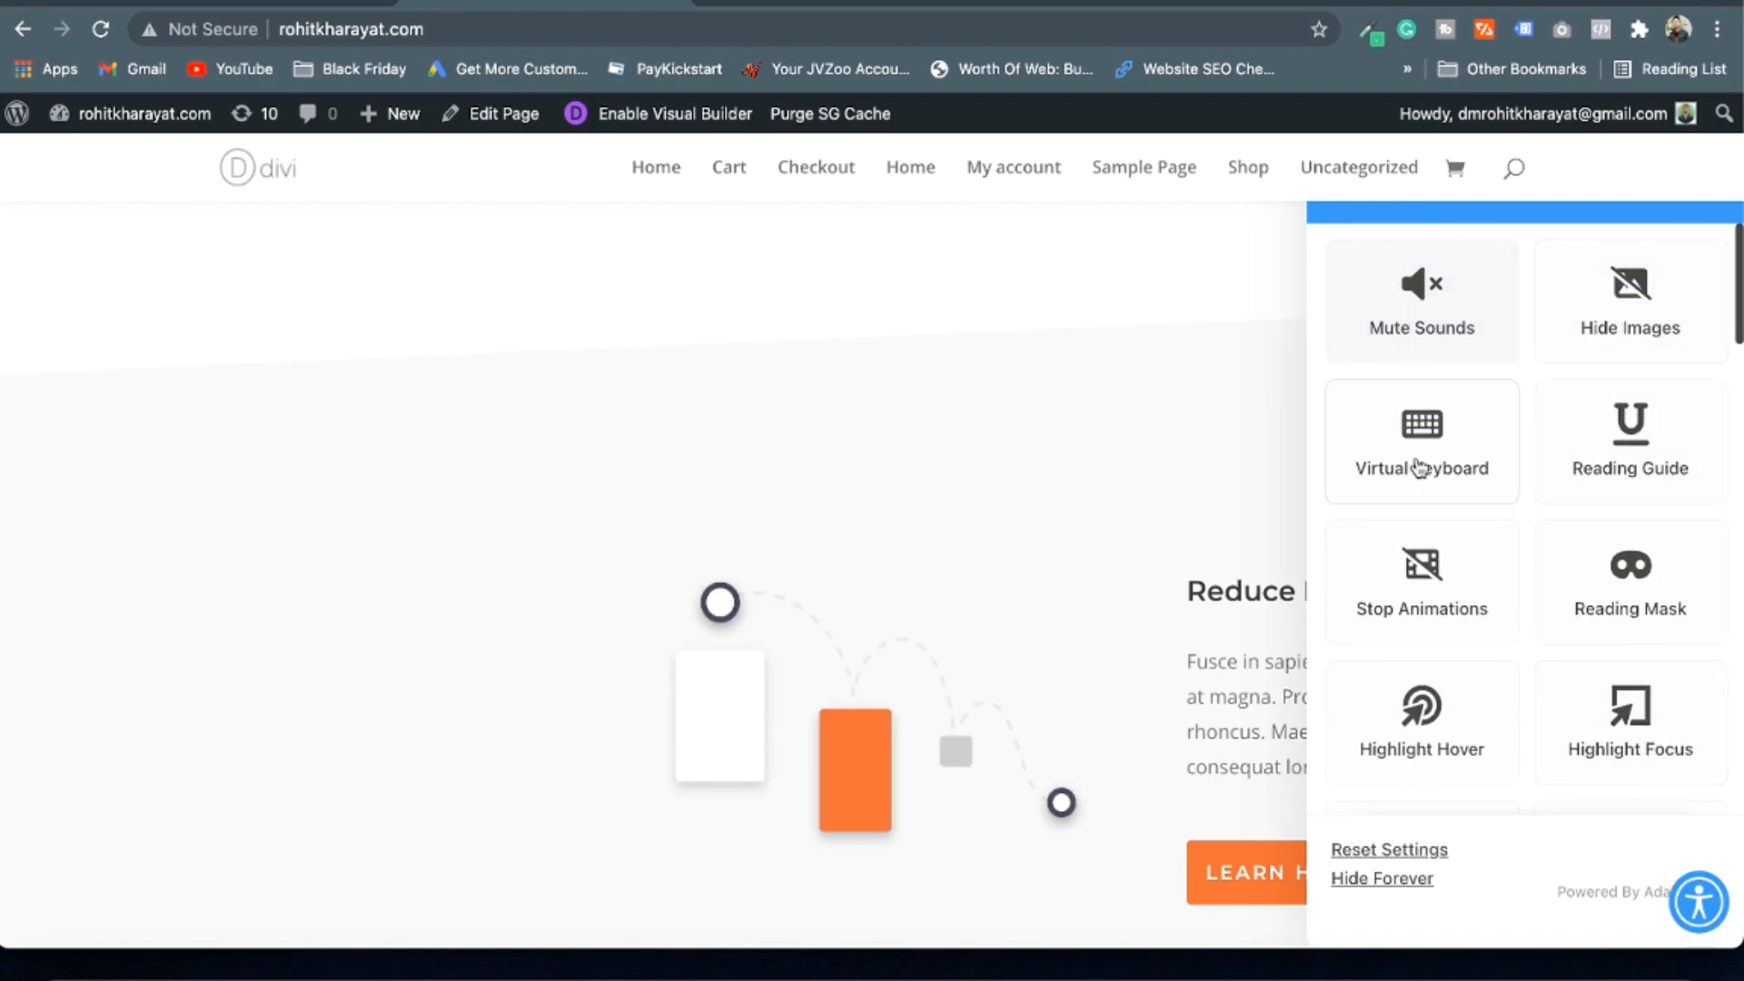
scroll(down, 3)
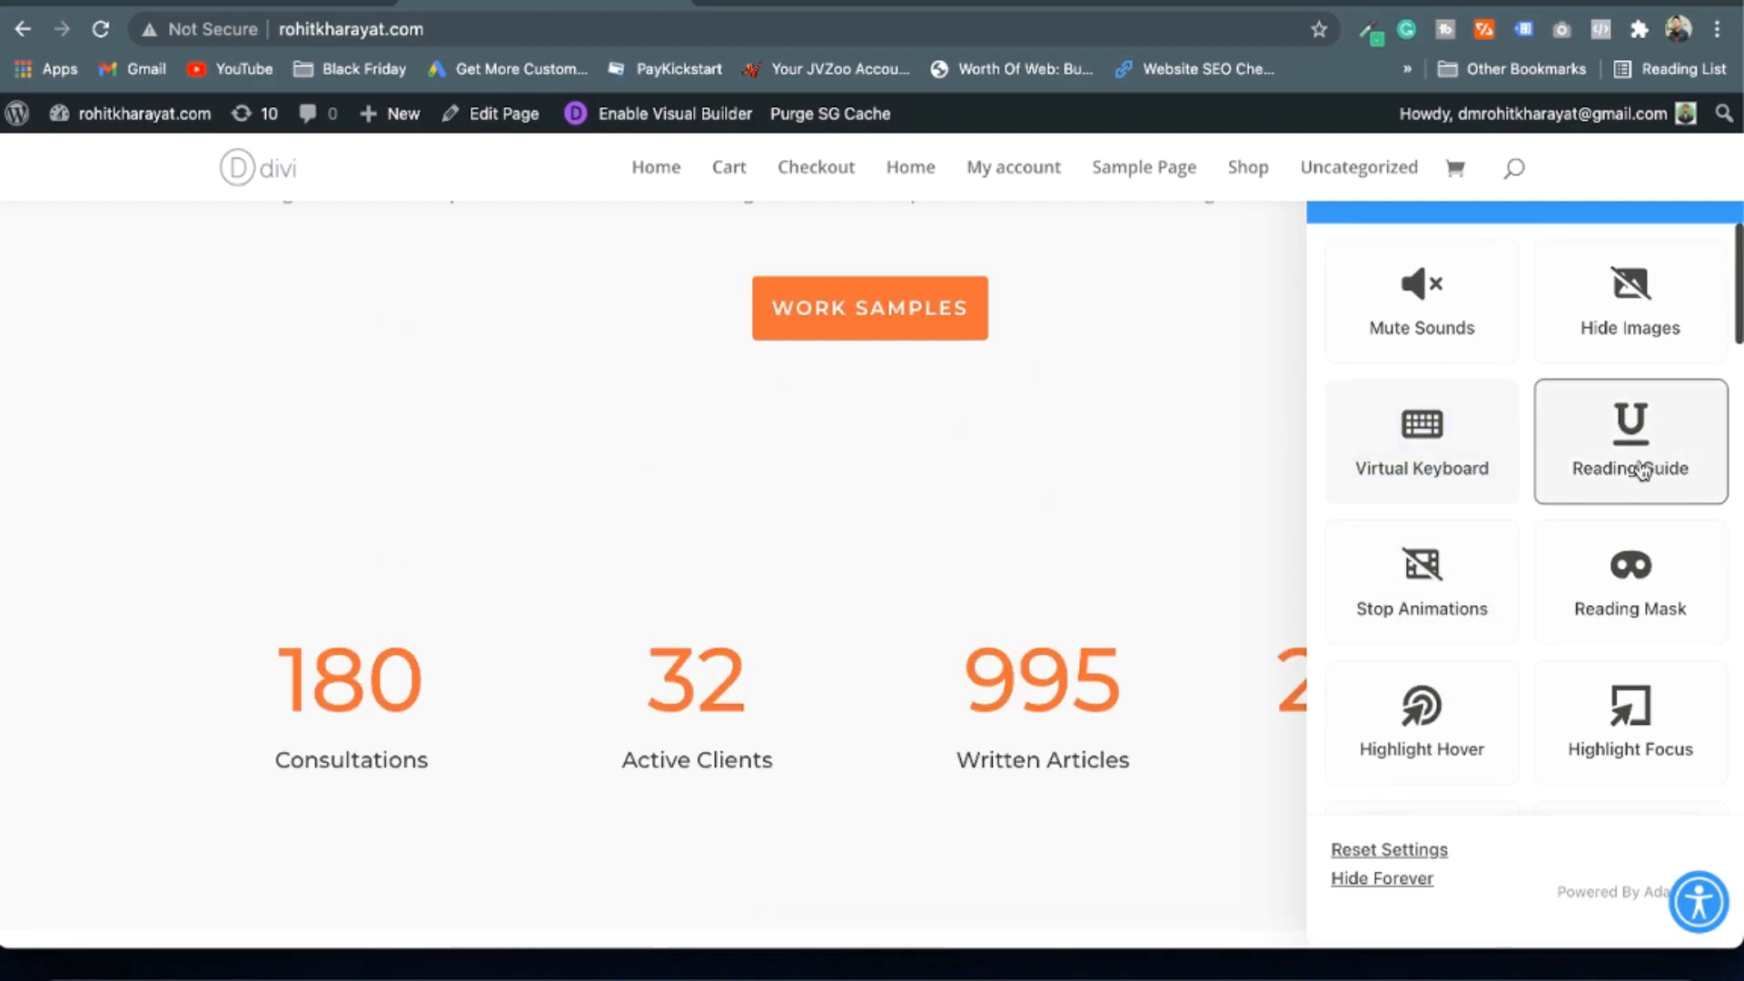
Switch on the Reading Guide feature for the site
click(1631, 441)
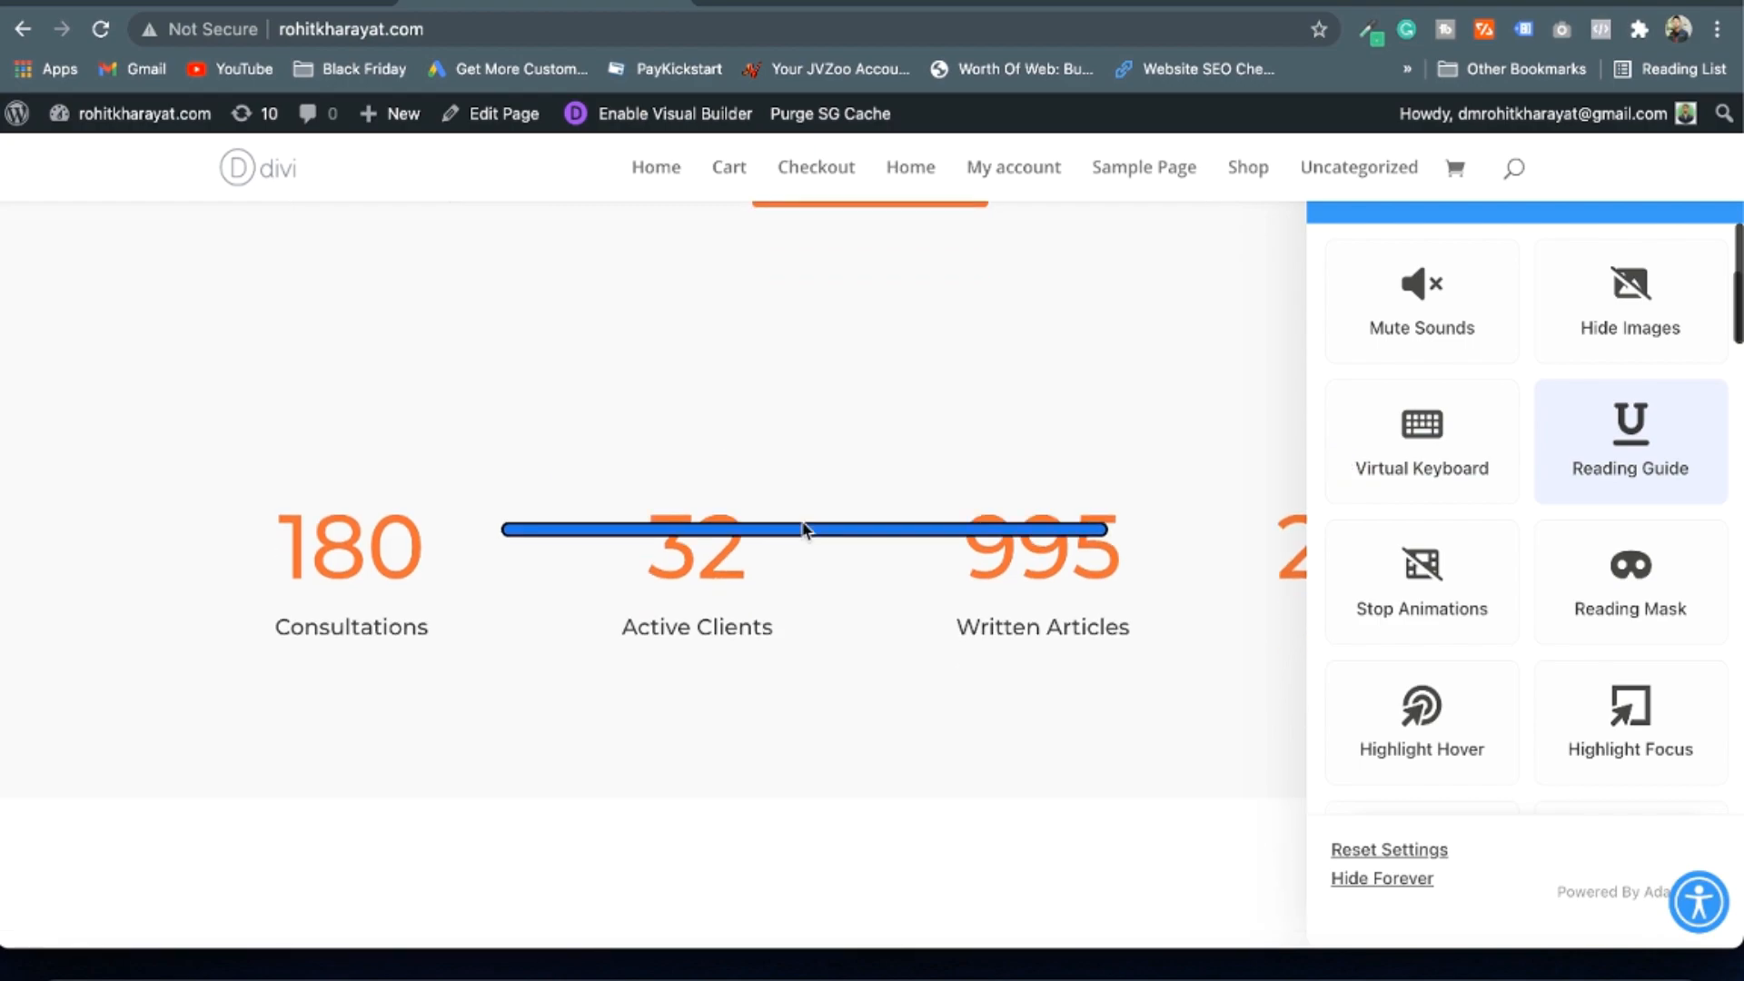
scroll(down, 3)
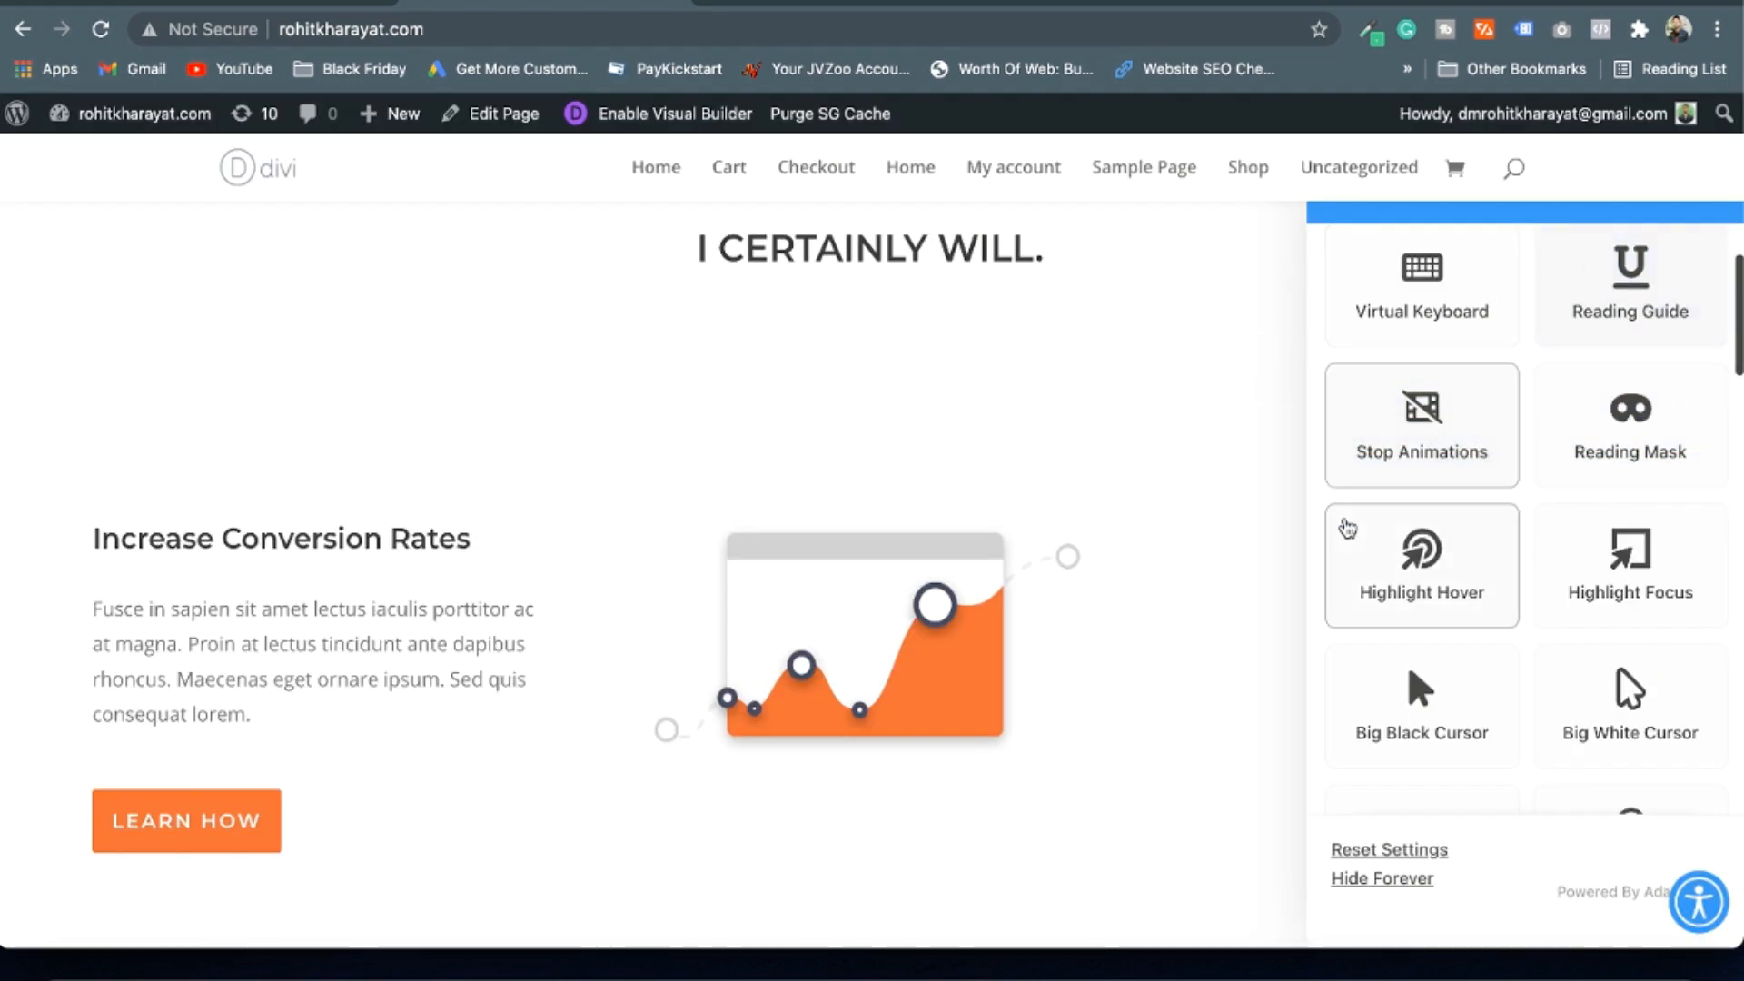
Switch on Highlight Focus and highlight the paragraph under Increase Conversion Rates
scroll(down, 3)
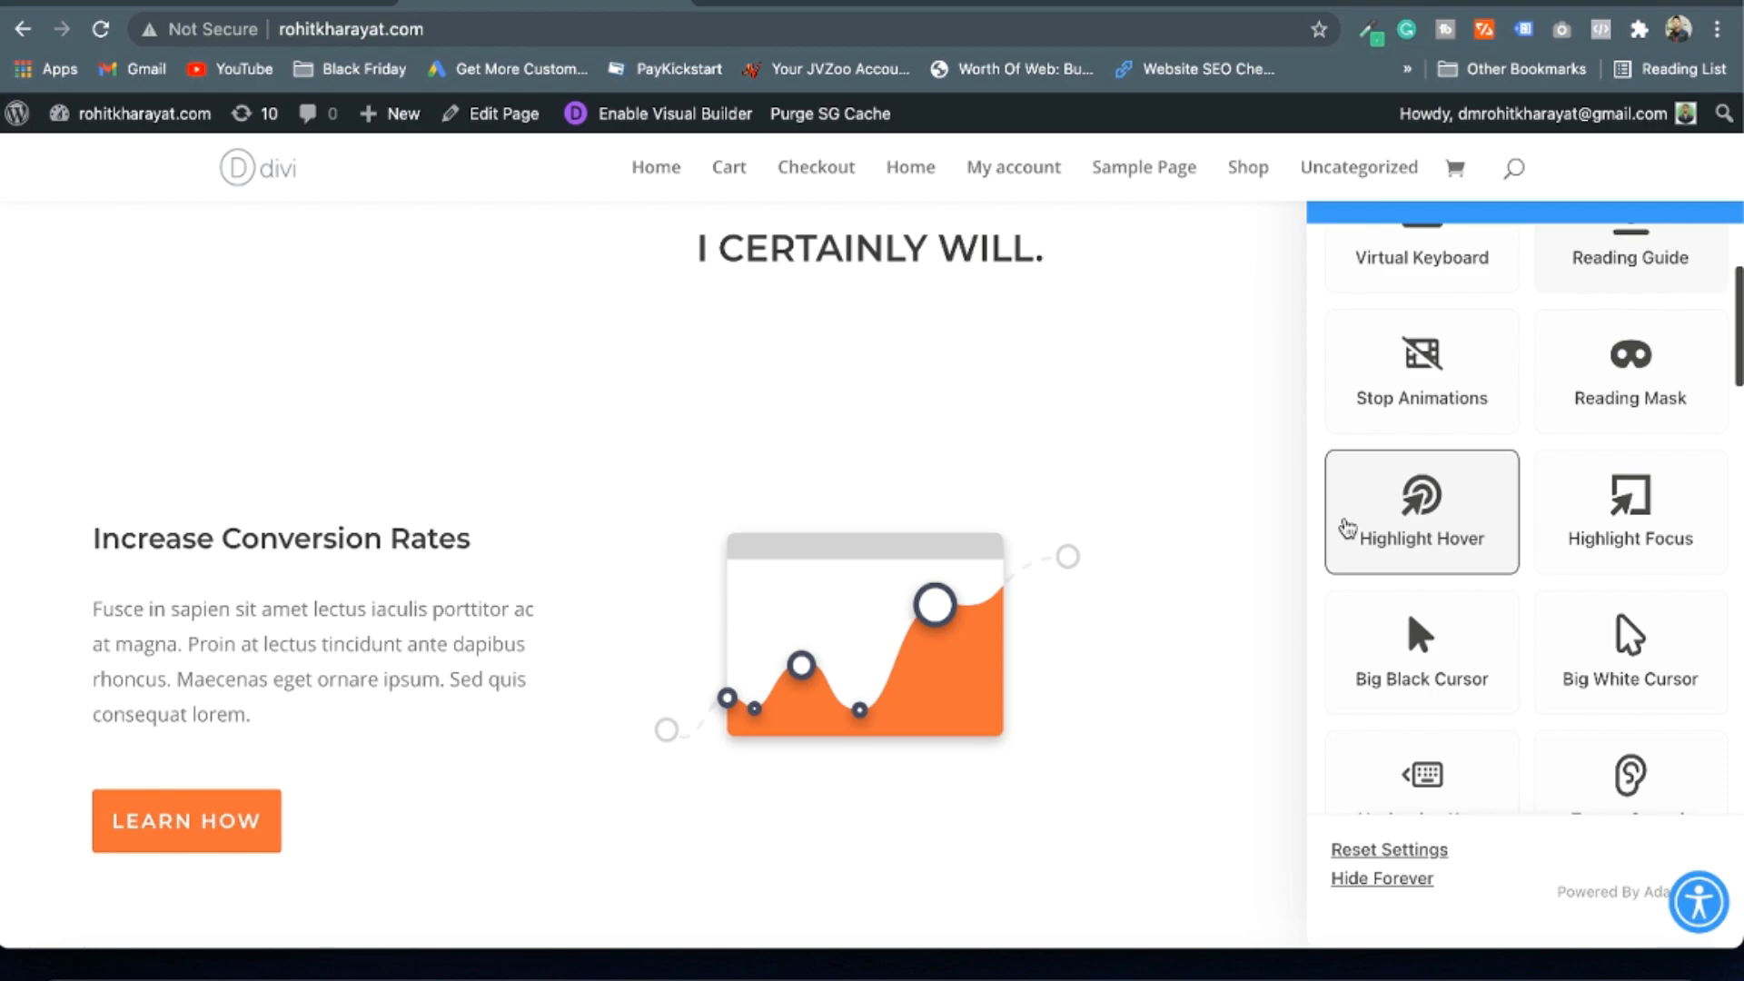
scroll(down, 3)
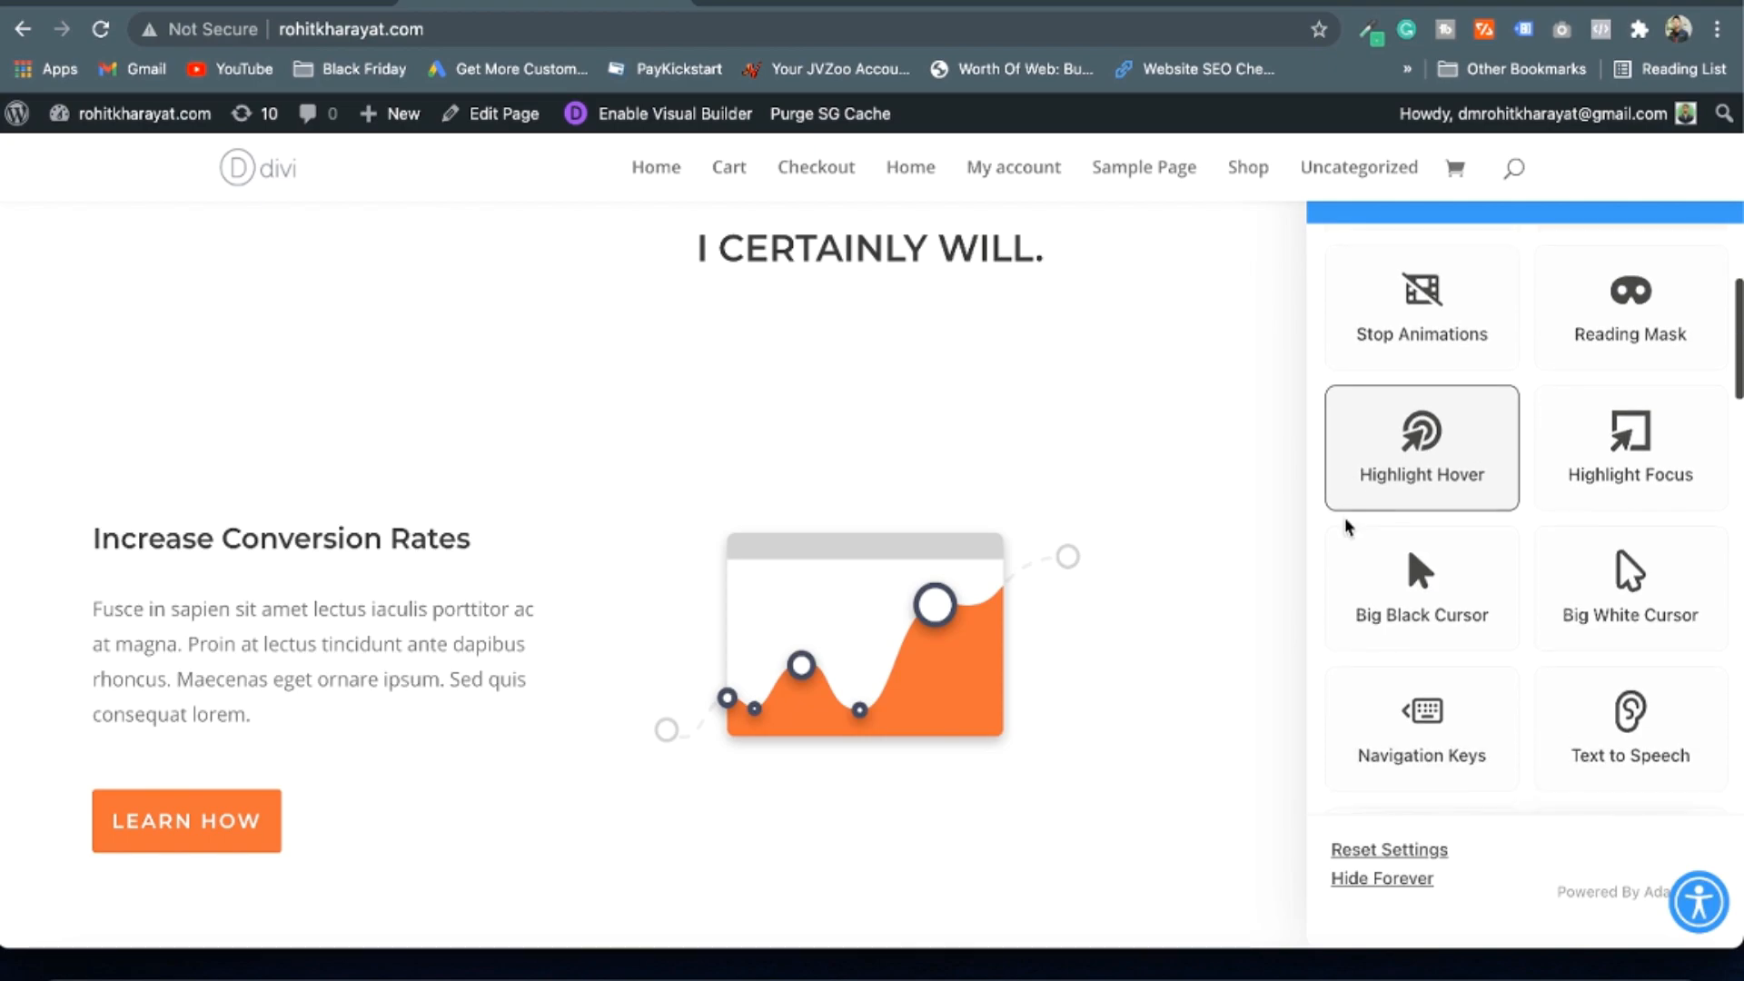
click(1631, 447)
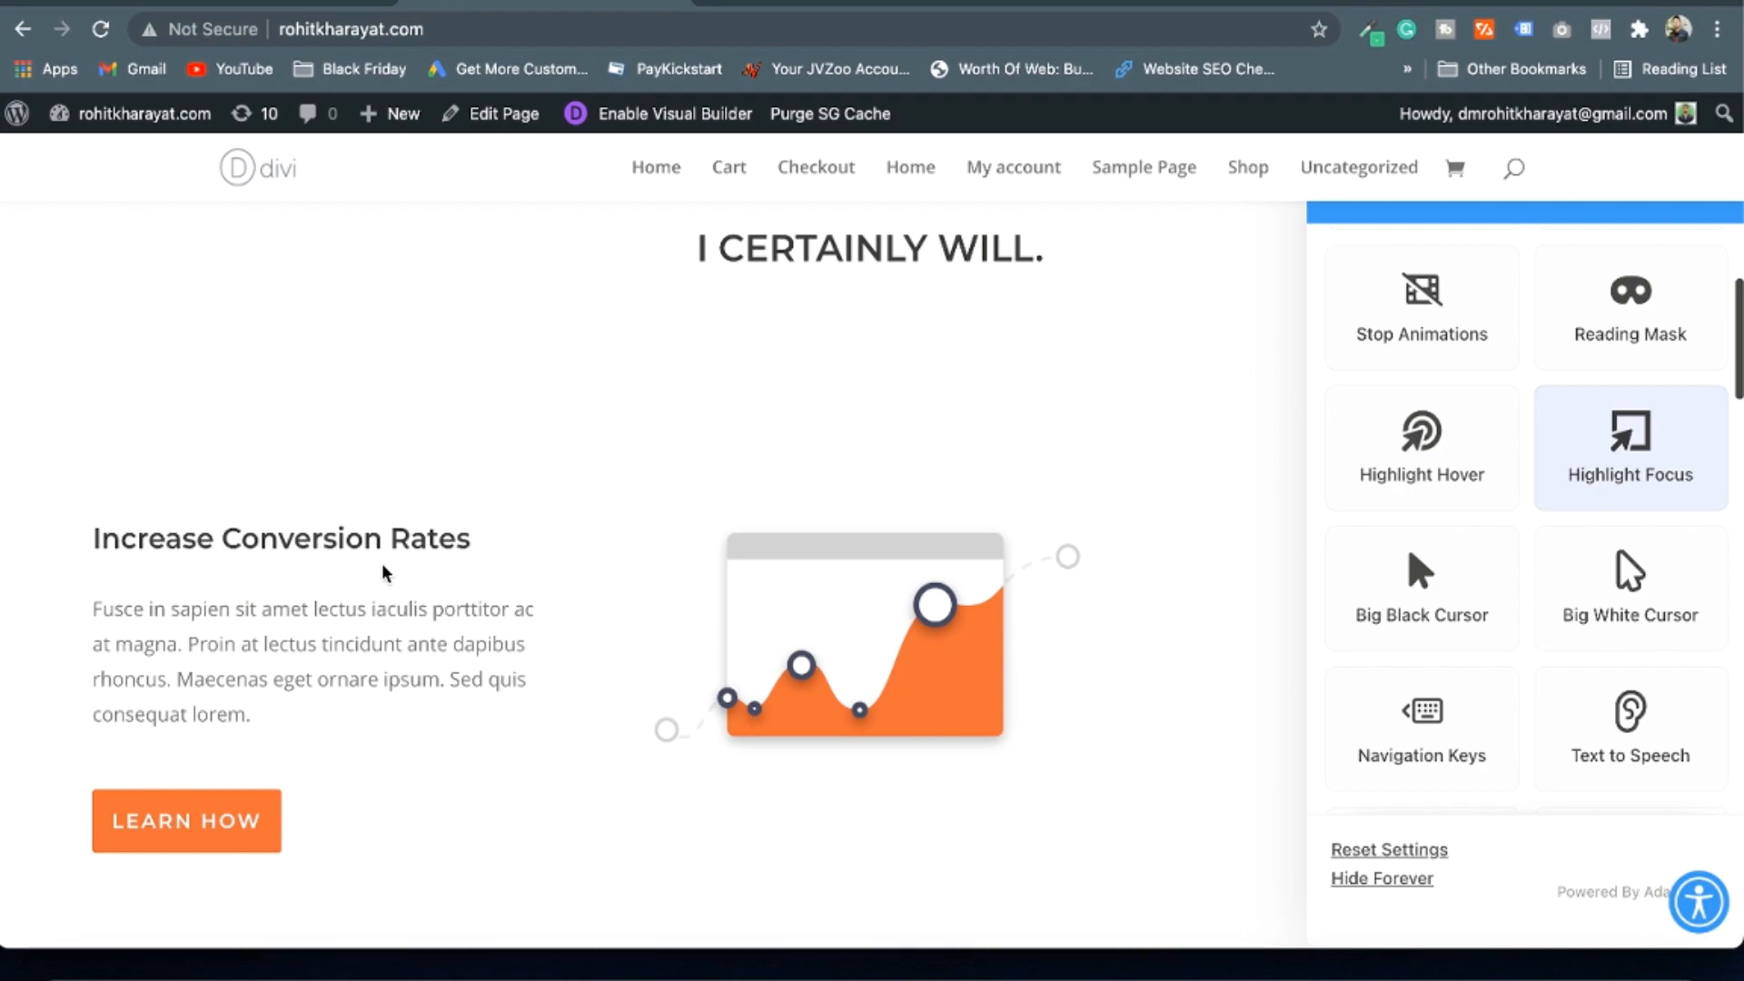
double_click(289, 643)
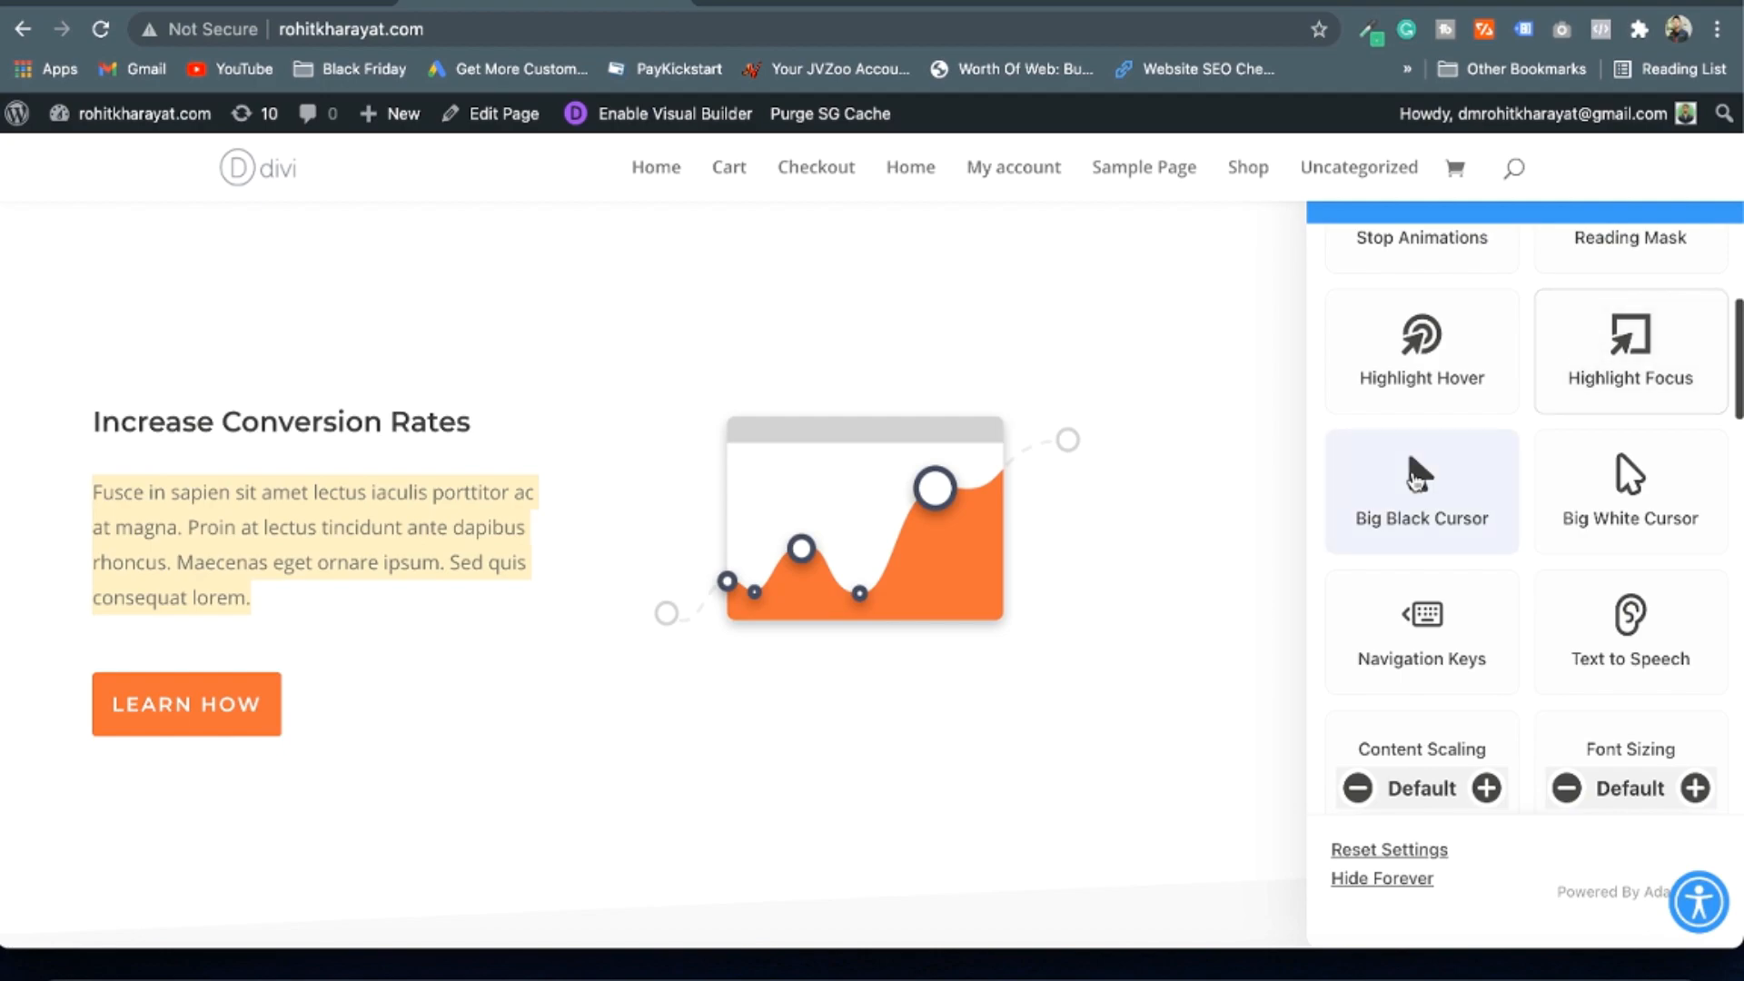
Switch on the Big Black Cursor option
click(1420, 490)
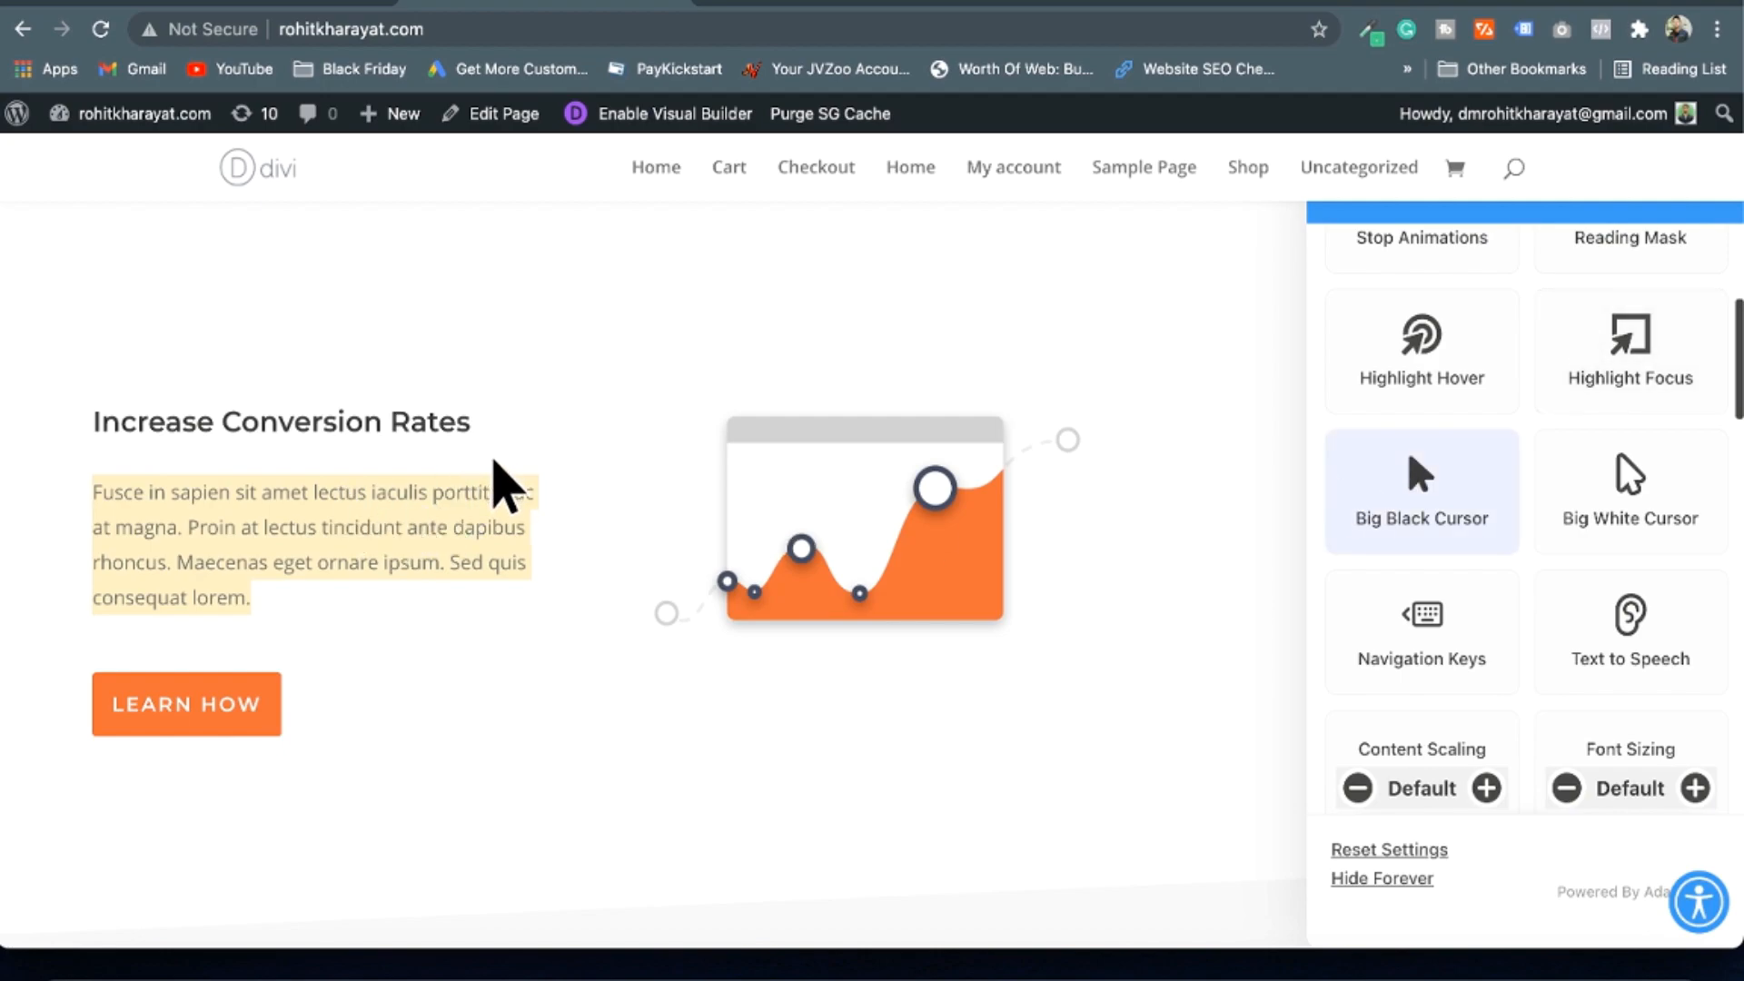
mouse_move(787, 536)
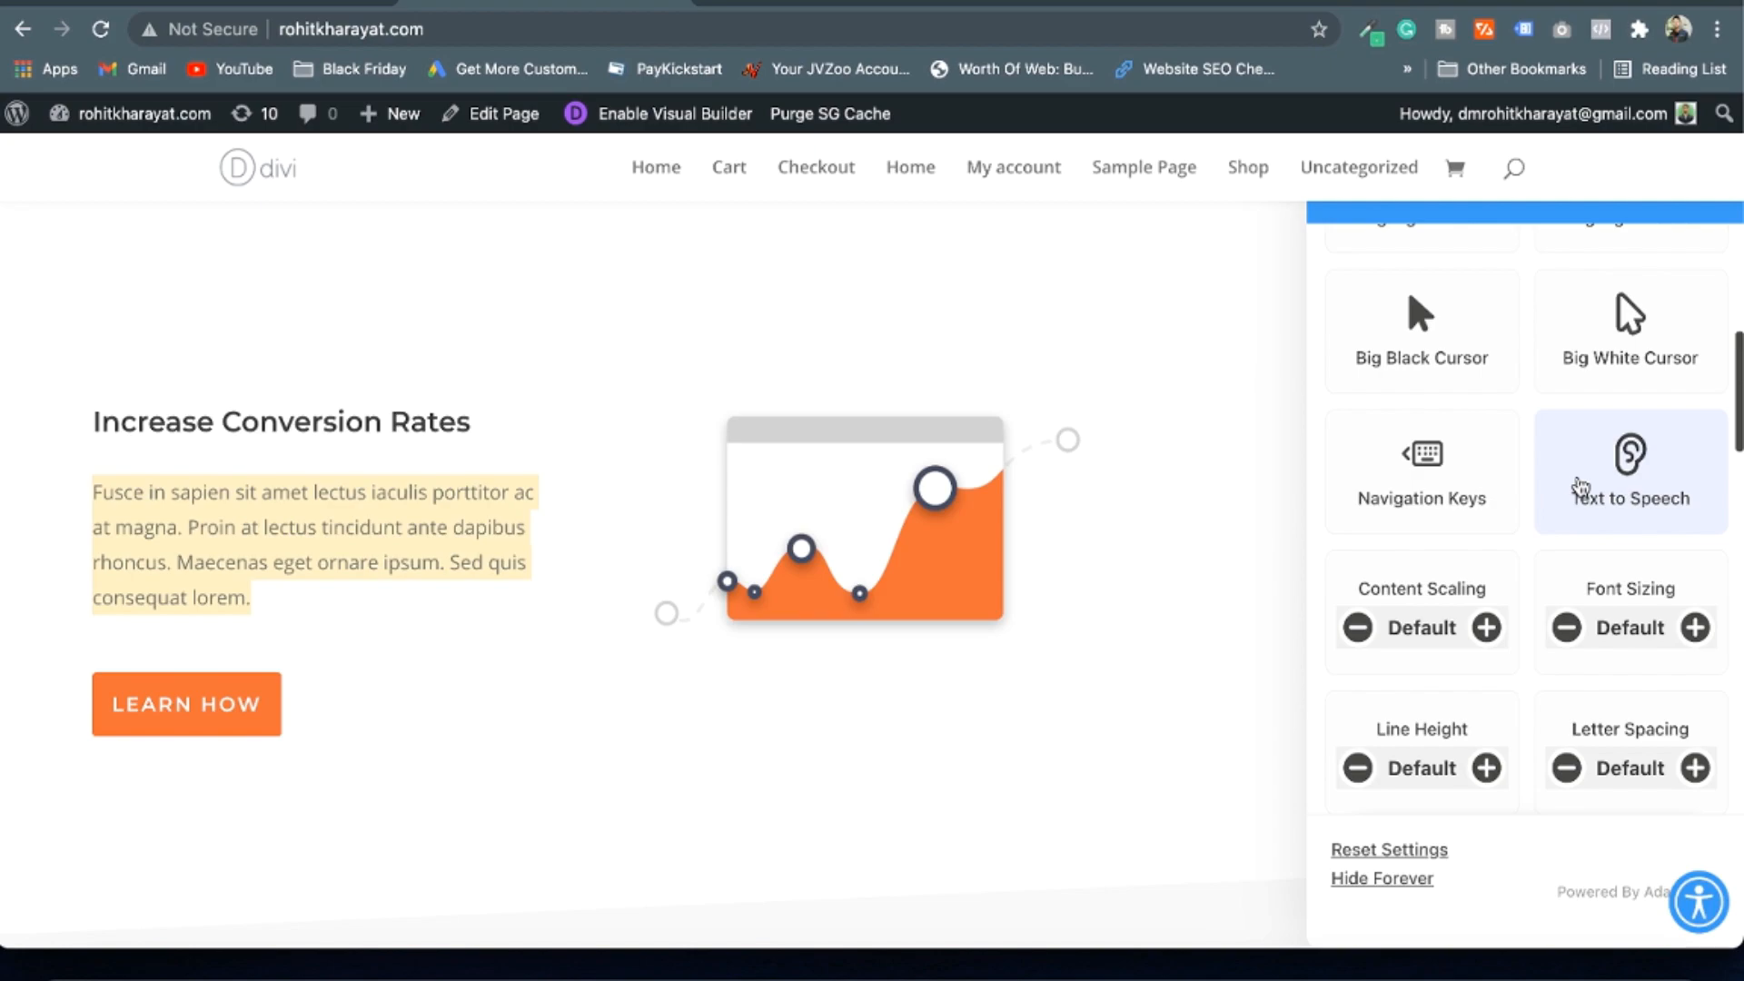
mouse_move(1544, 523)
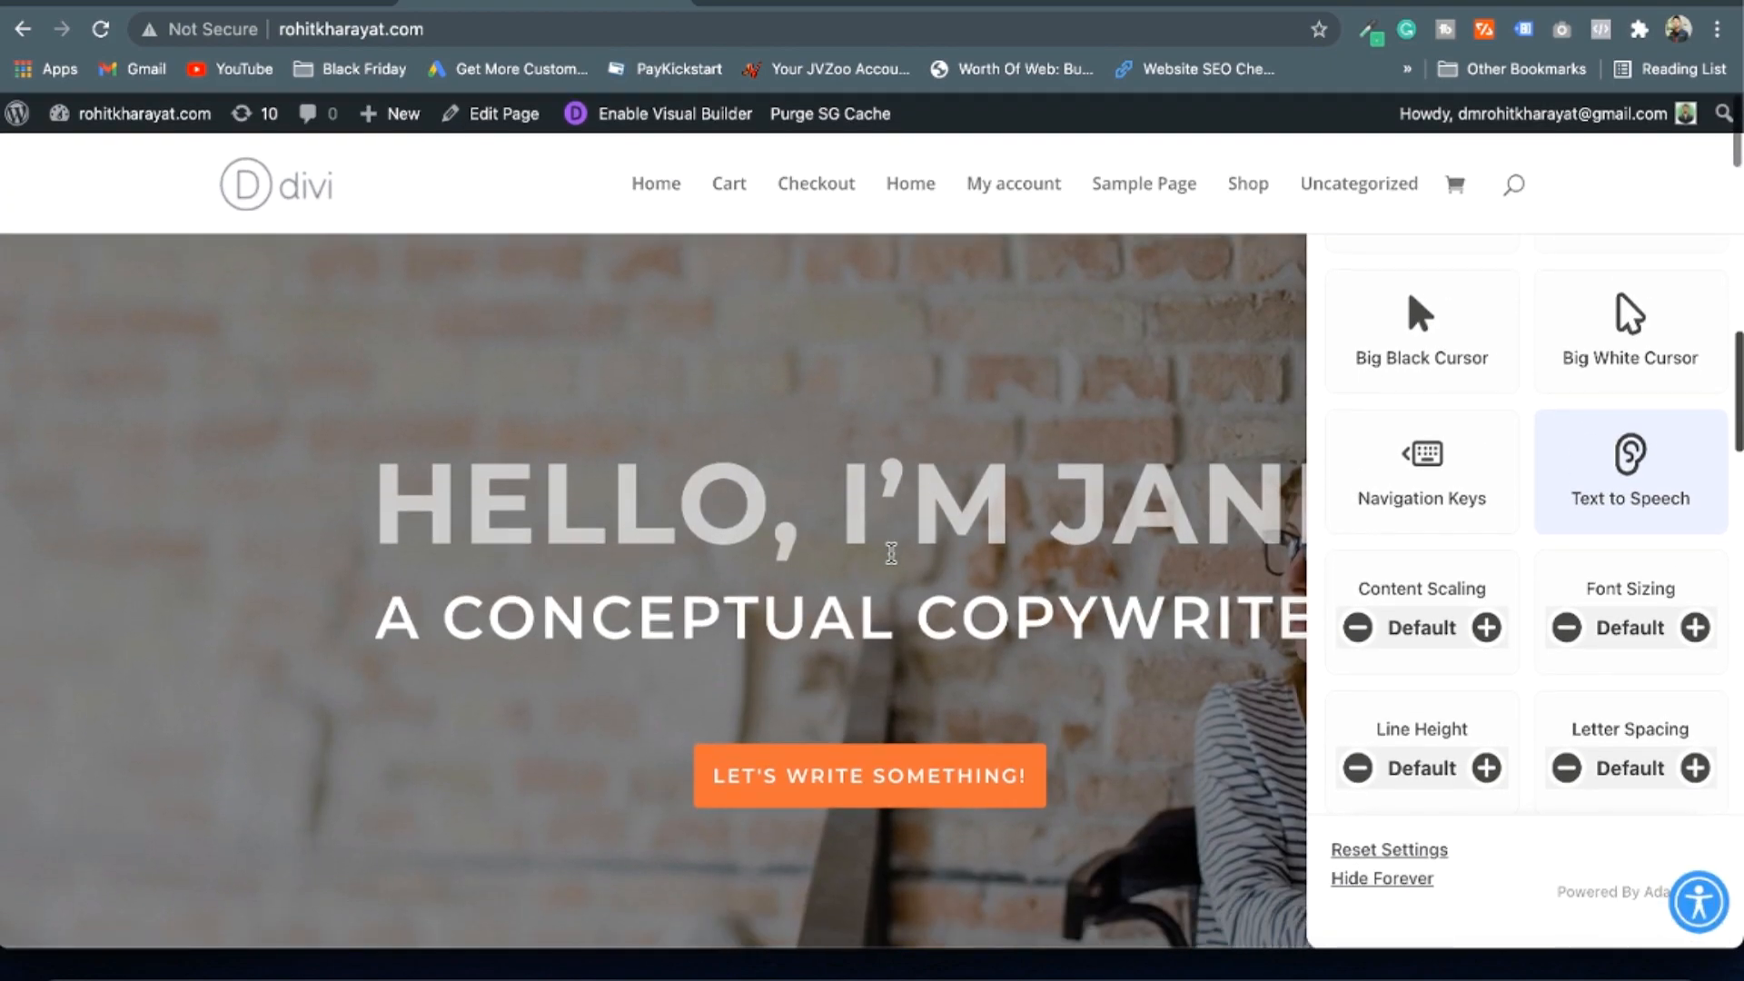
Have Text to Speech read the intro paragraph under ONE TRICK PONY aloud
scroll(down, 3)
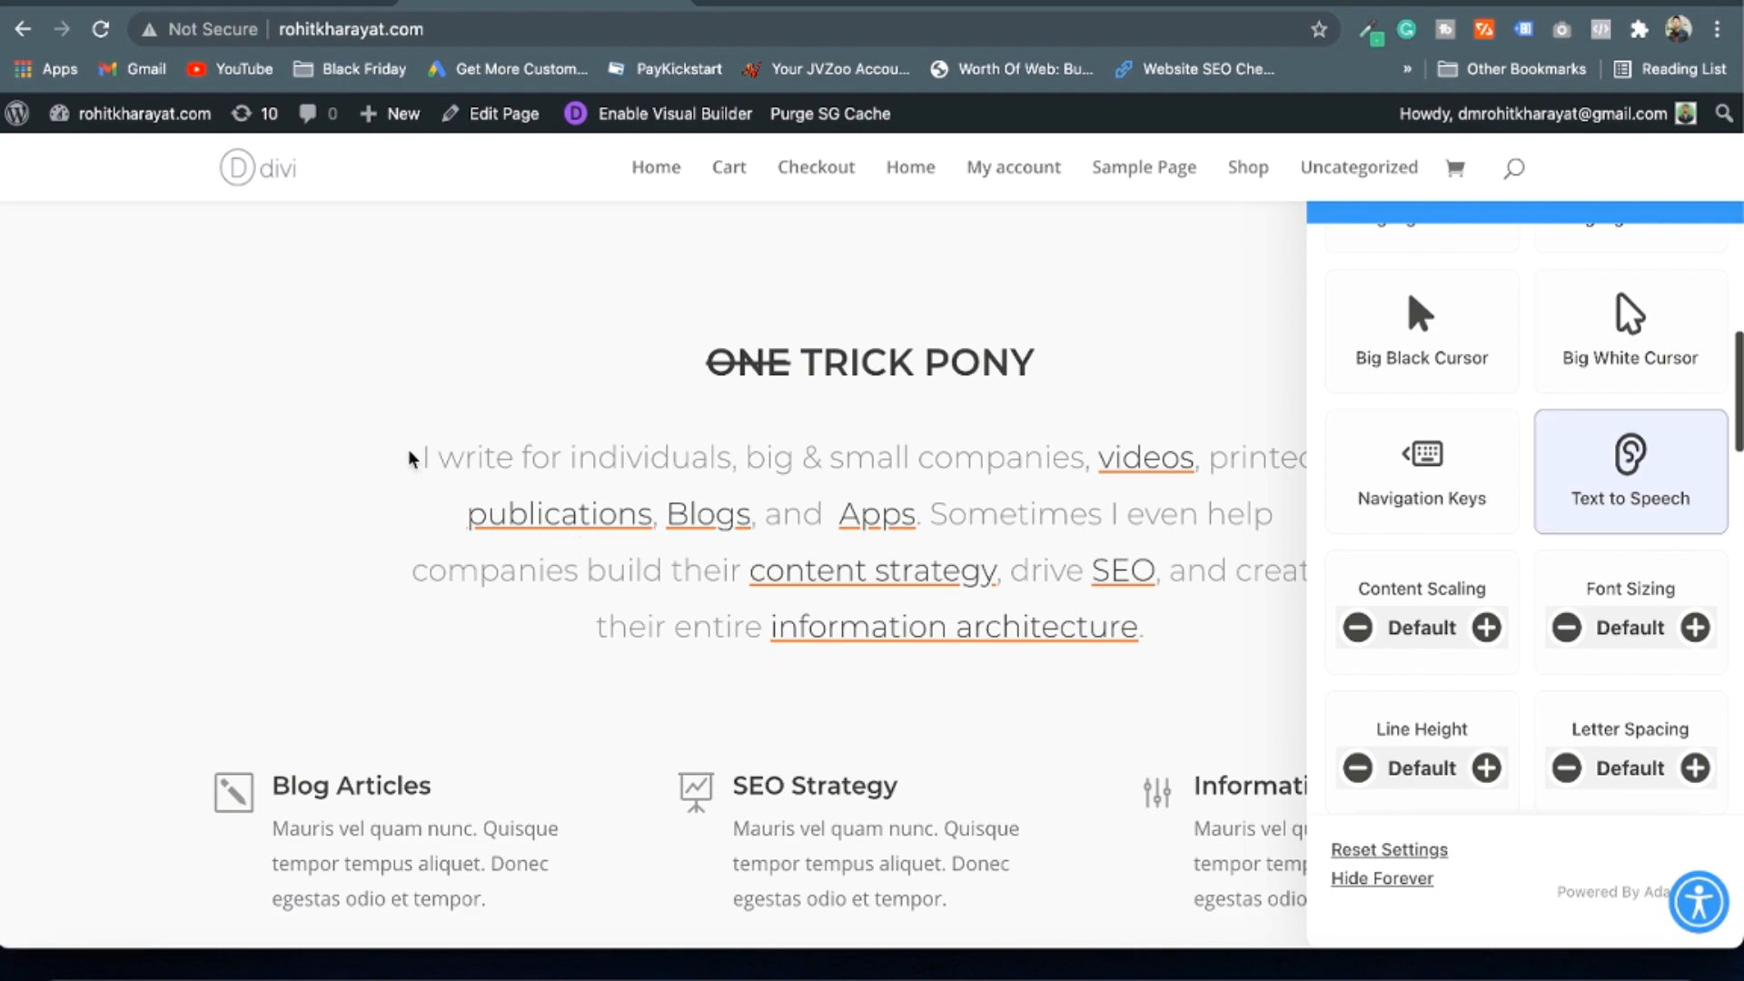
click(1629, 468)
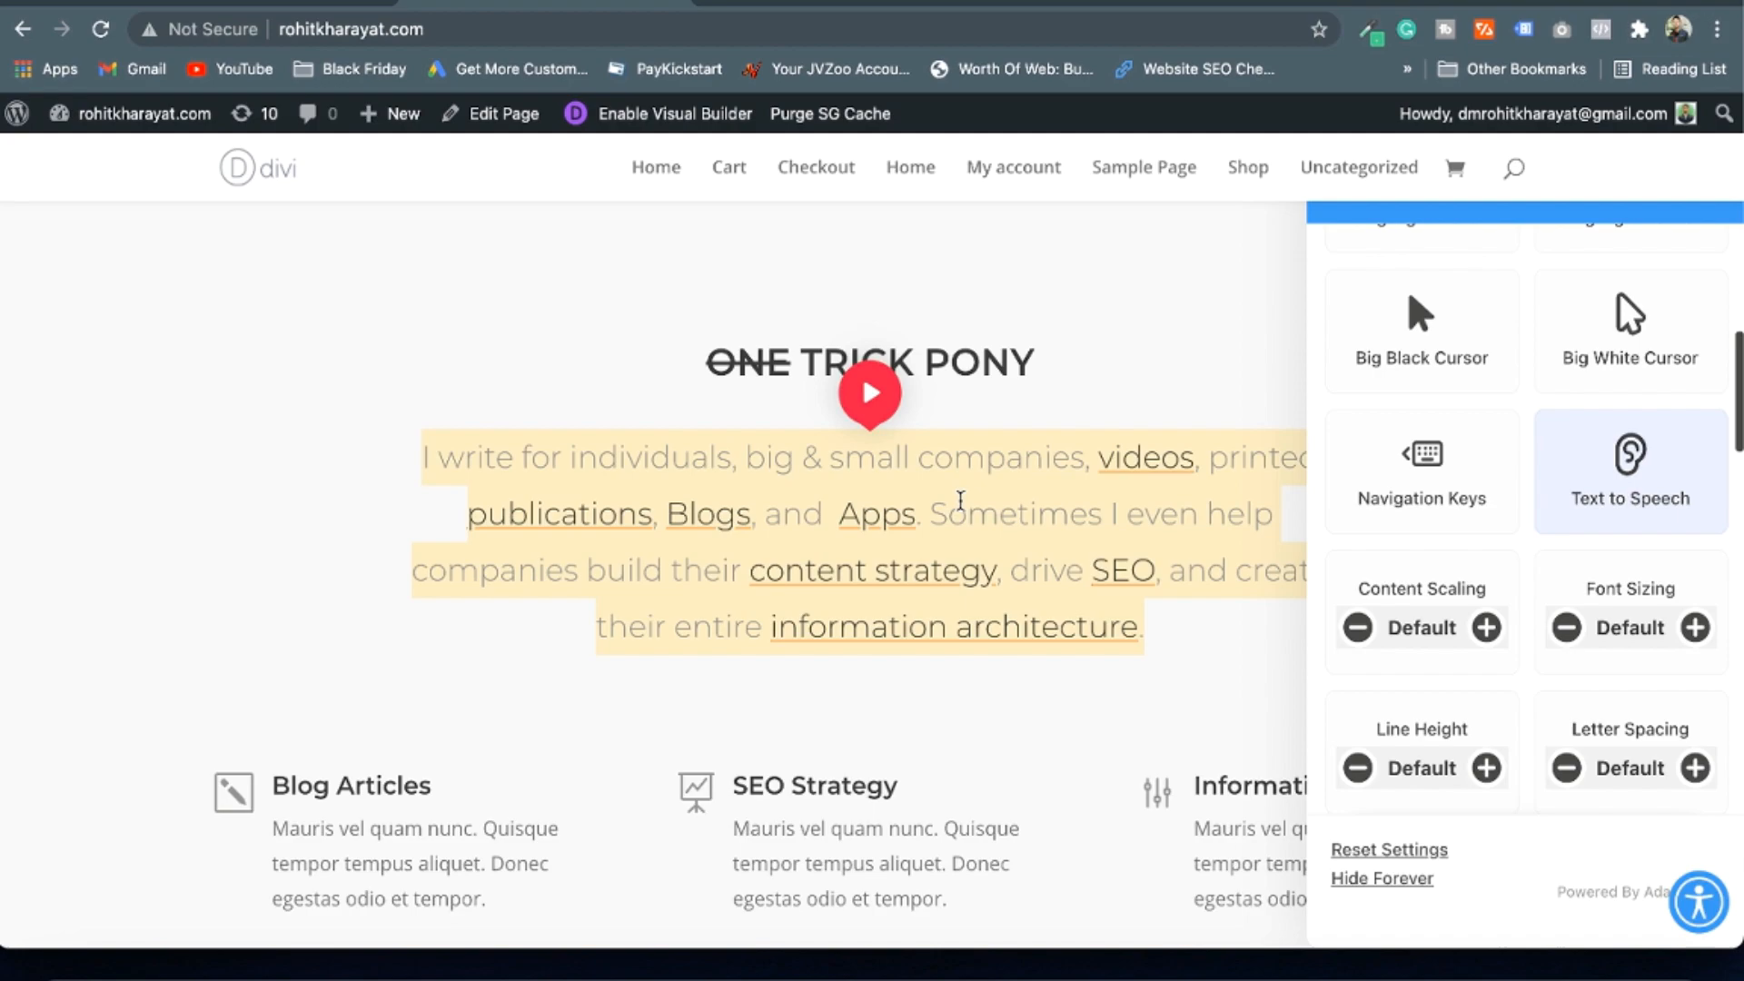
mouse_move(868, 407)
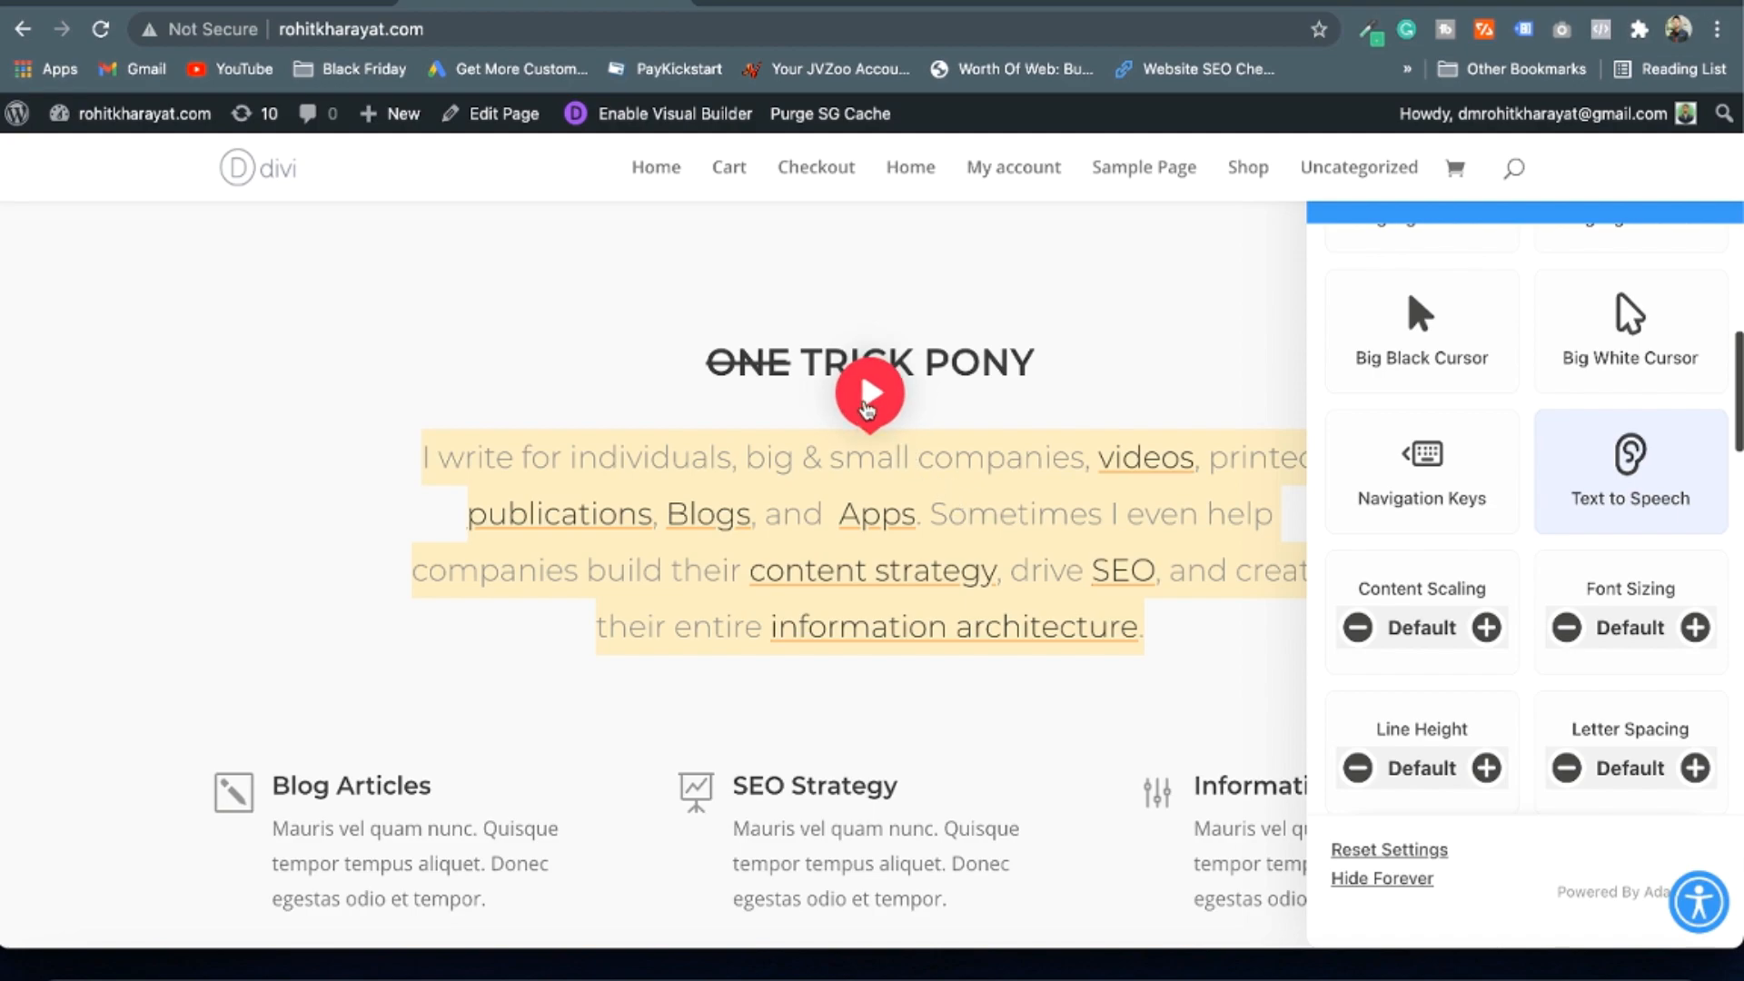
click(866, 392)
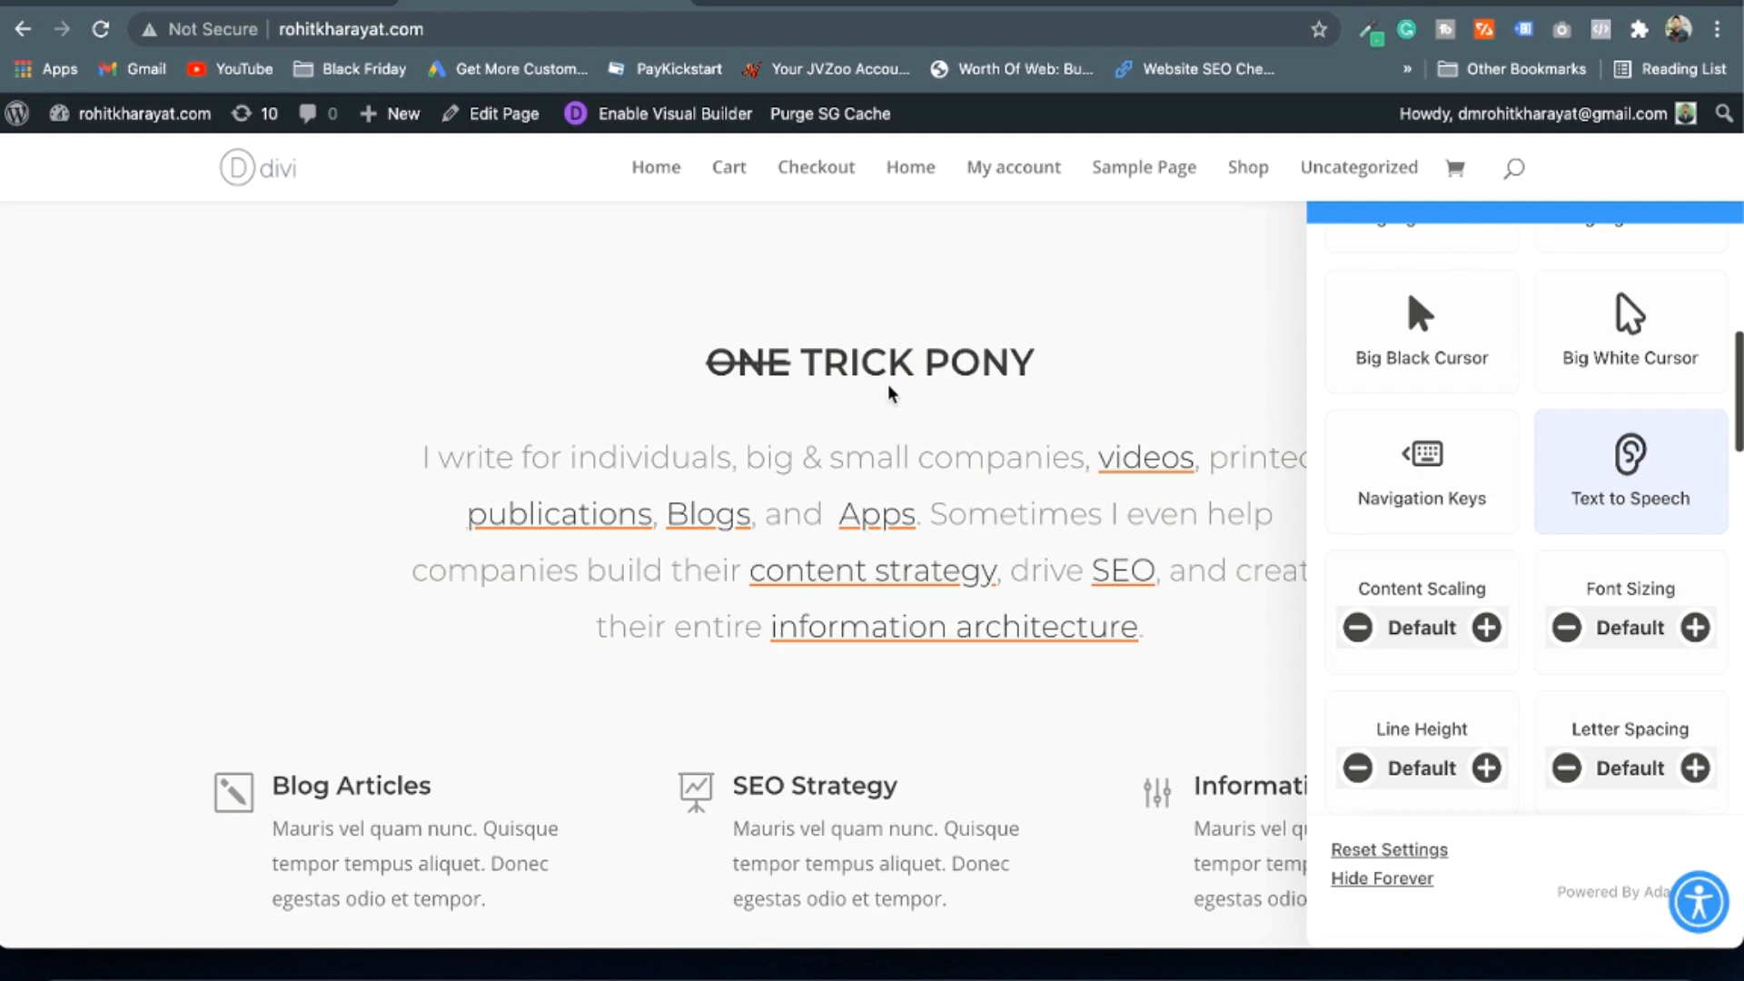
scroll(down, 3)
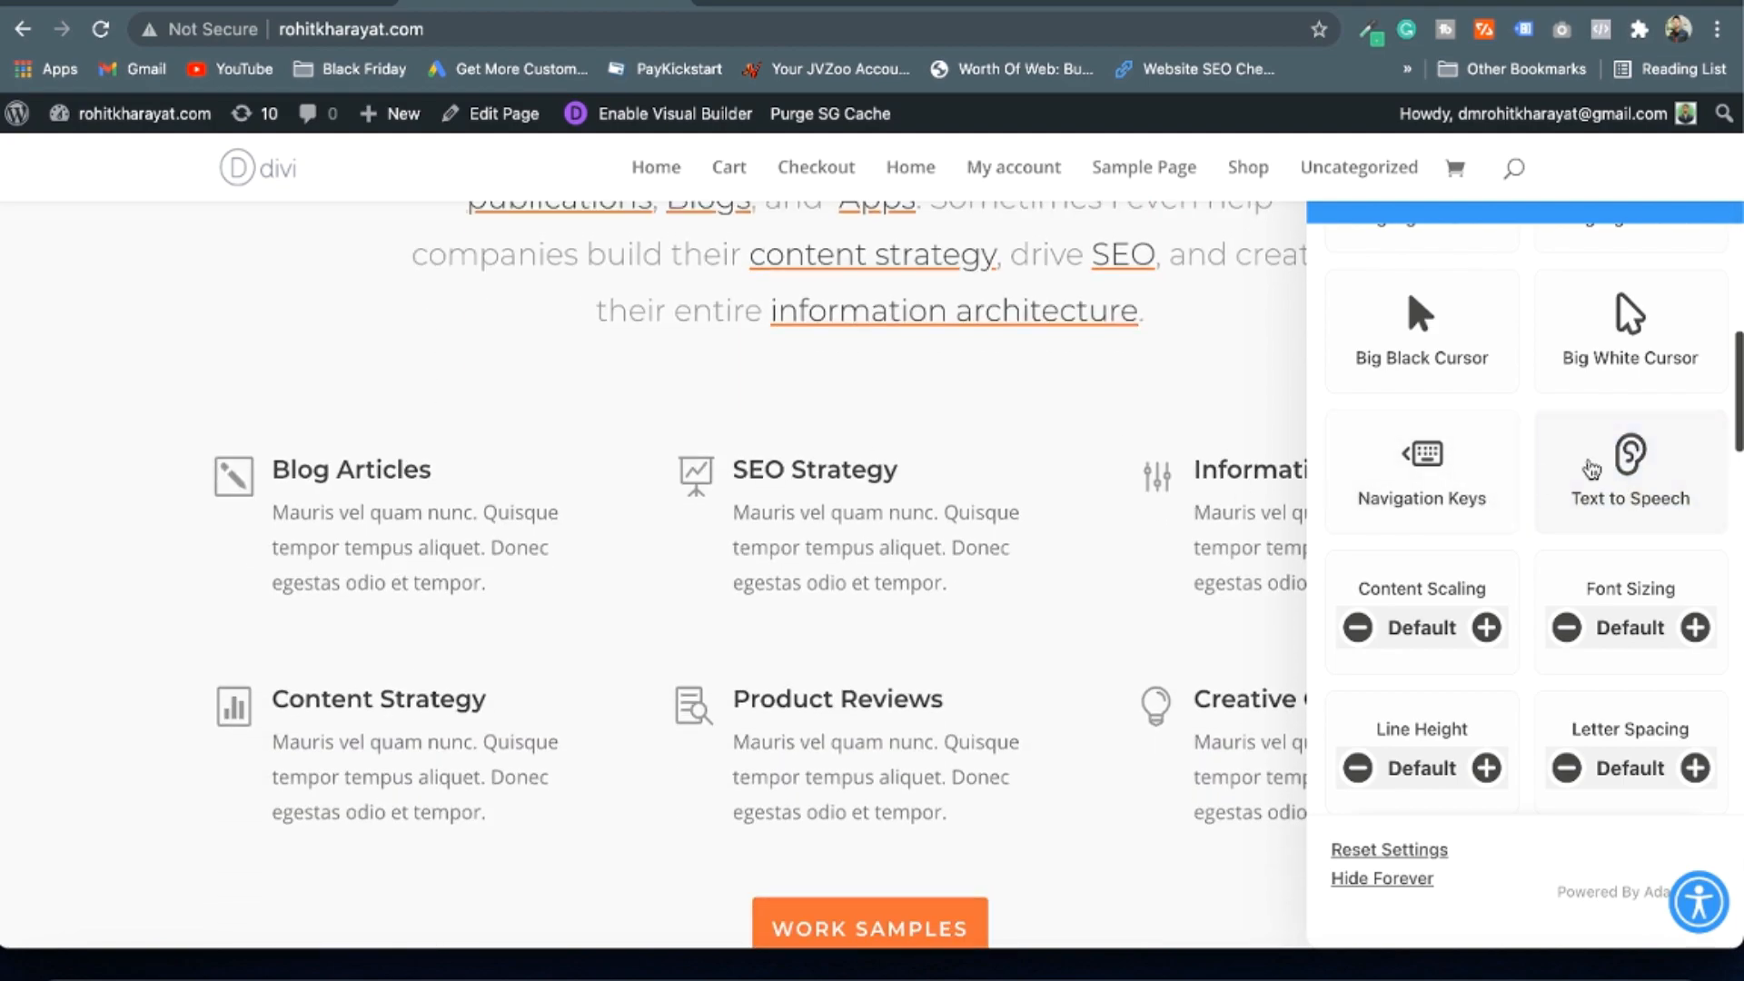
scroll(up, 3)
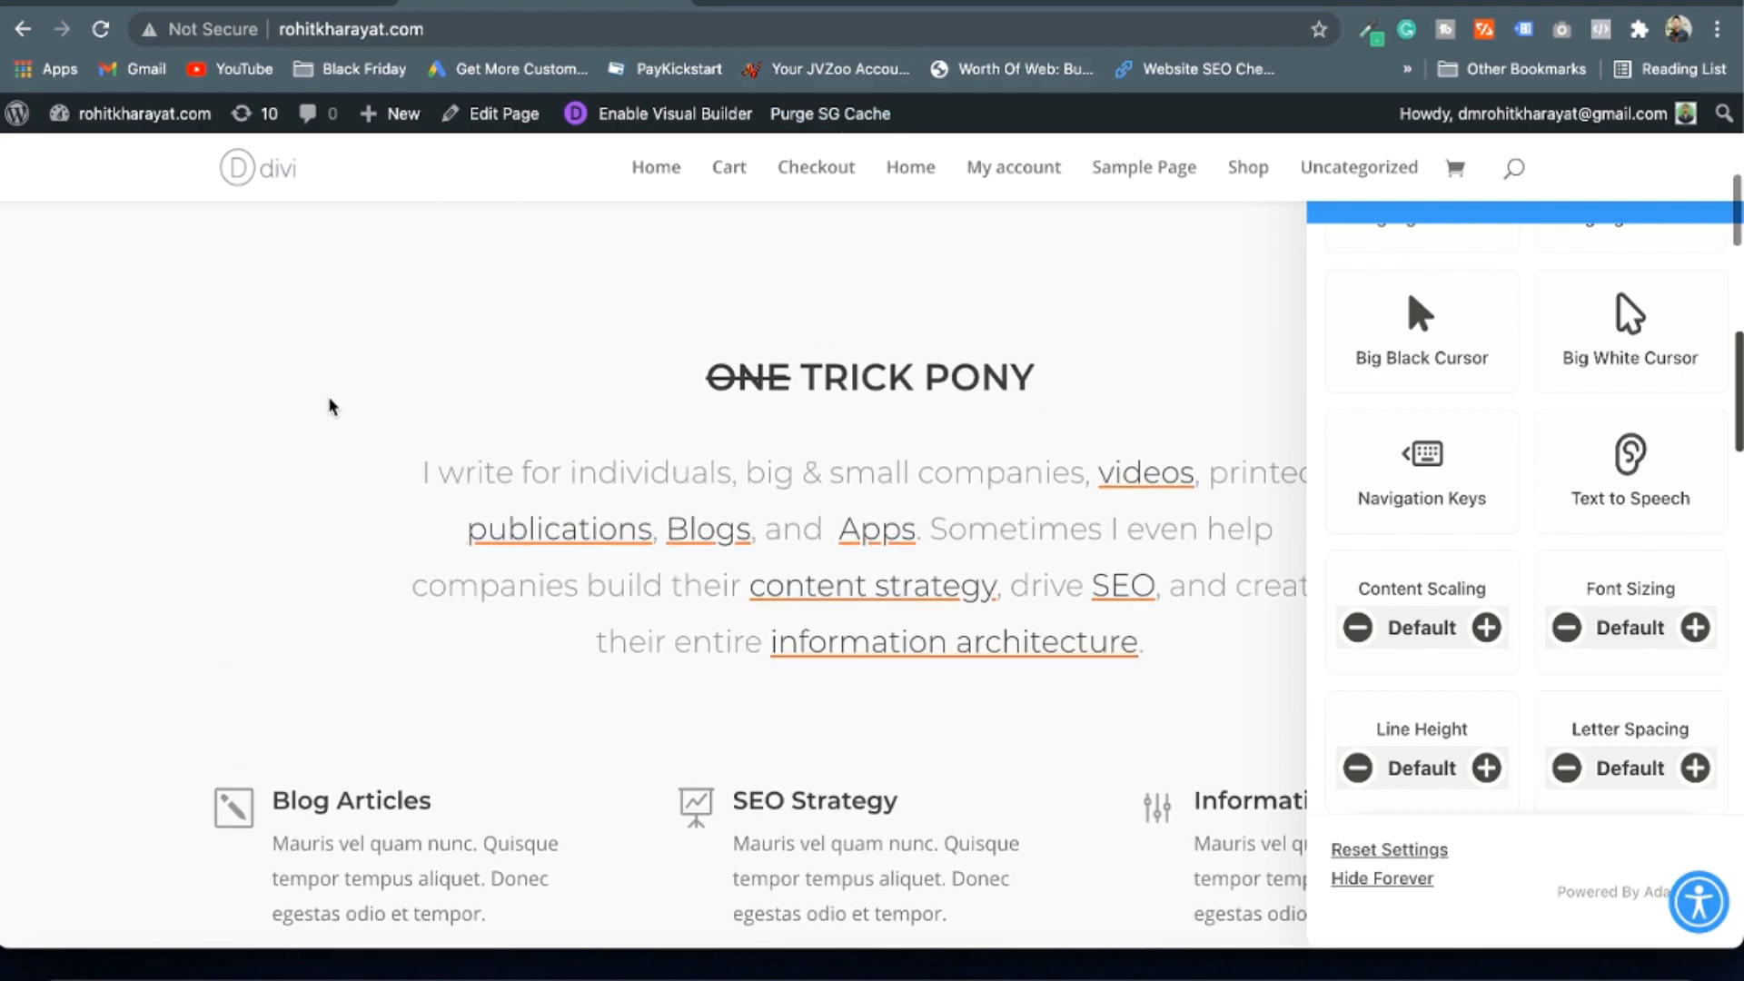
scroll(up, 3)
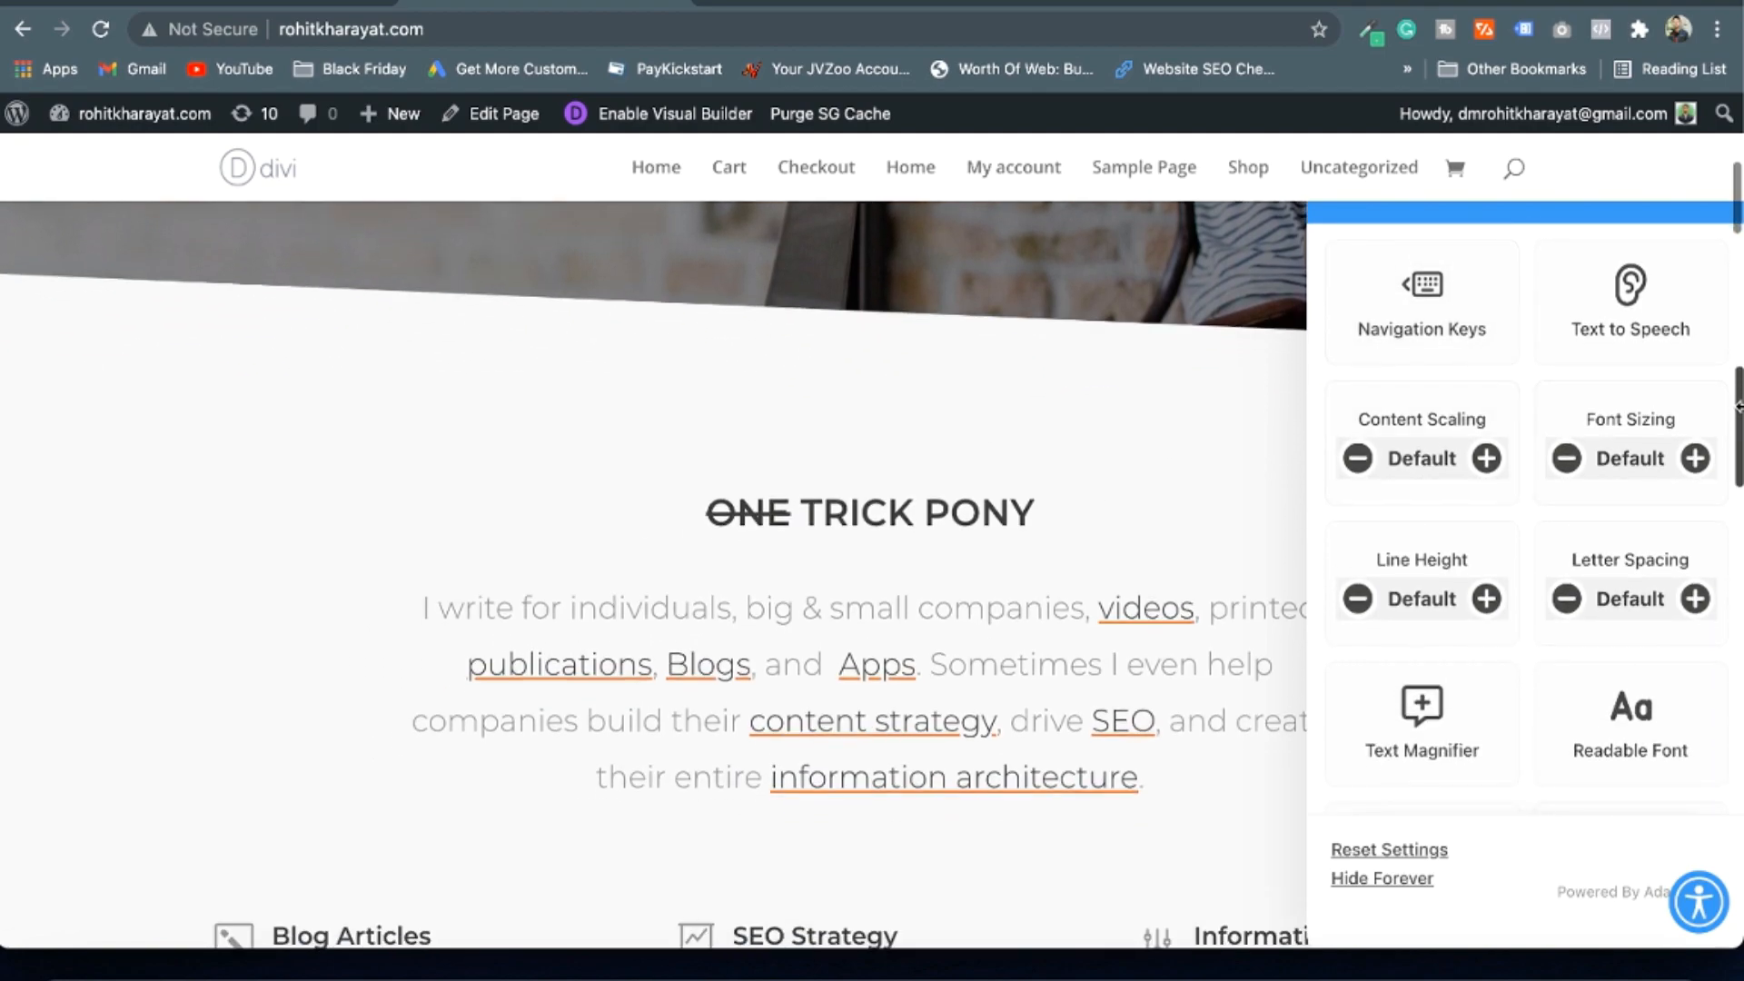
click(1694, 458)
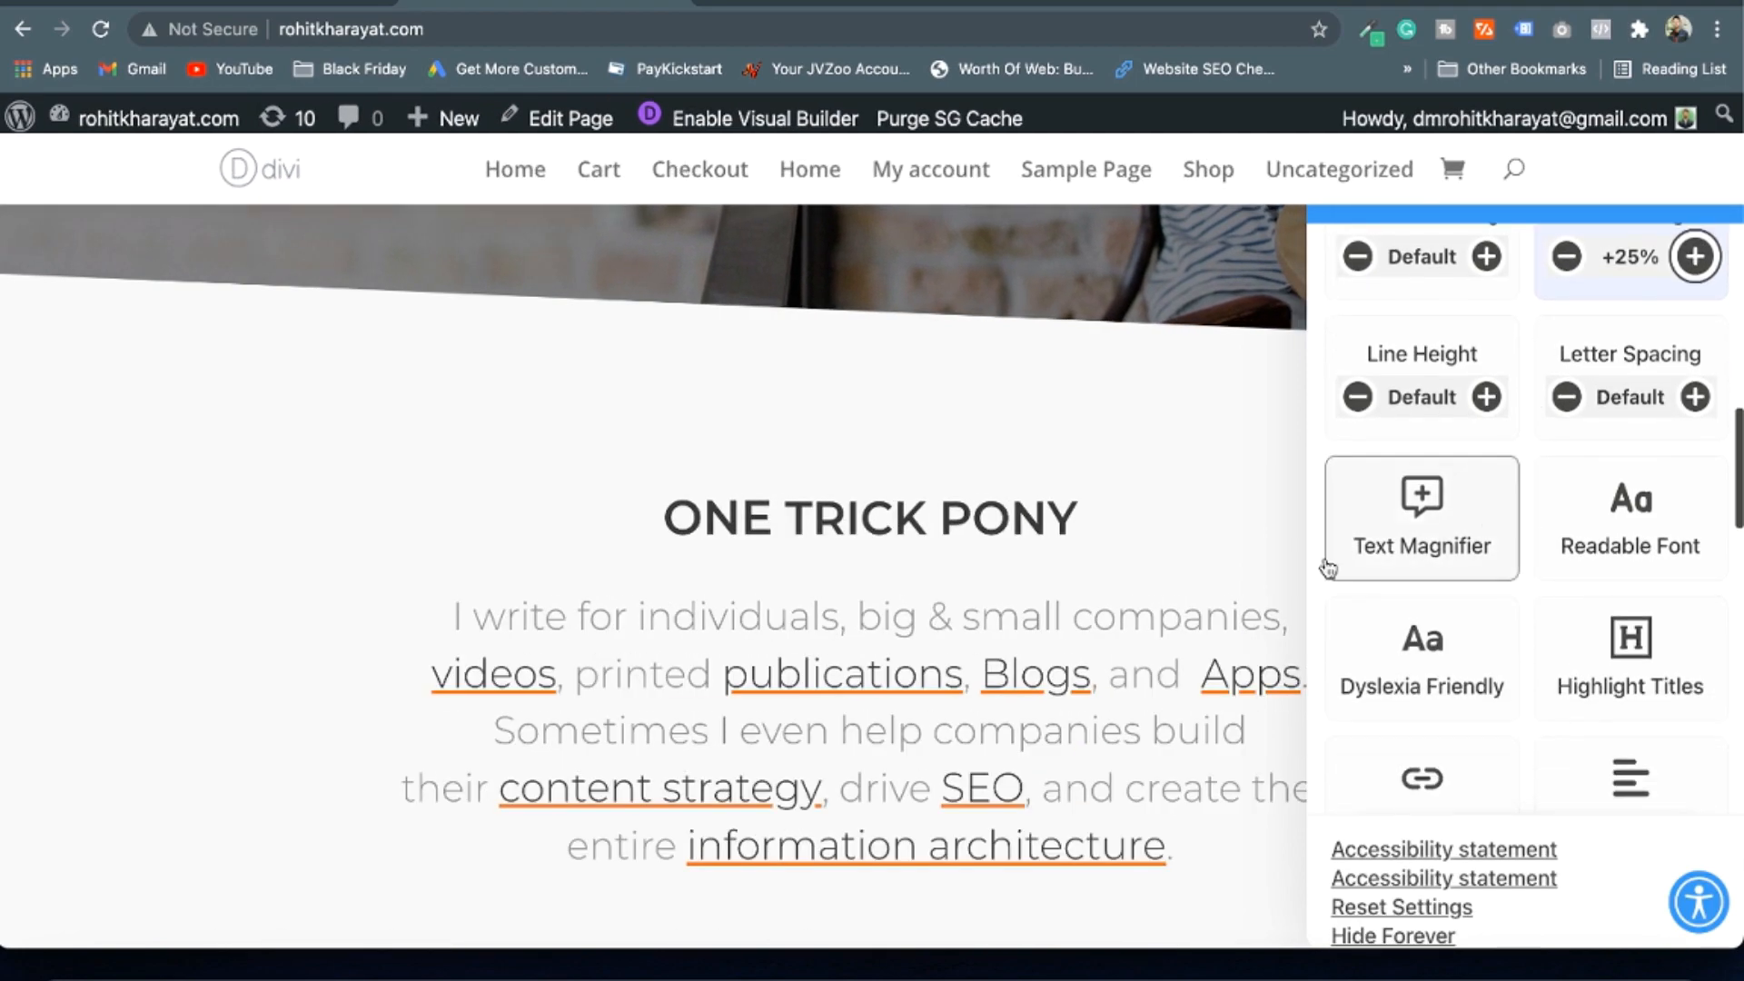
click(1420, 516)
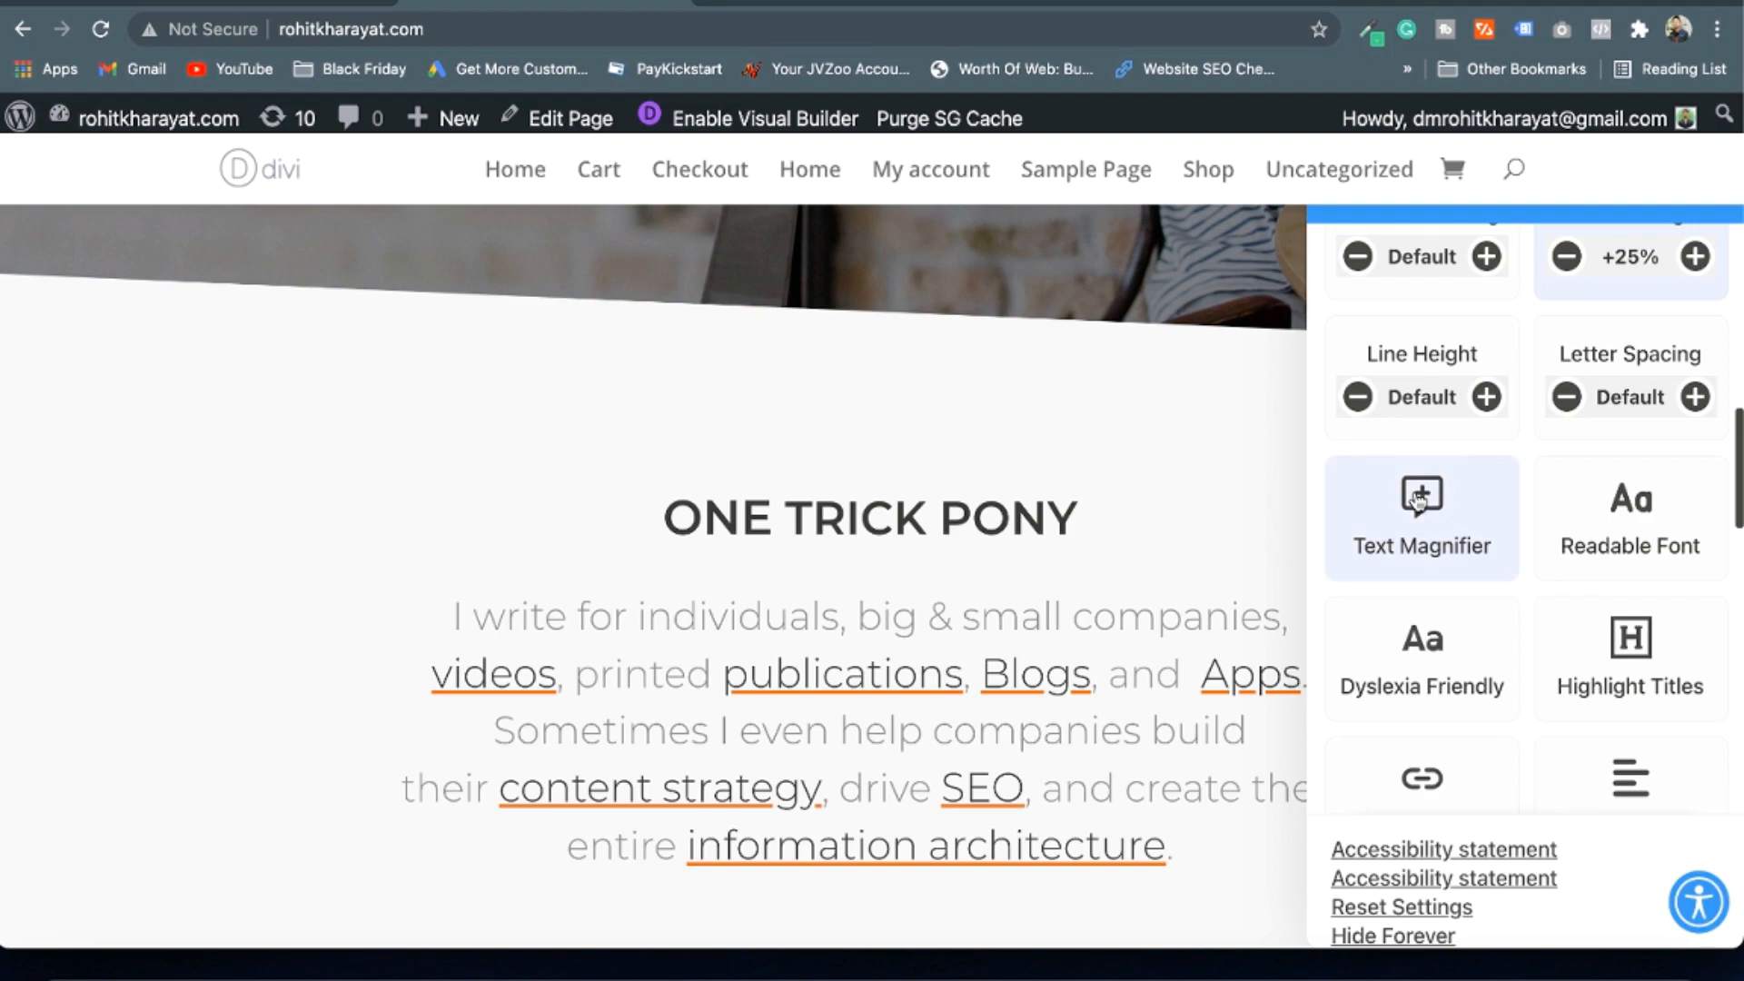
click(1420, 515)
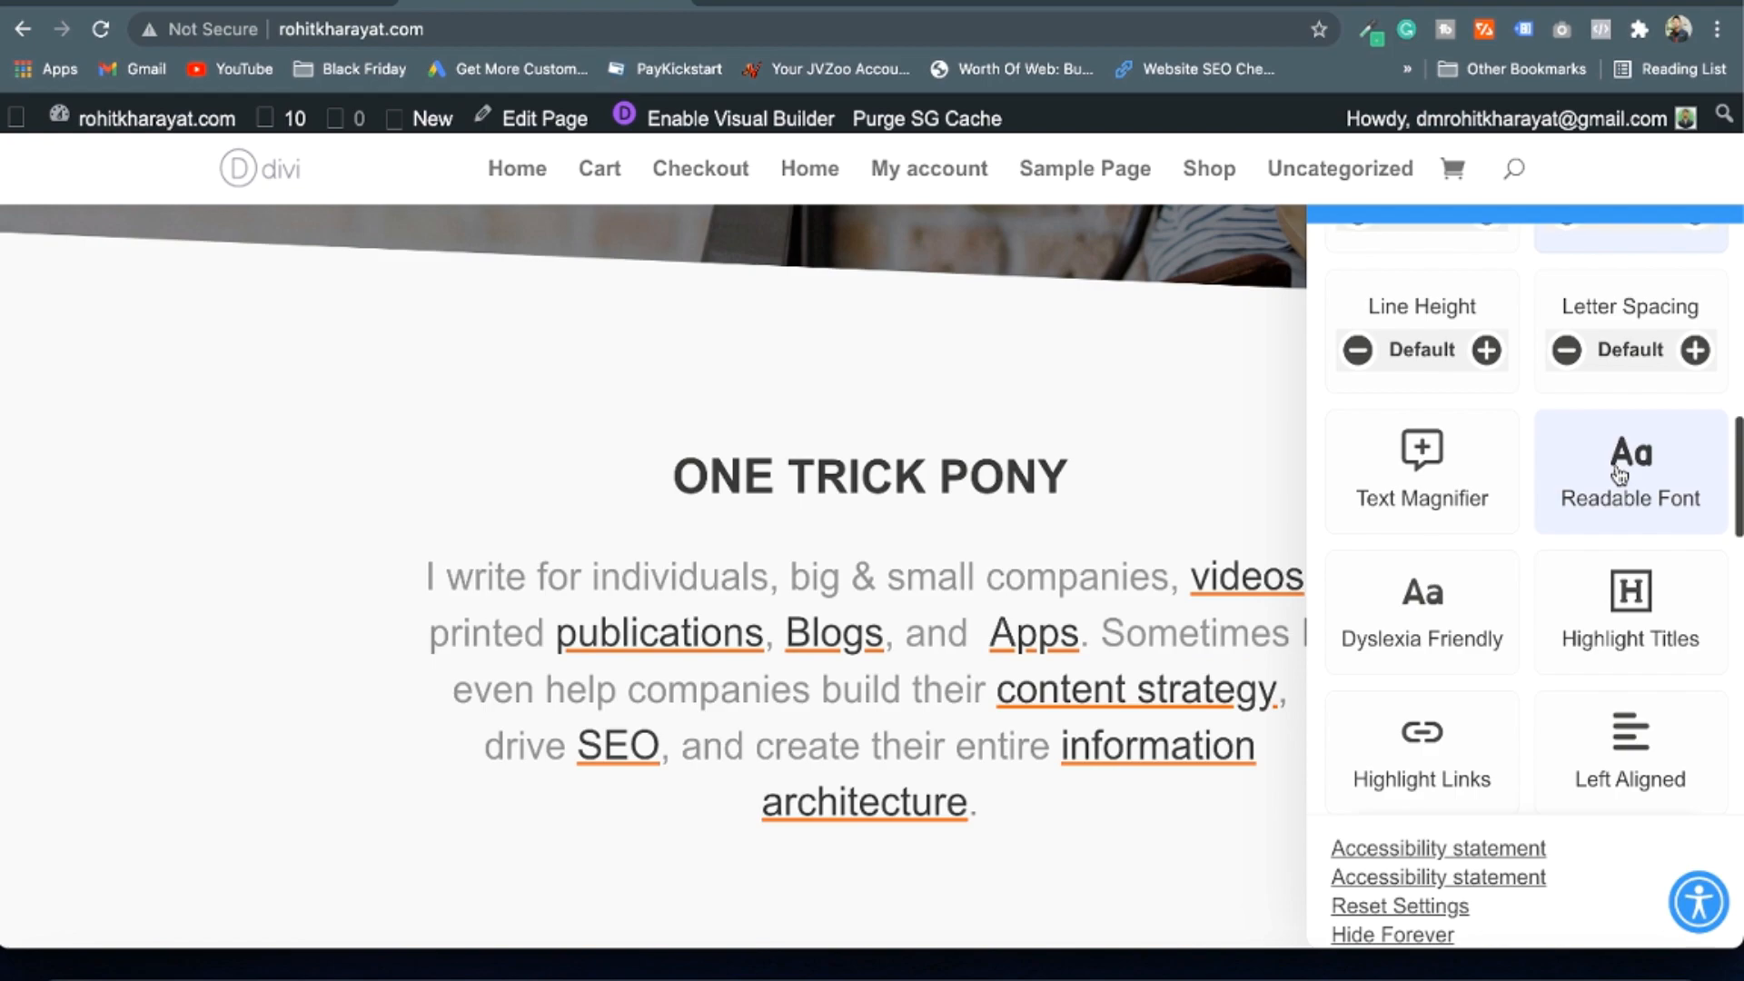
click(1631, 470)
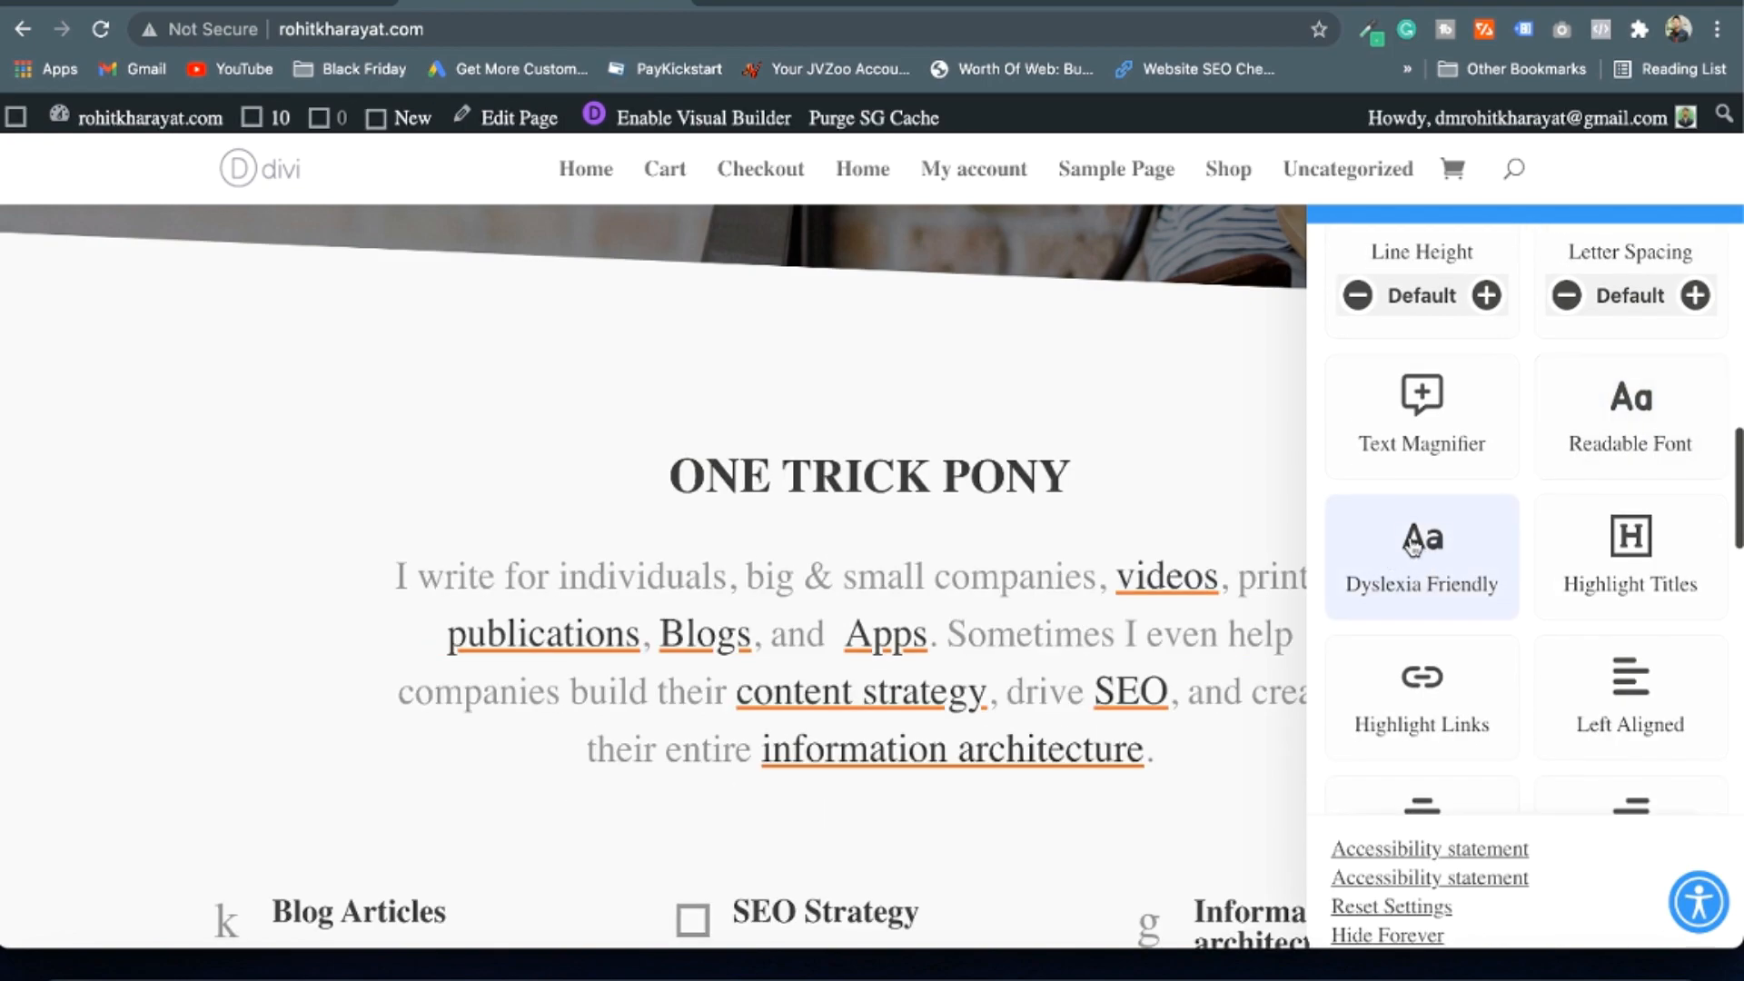
click(1421, 556)
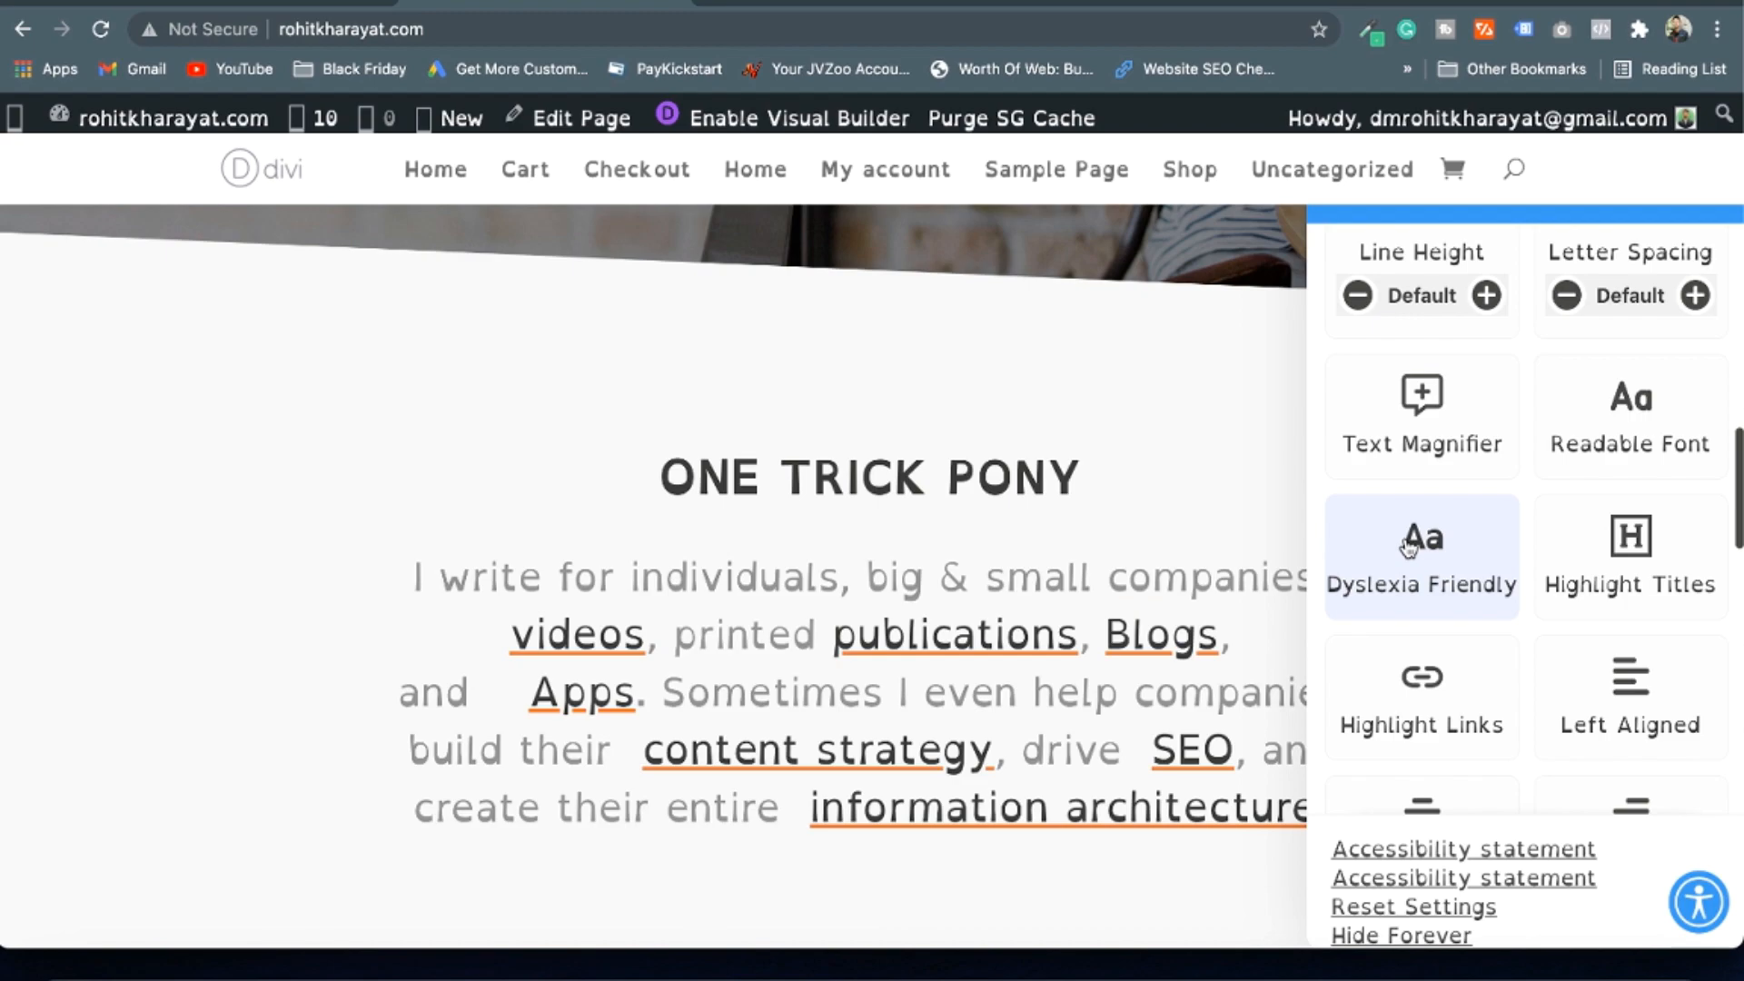
click(1420, 556)
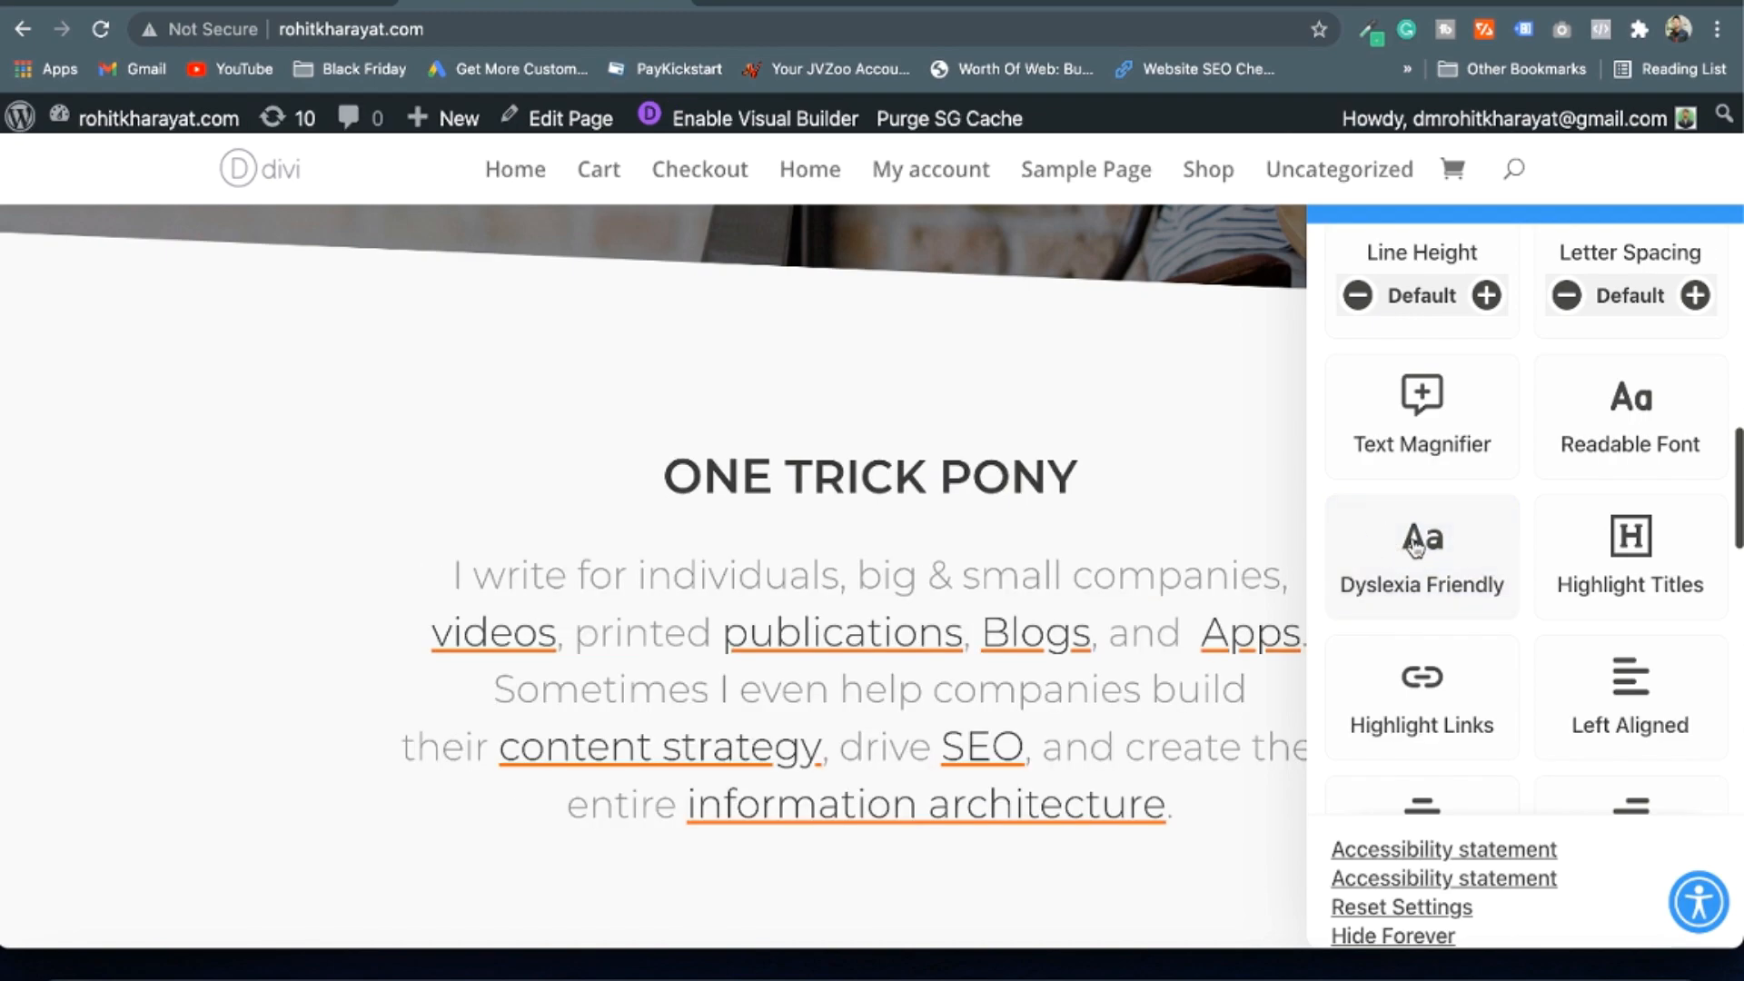
Take the page back out of Monochrome mode
scroll(down, 3)
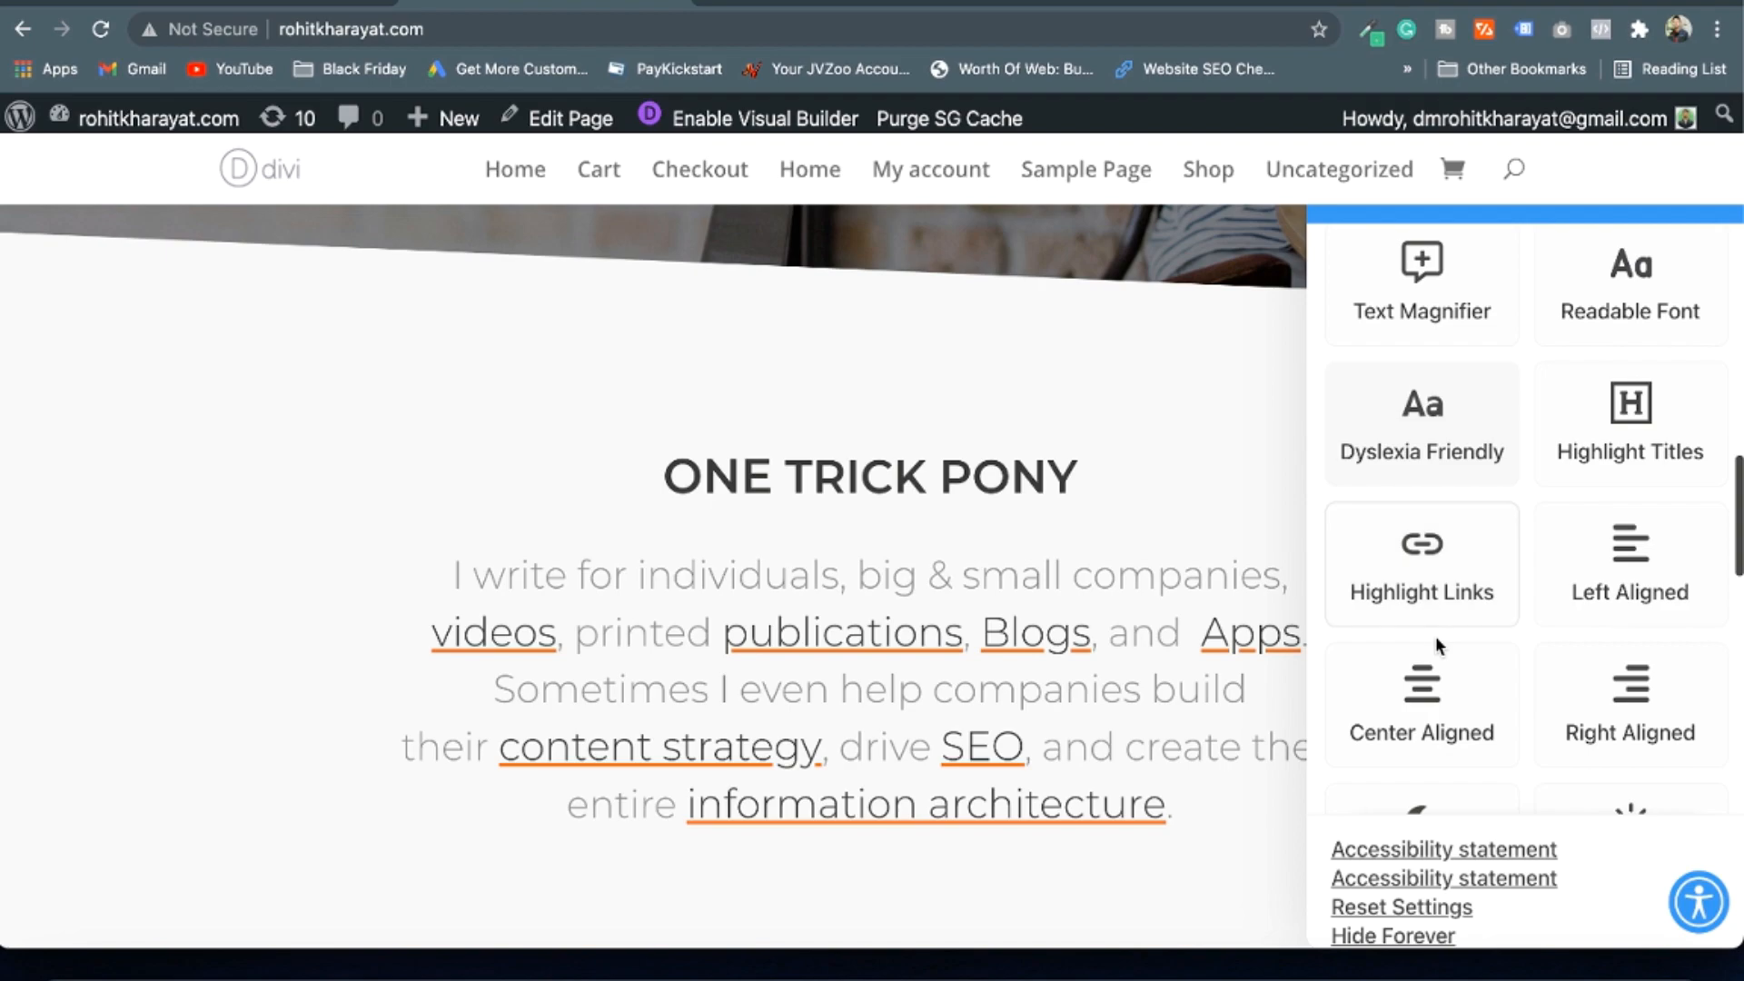
click(1420, 579)
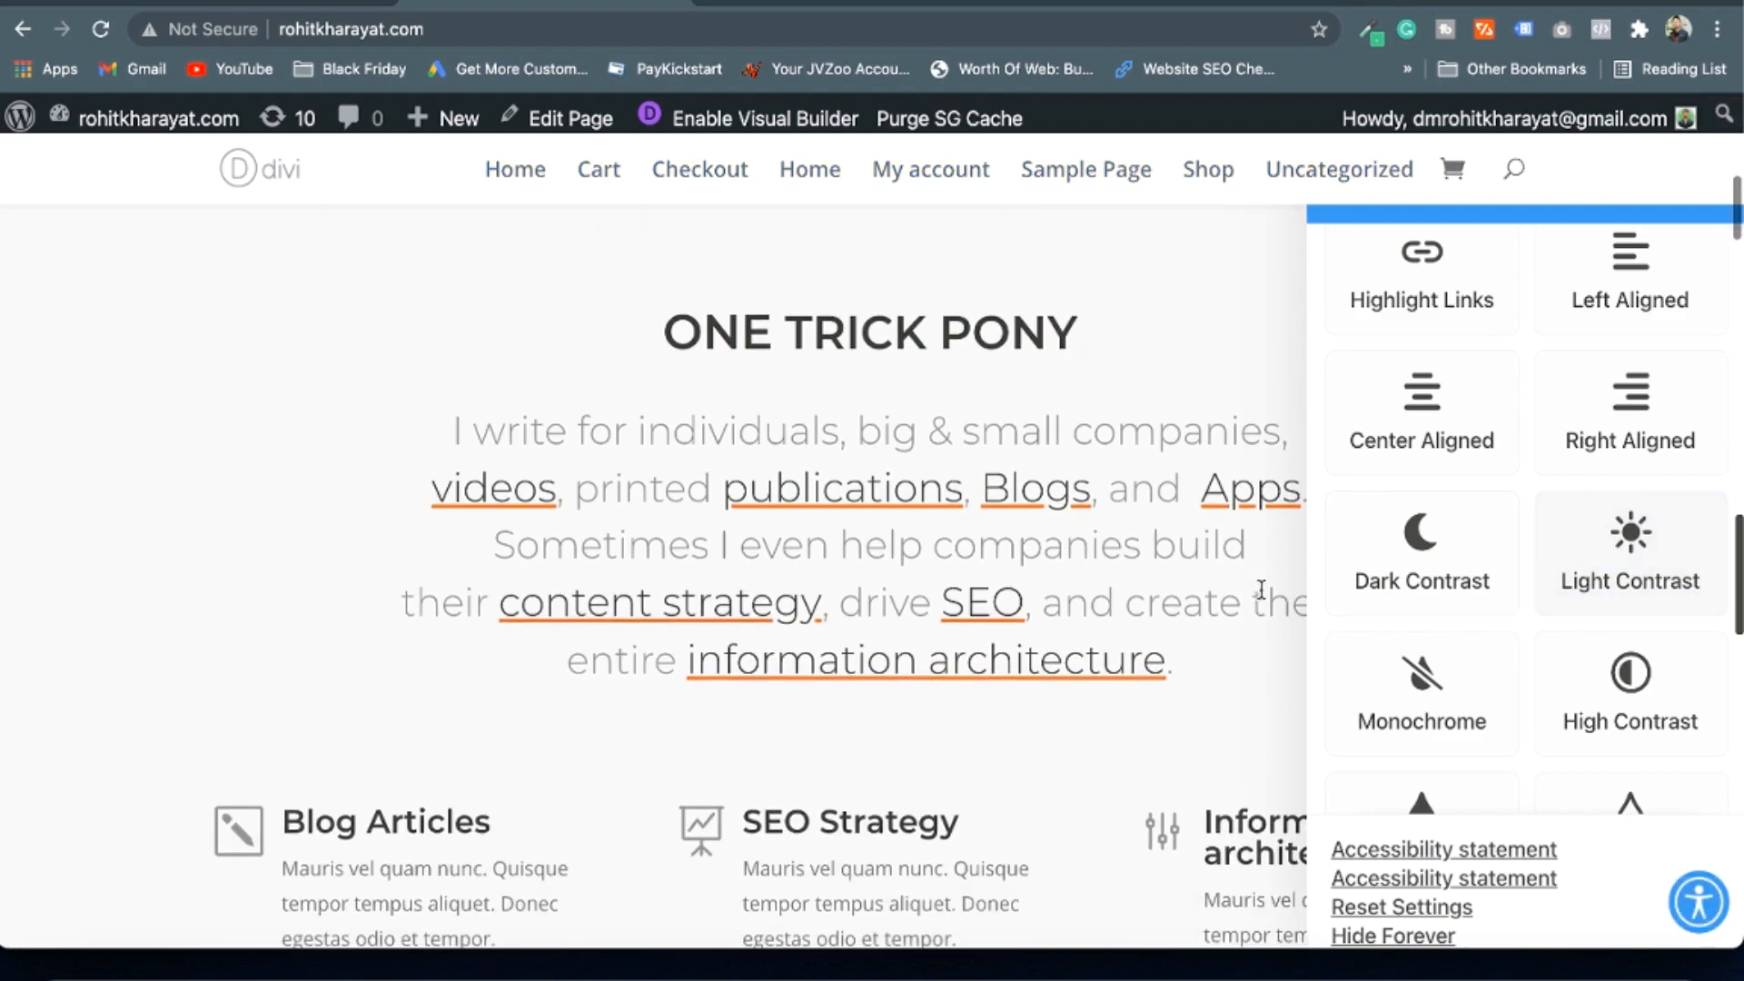
scroll(down, 3)
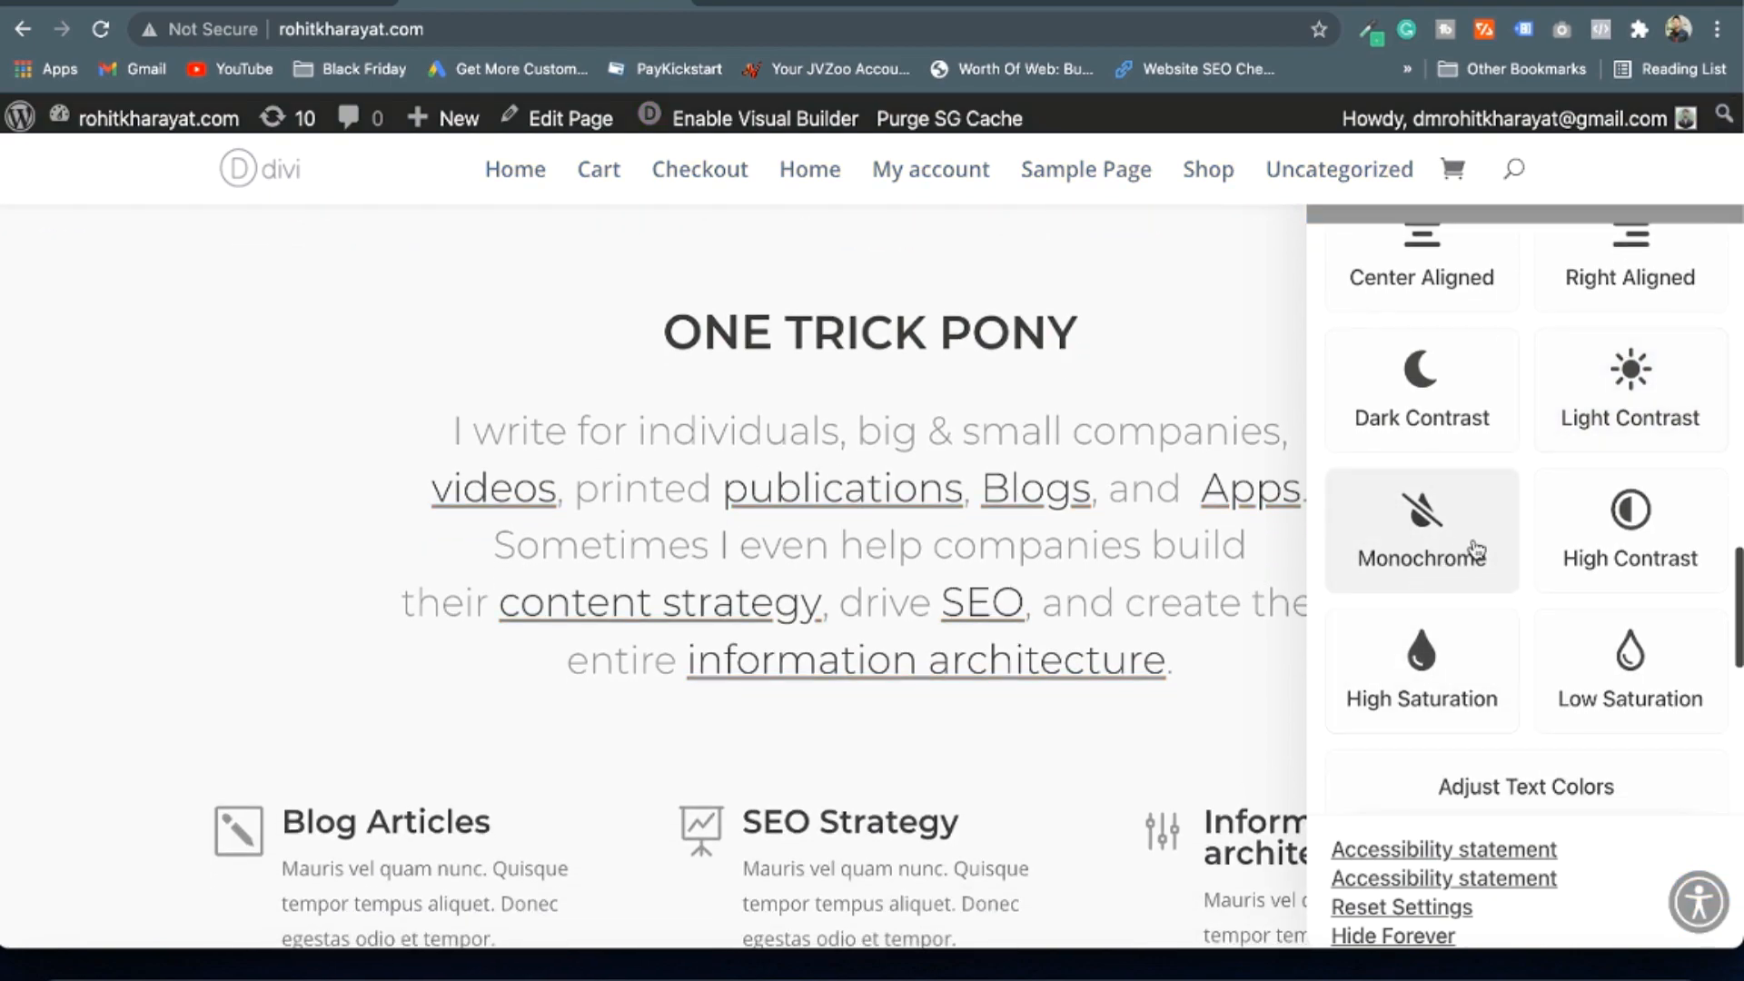
click(1631, 516)
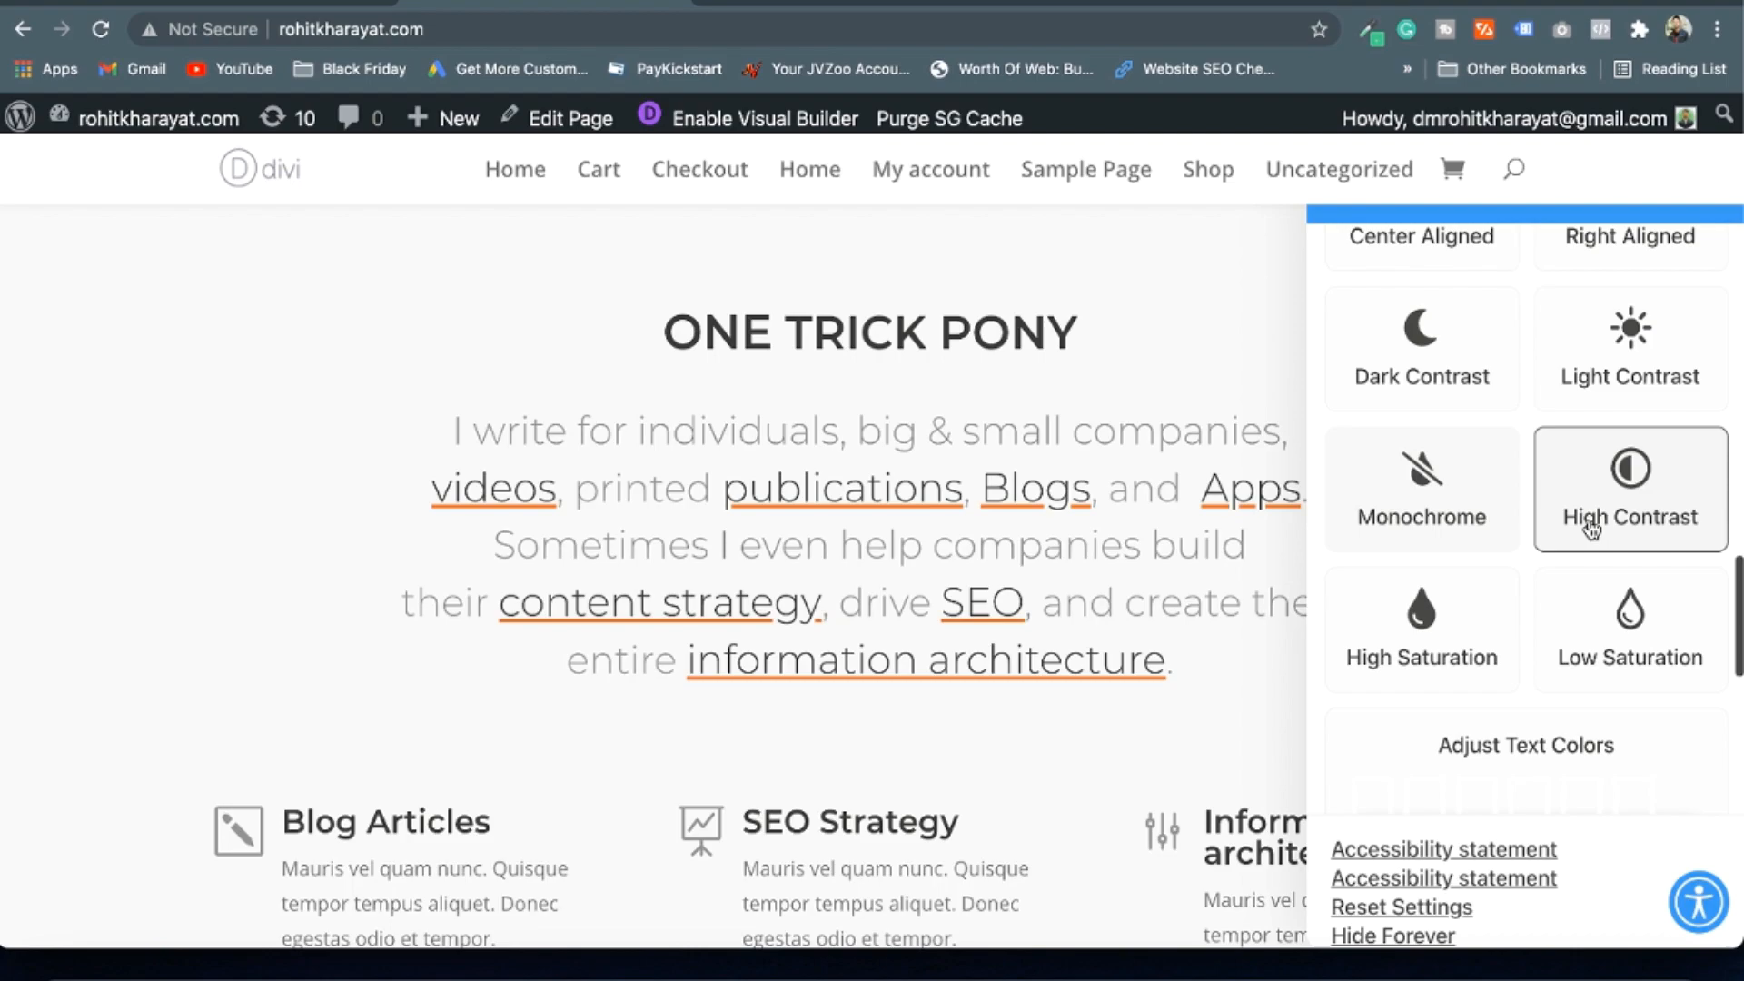
scroll(down, 3)
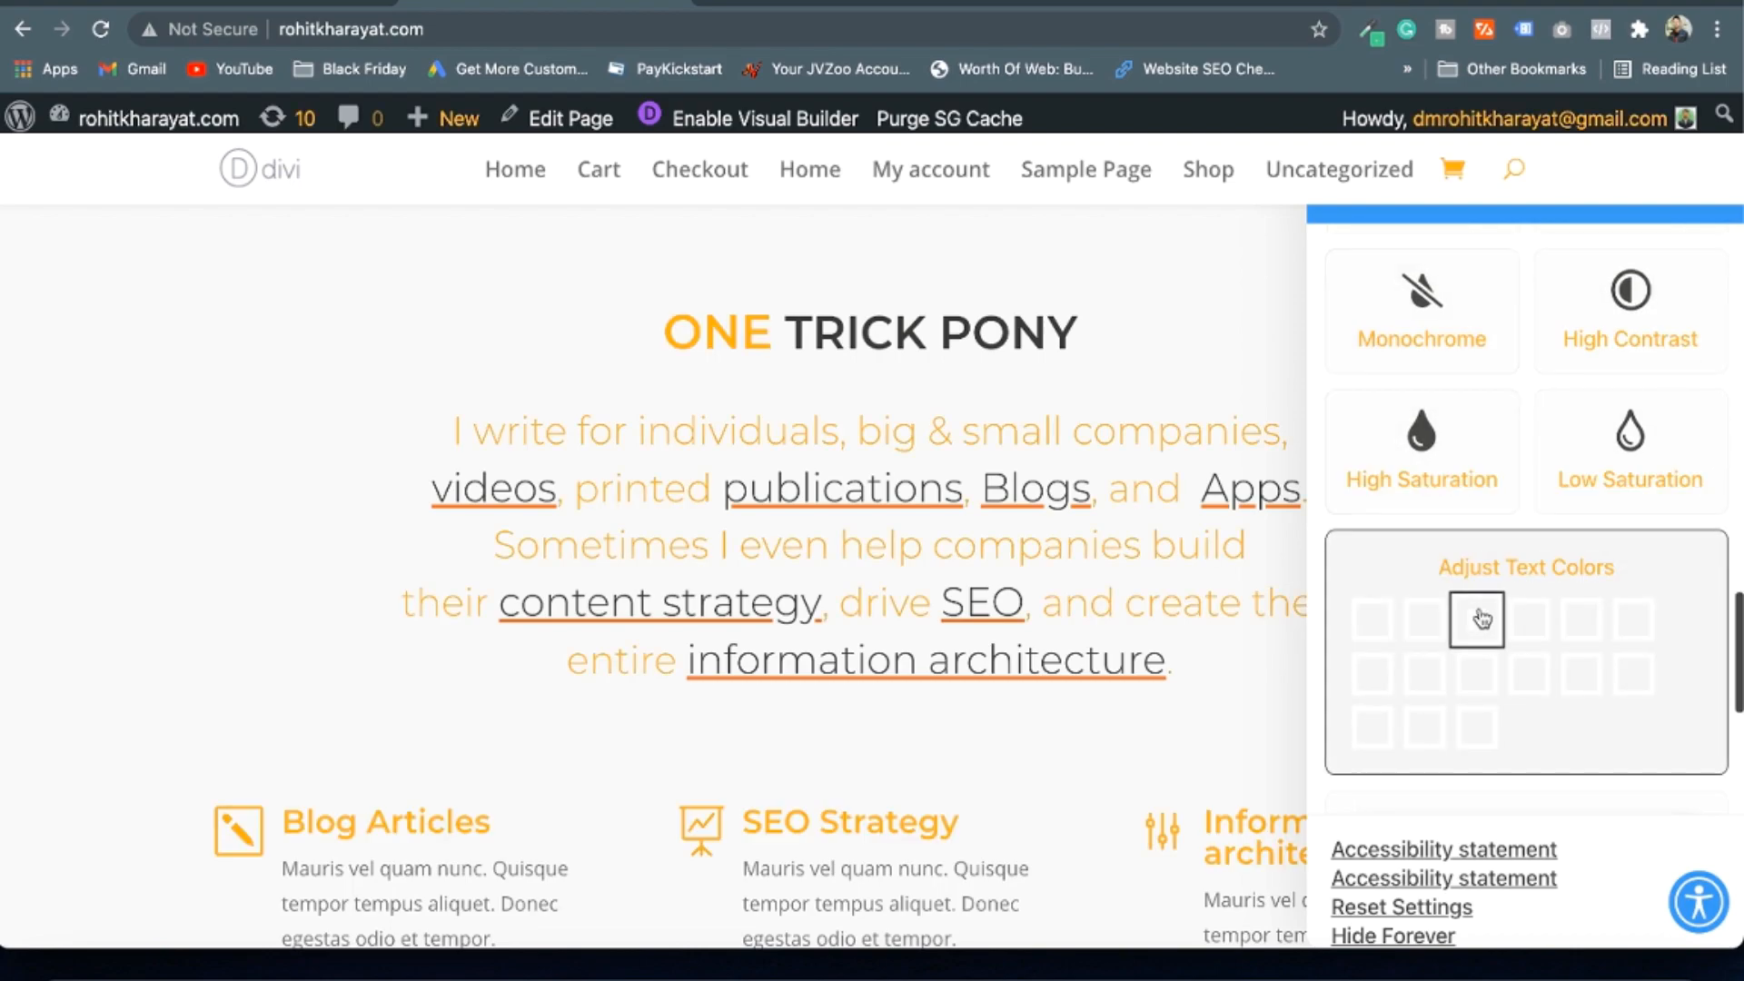
Change the body text to an olive colour and make the ONE TRICK PONY heading black
click(1525, 619)
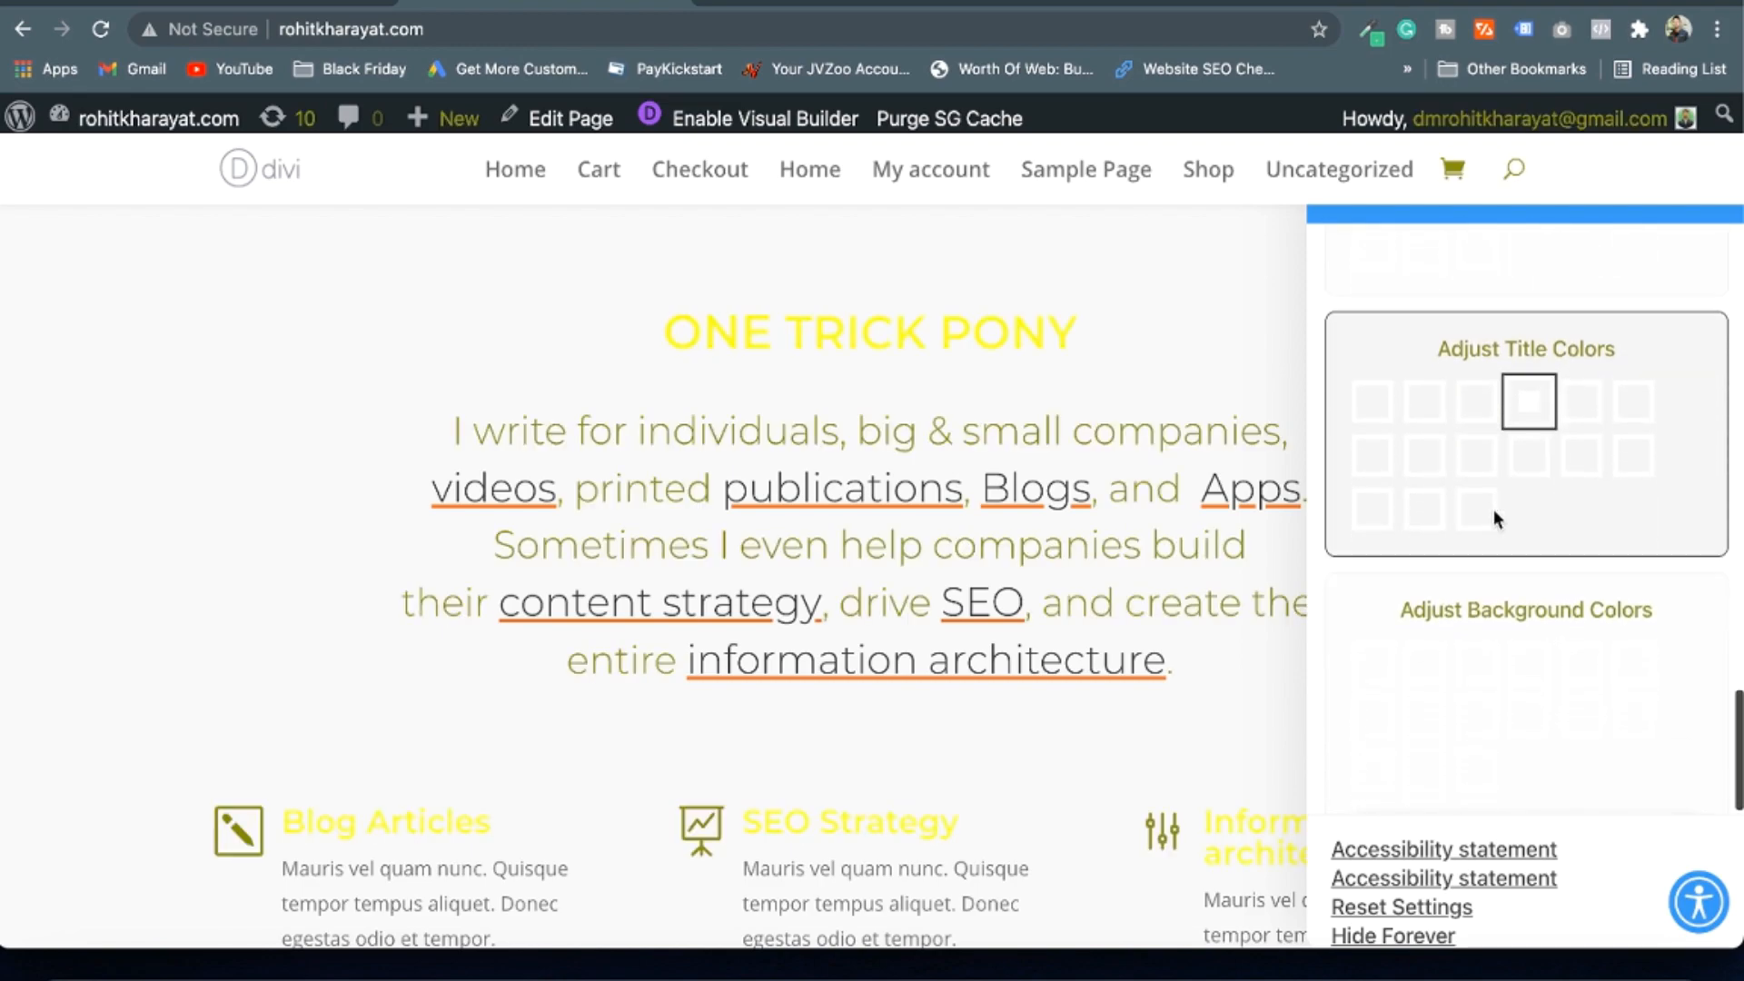
click(1423, 495)
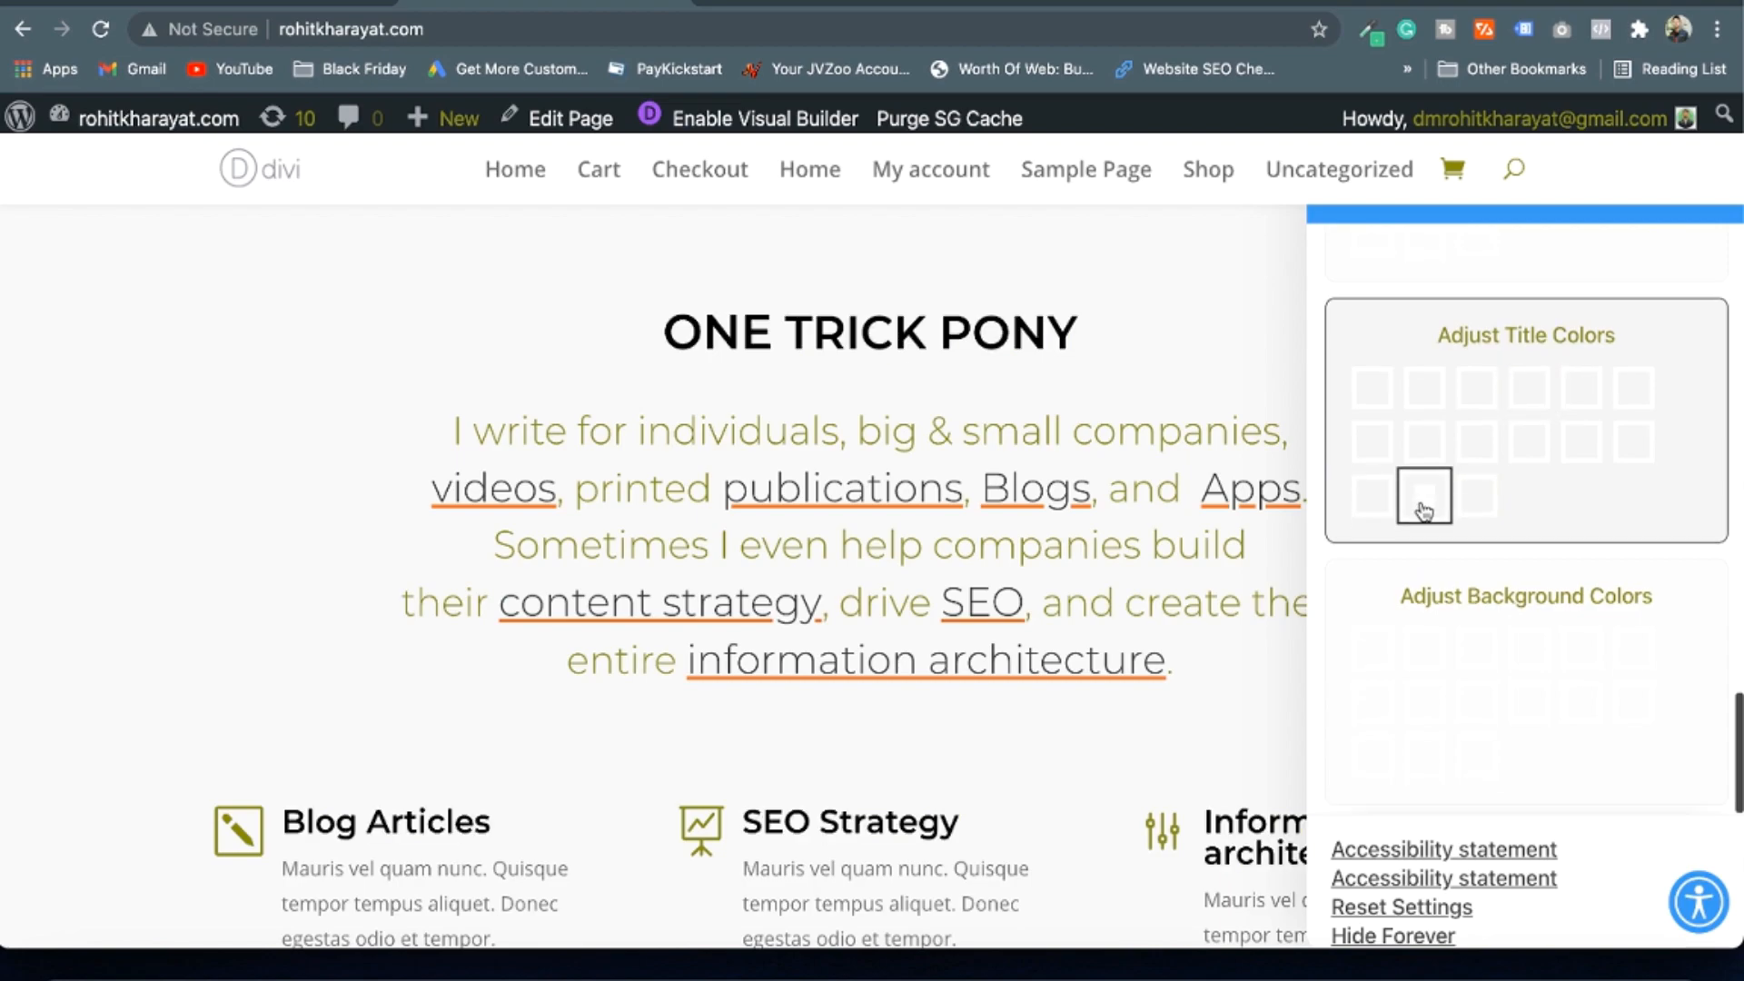
scroll(down, 3)
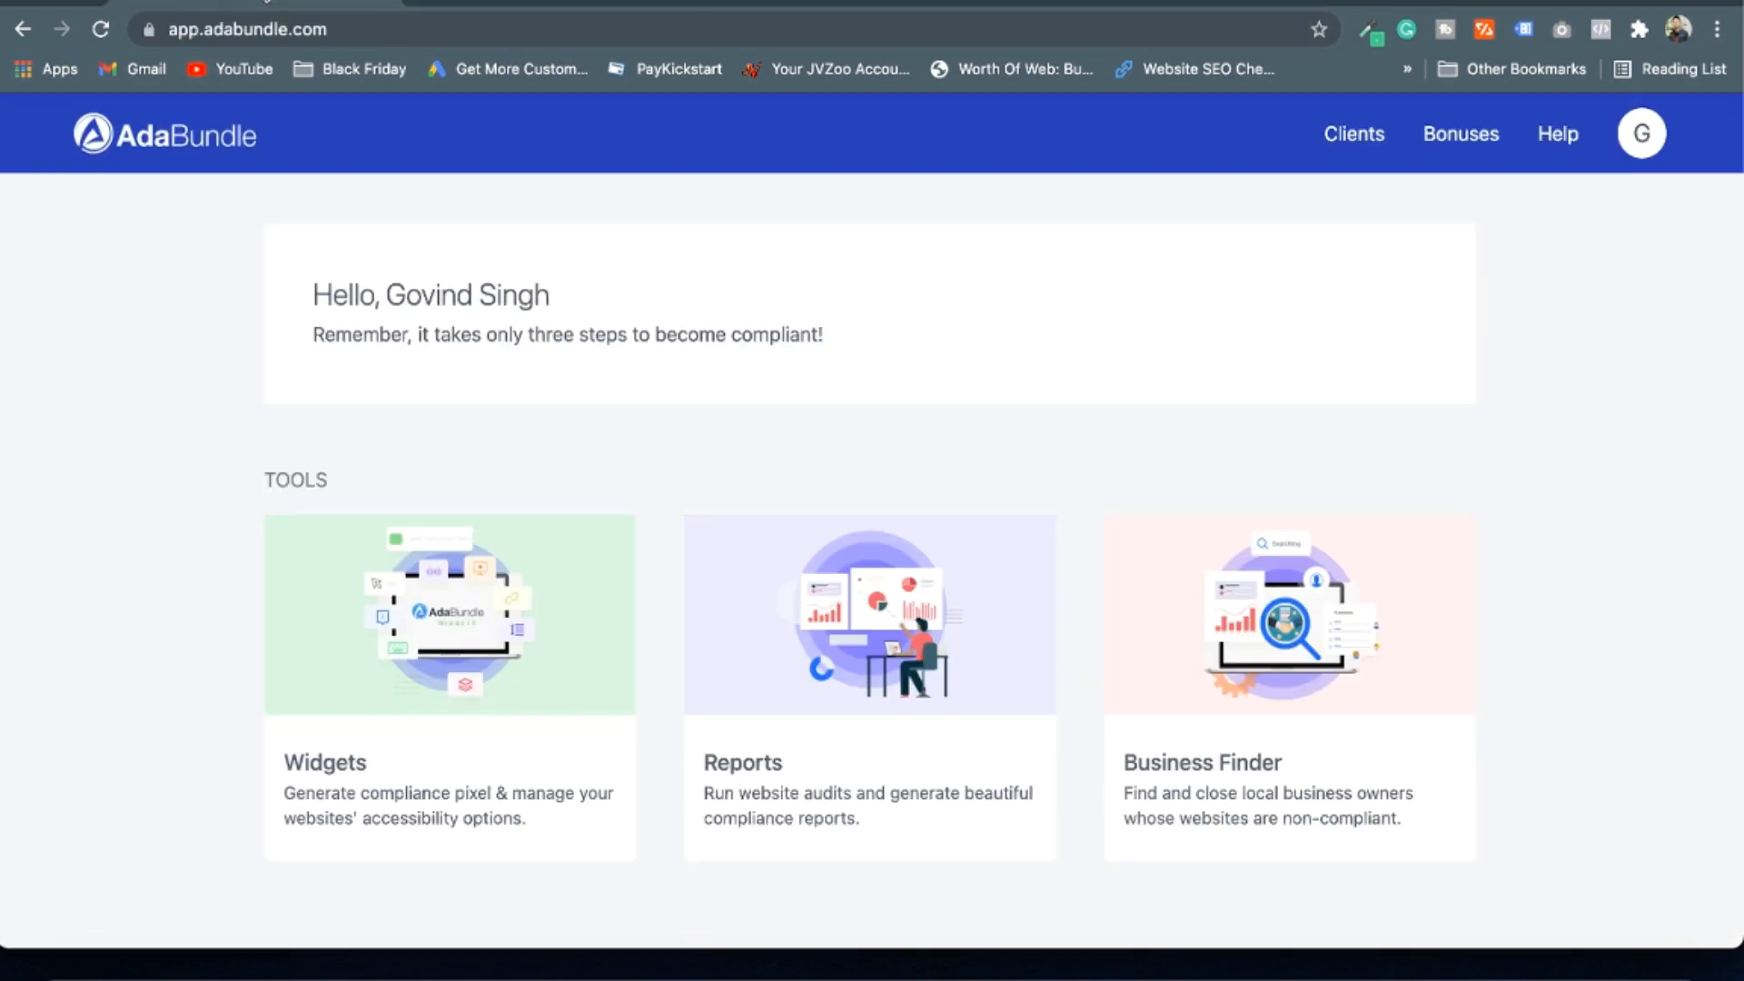
mouse_move(425, 274)
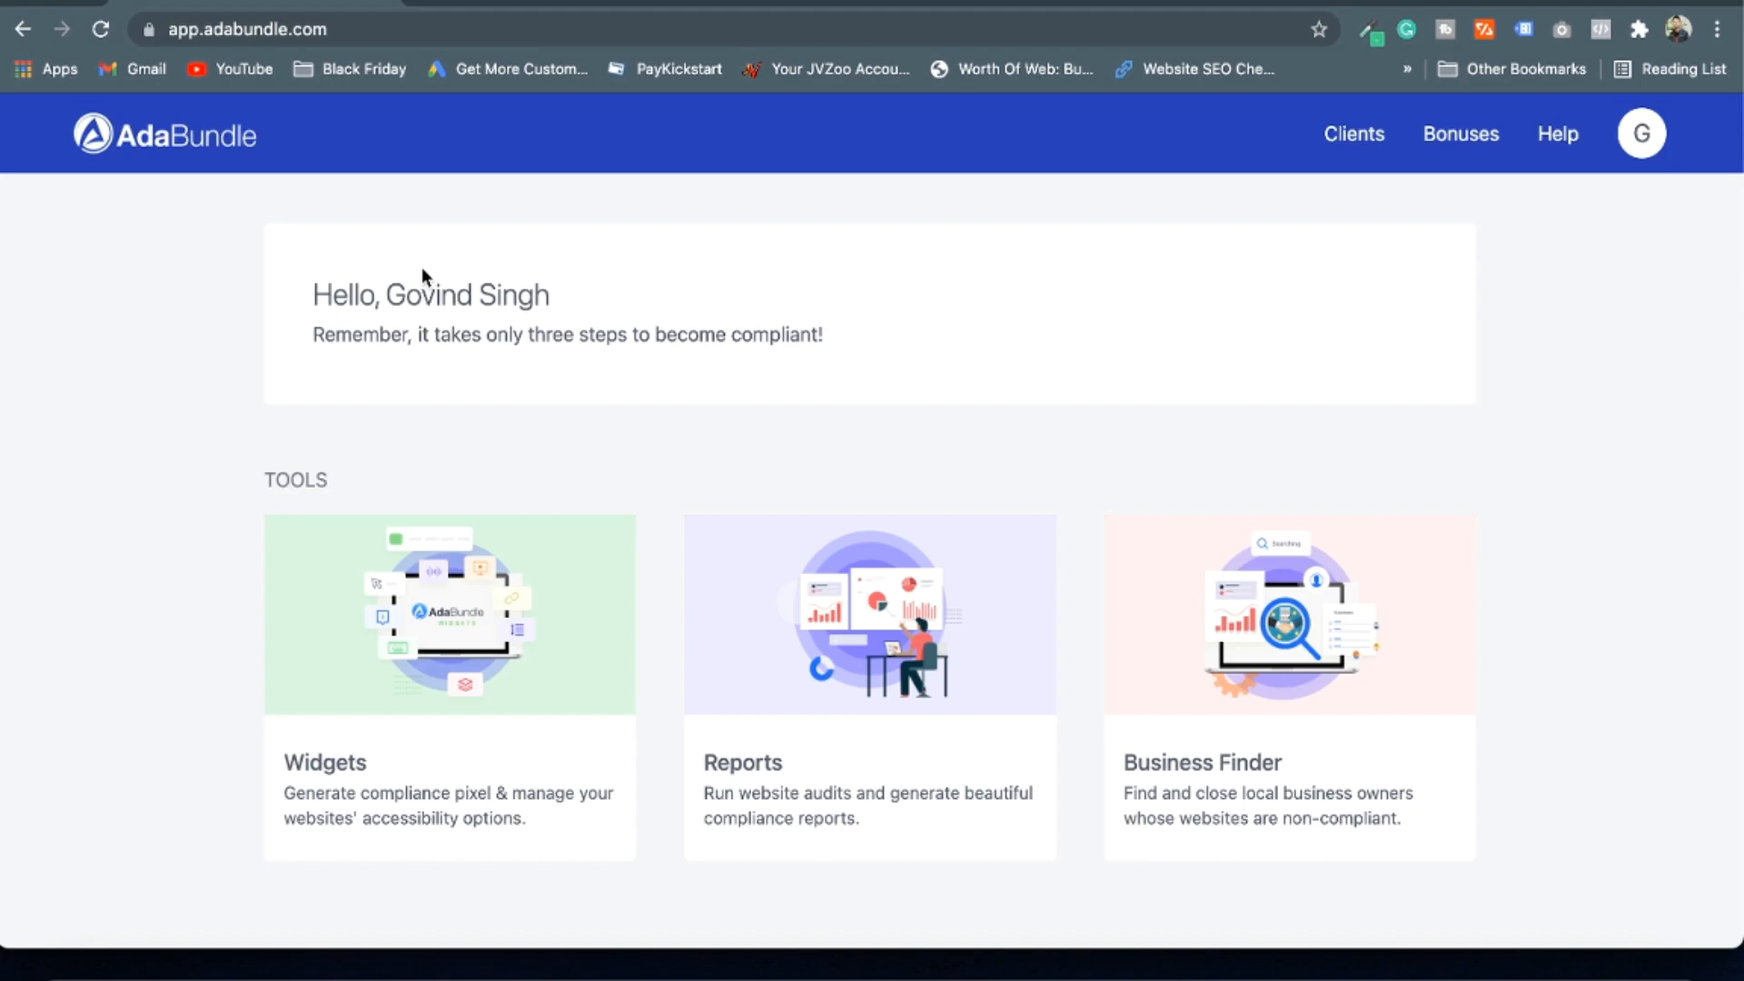
mouse_move(174, 494)
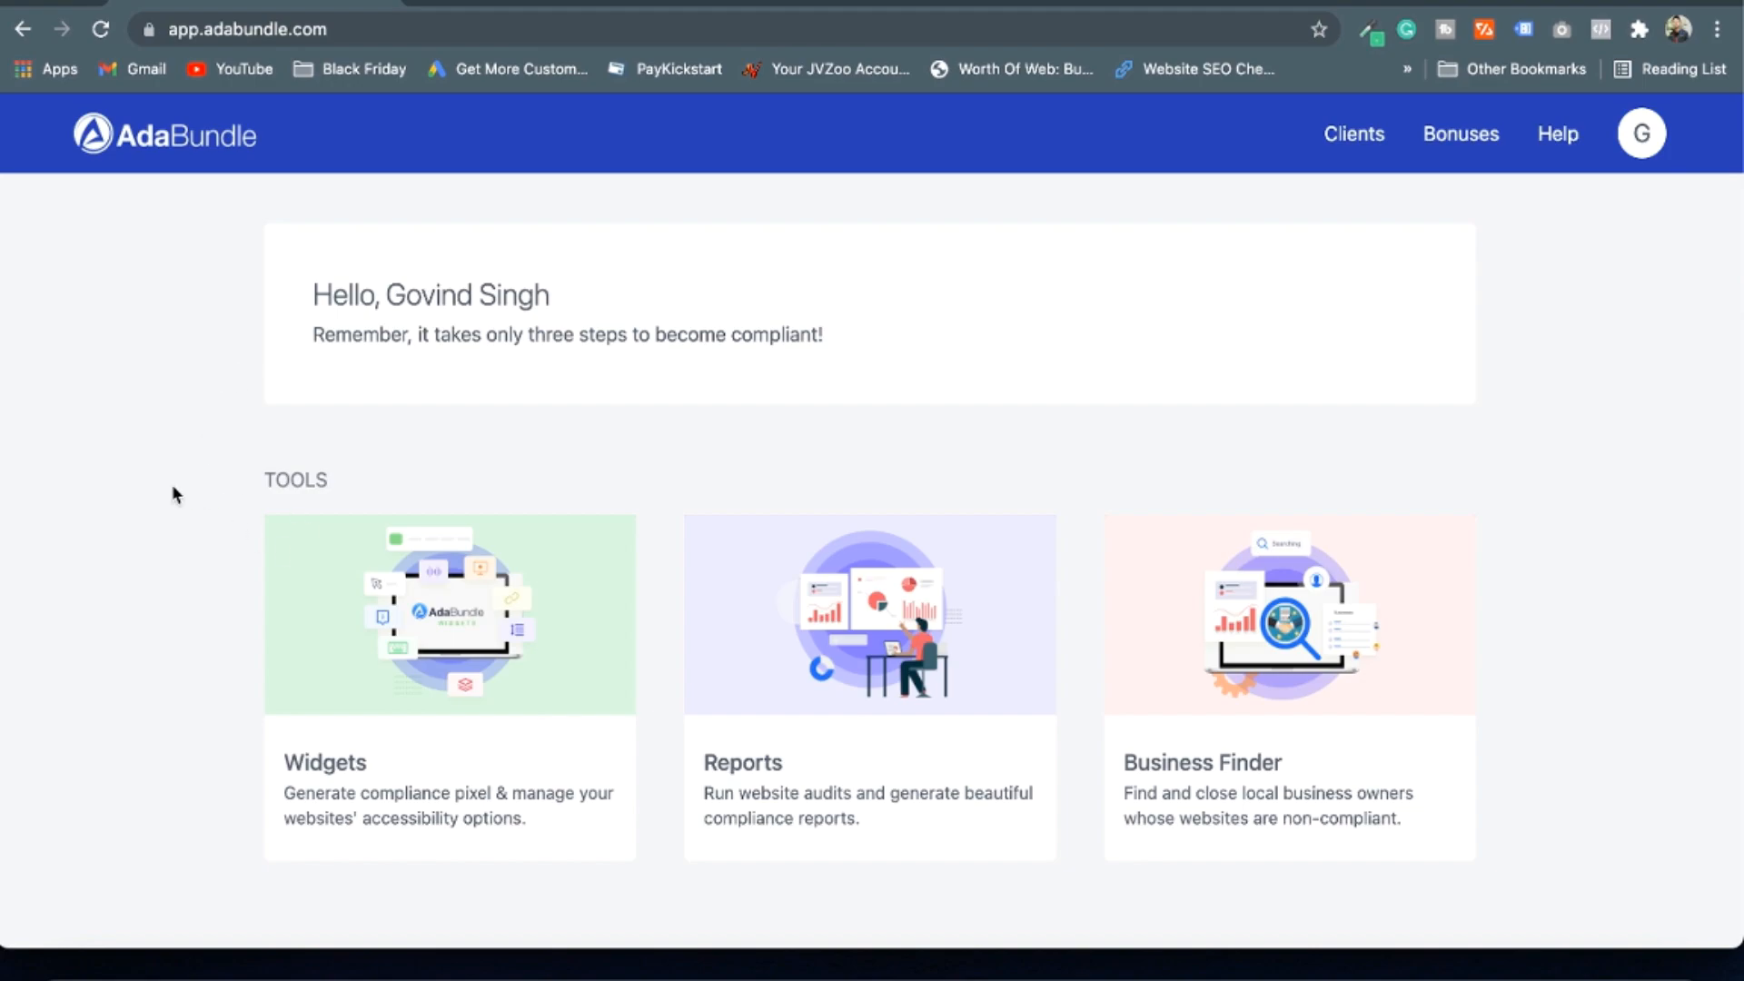
mouse_move(389, 712)
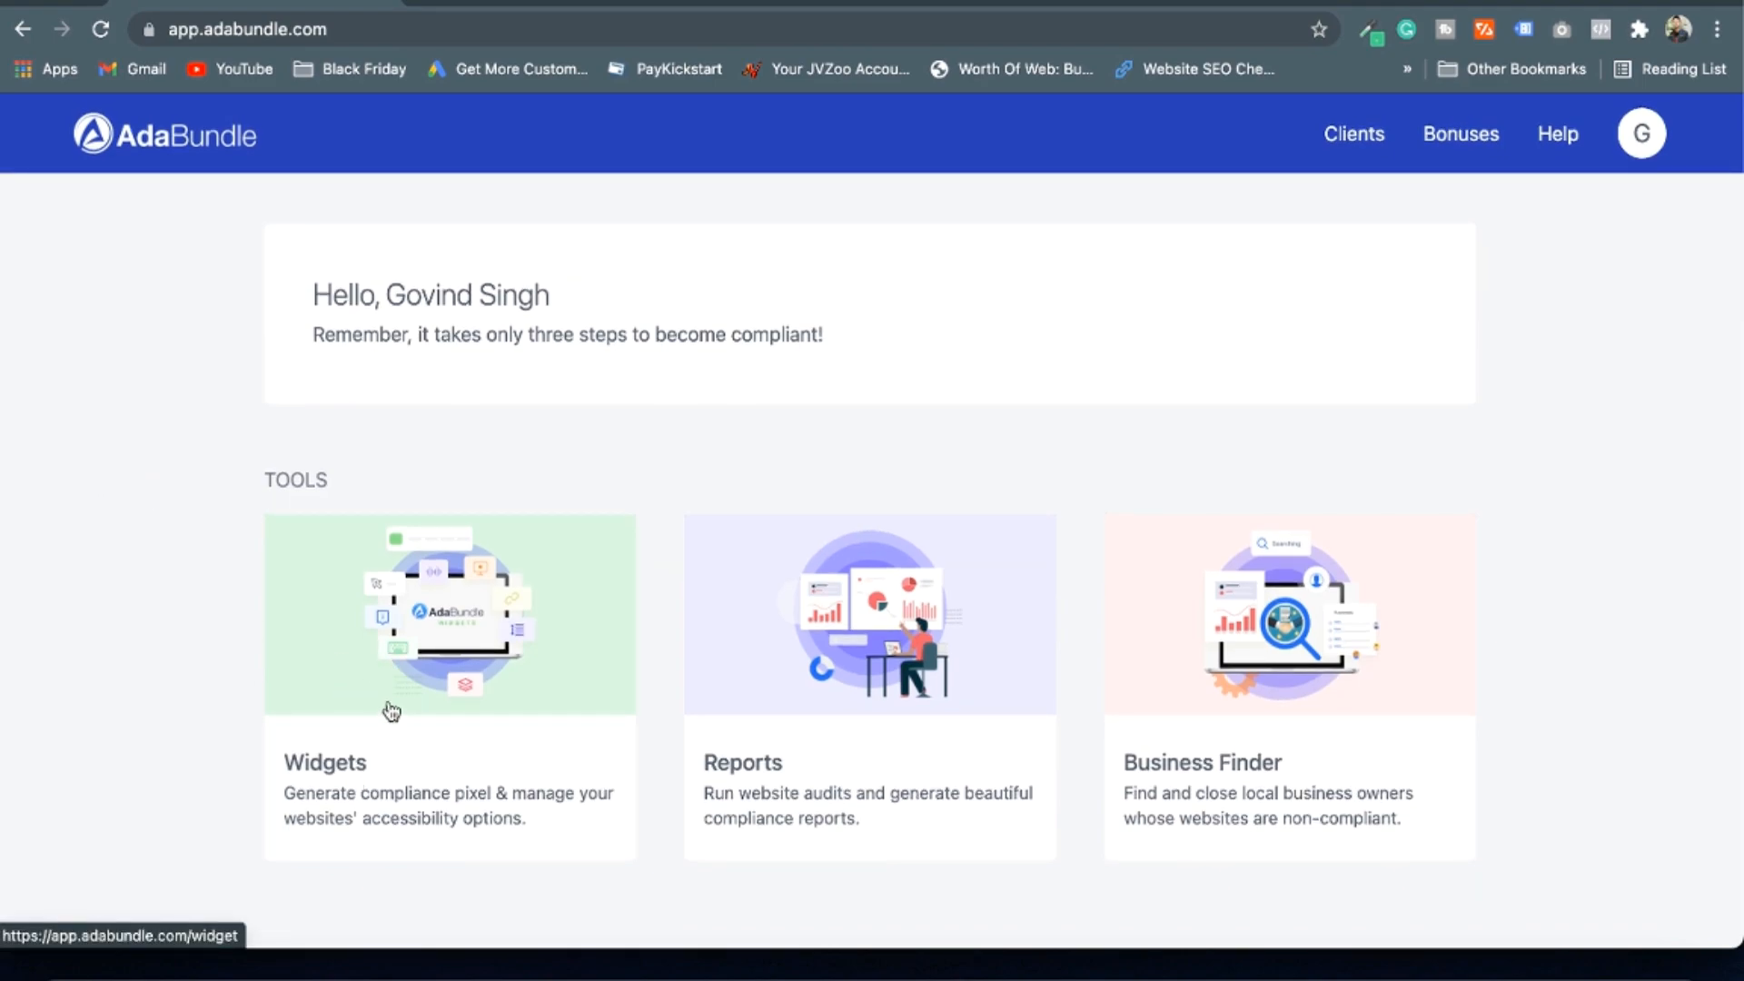
mouse_move(863, 774)
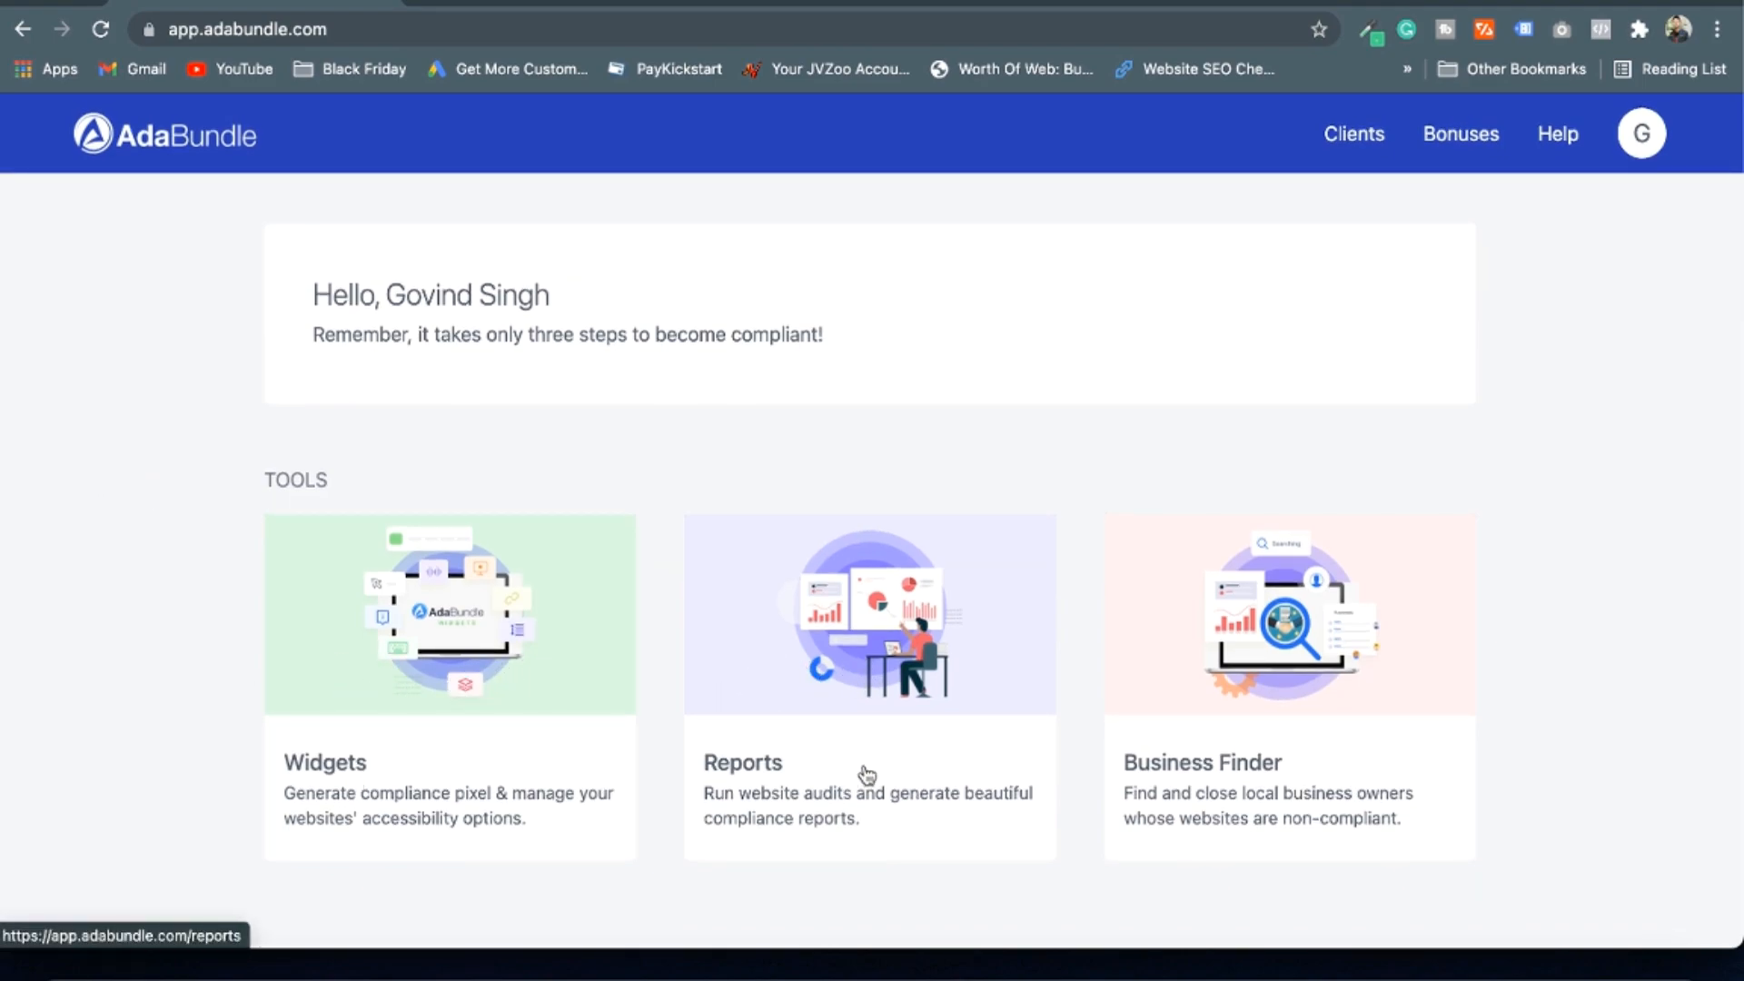
mouse_move(1232, 807)
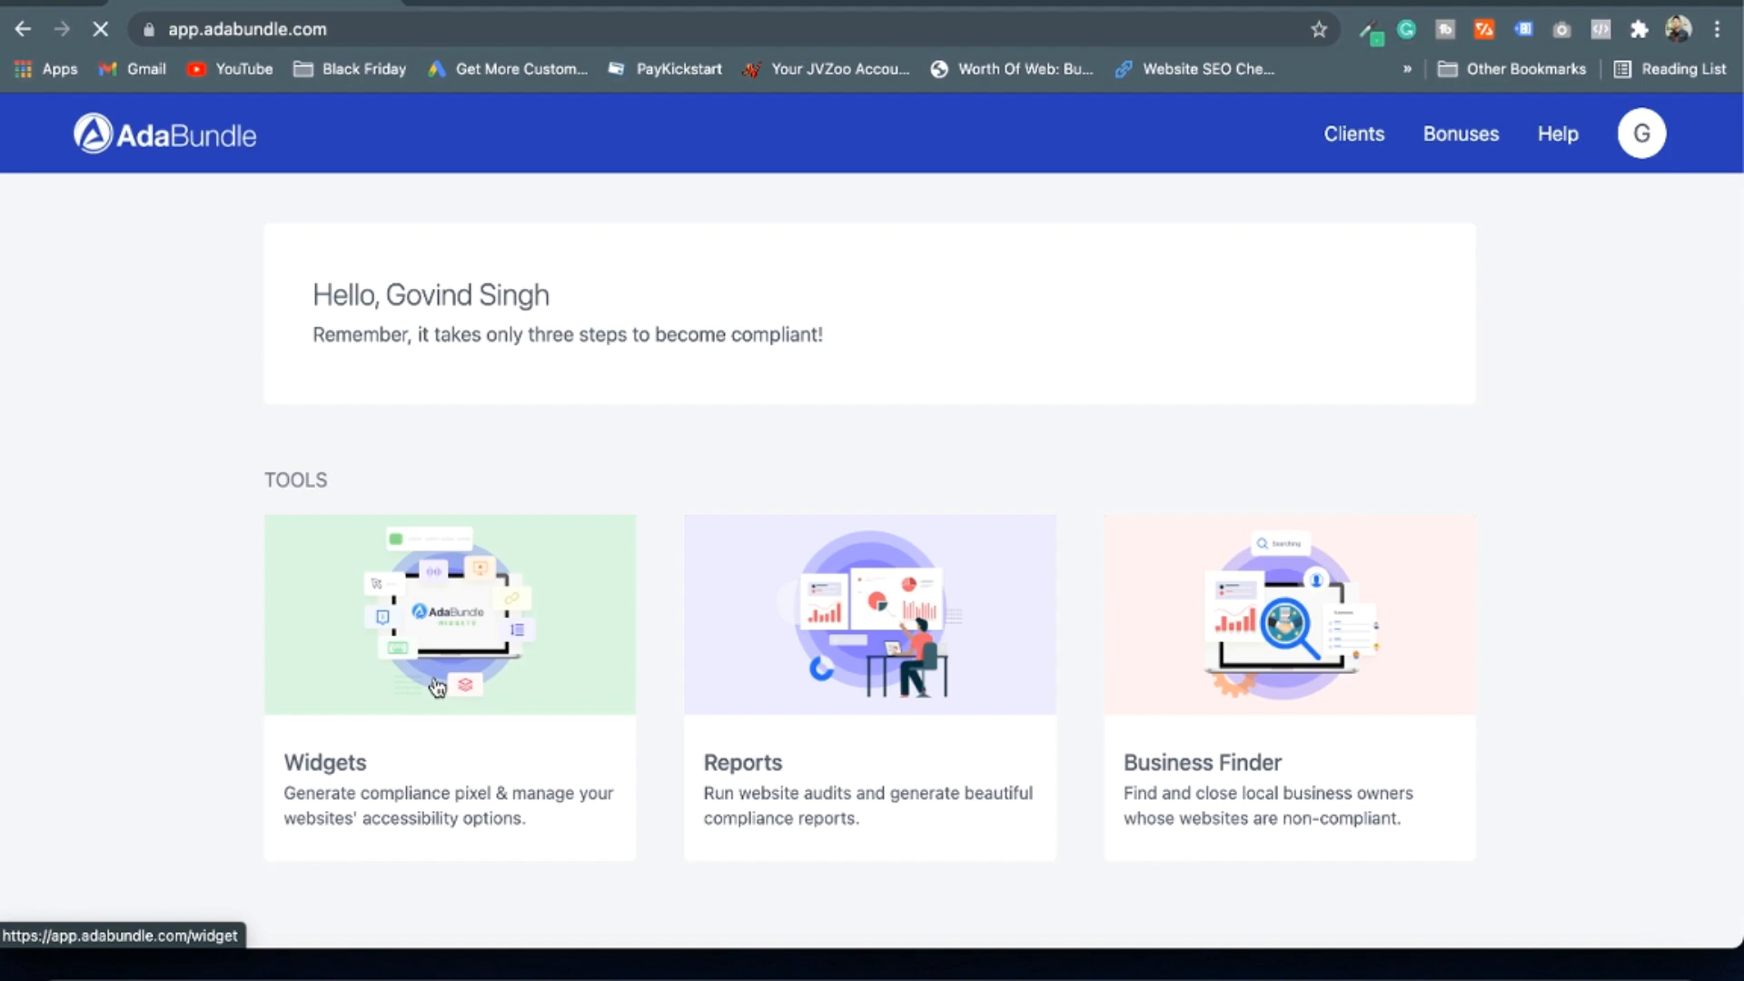
Go to the Widgets tool from the AdaBundle dashboard
click(449, 614)
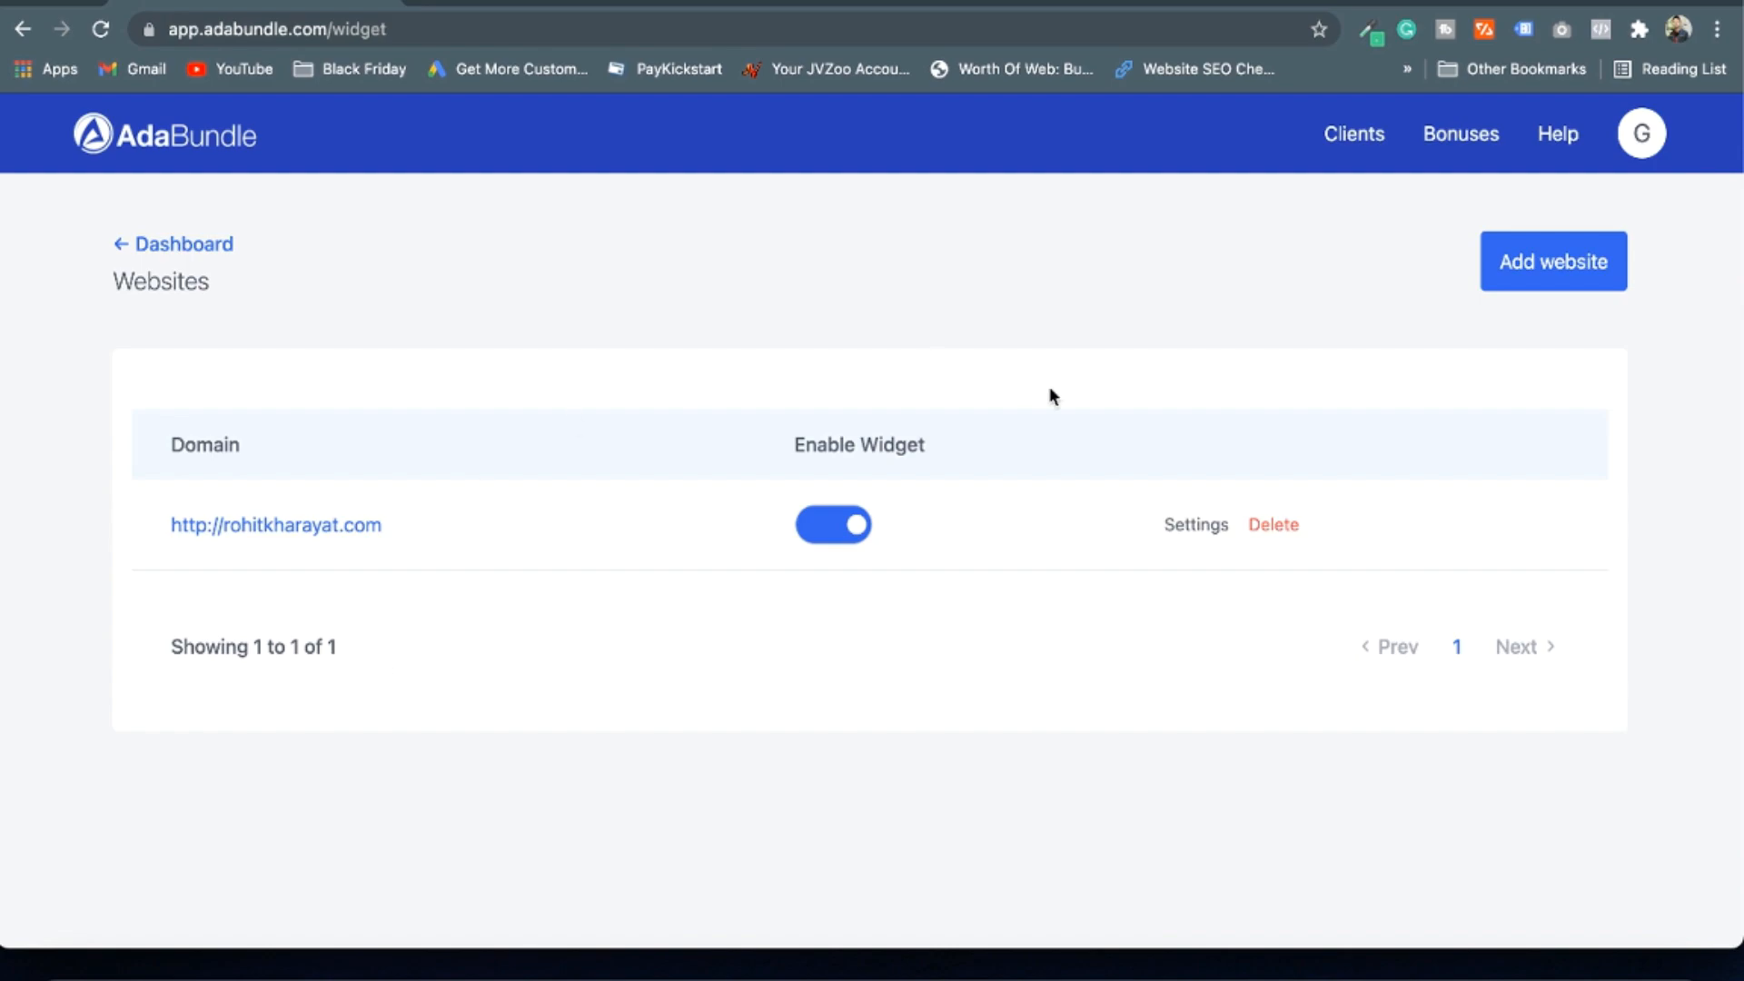
mouse_move(279, 539)
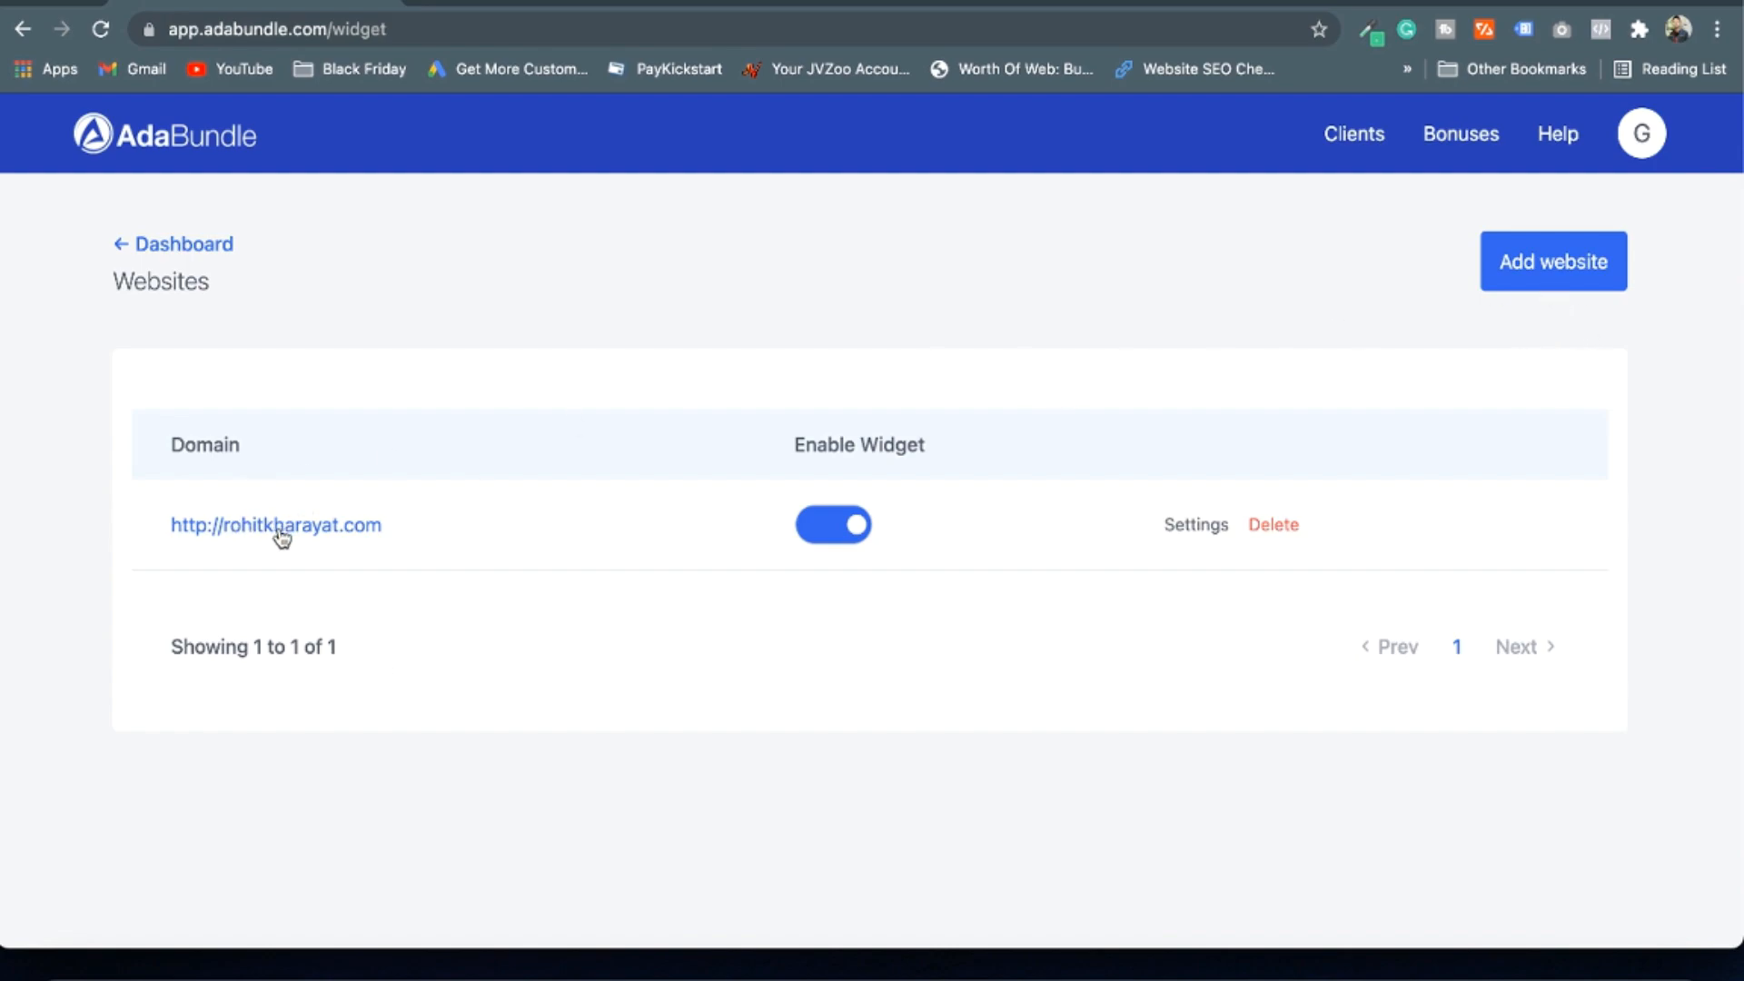
mouse_move(375, 541)
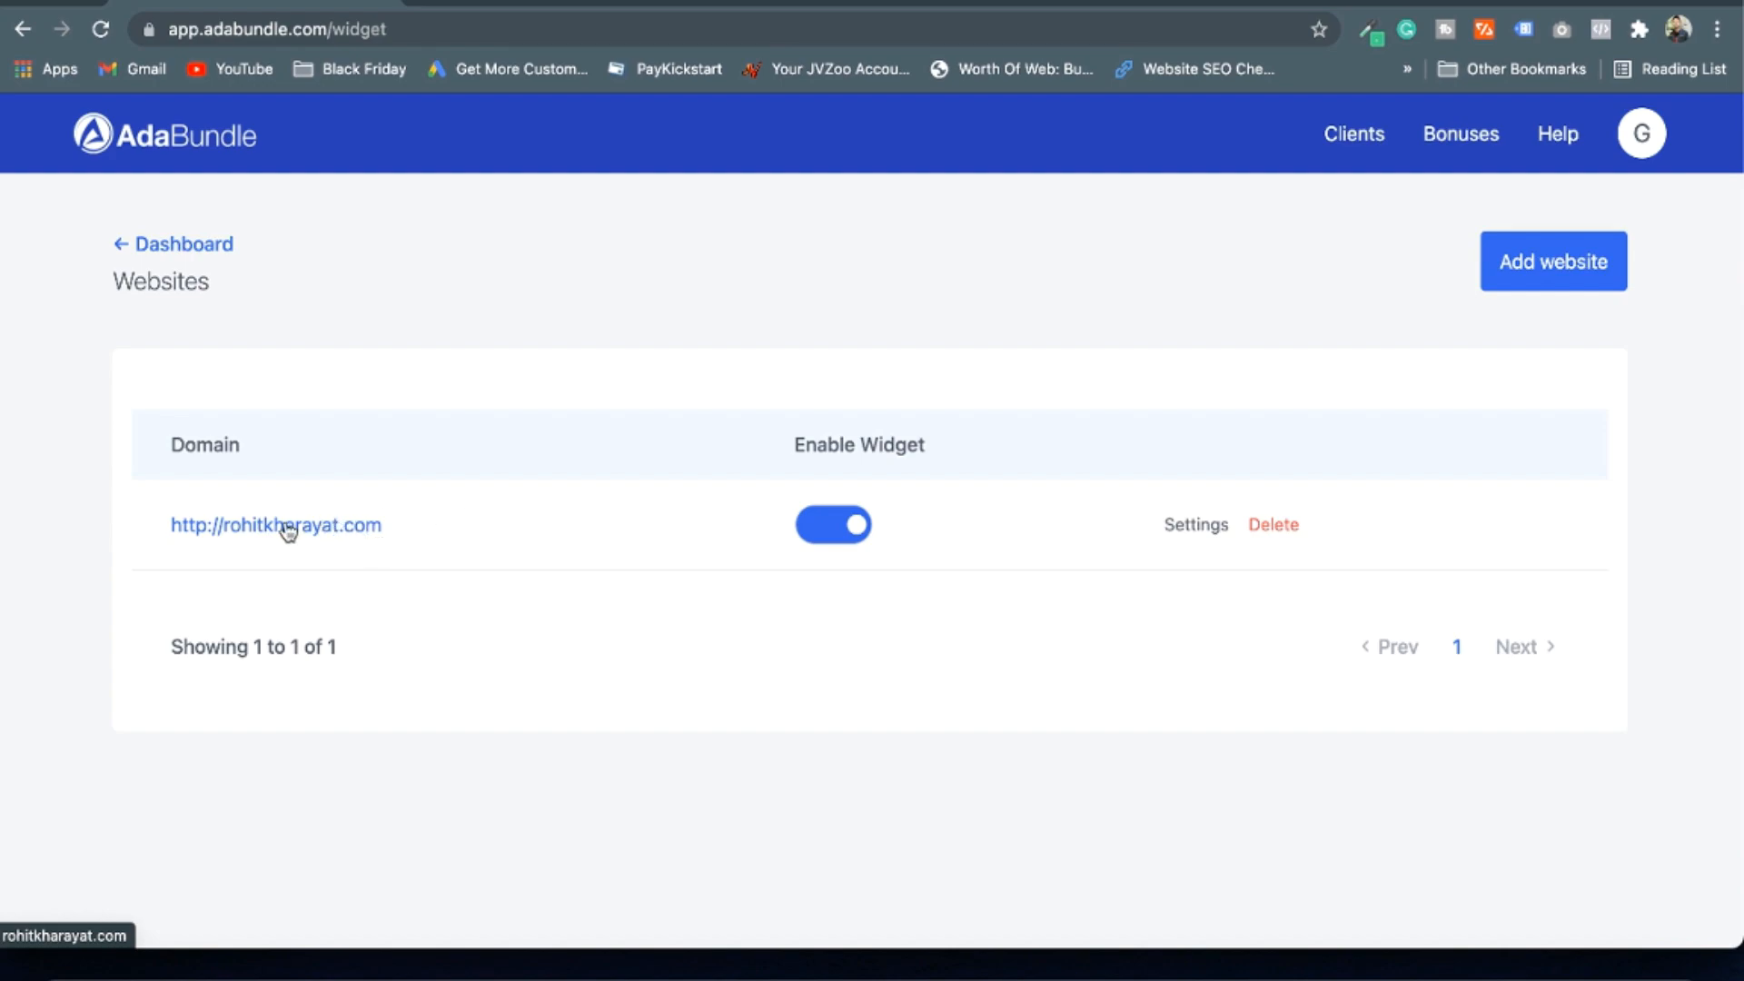
mouse_move(307, 548)
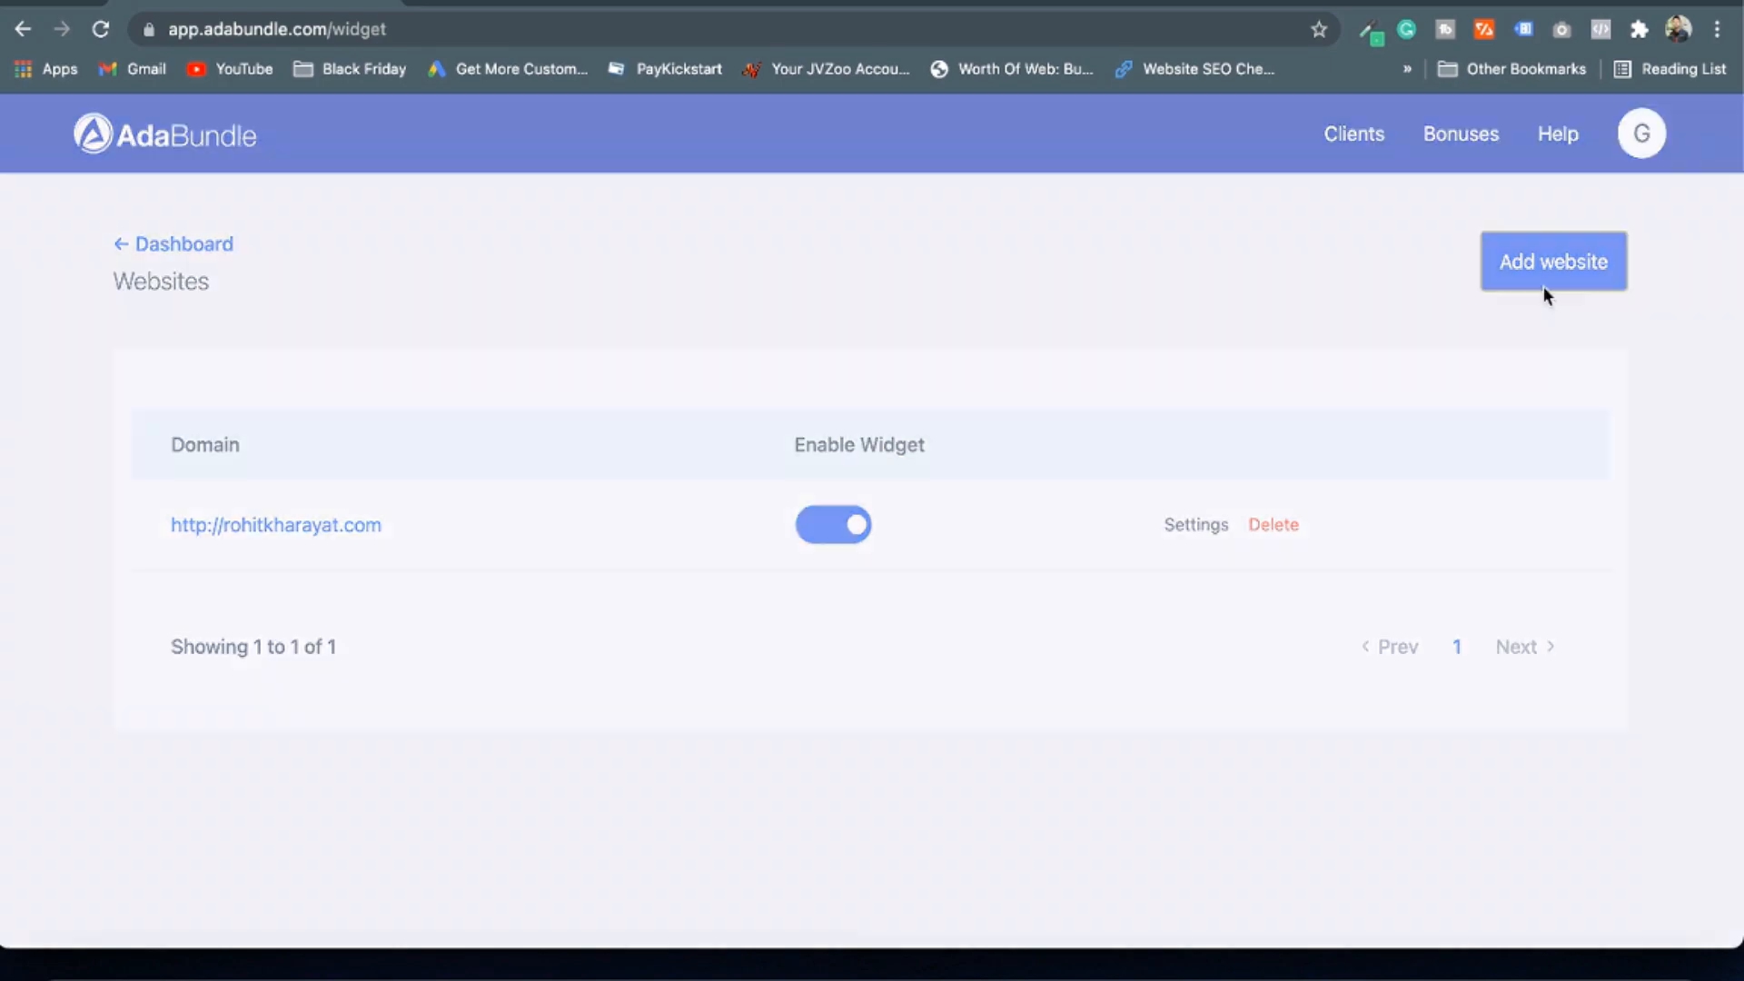
click(1552, 262)
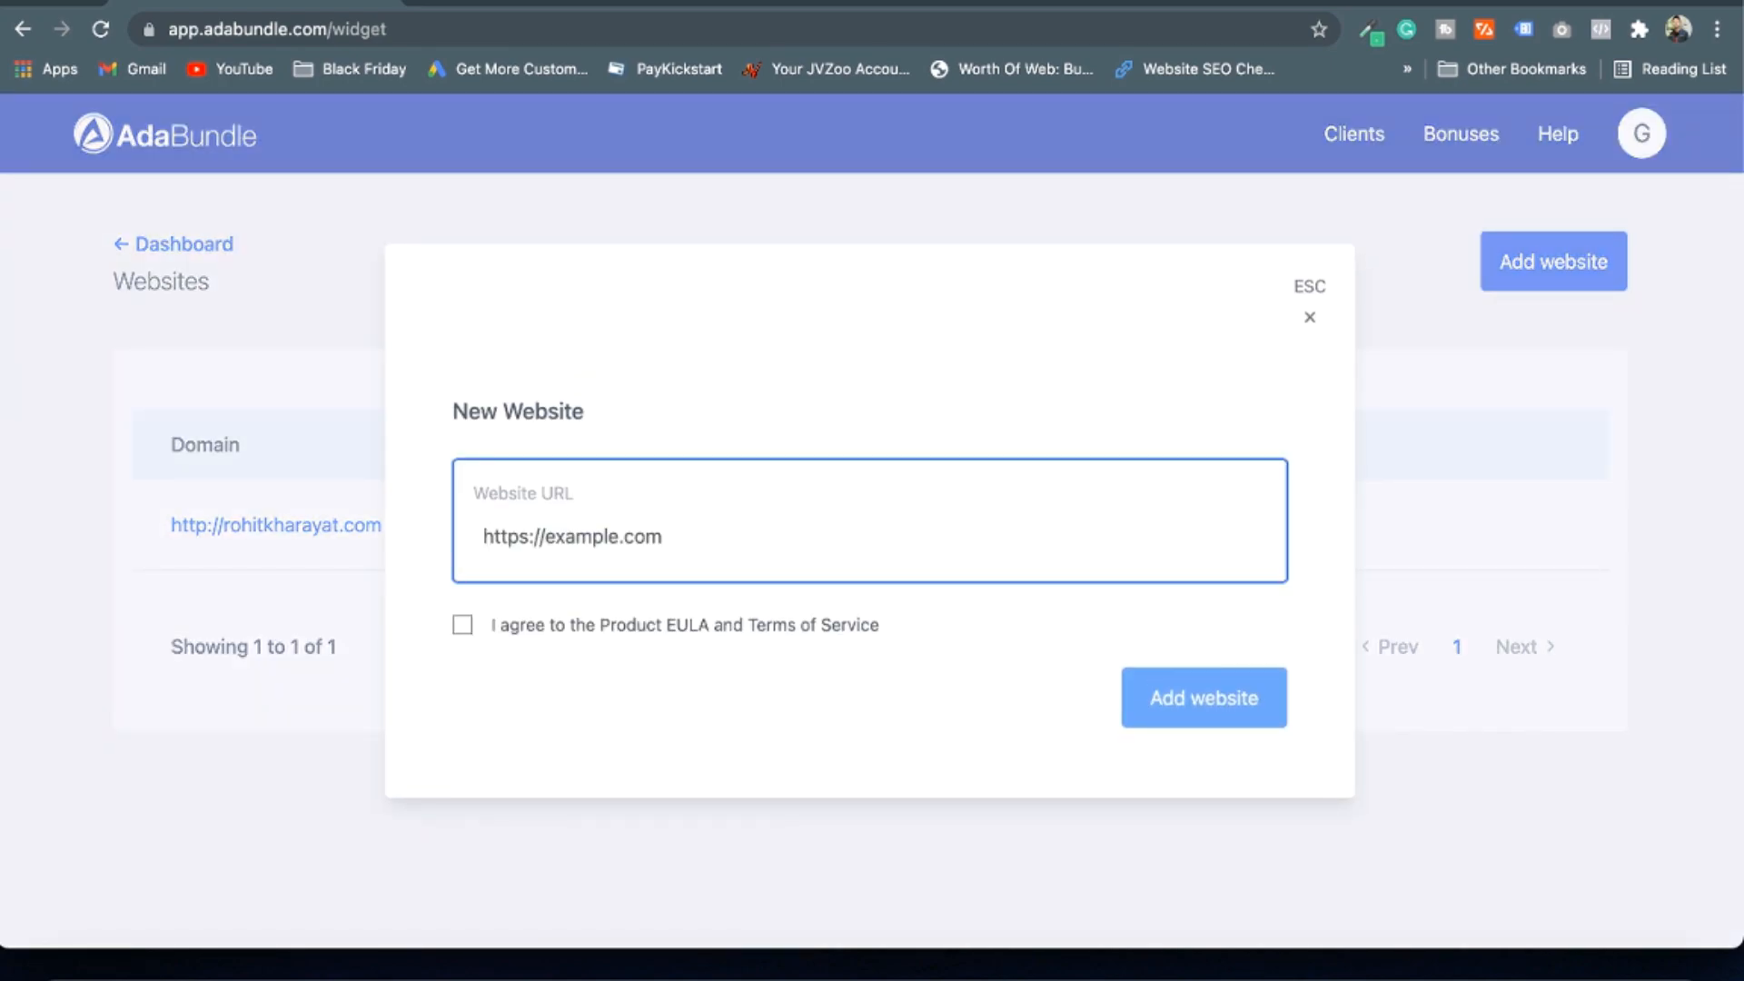
mouse_move(764, 15)
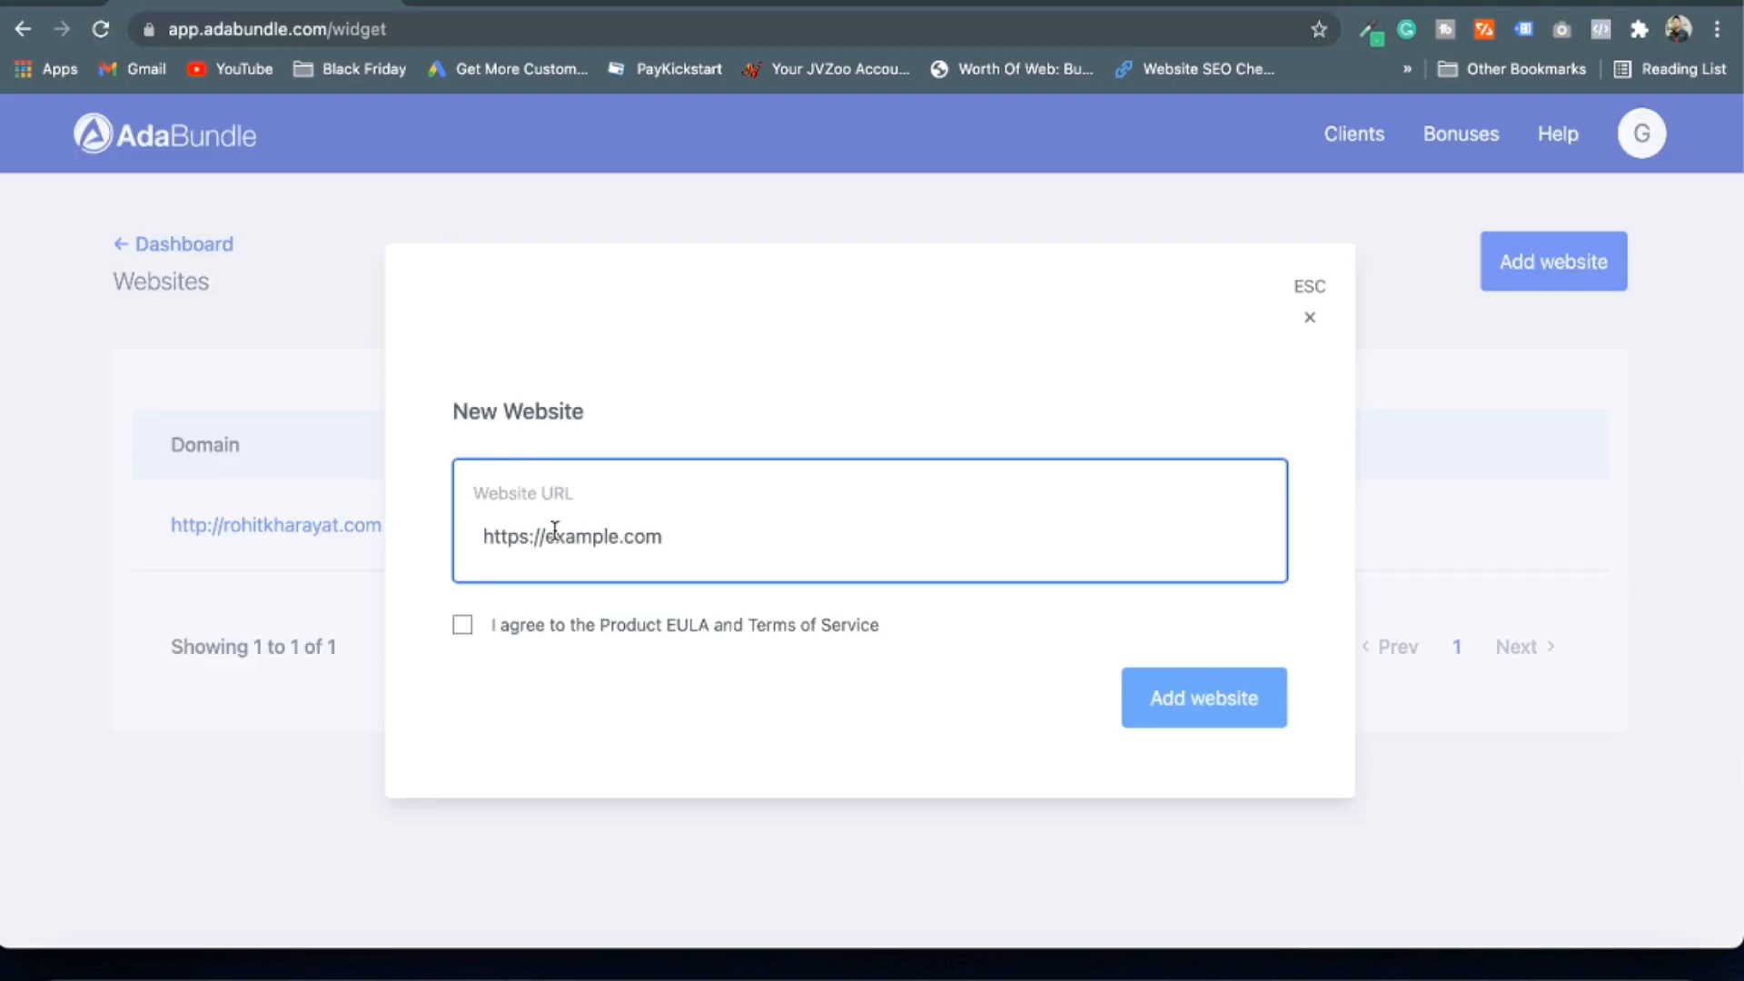
text(https://techevoke.com/)
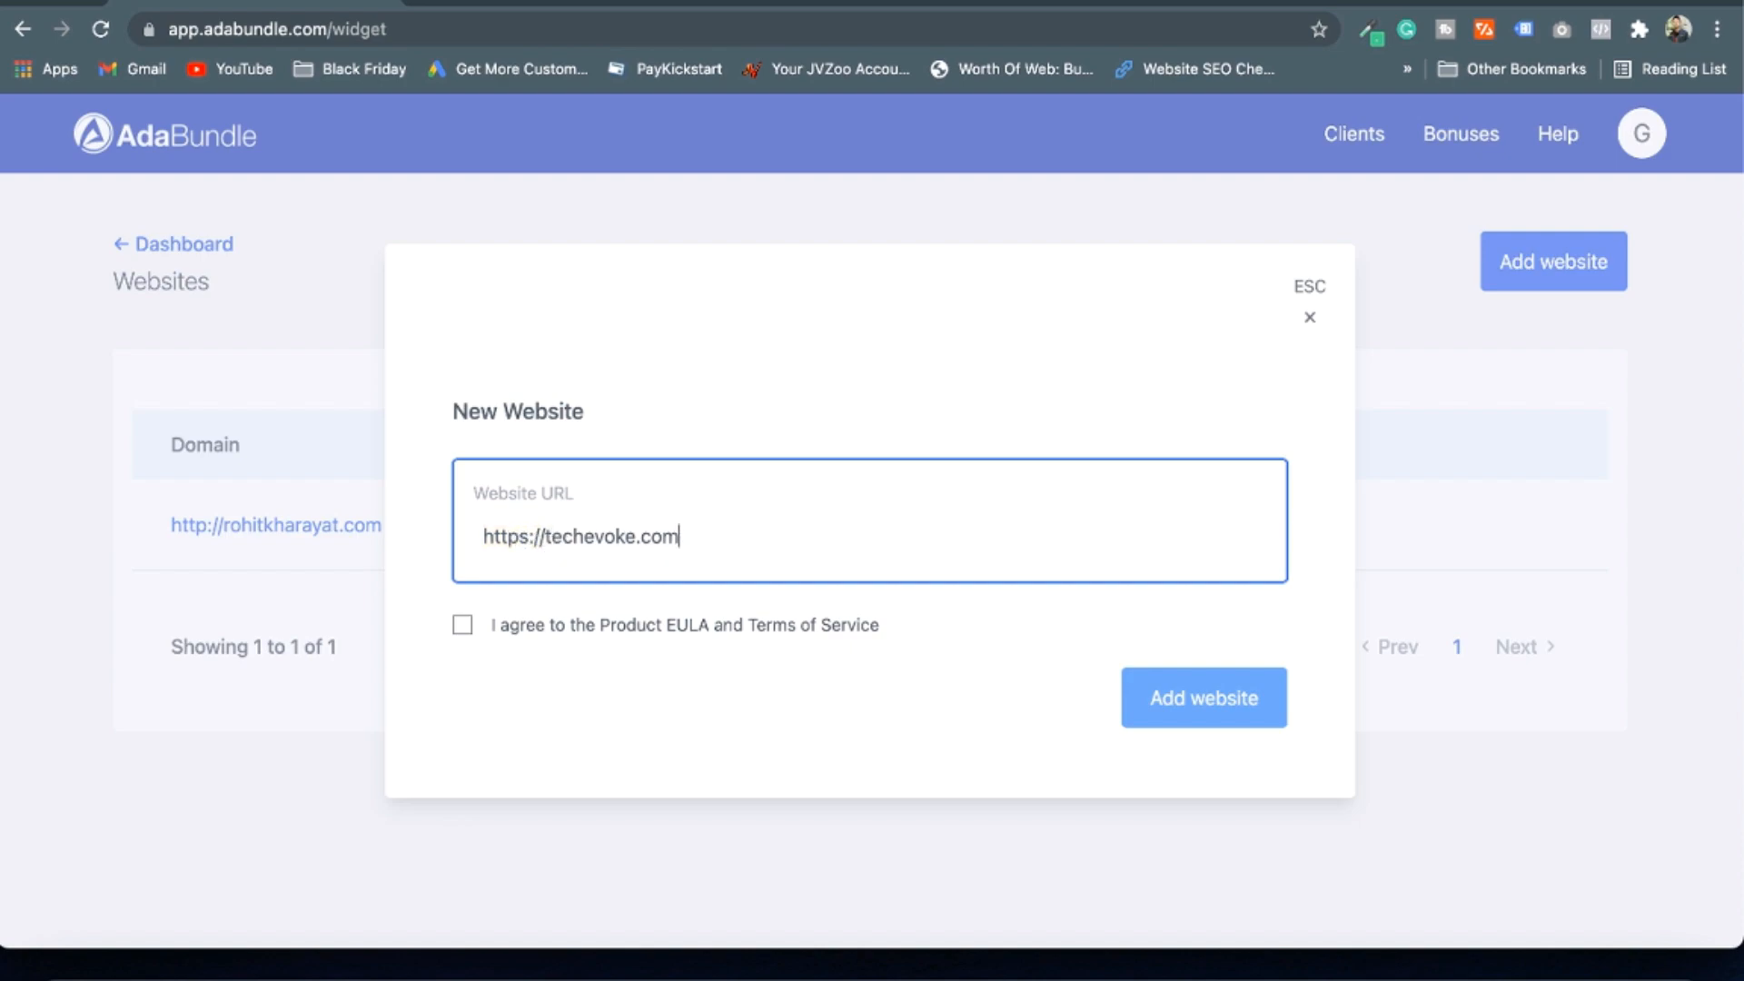
click(464, 625)
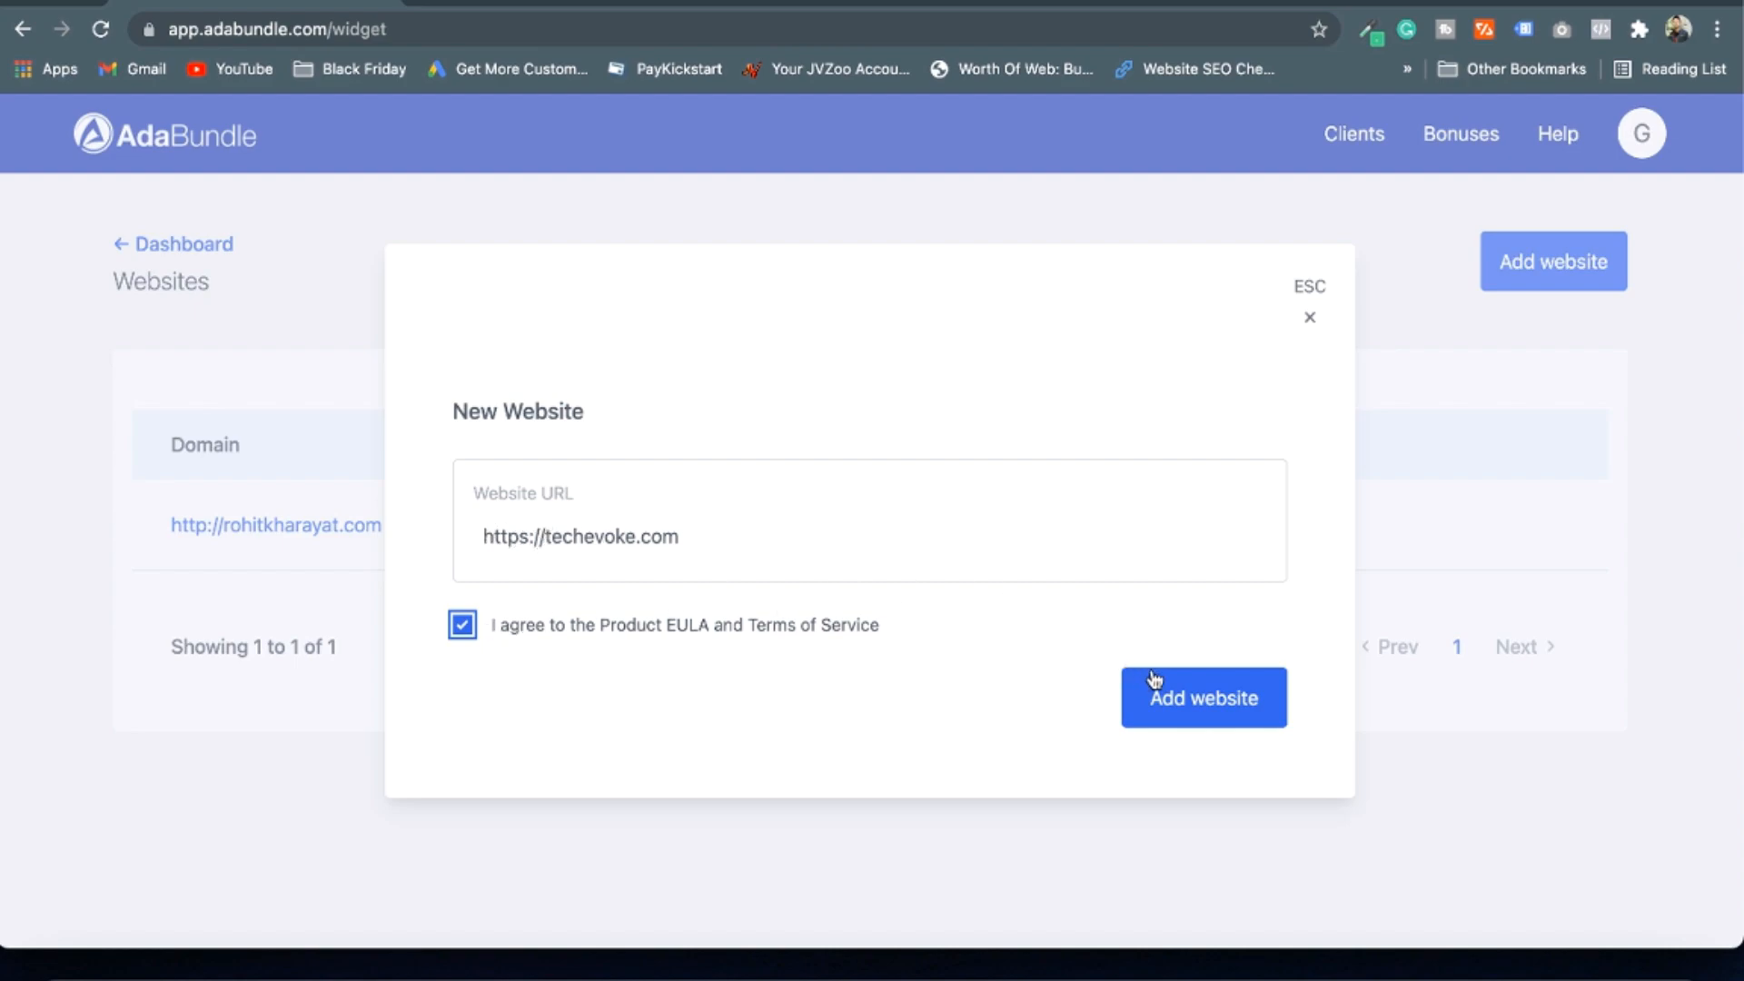
click(1202, 698)
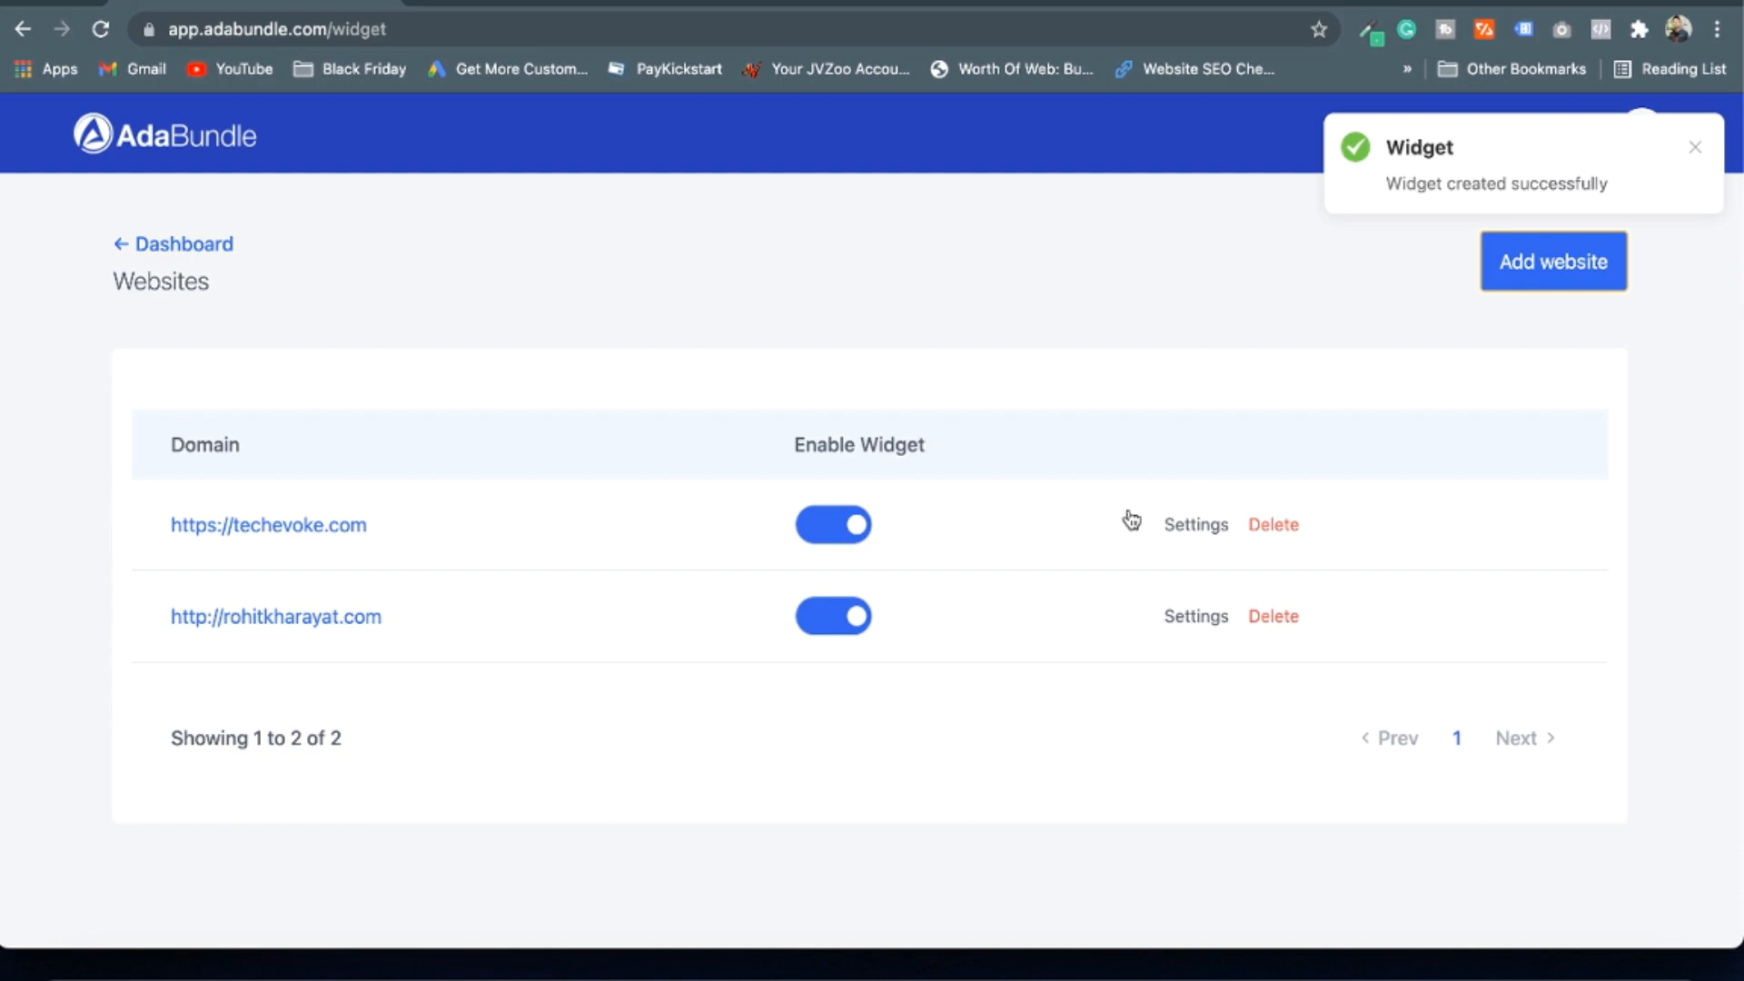
Bring up the customisation settings for the techevoke.com widget
click(1195, 532)
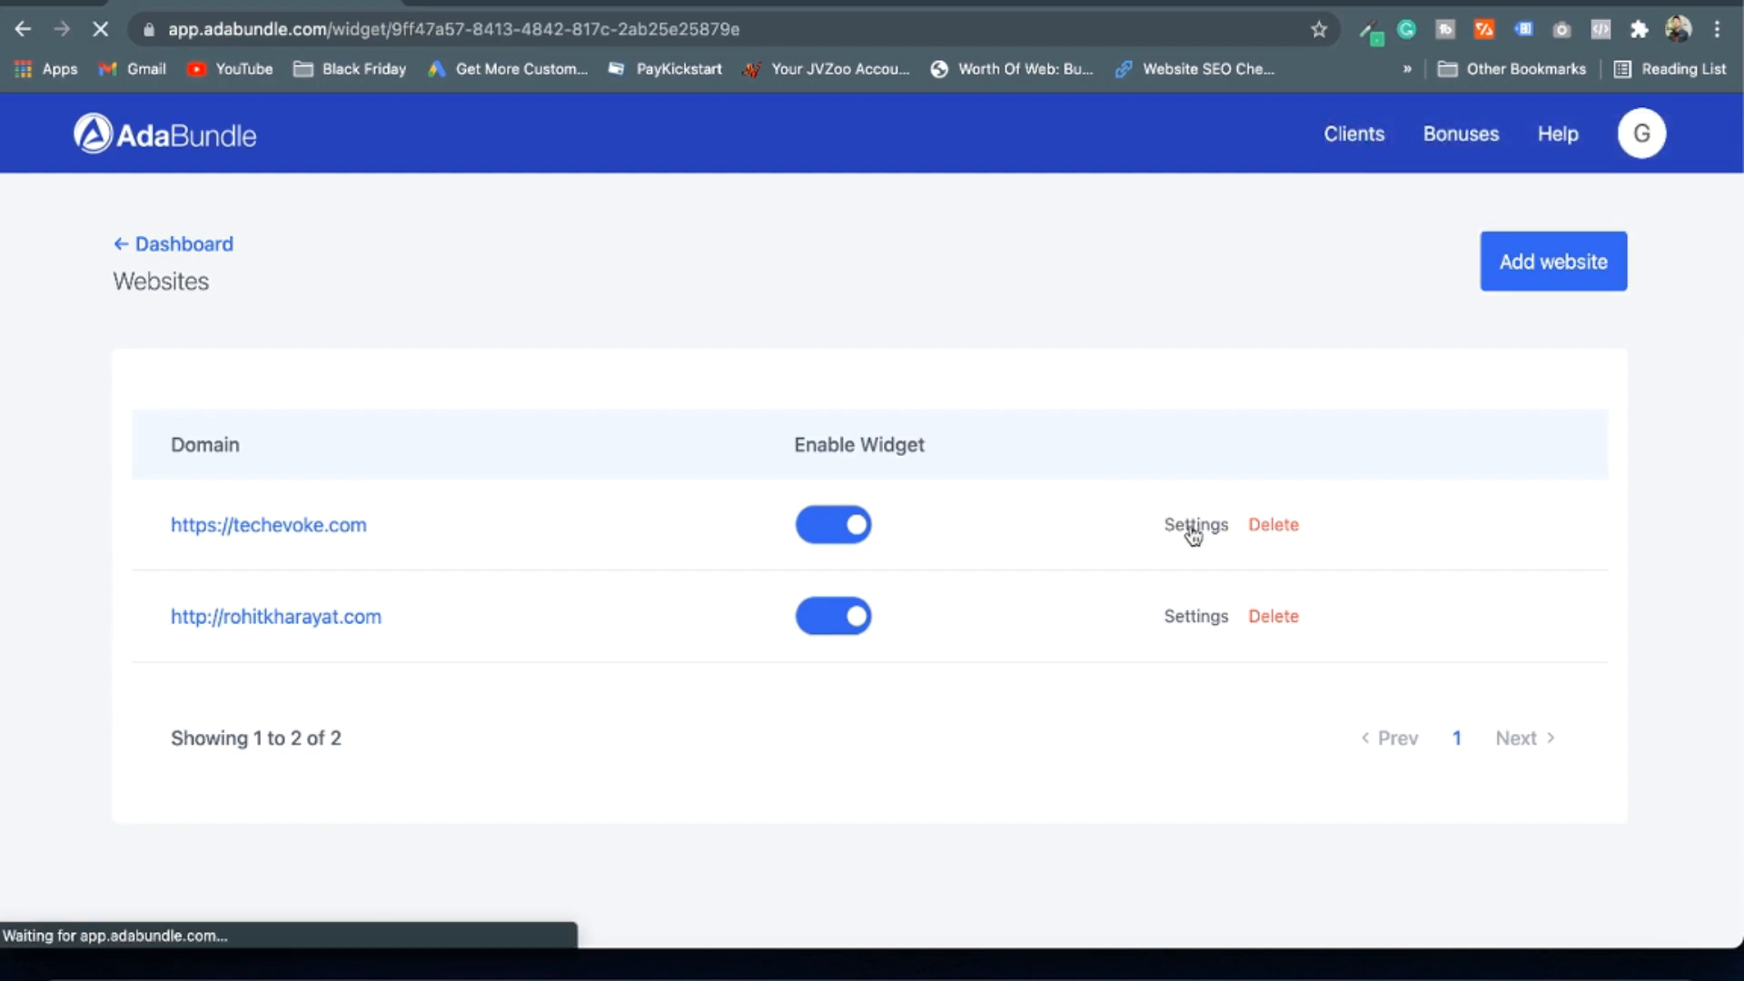
click(1195, 525)
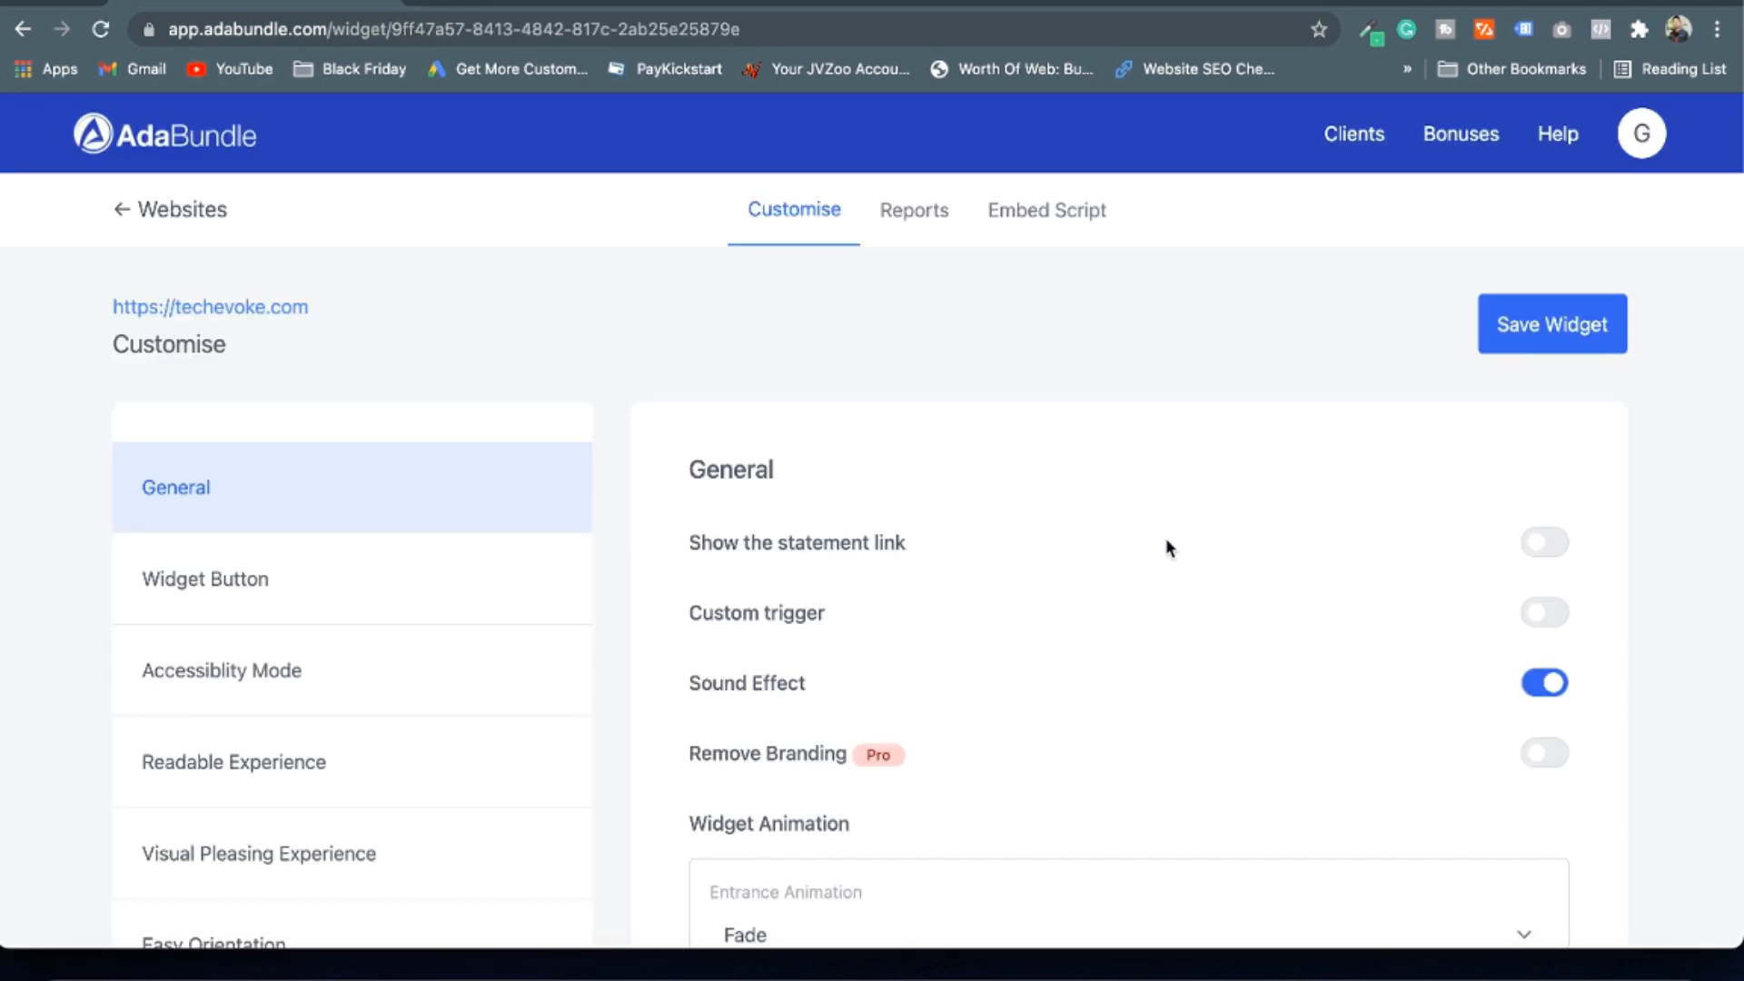
Set the widget button position to Top Right and review its size and colour settings
scroll(down, 3)
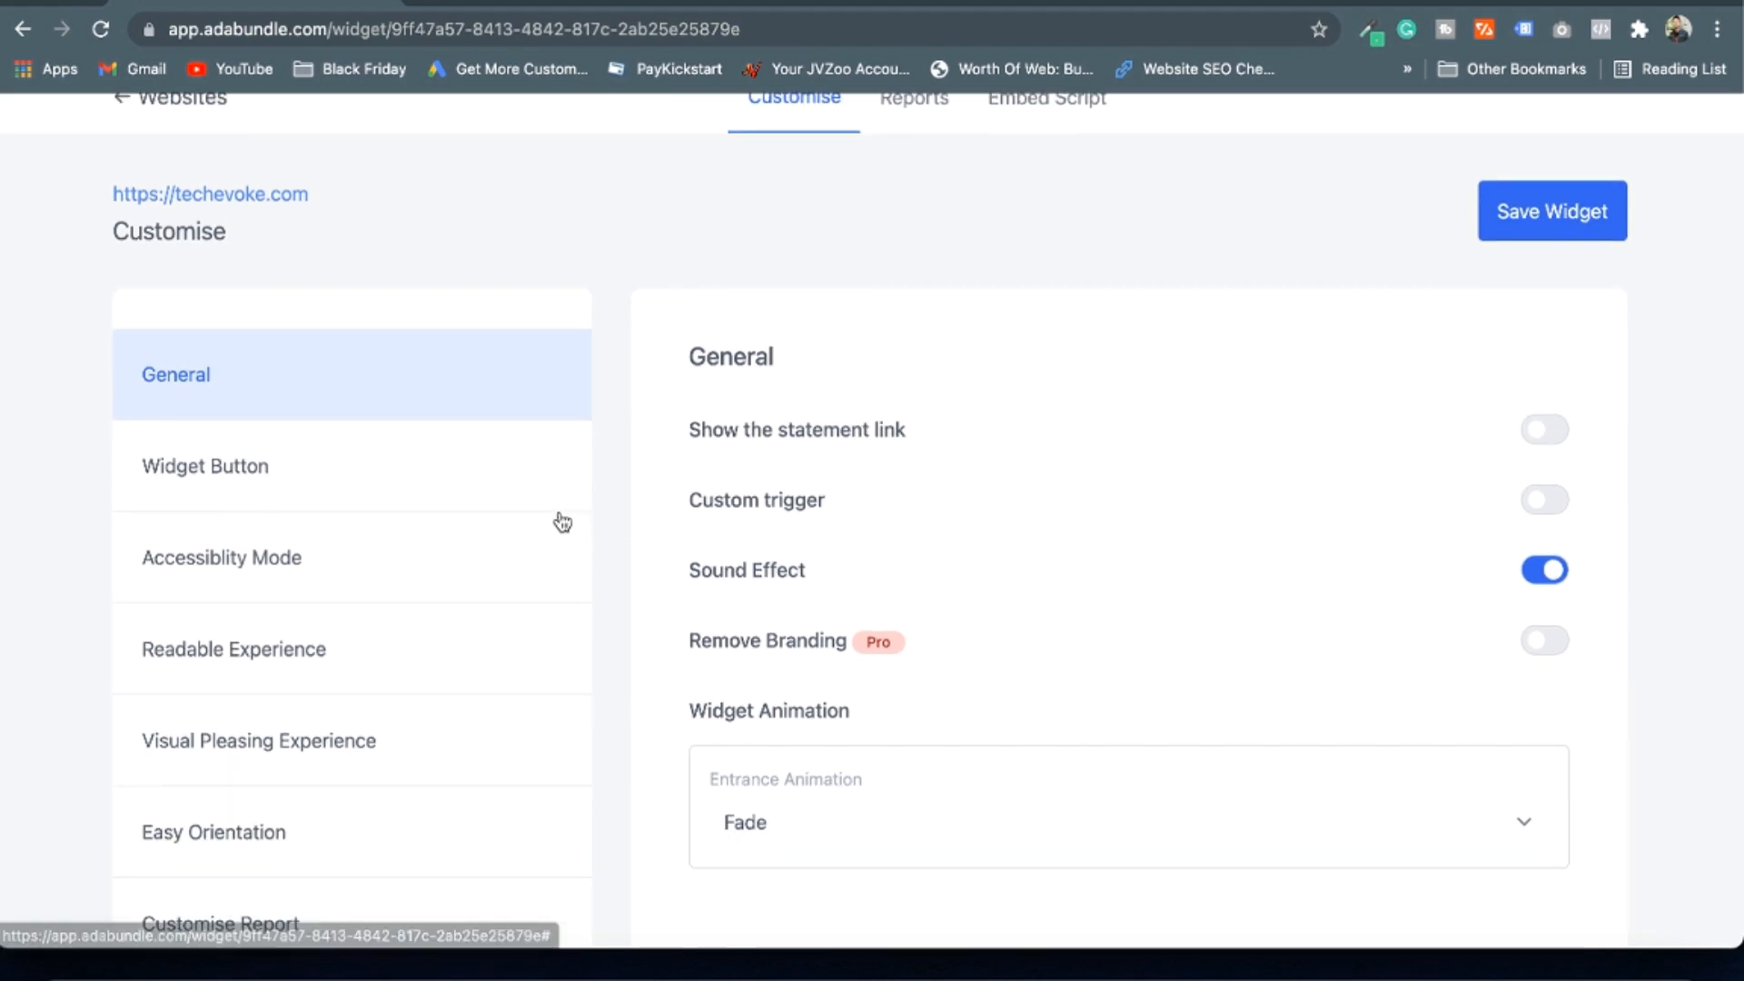
click(205, 458)
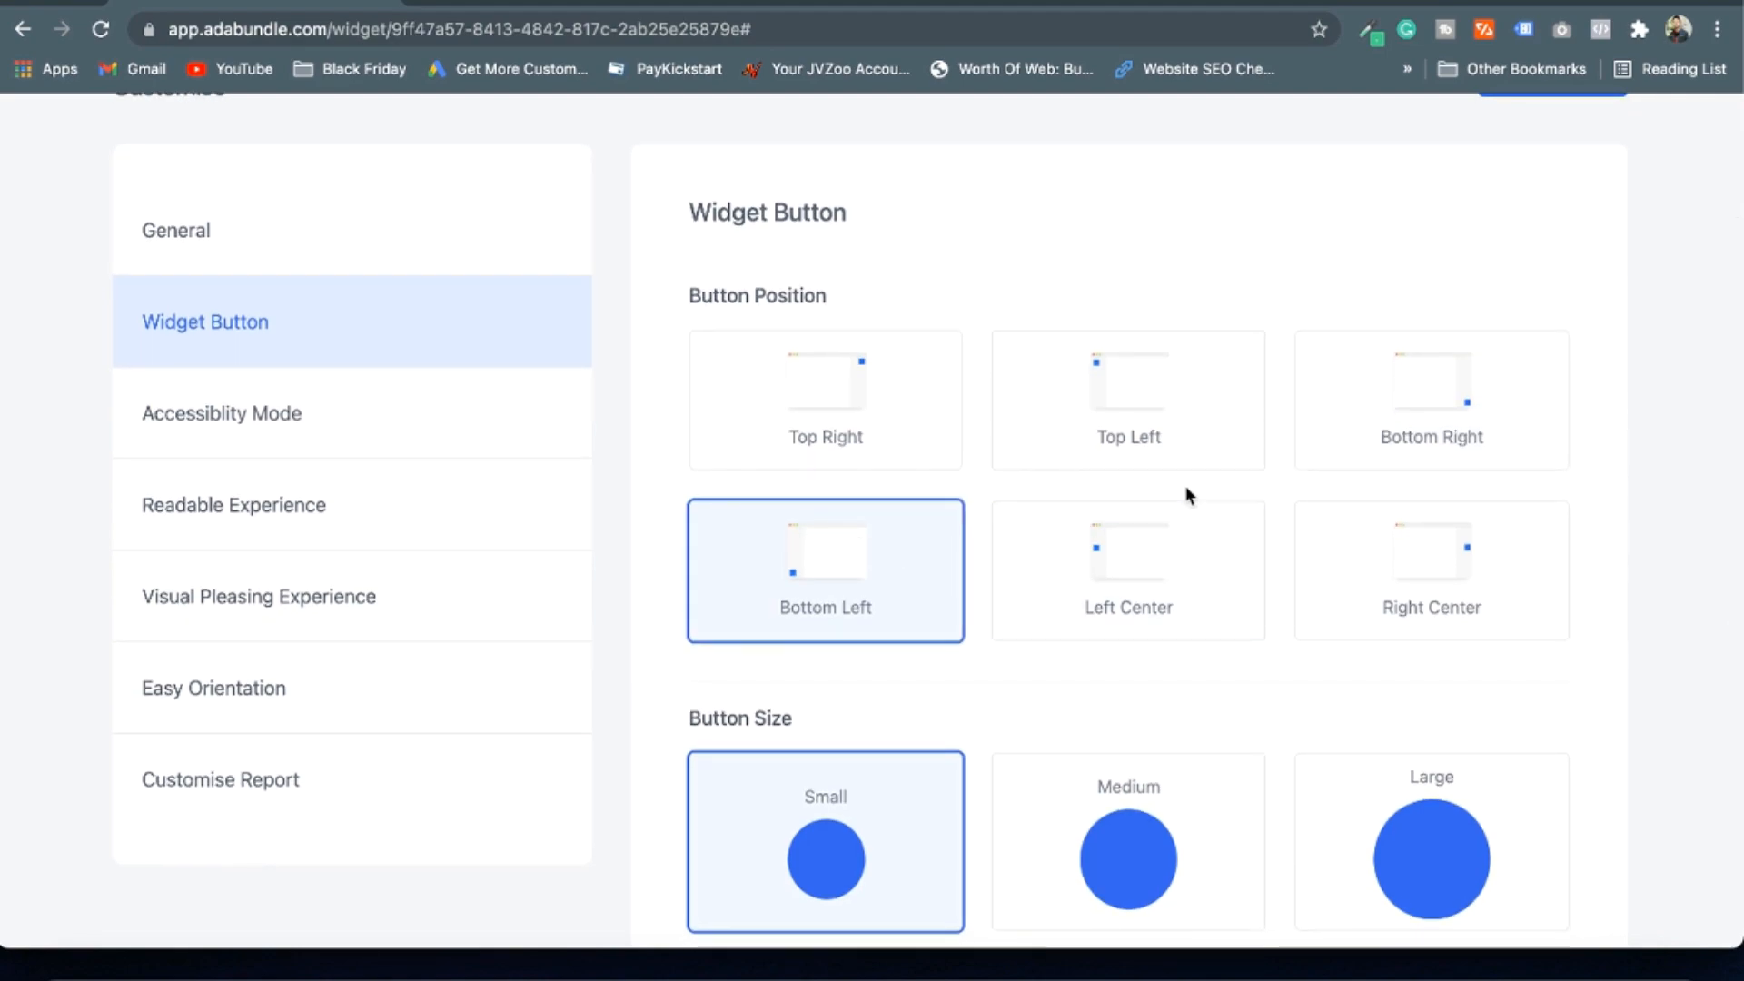
mouse_move(737, 328)
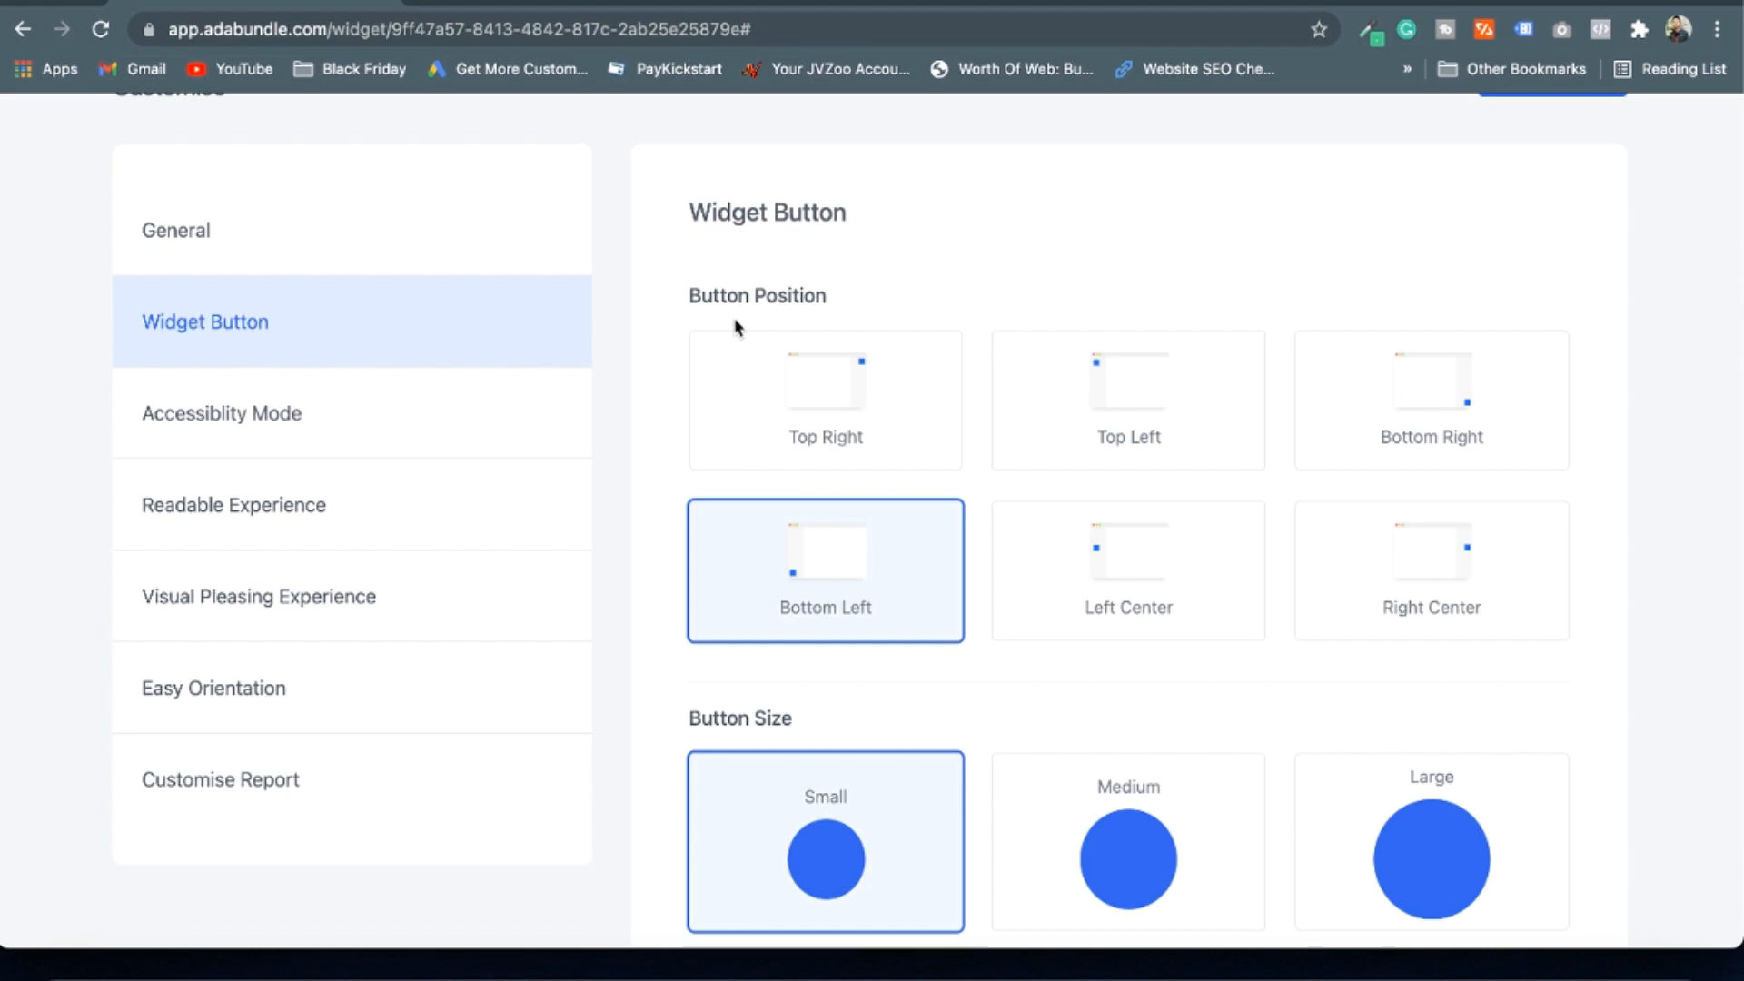
click(1431, 398)
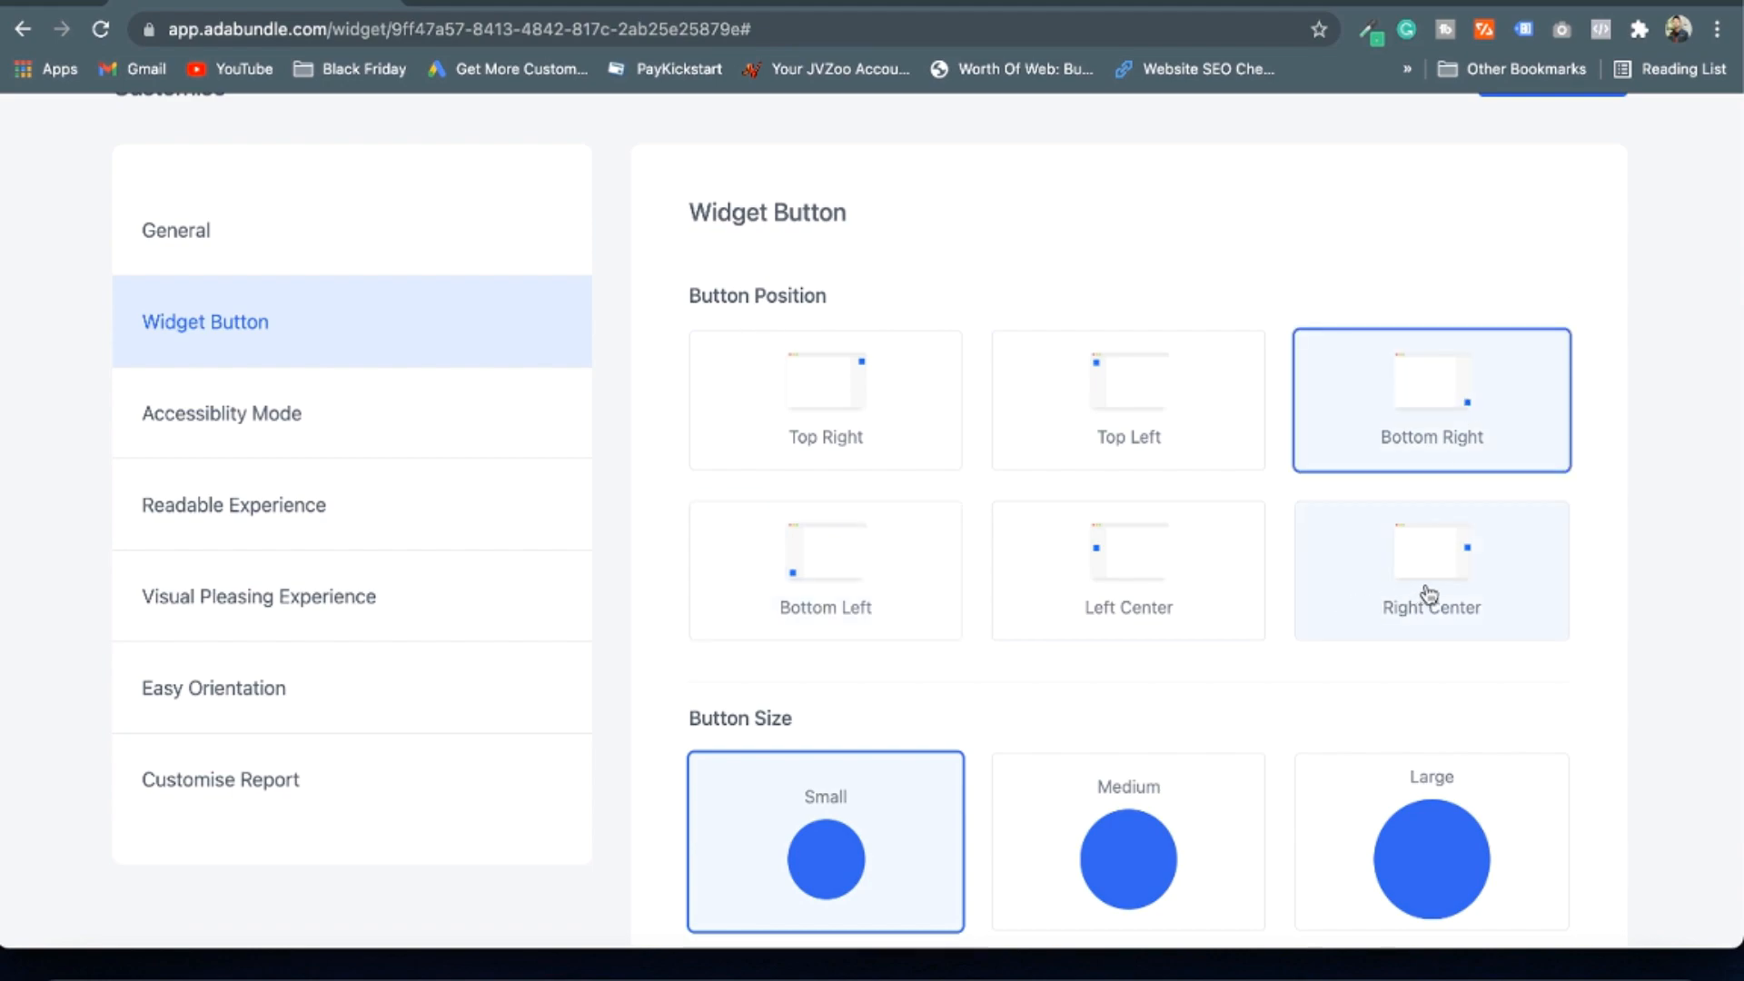
mouse_move(1199, 487)
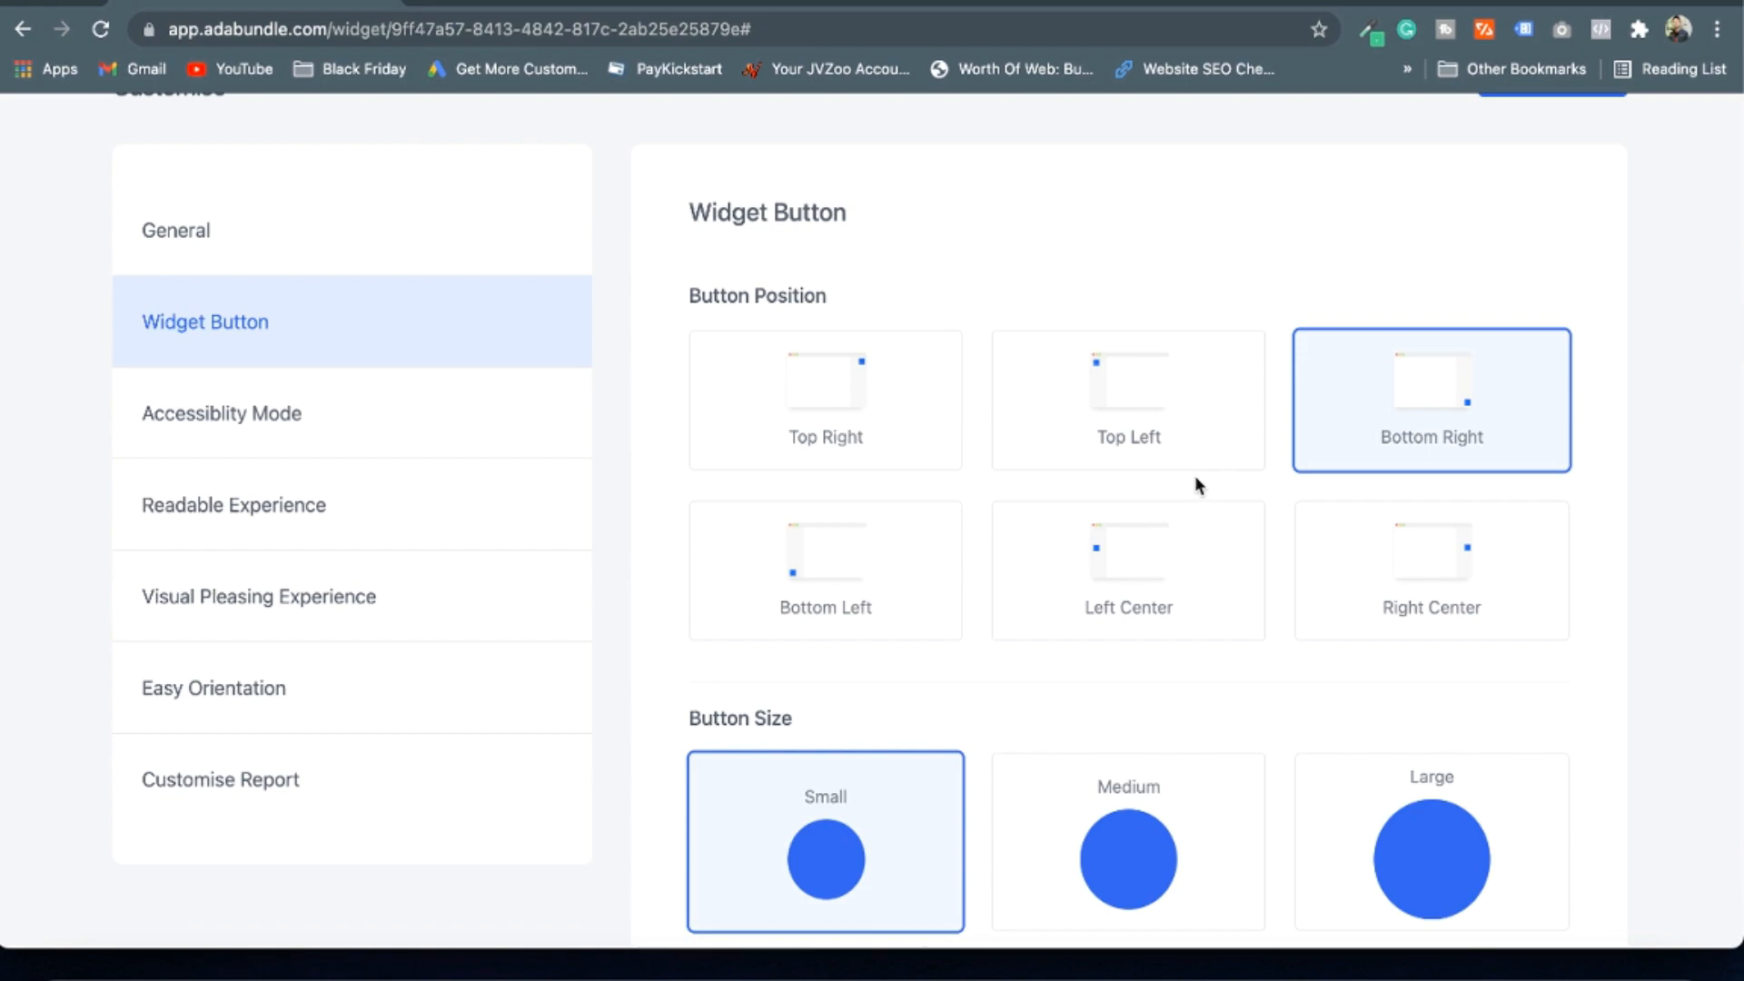
click(824, 398)
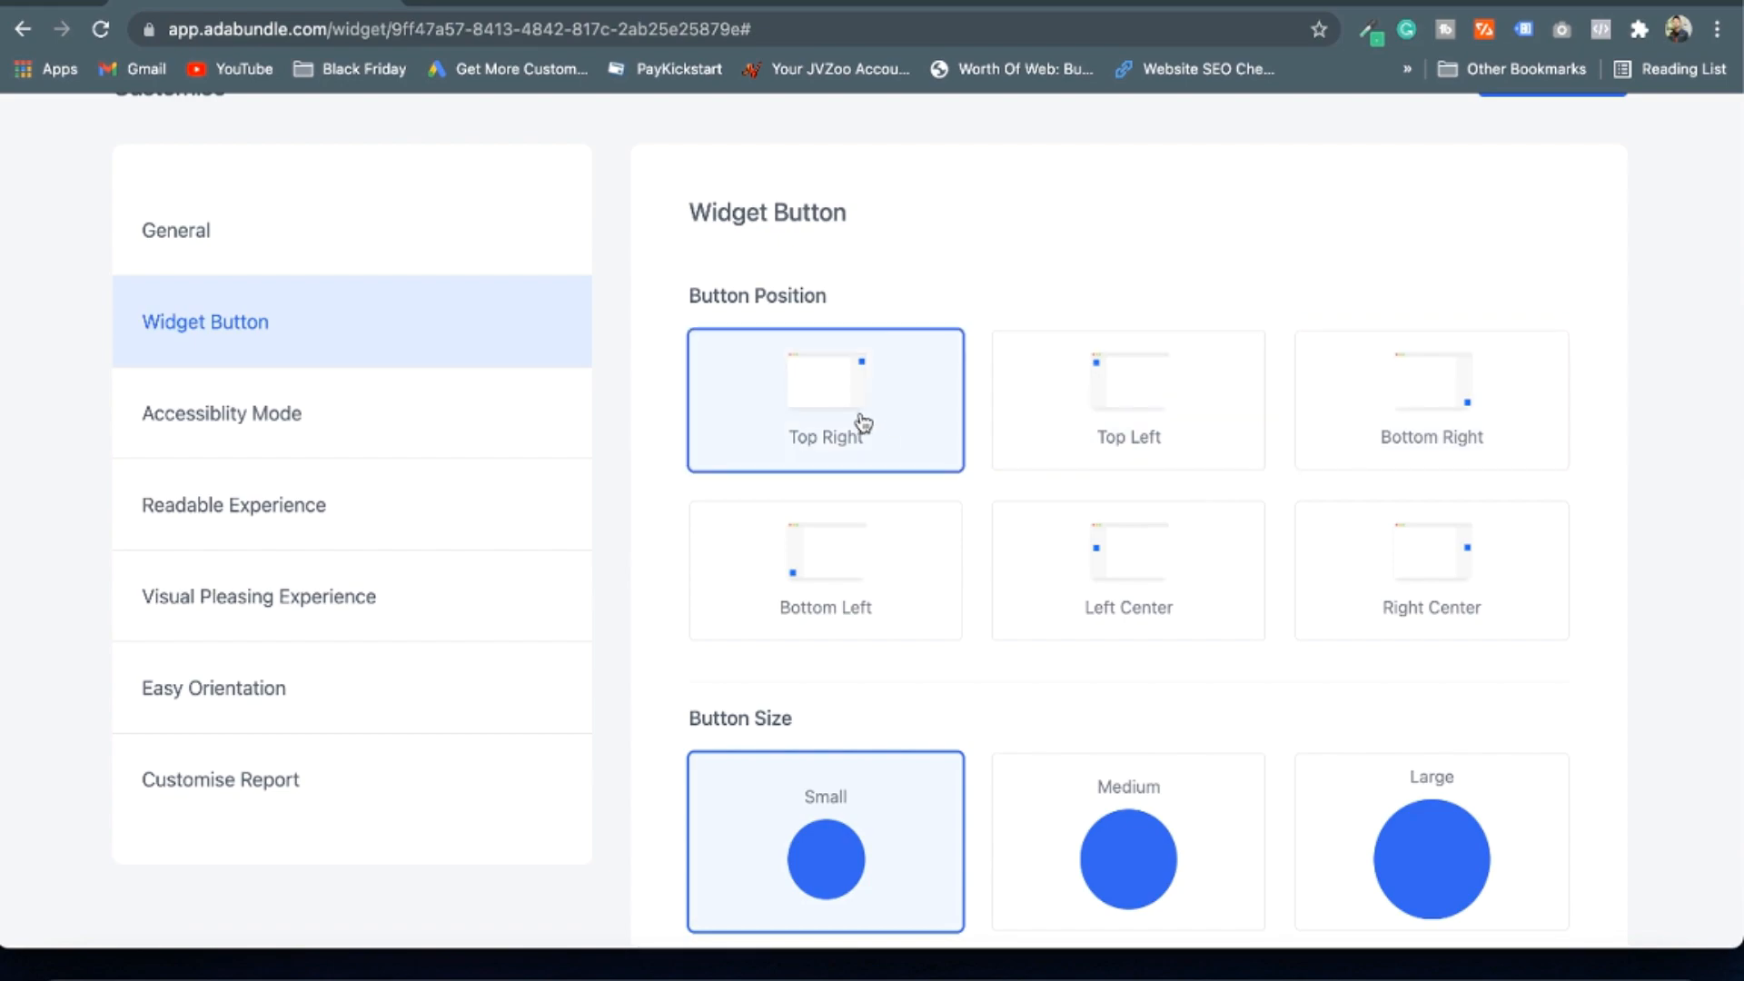
scroll(down, 3)
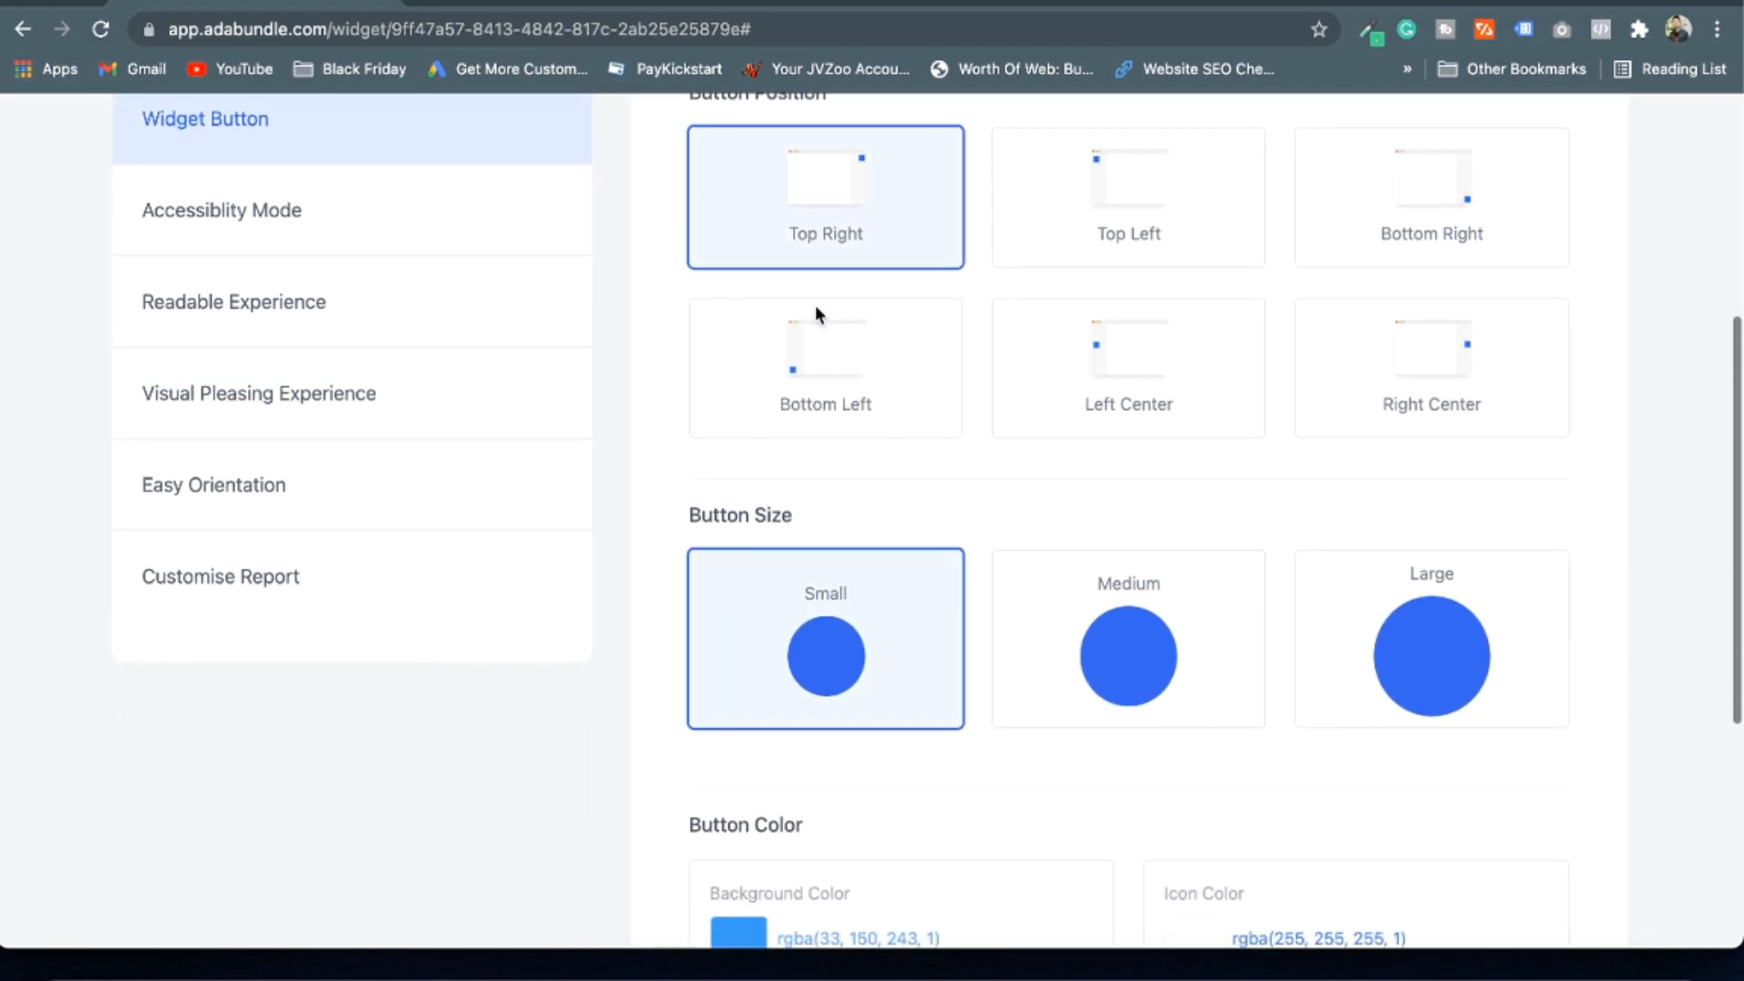
scroll(down, 3)
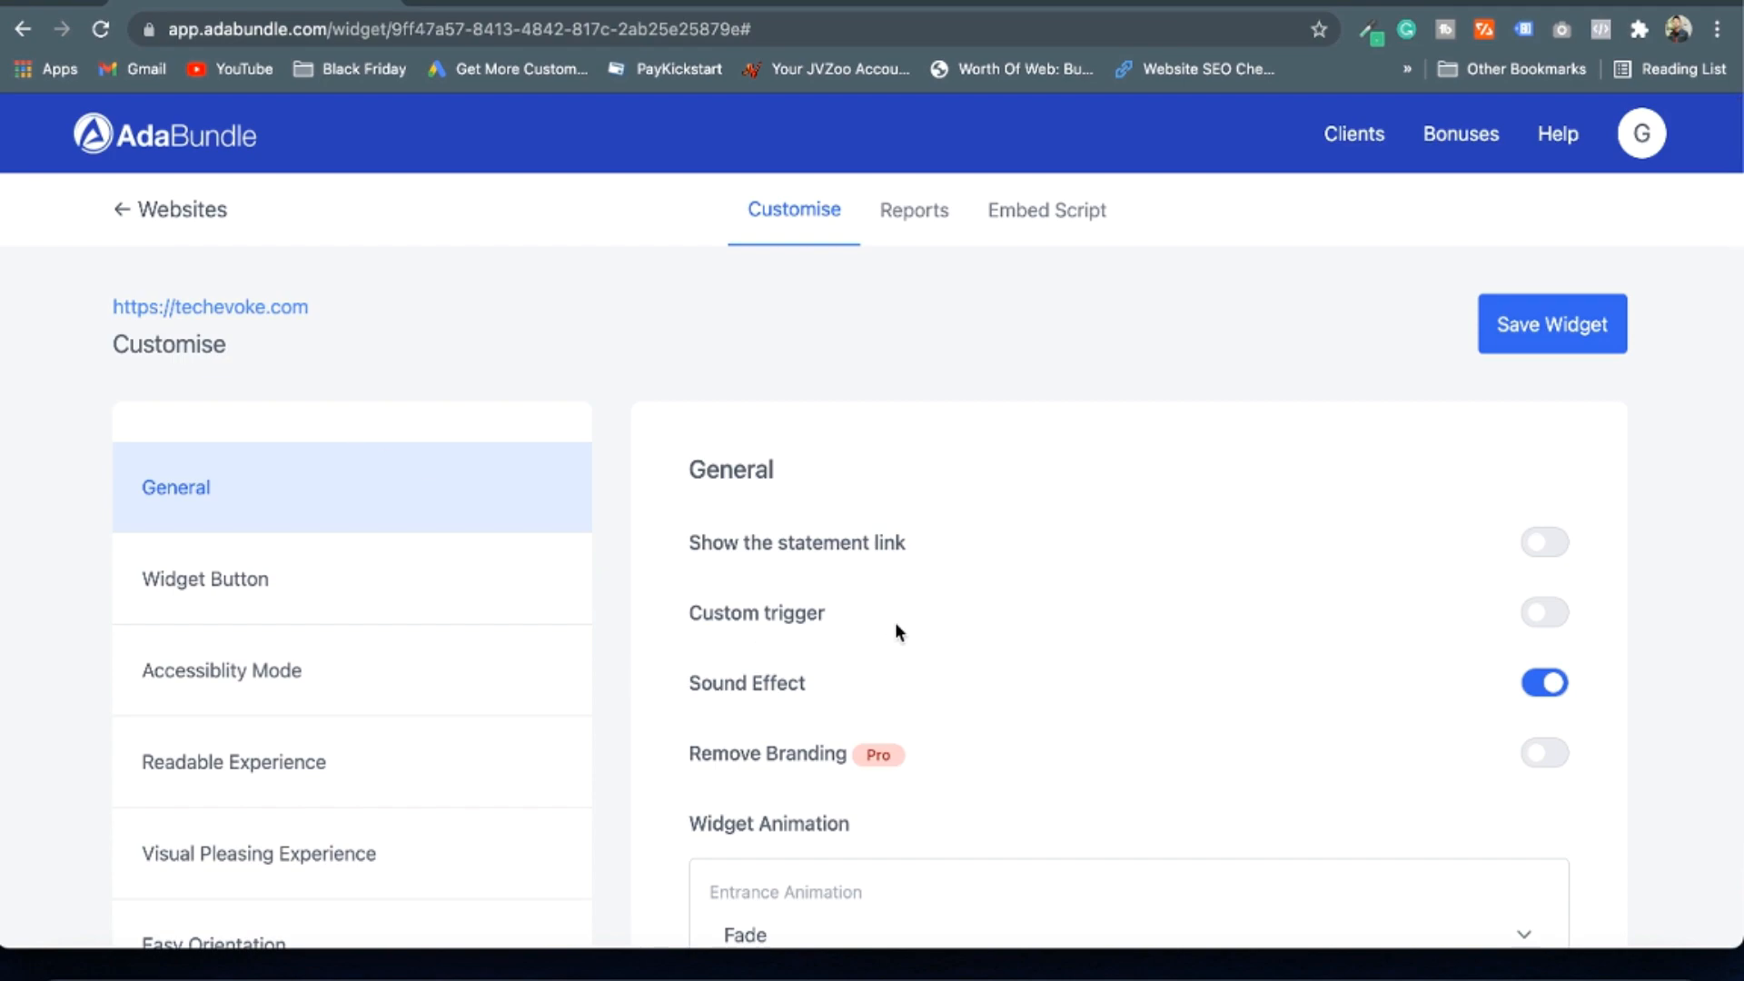
scroll(down, 3)
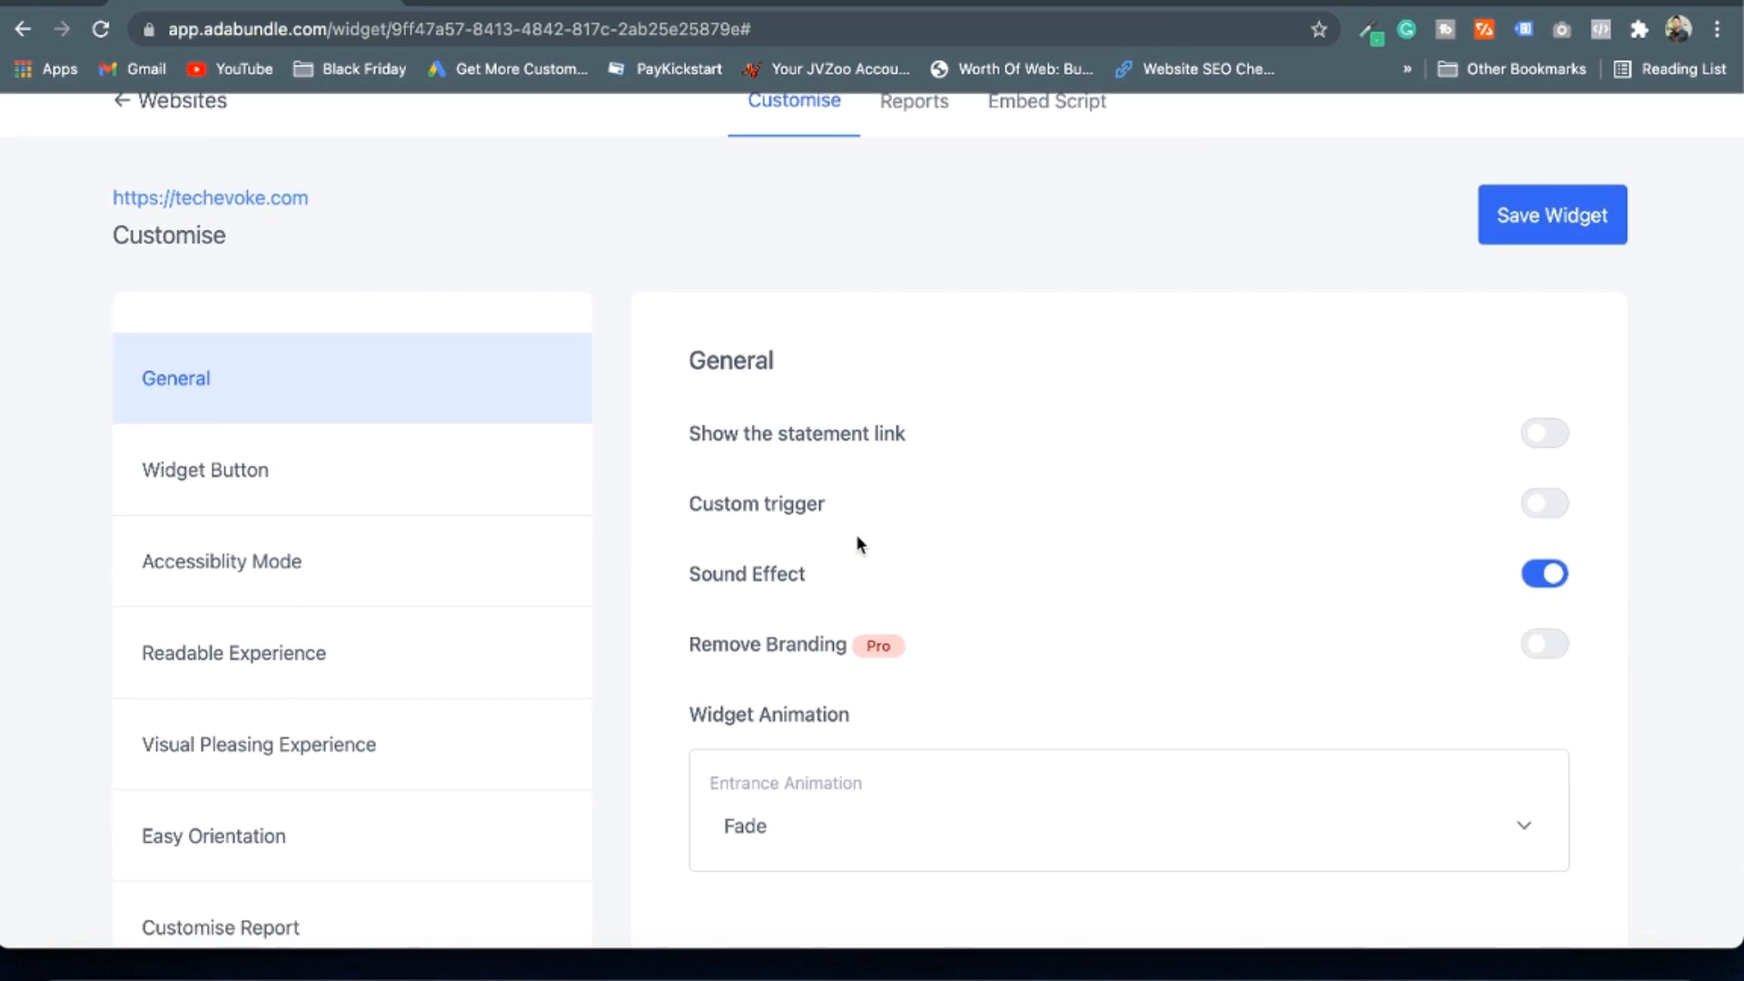
mouse_move(1009, 660)
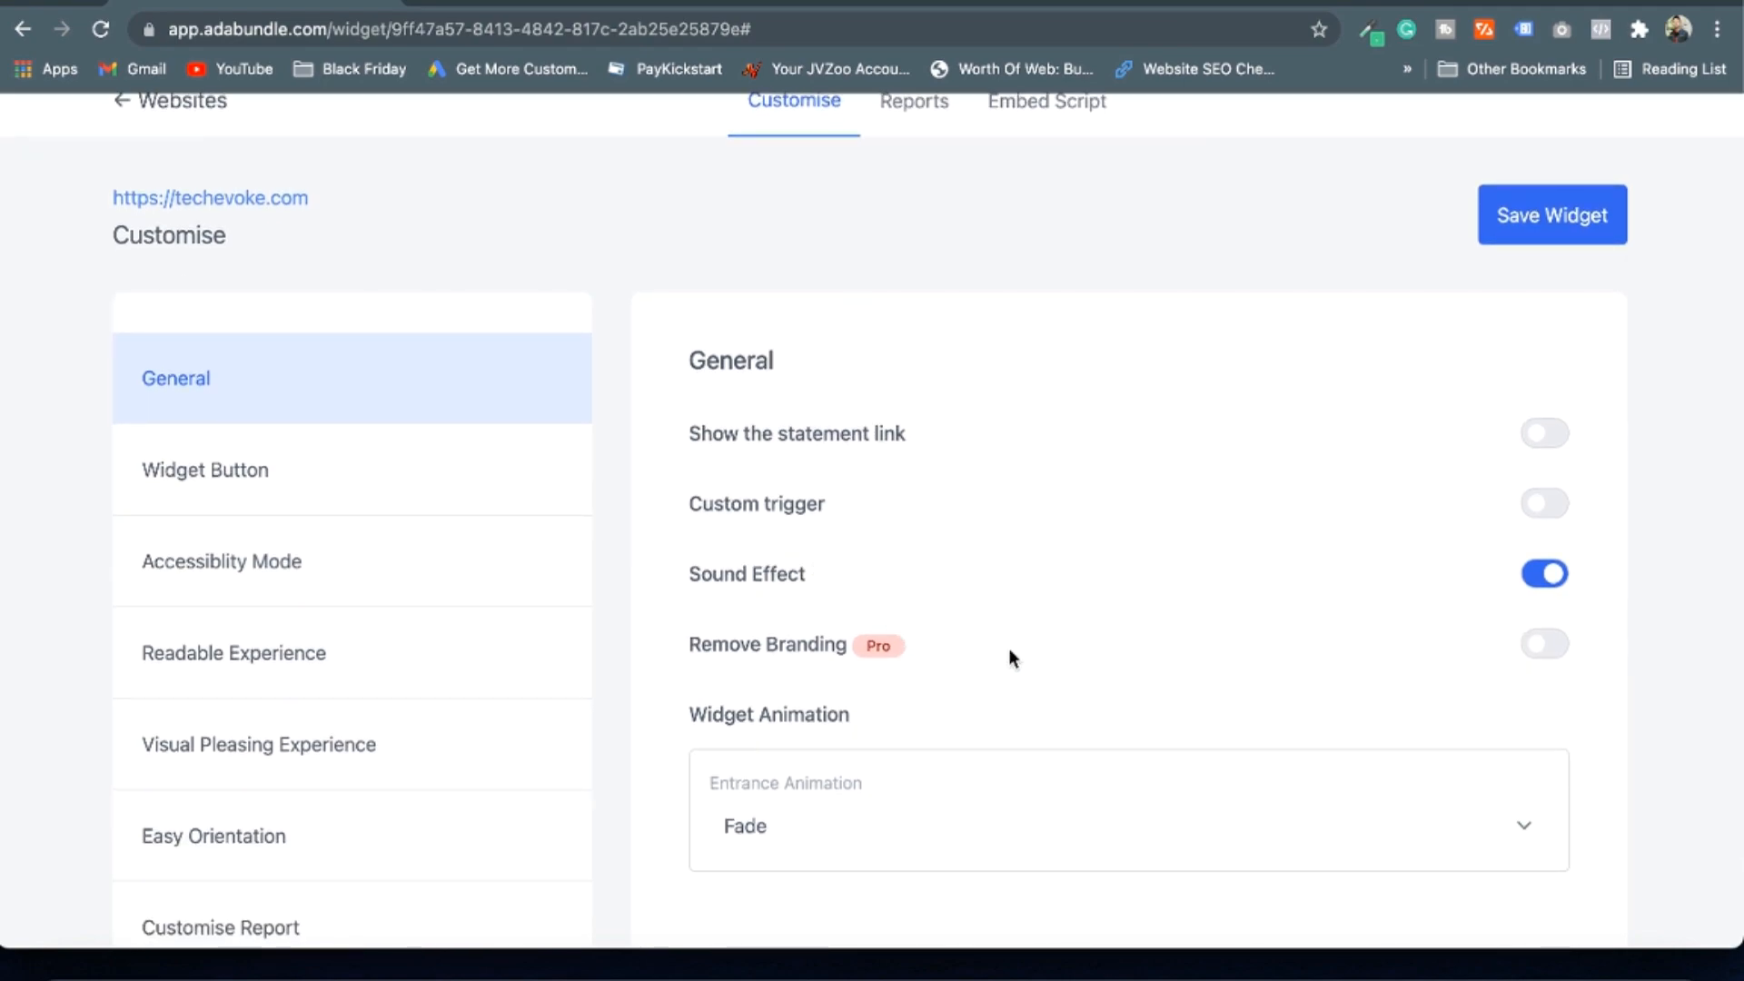
mouse_move(668, 656)
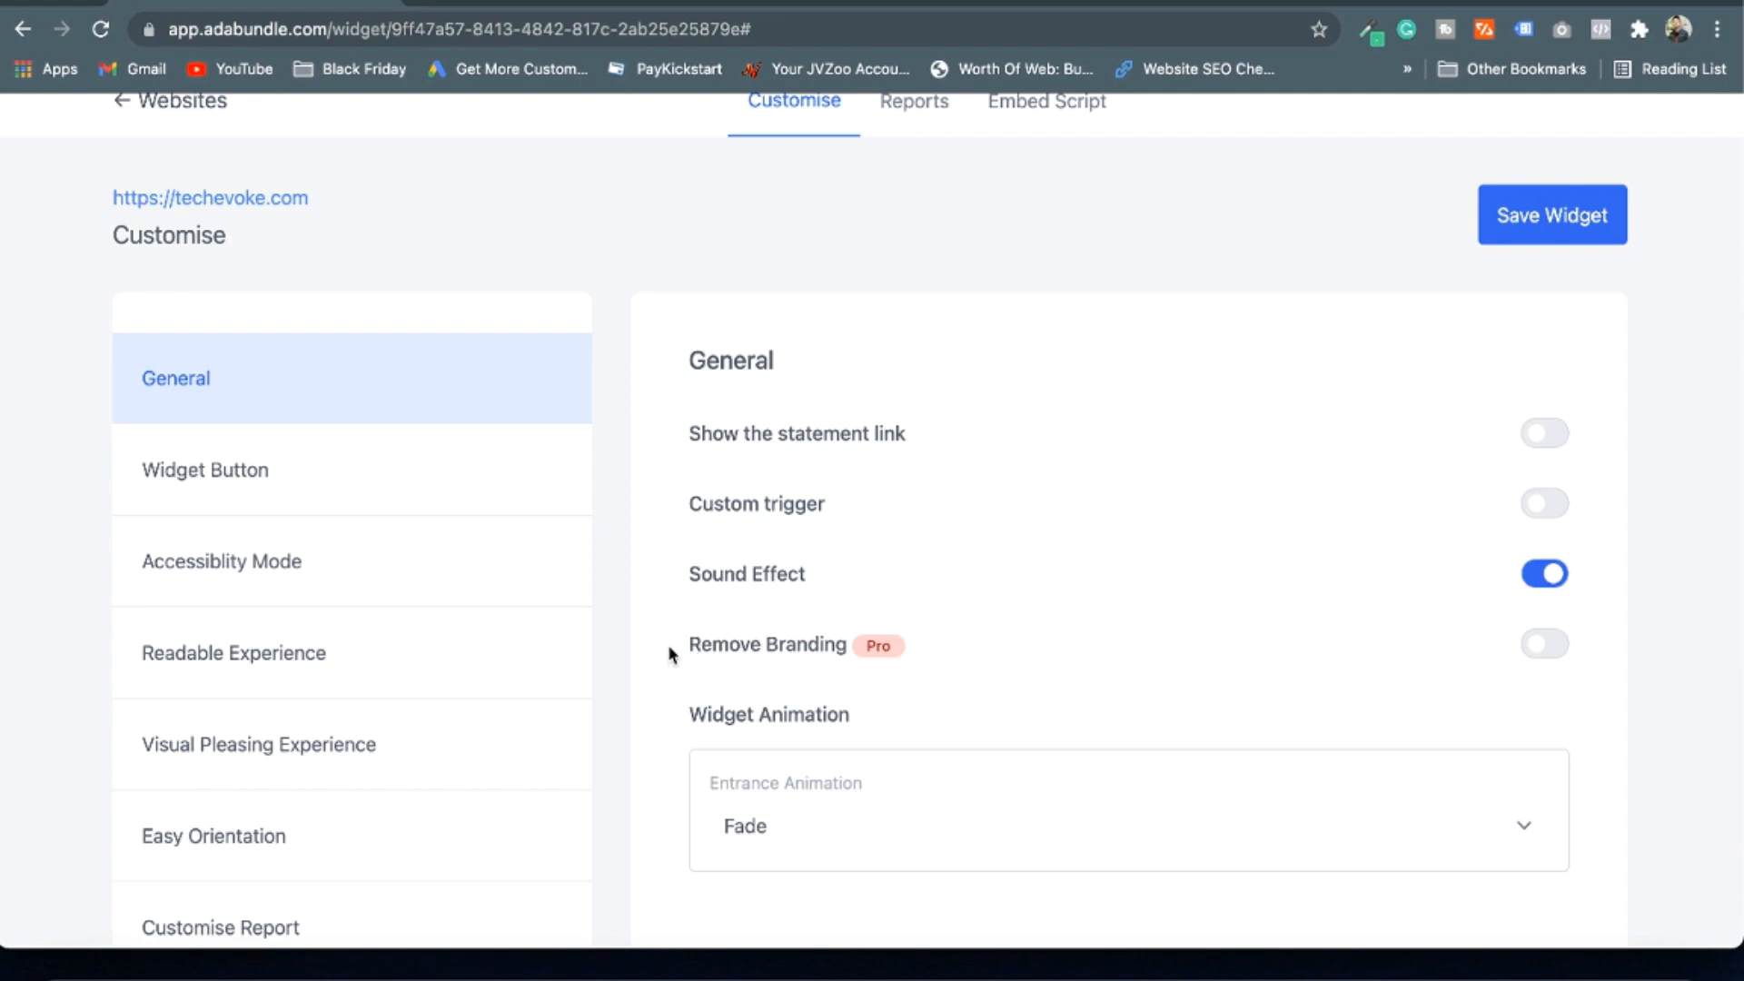
double_click(802, 644)
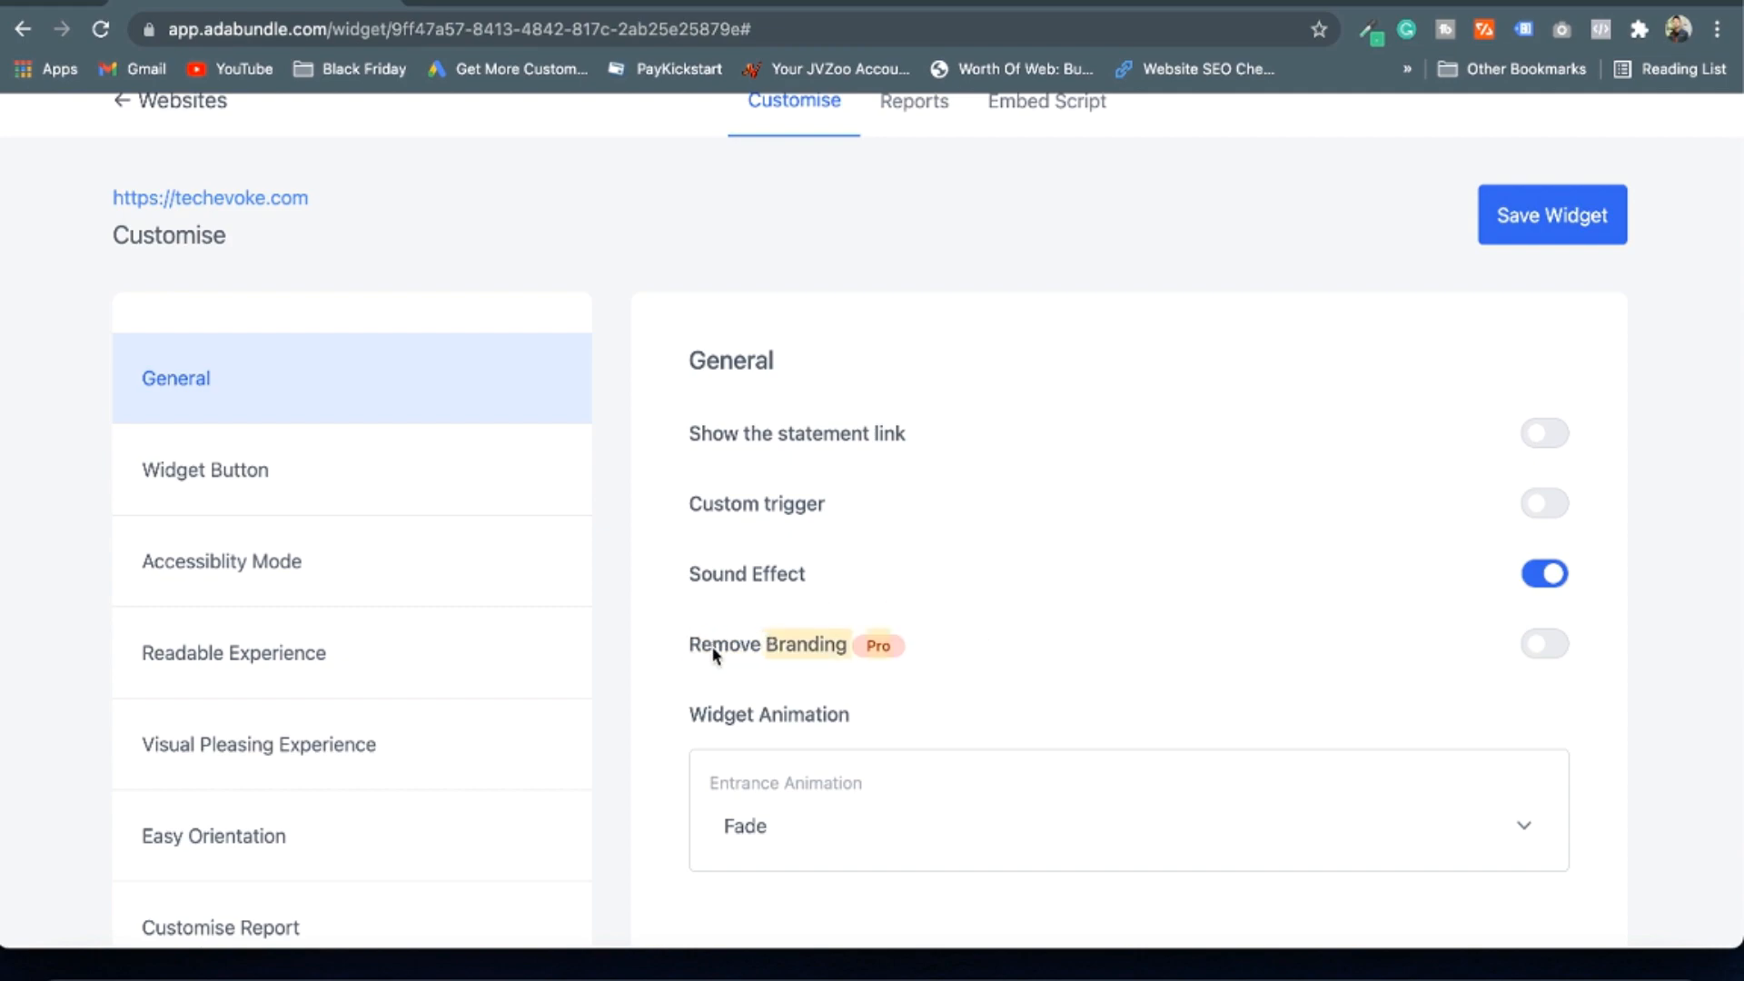
mouse_move(983, 716)
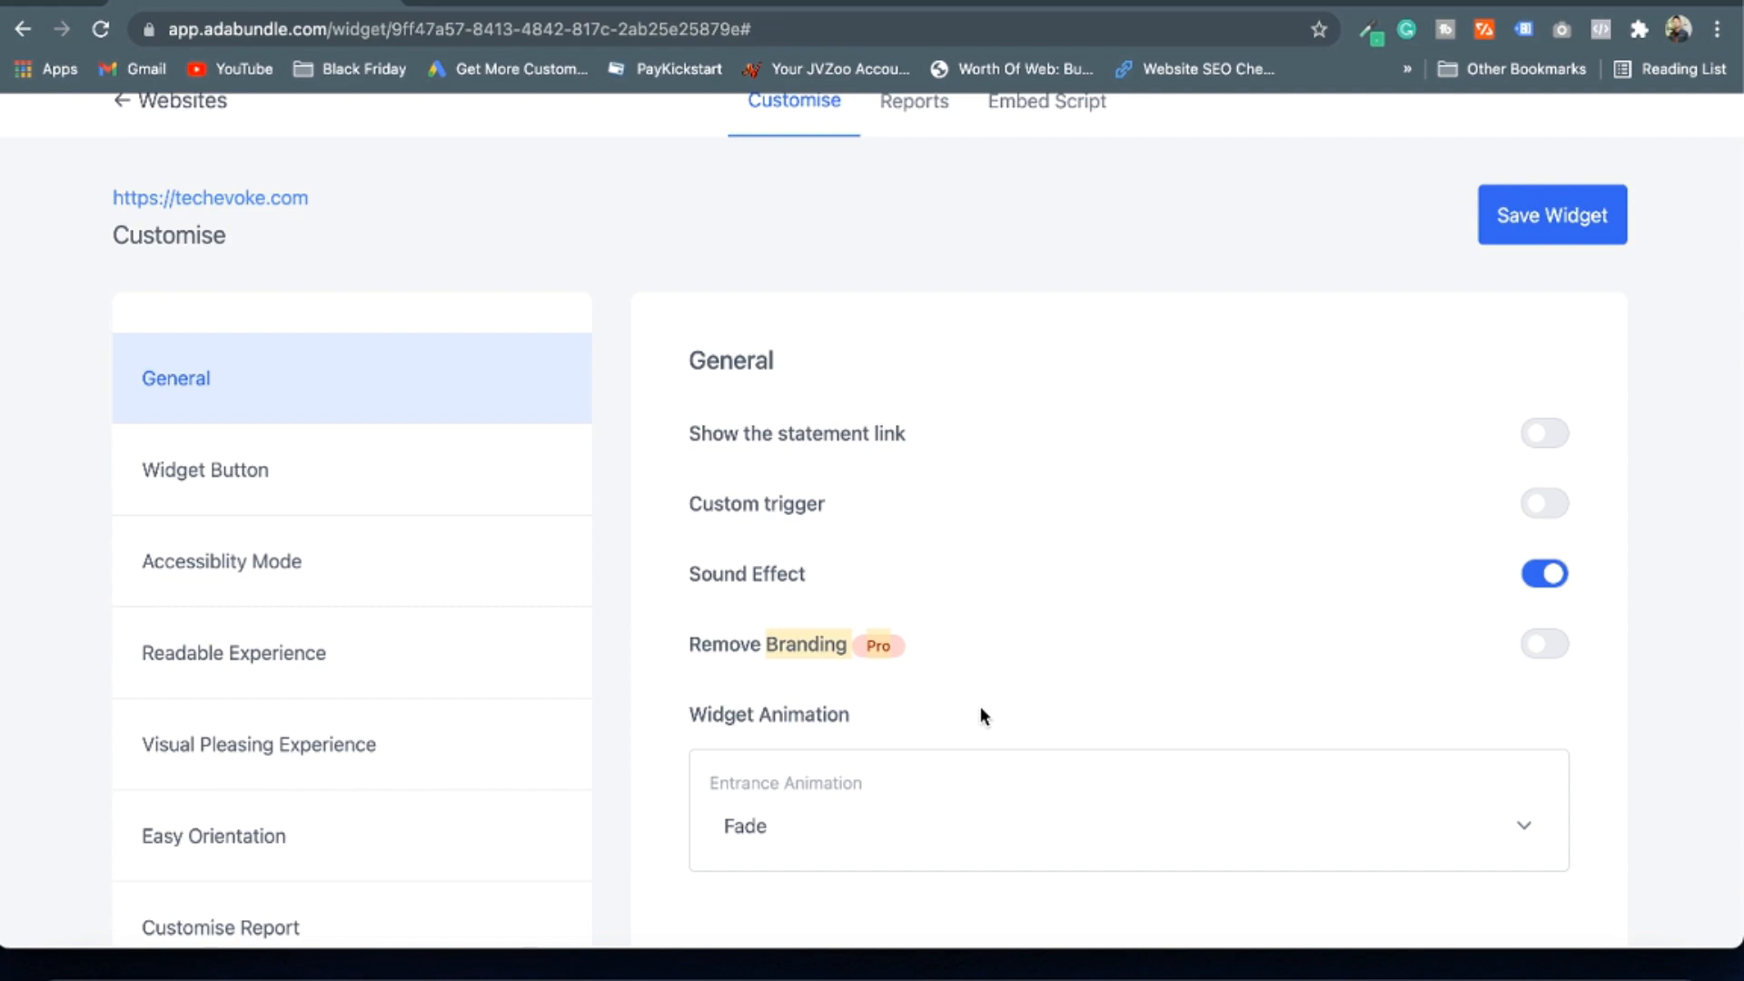
mouse_move(756, 105)
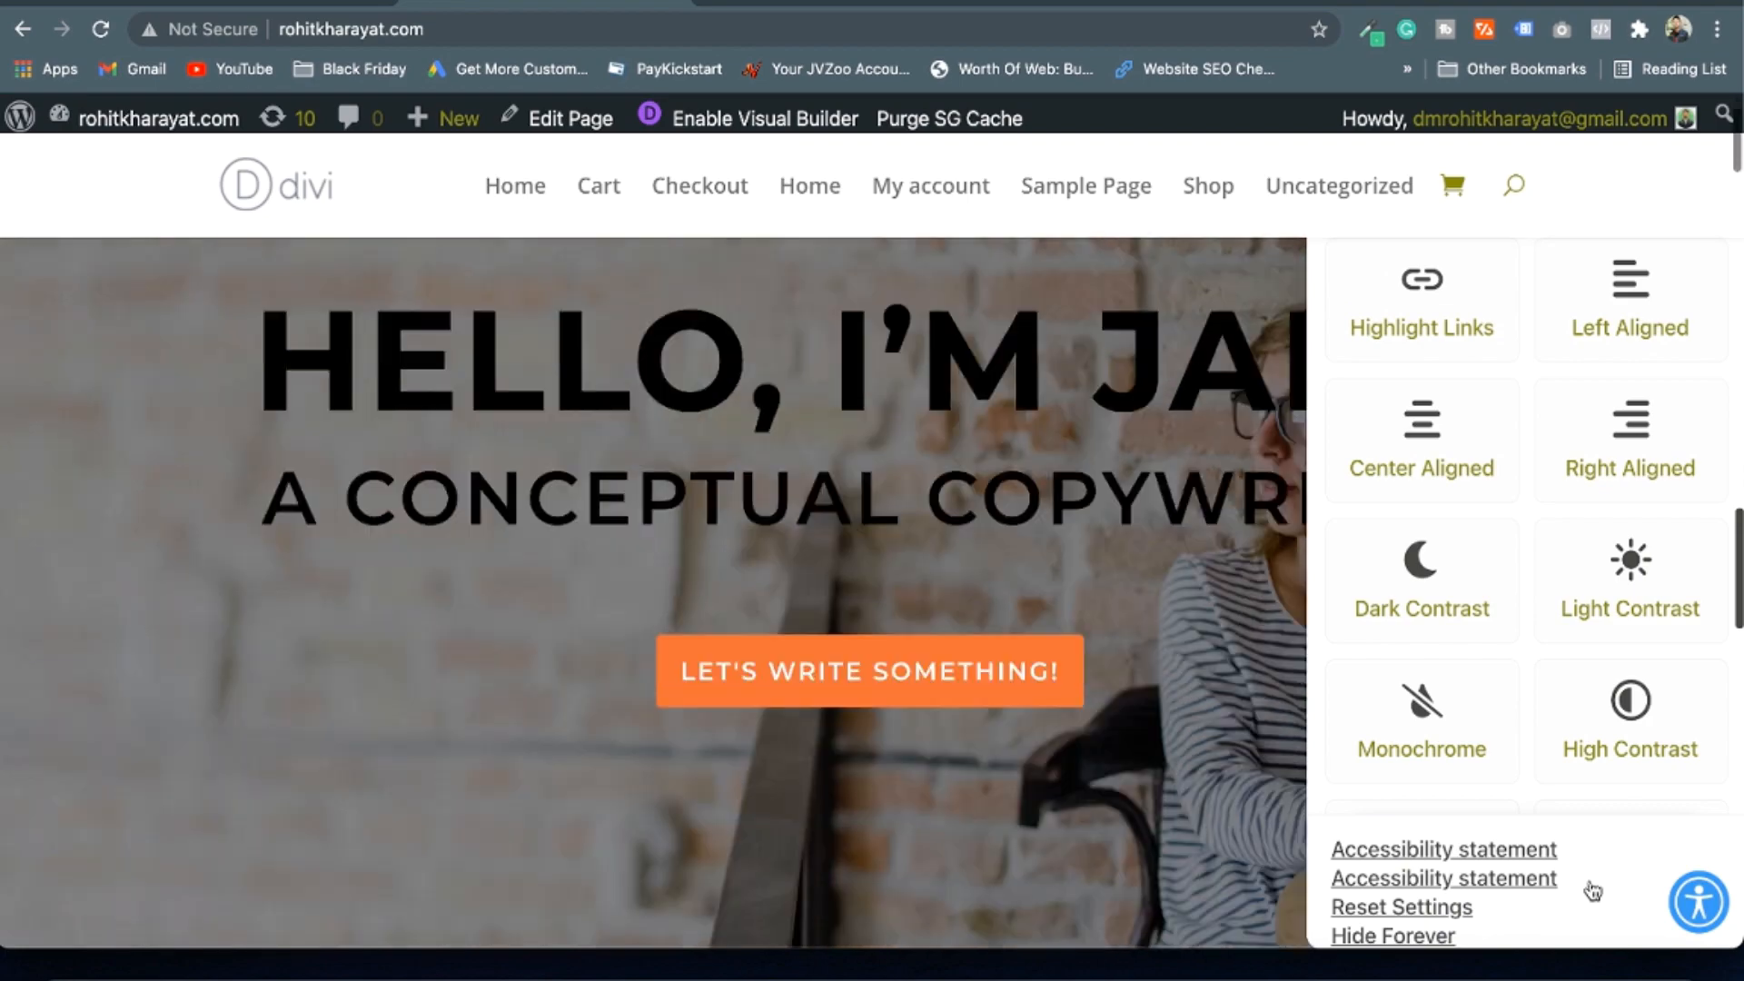
Look over rohitkharayat.com with the accessibility widget panel open
scroll(down, 3)
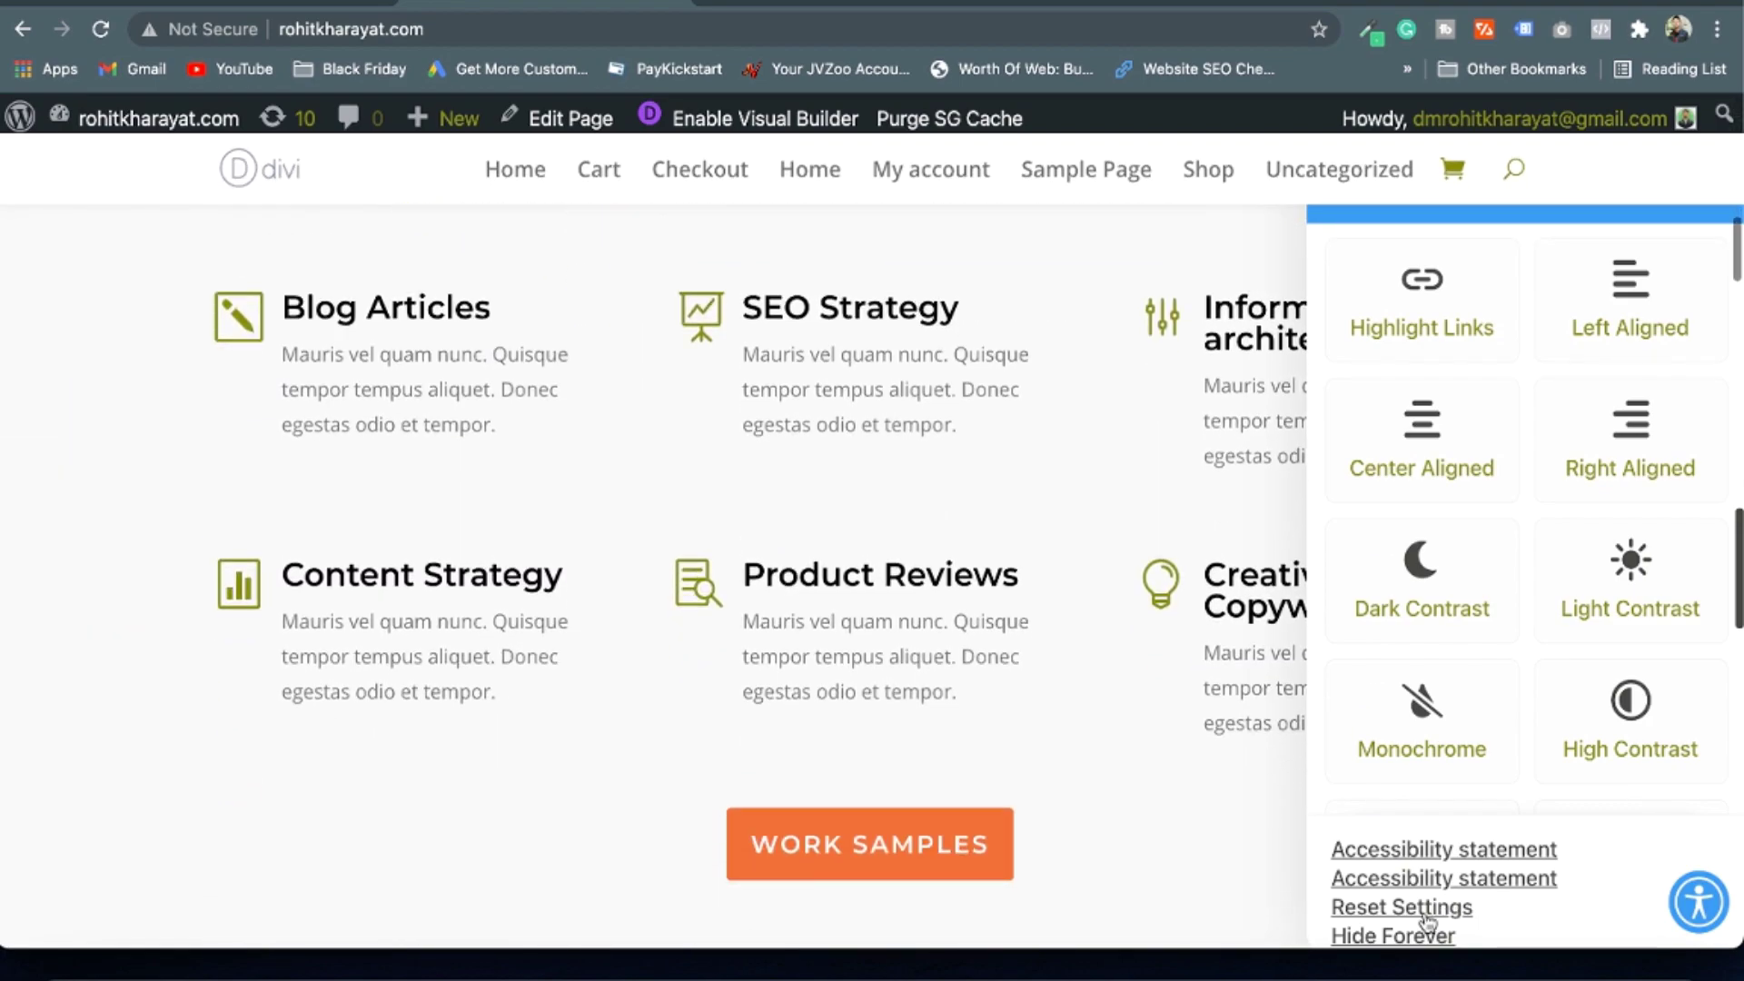
click(1391, 935)
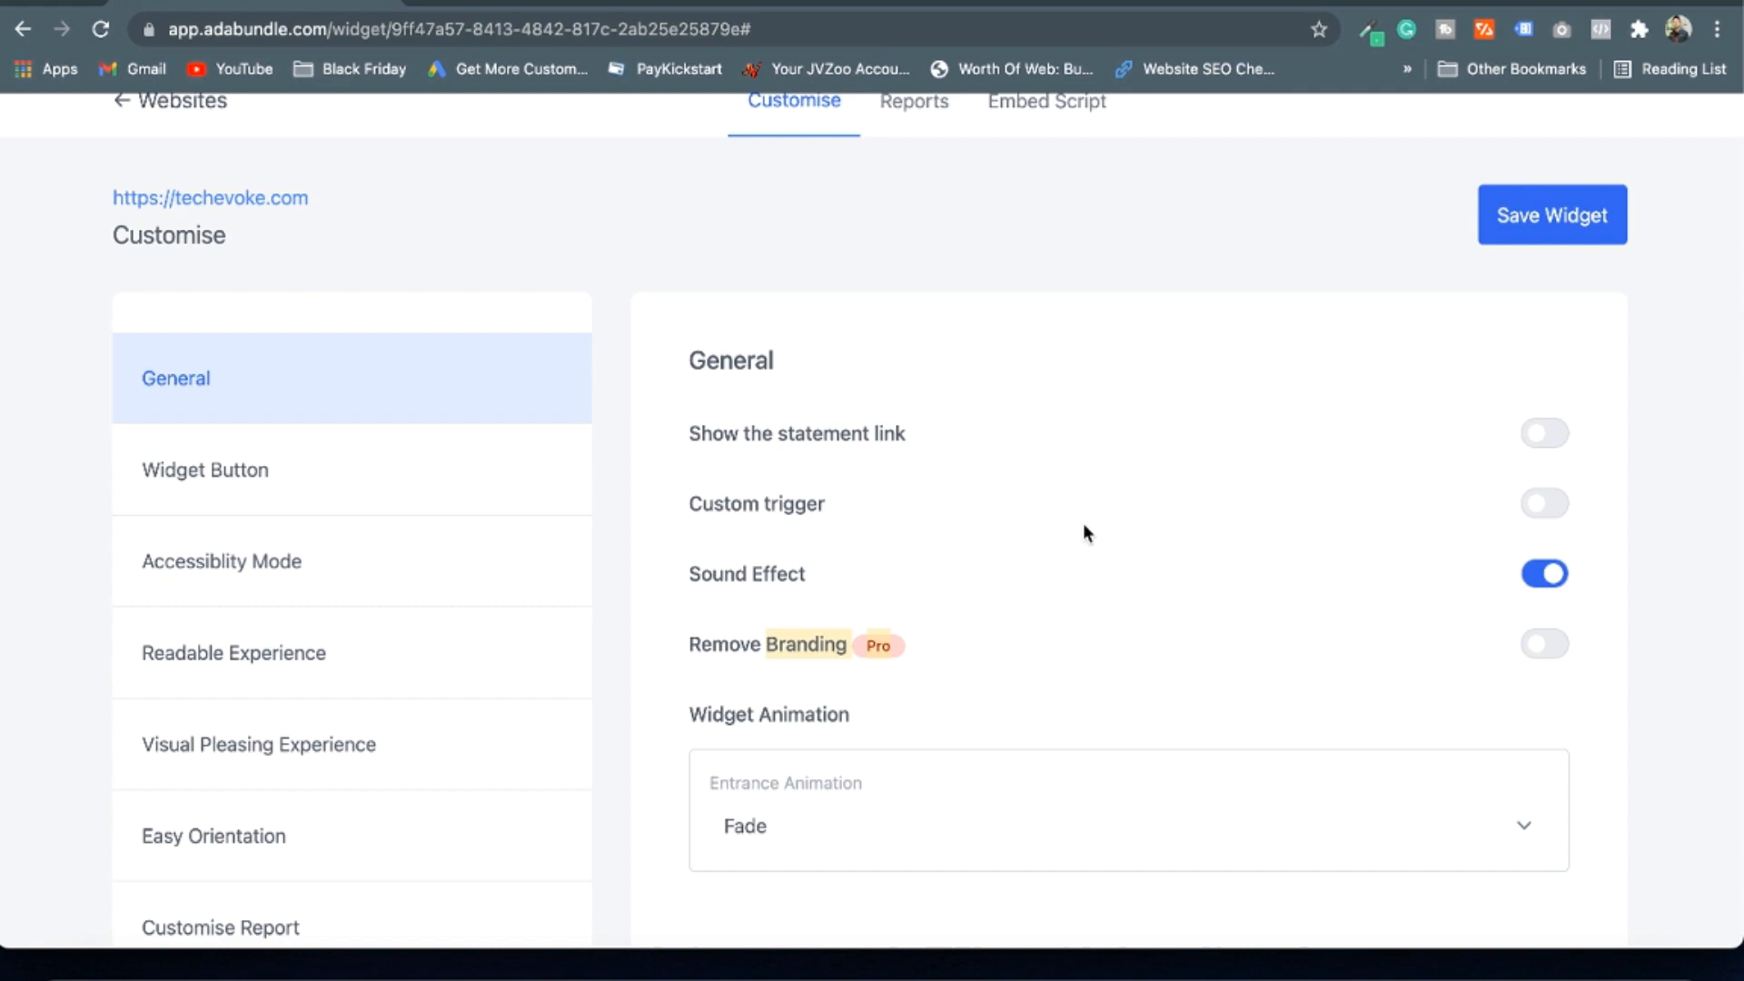
mouse_move(417, 461)
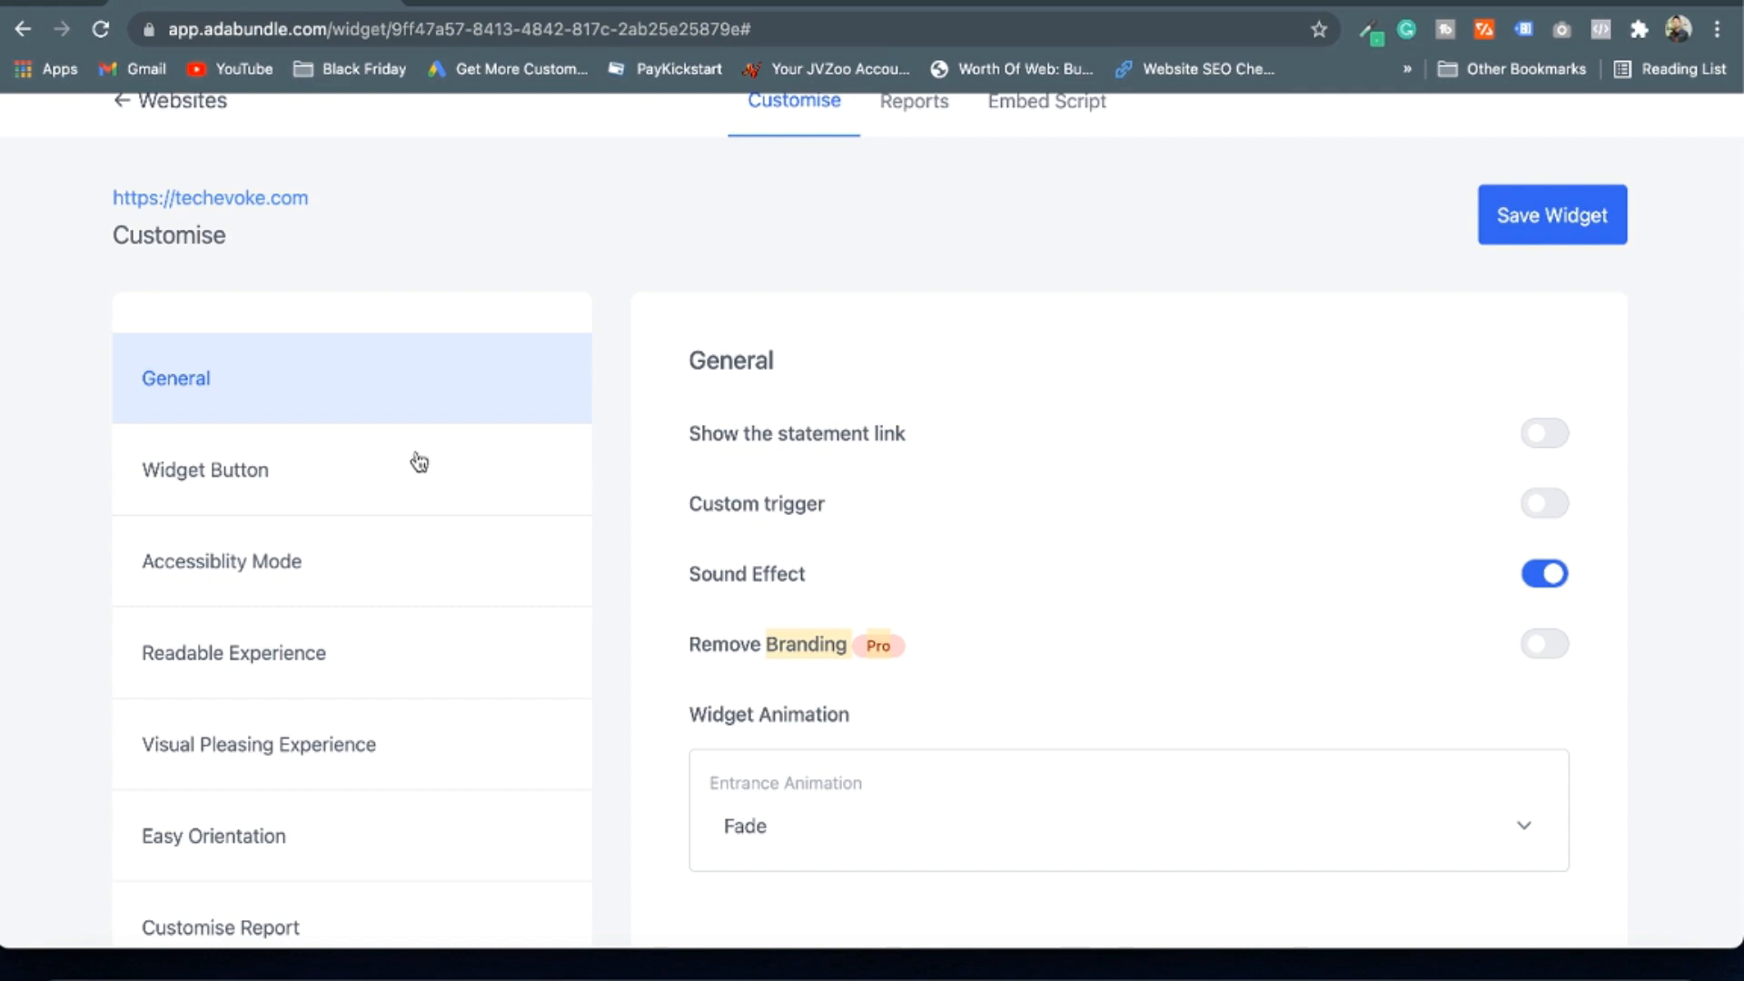
Show the Widget Button settings for techevoke.com with Top Right position and Small size
scroll(down, 3)
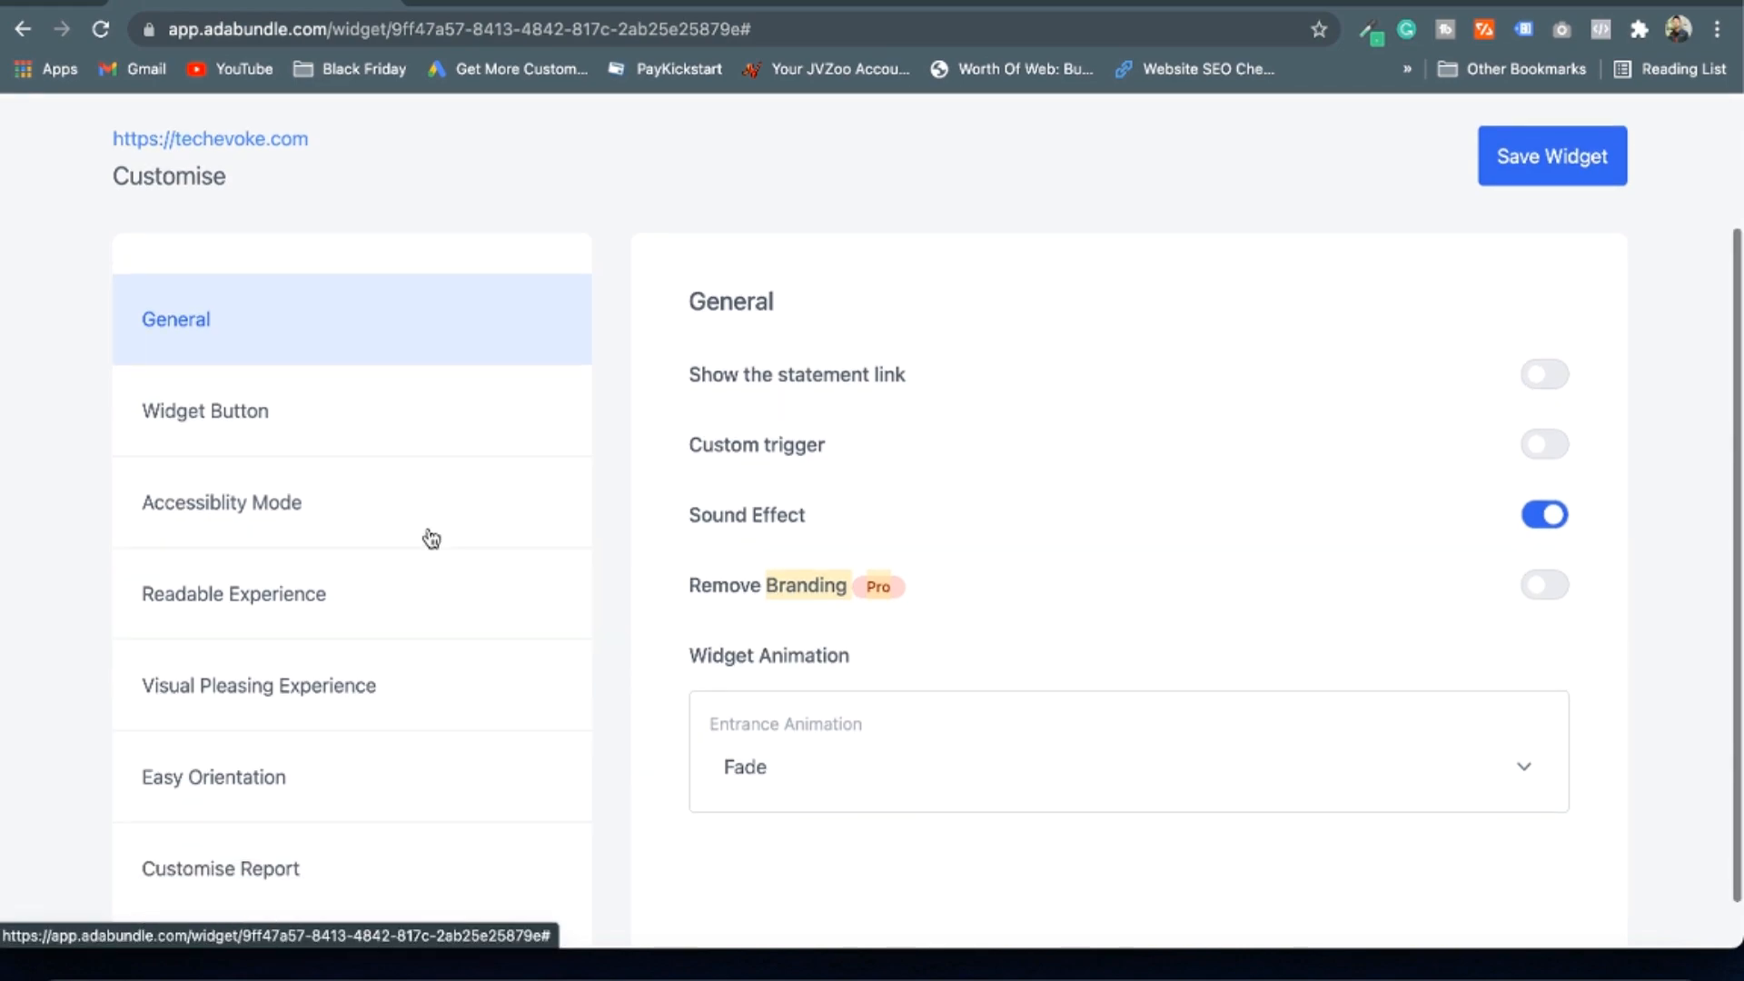
click(204, 411)
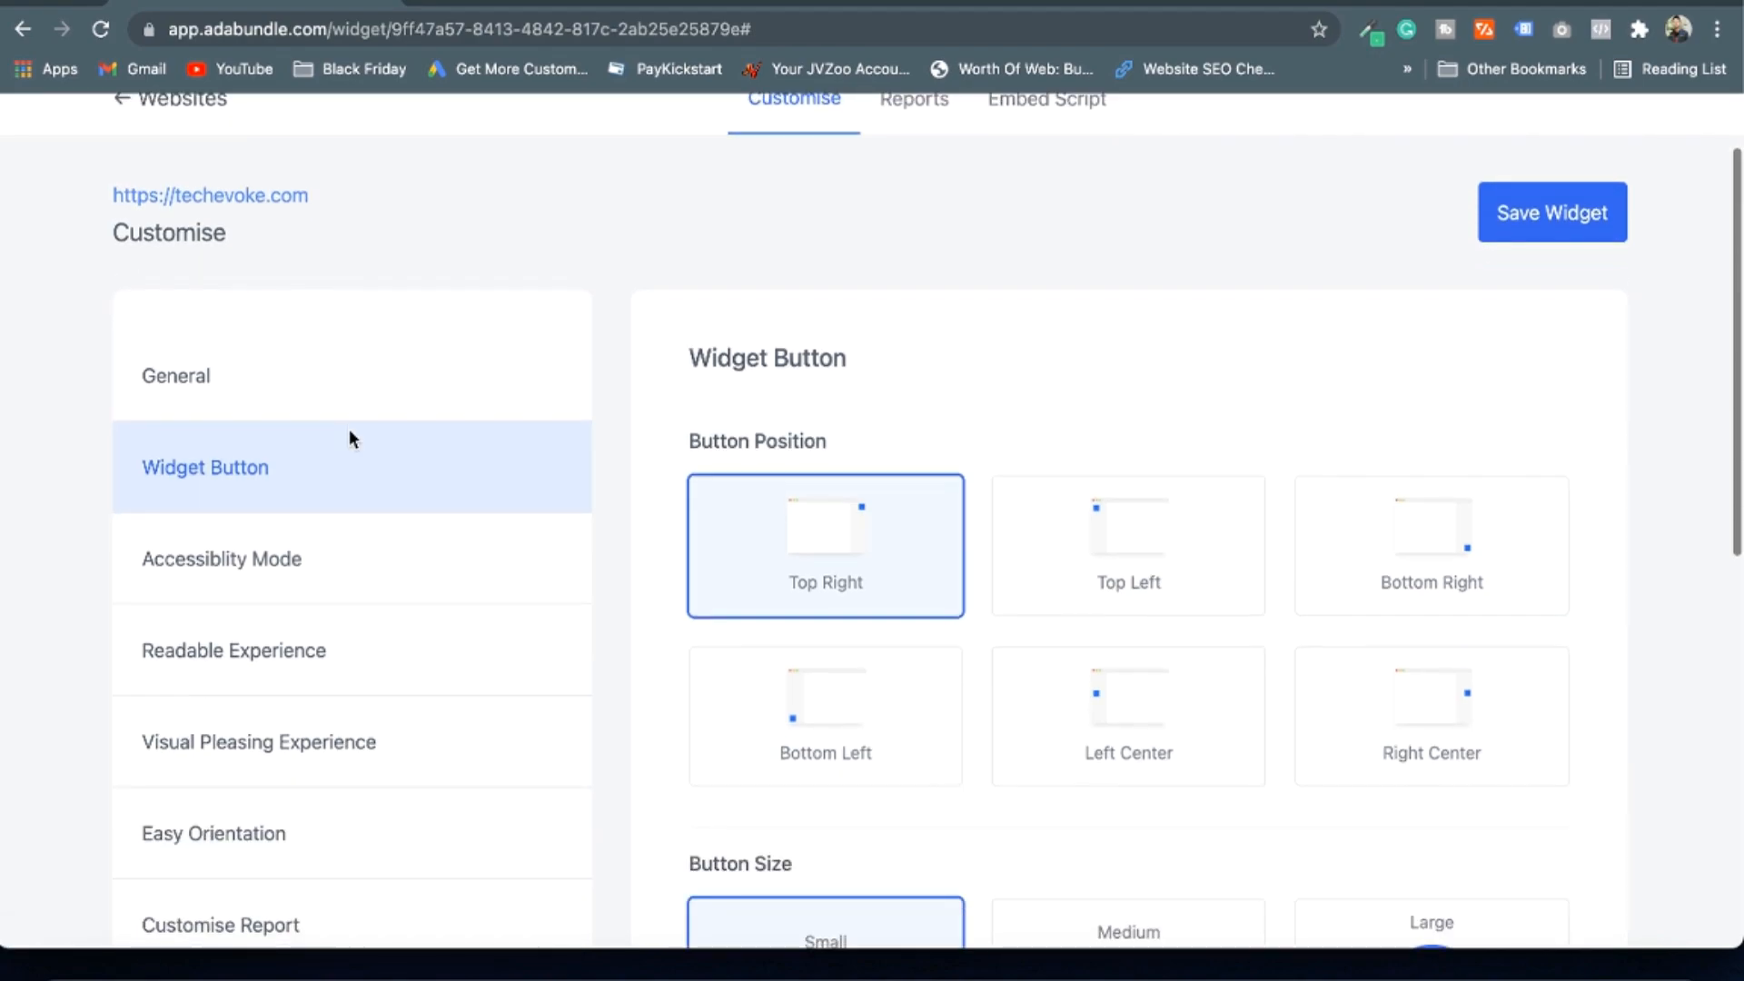
mouse_move(365, 534)
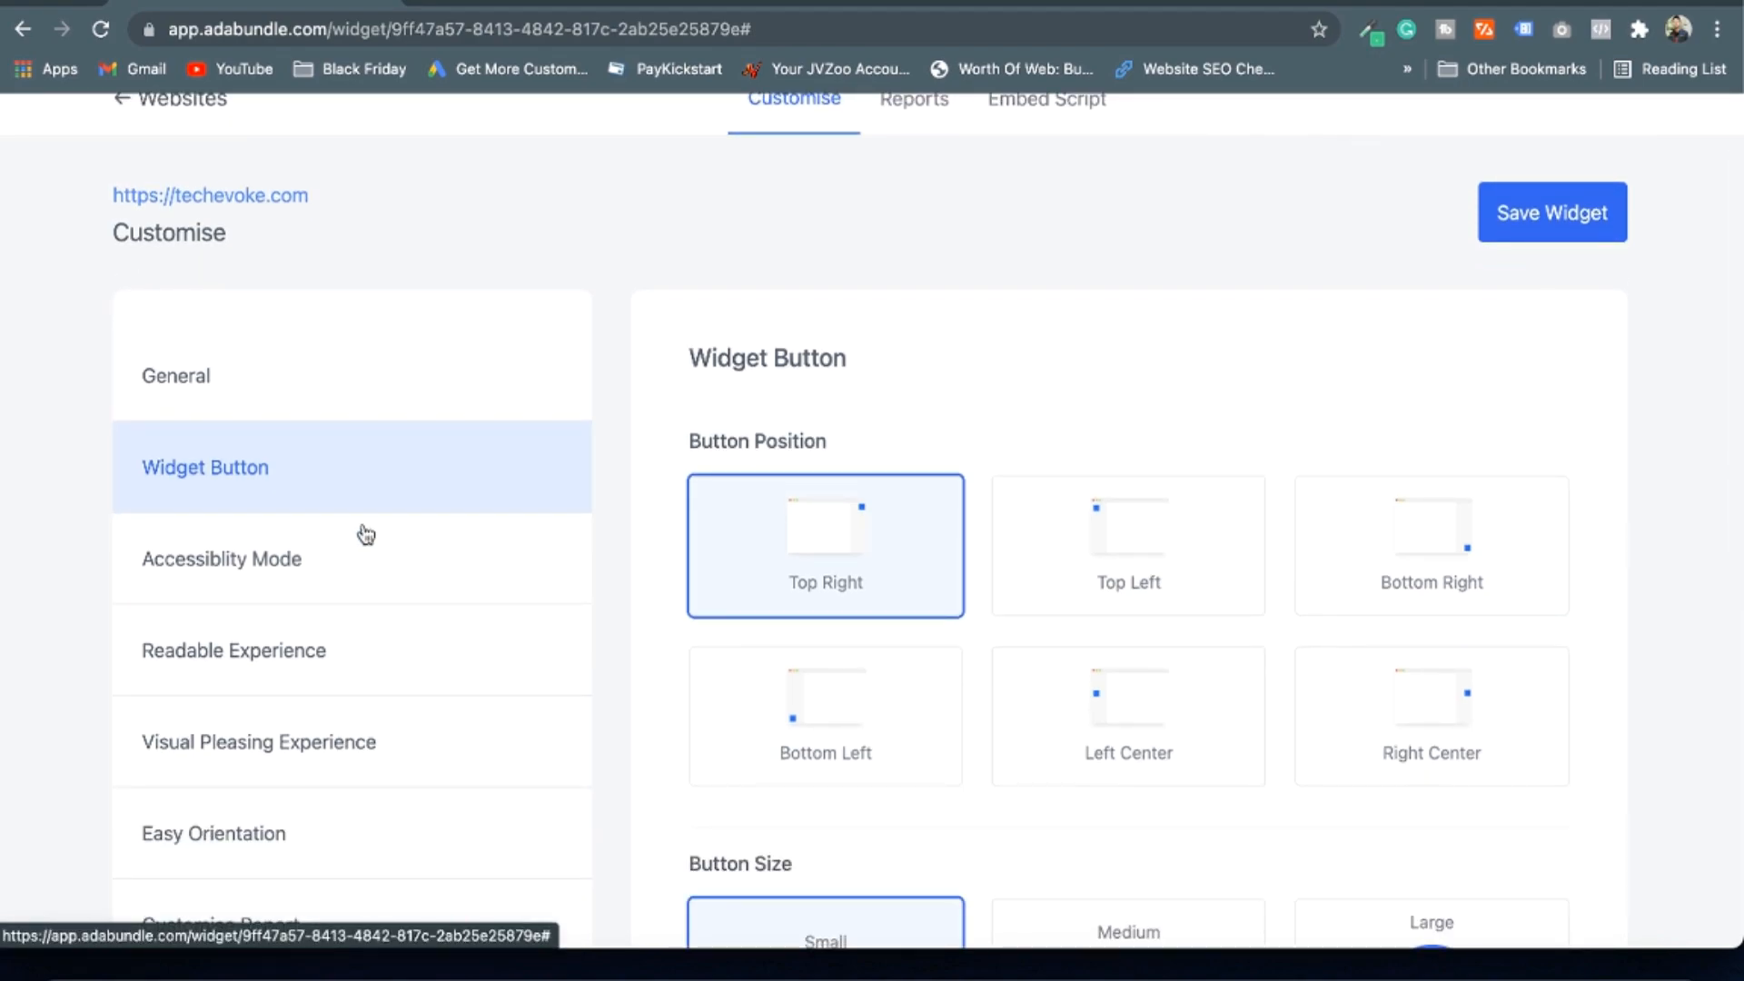
scroll(down, 3)
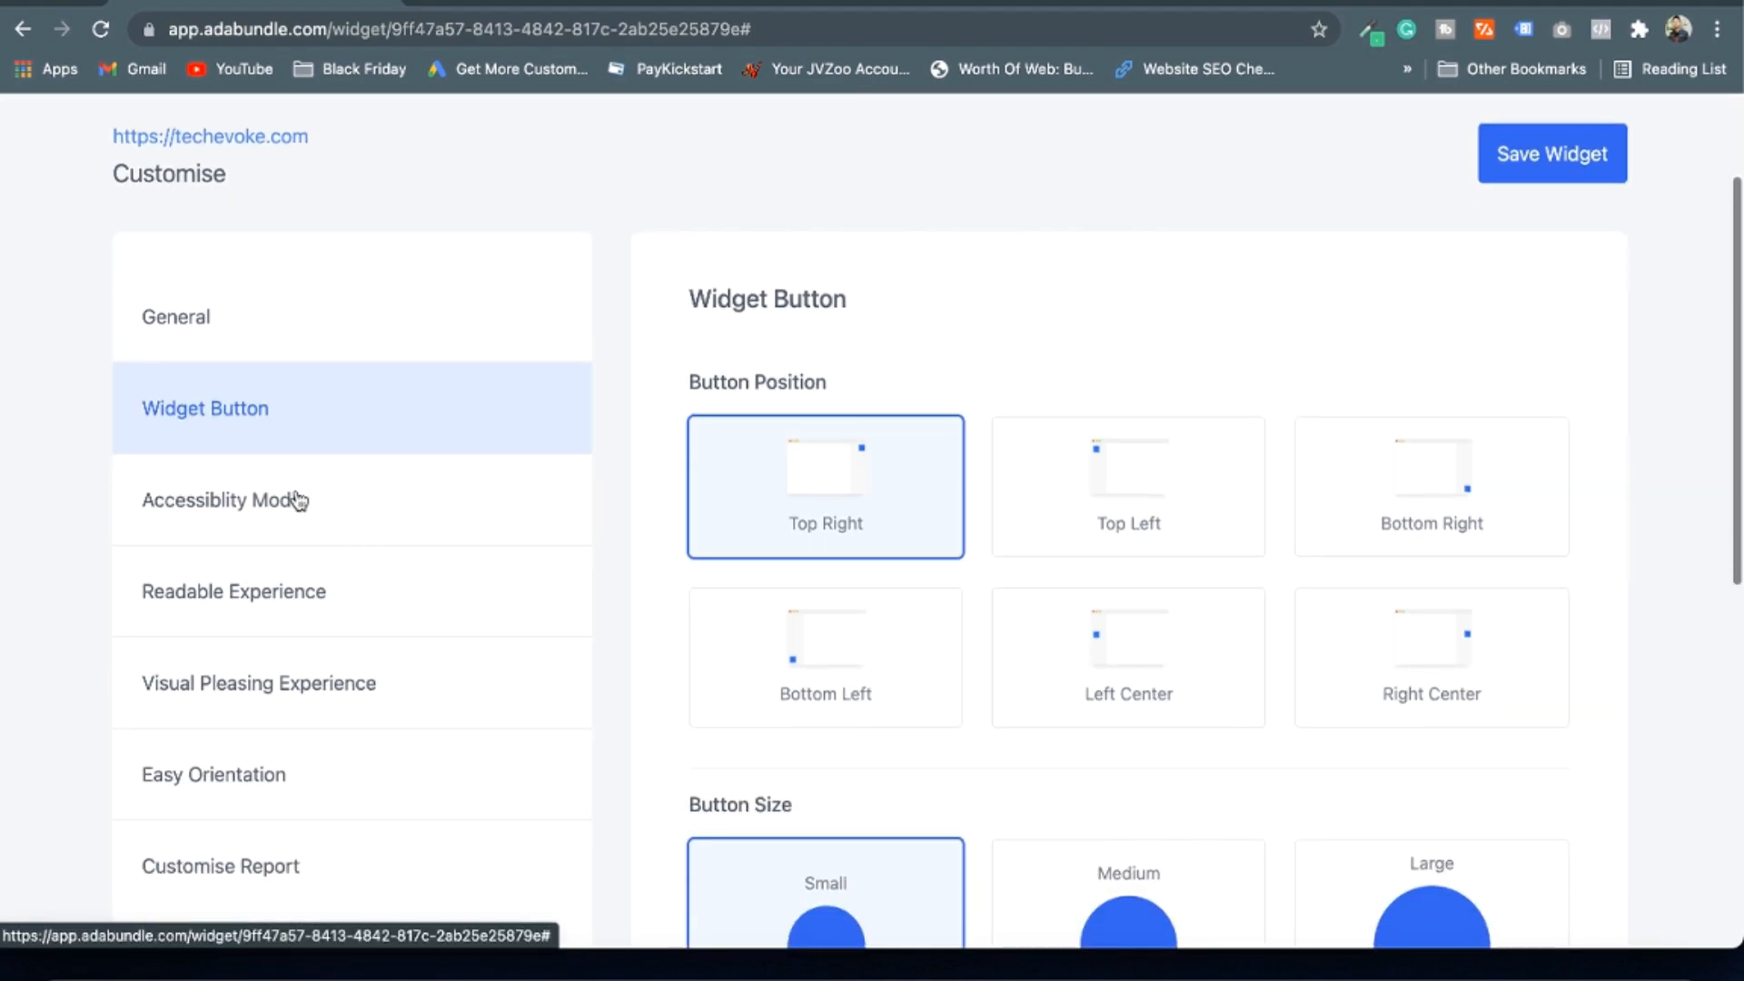
Turn on the Epilepsy Safe, Cognitive Disability, ADHD Friendly and Blindness accessibility modes for techevoke.com
click(225, 501)
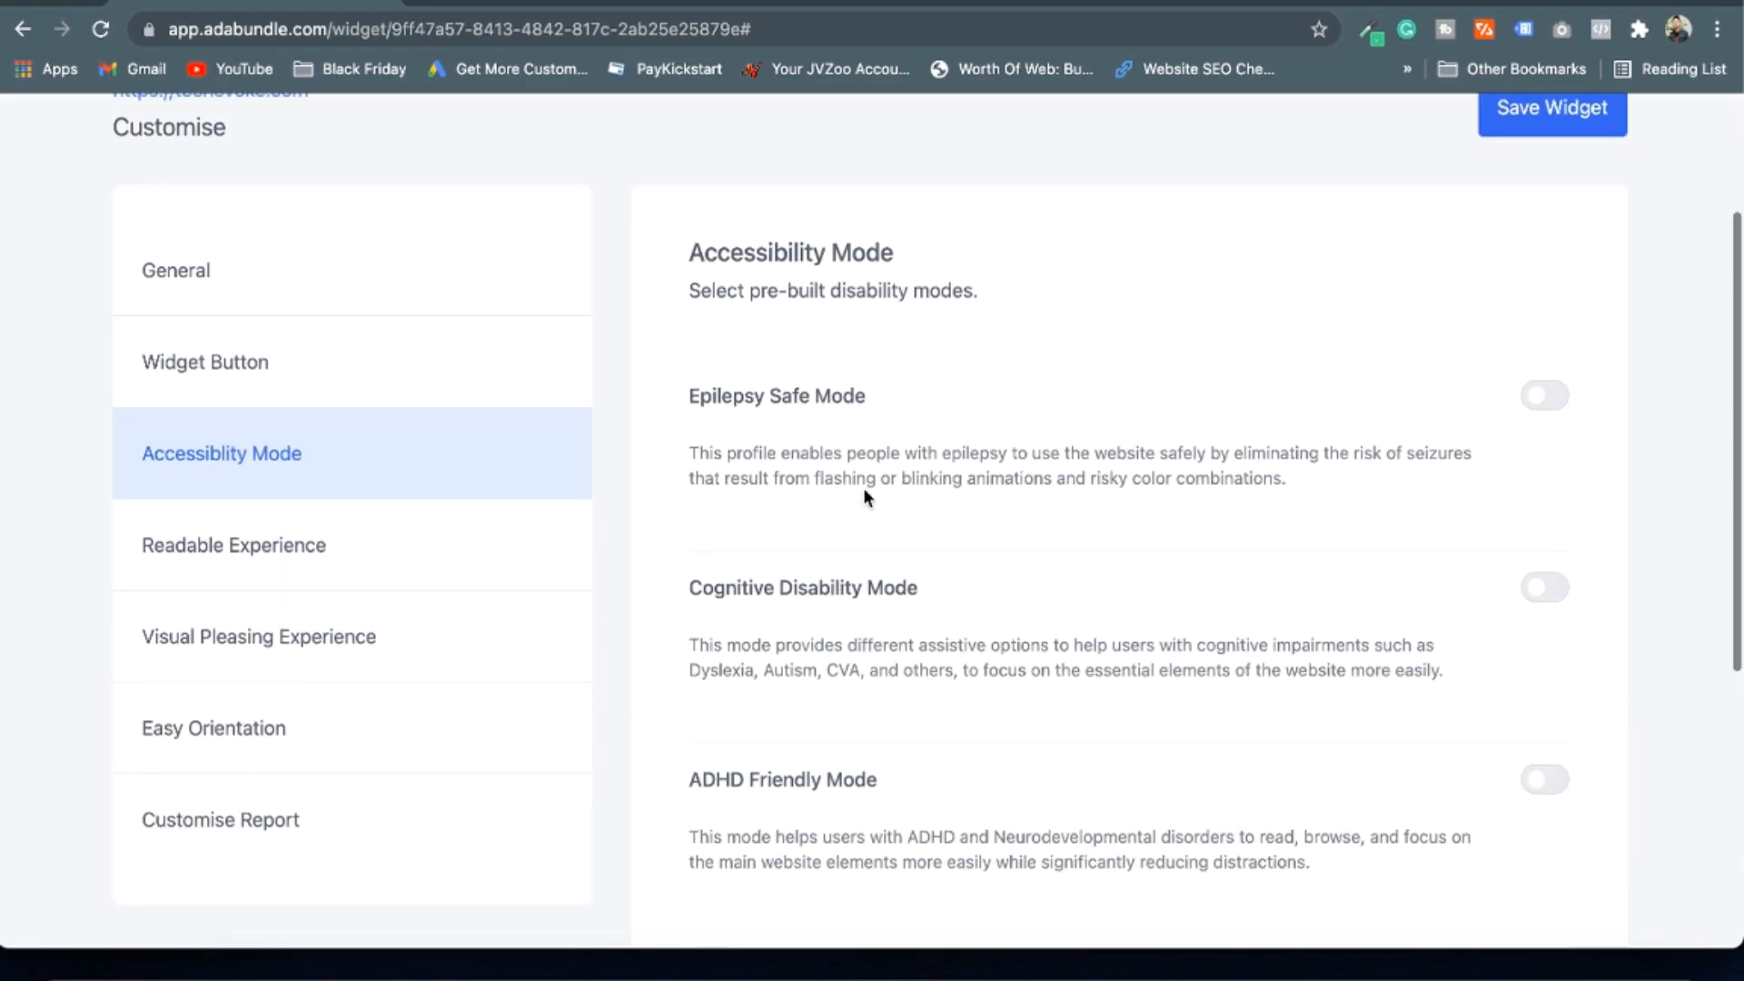
scroll(down, 3)
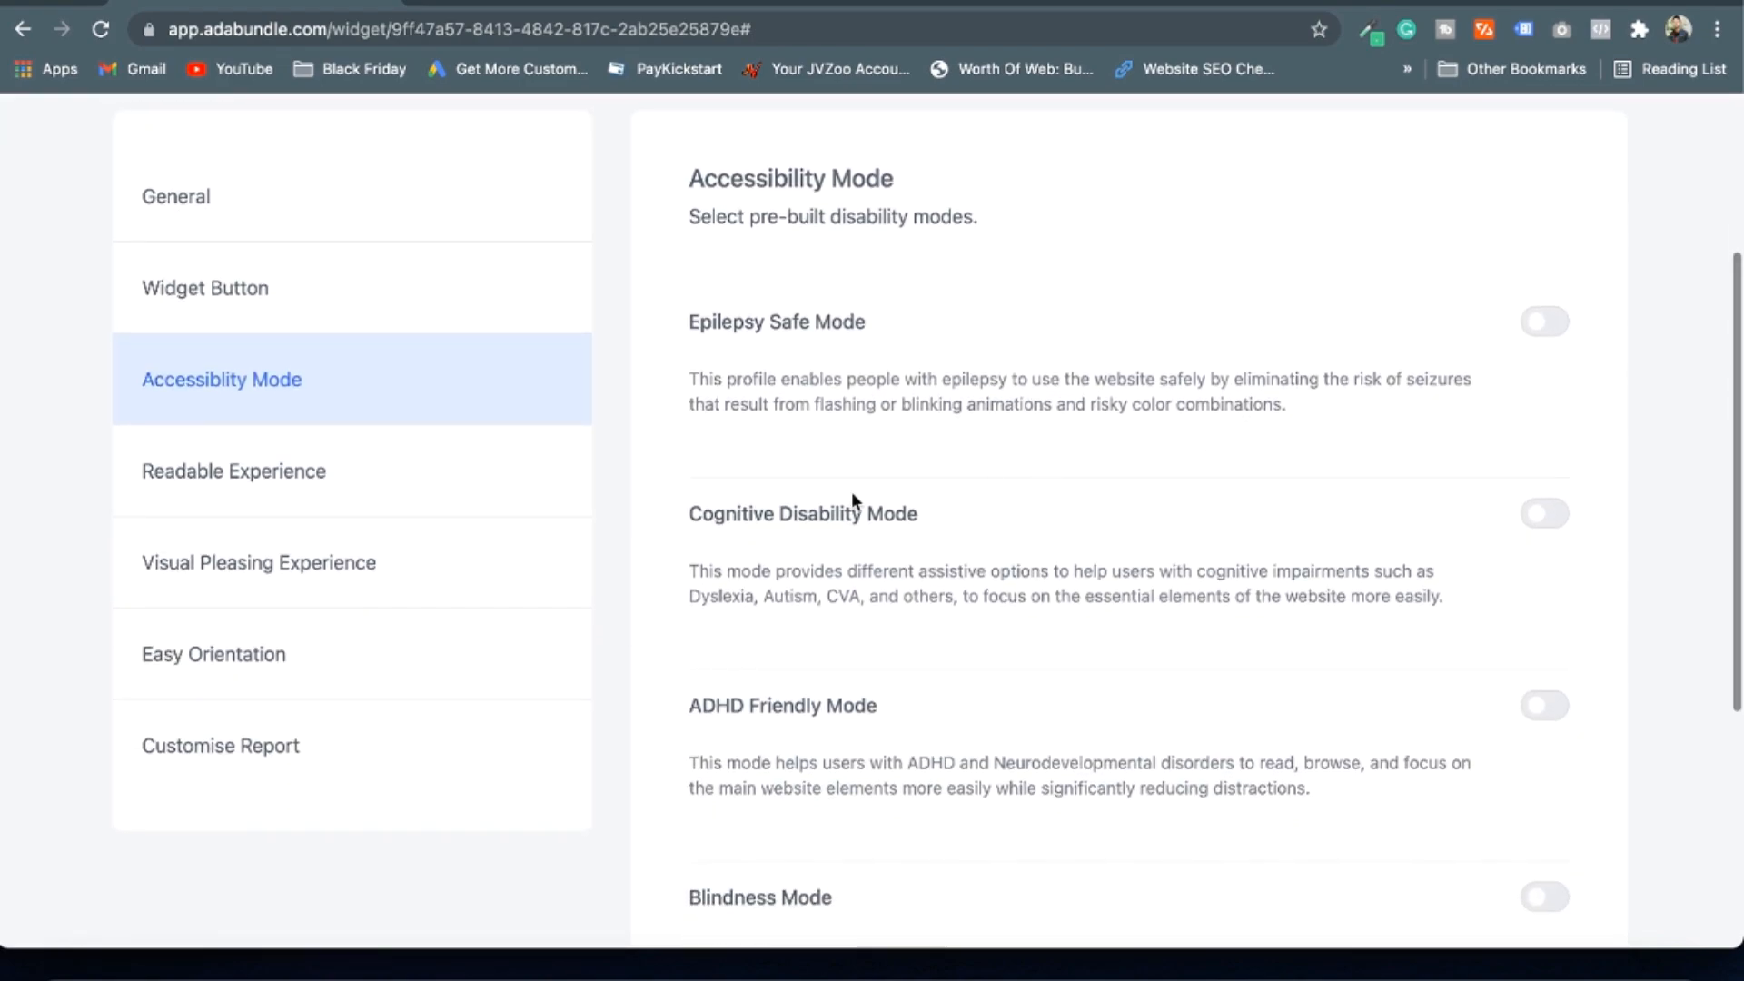
scroll(down, 3)
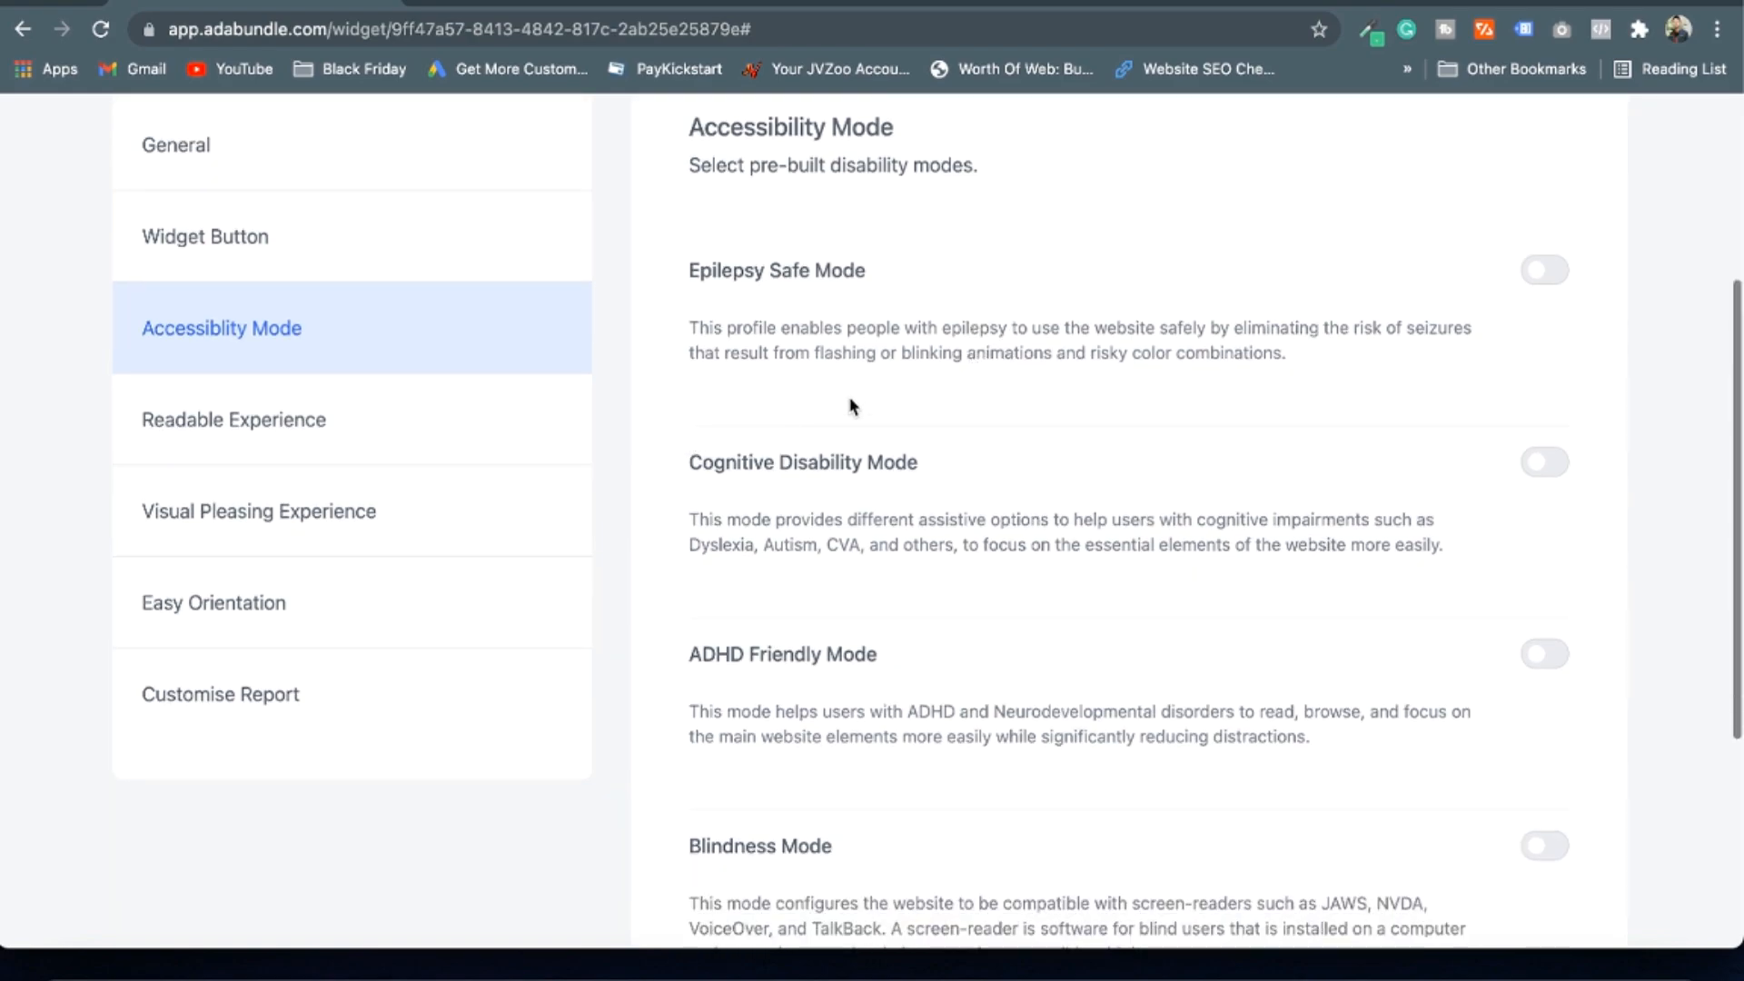
scroll(down, 3)
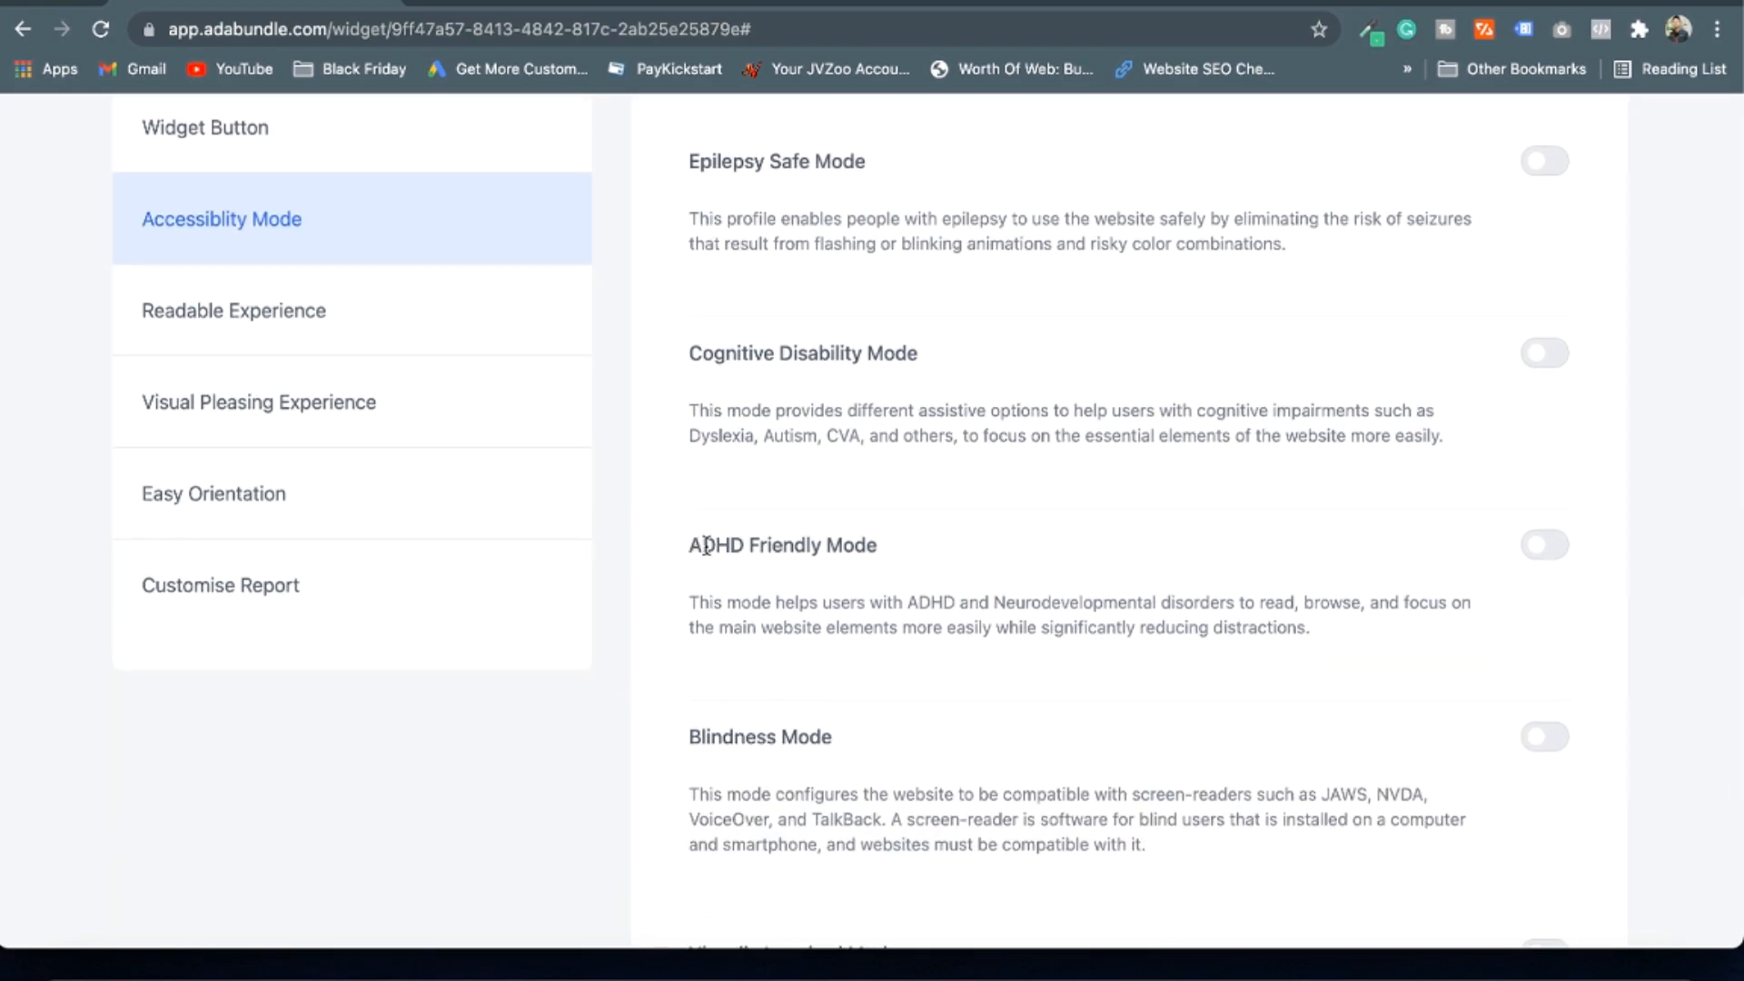
mouse_move(686, 356)
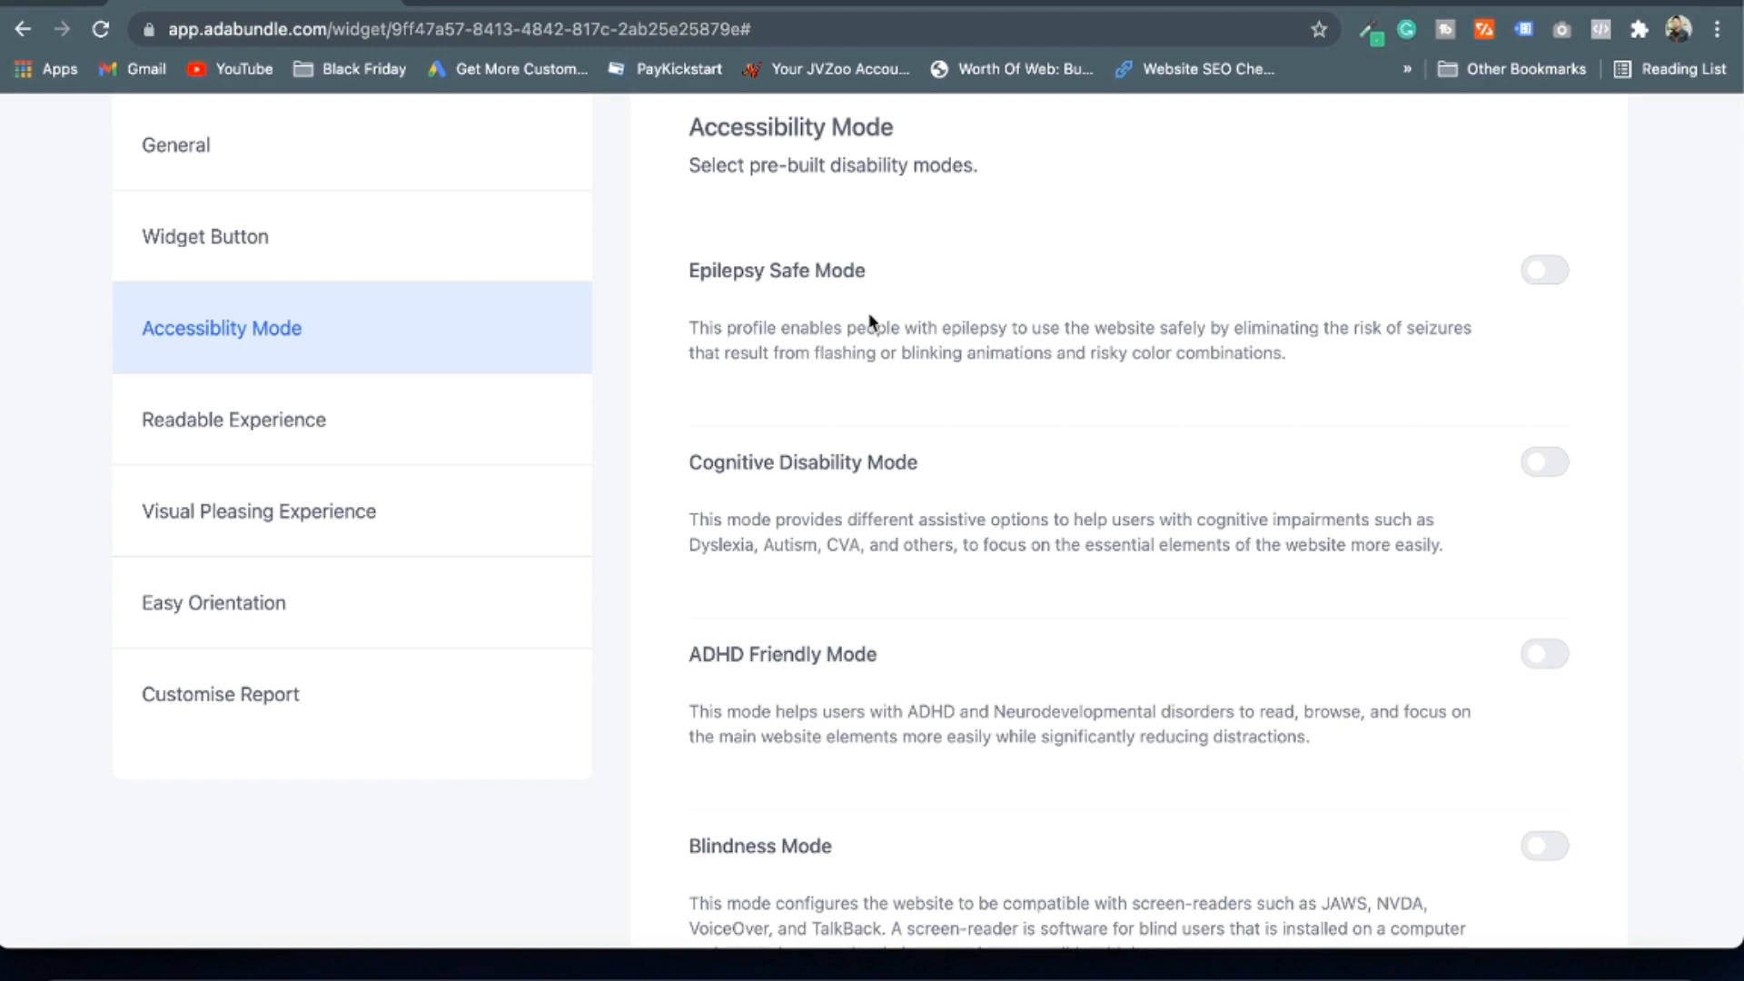
scroll(down, 3)
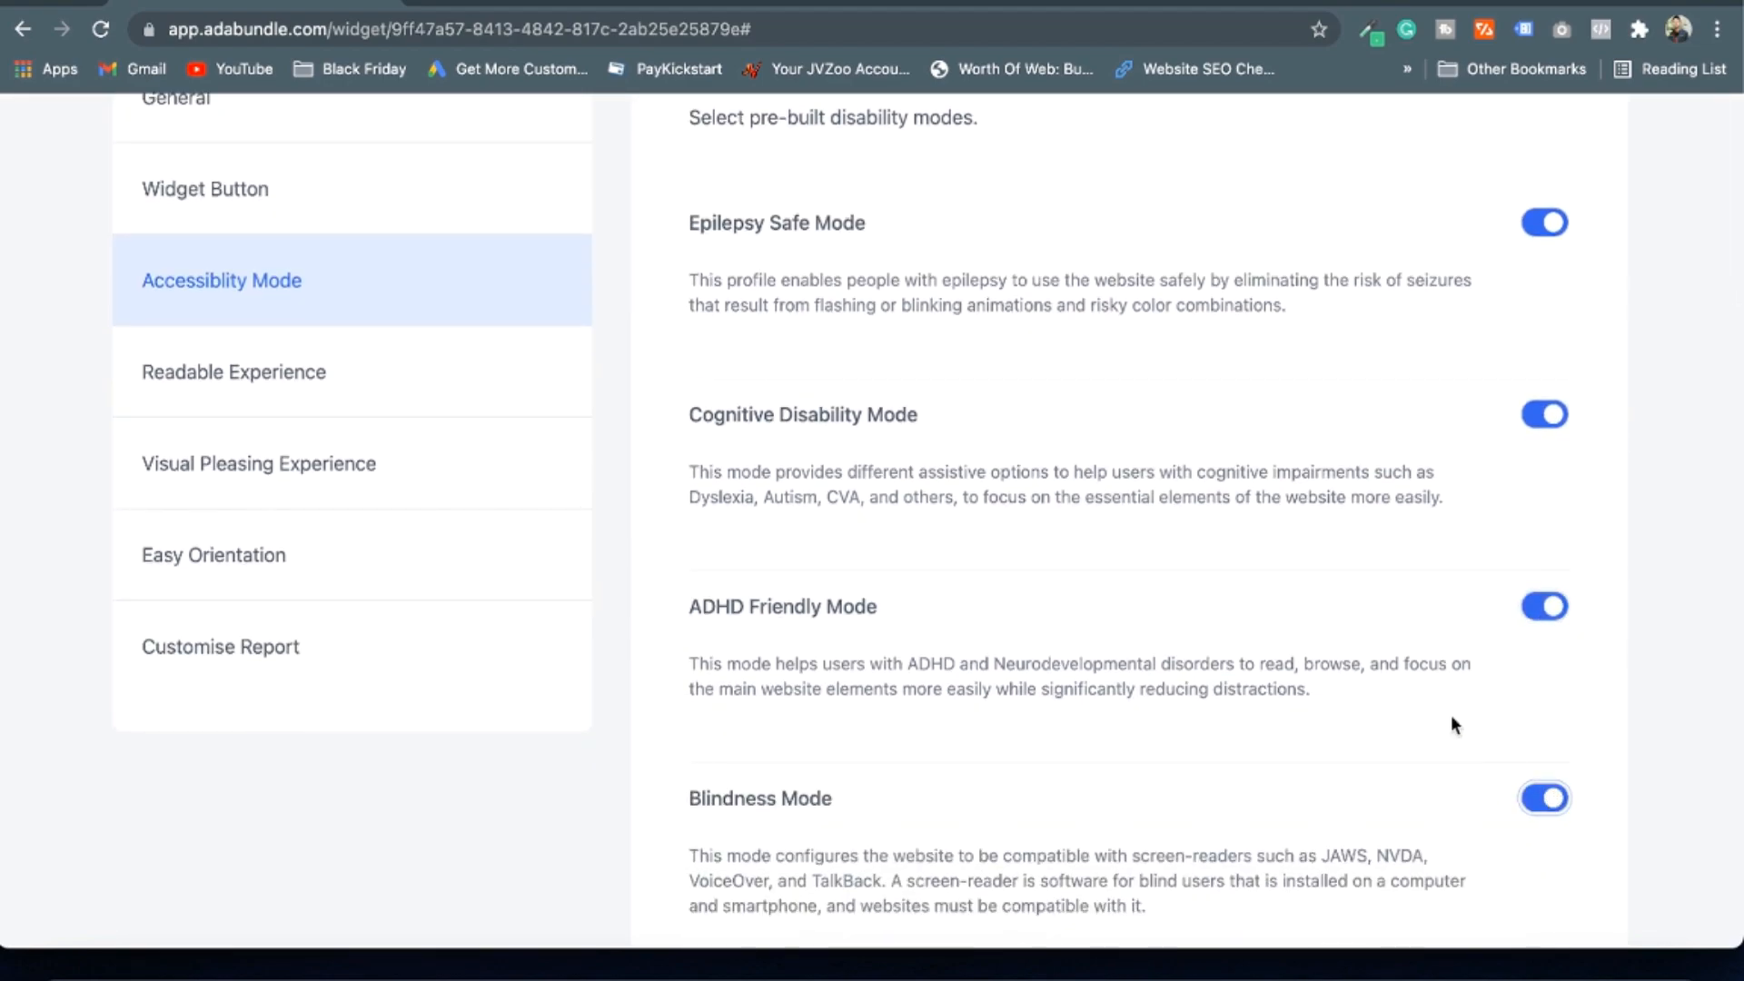
scroll(down, 3)
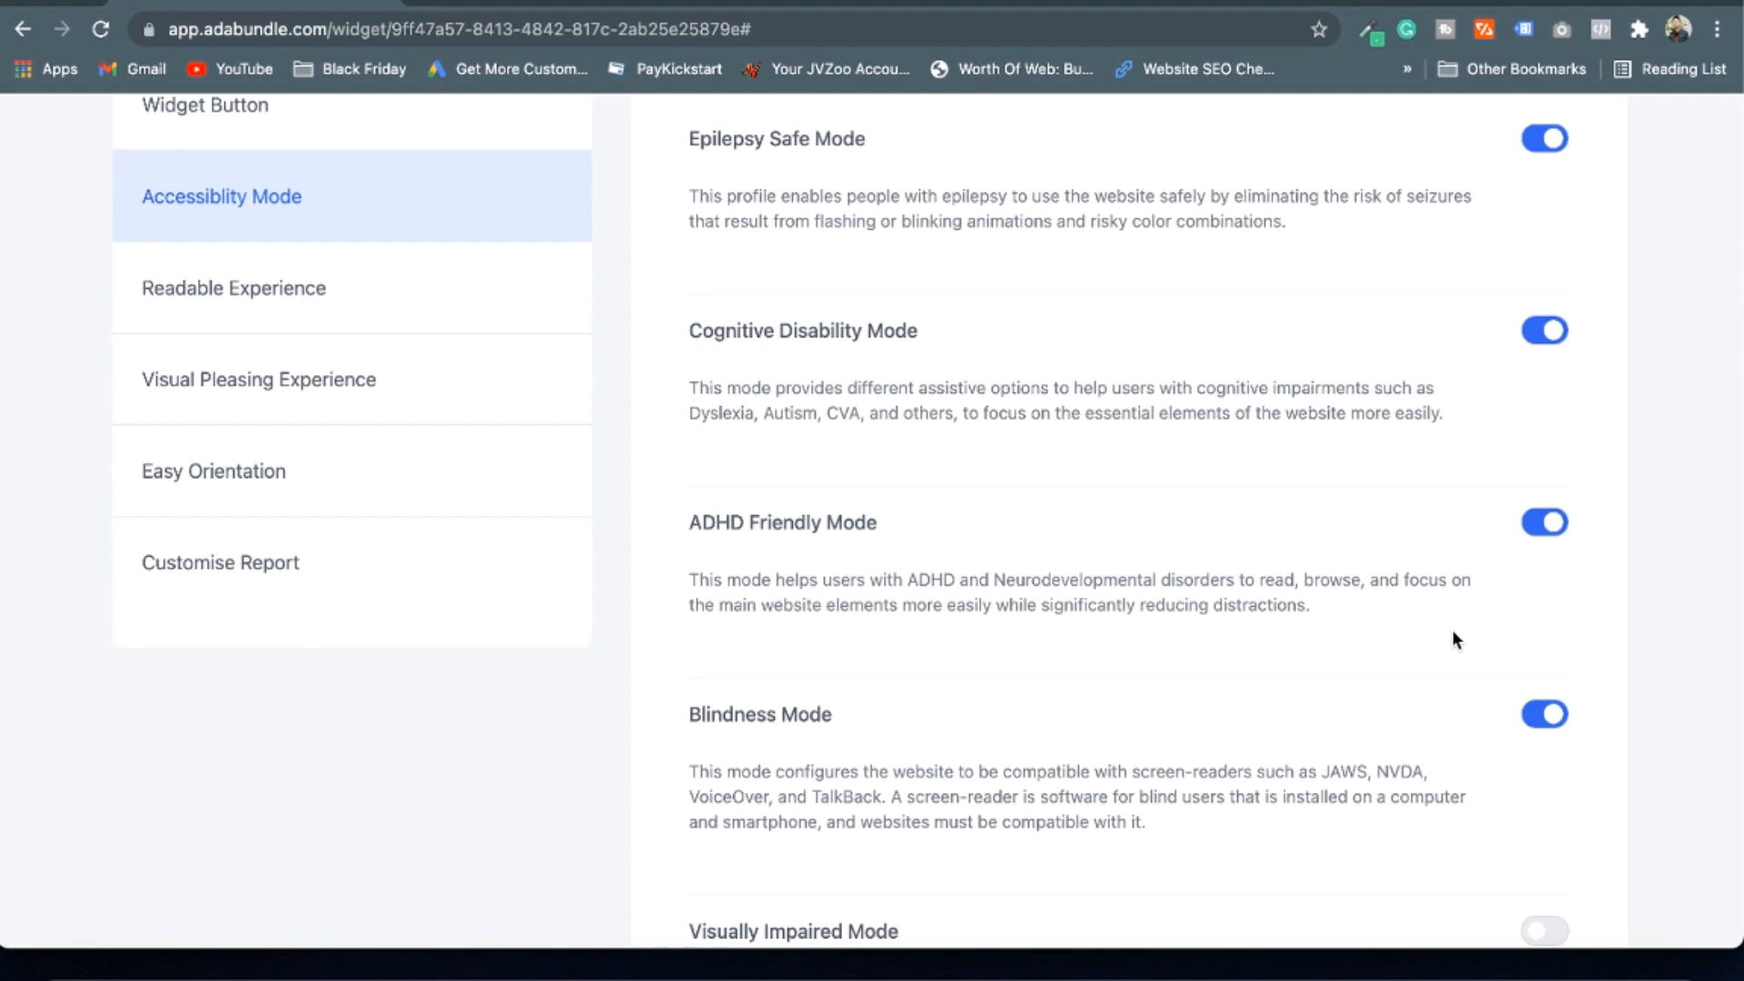
scroll(down, 3)
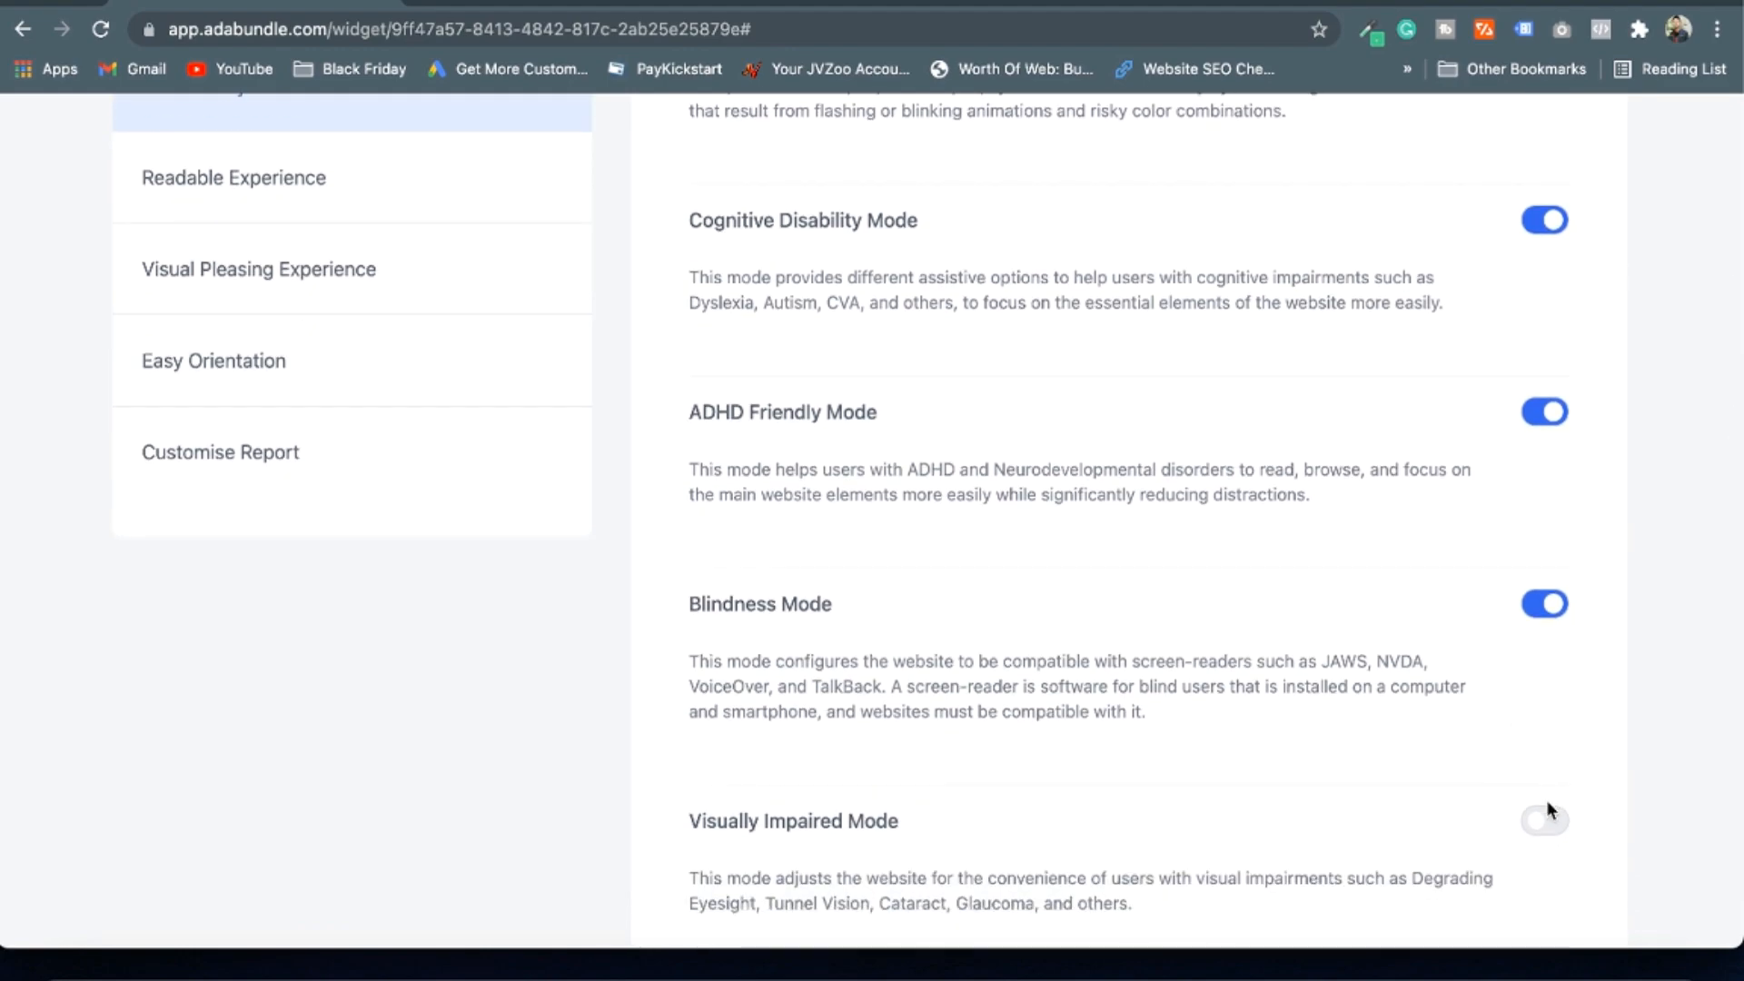
click(1544, 819)
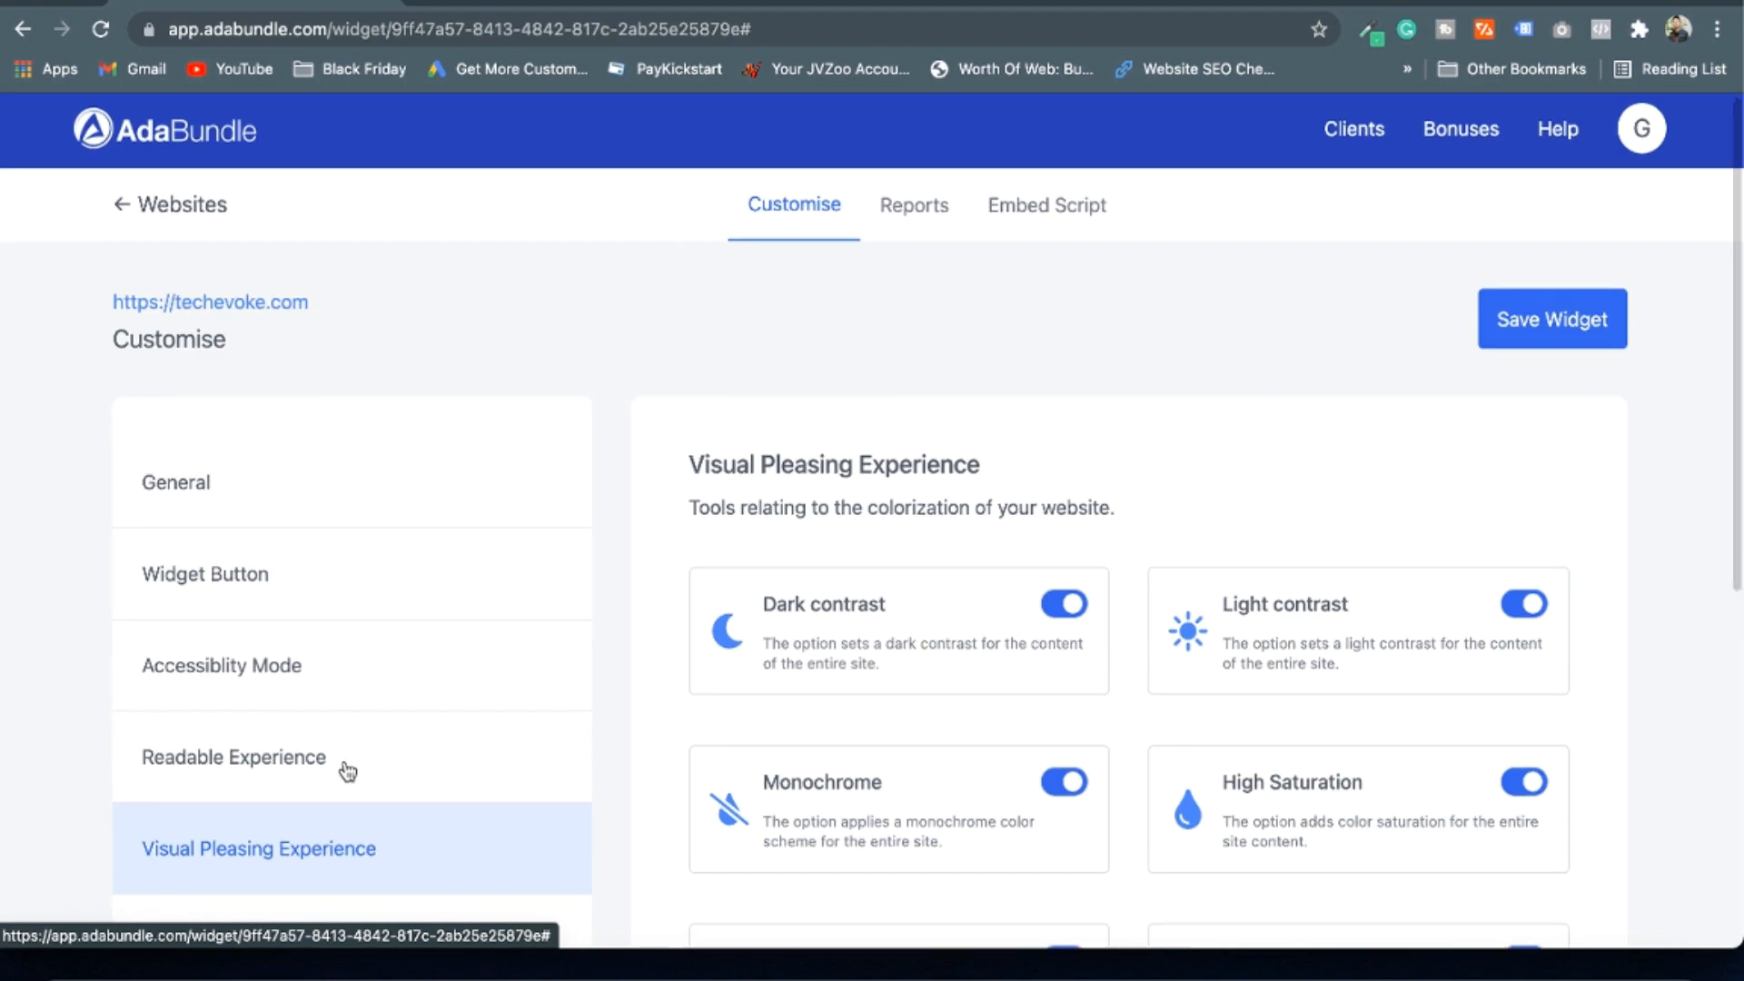
Review the Easy Orientation and Visual Pleasing Experience options, then show Customise Report's Agency-only notice
scroll(down, 3)
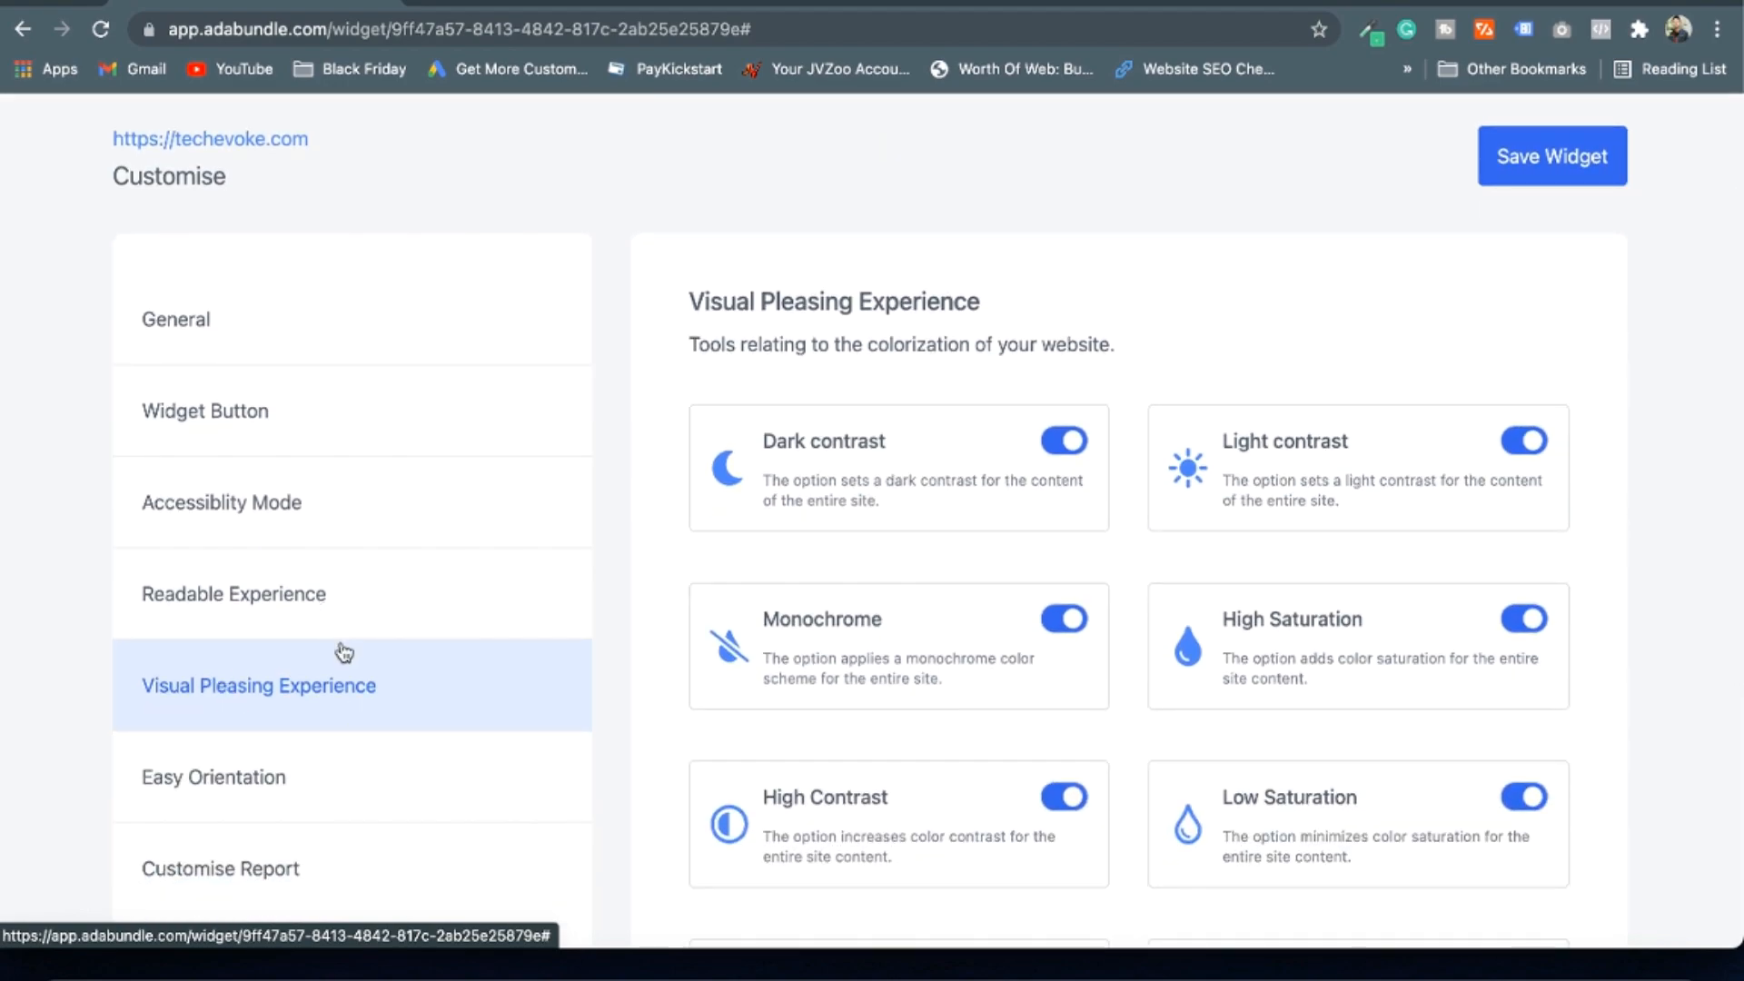
scroll(down, 3)
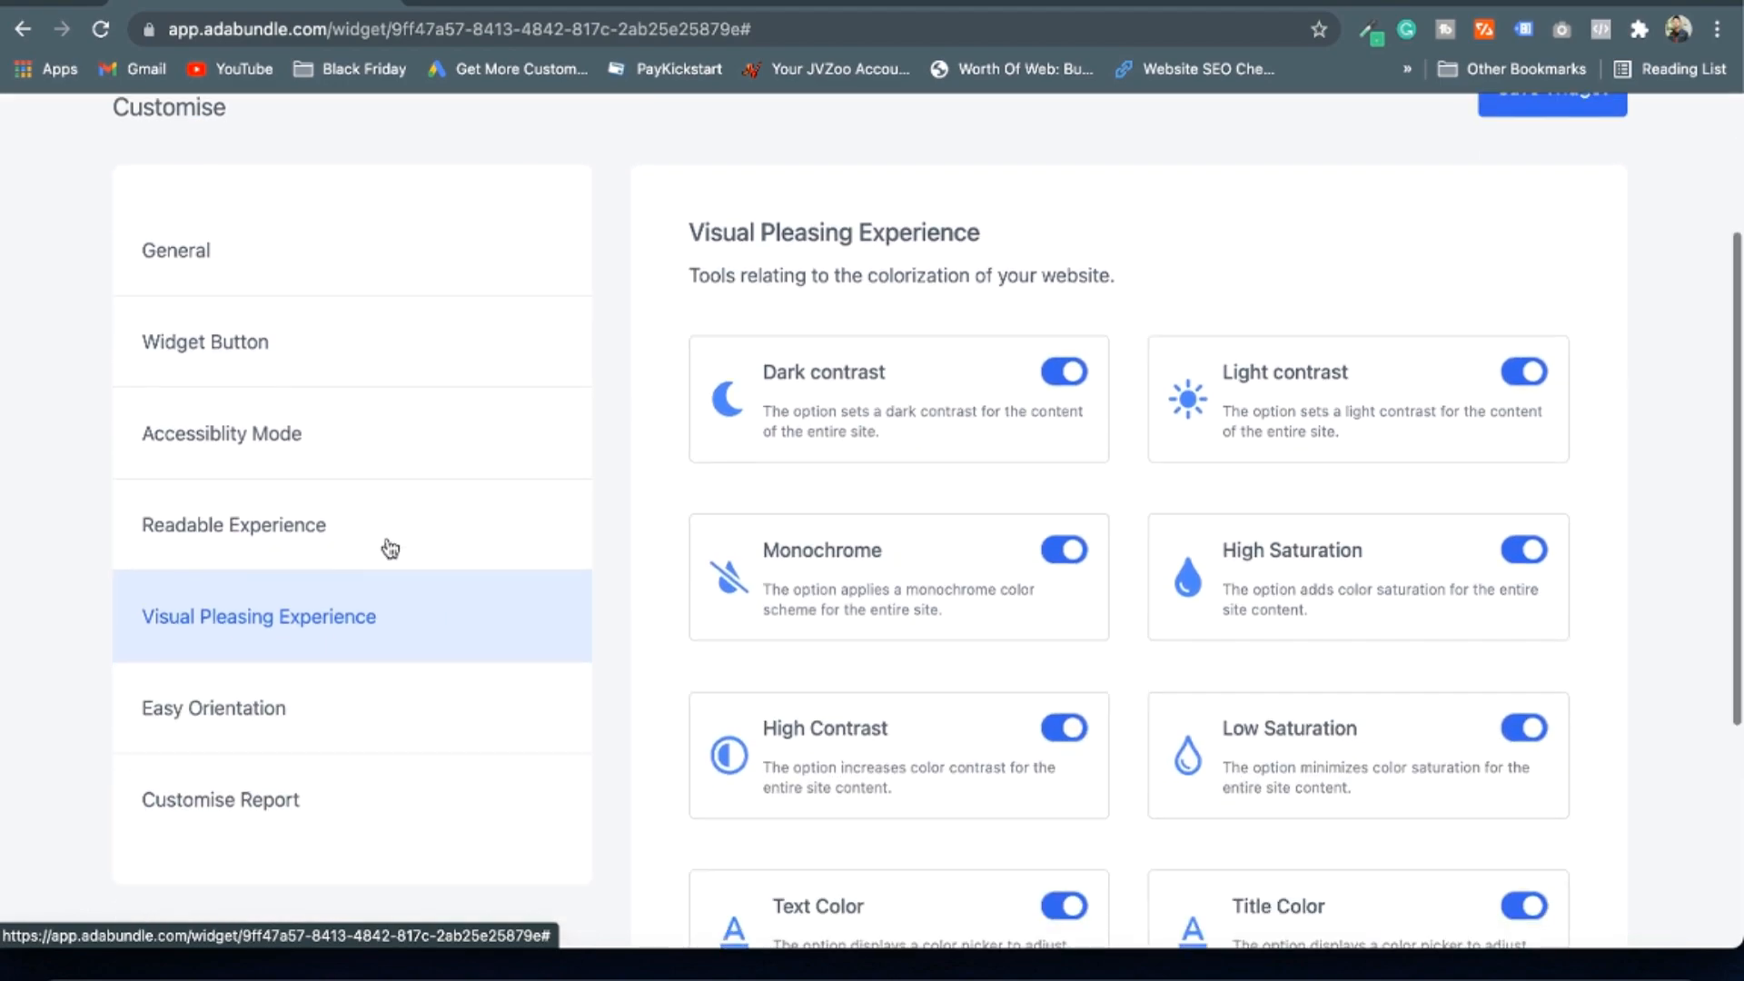
click(215, 709)
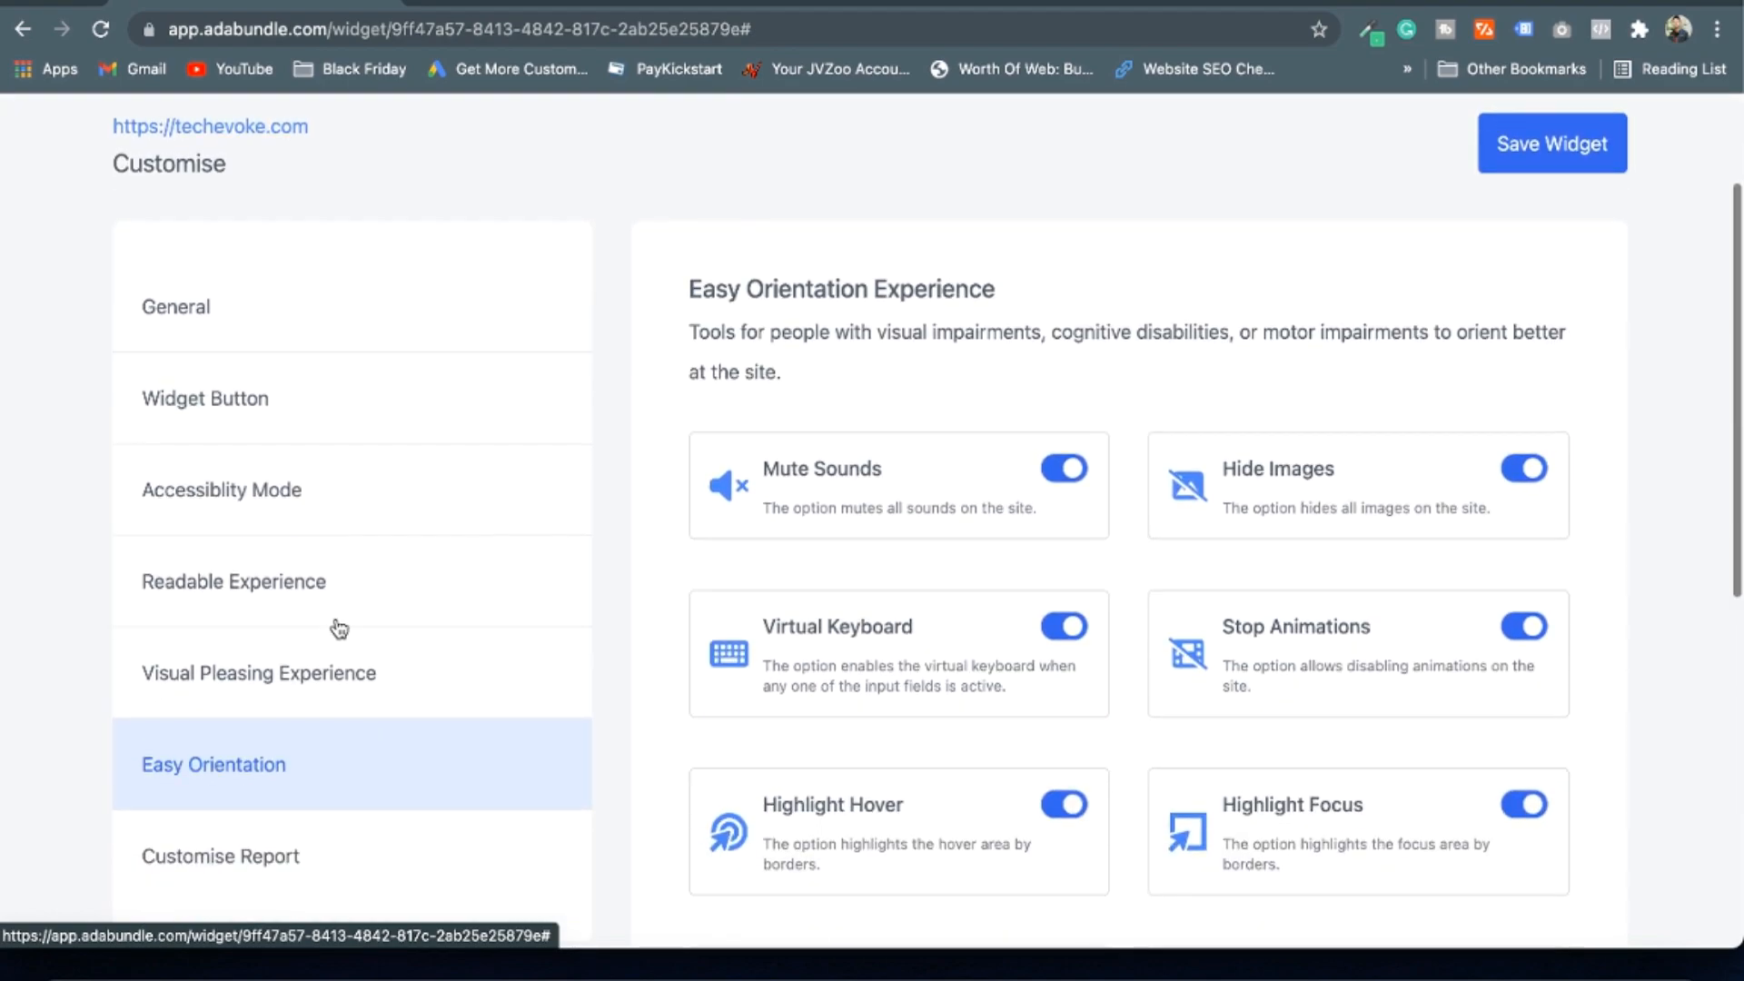
click(258, 672)
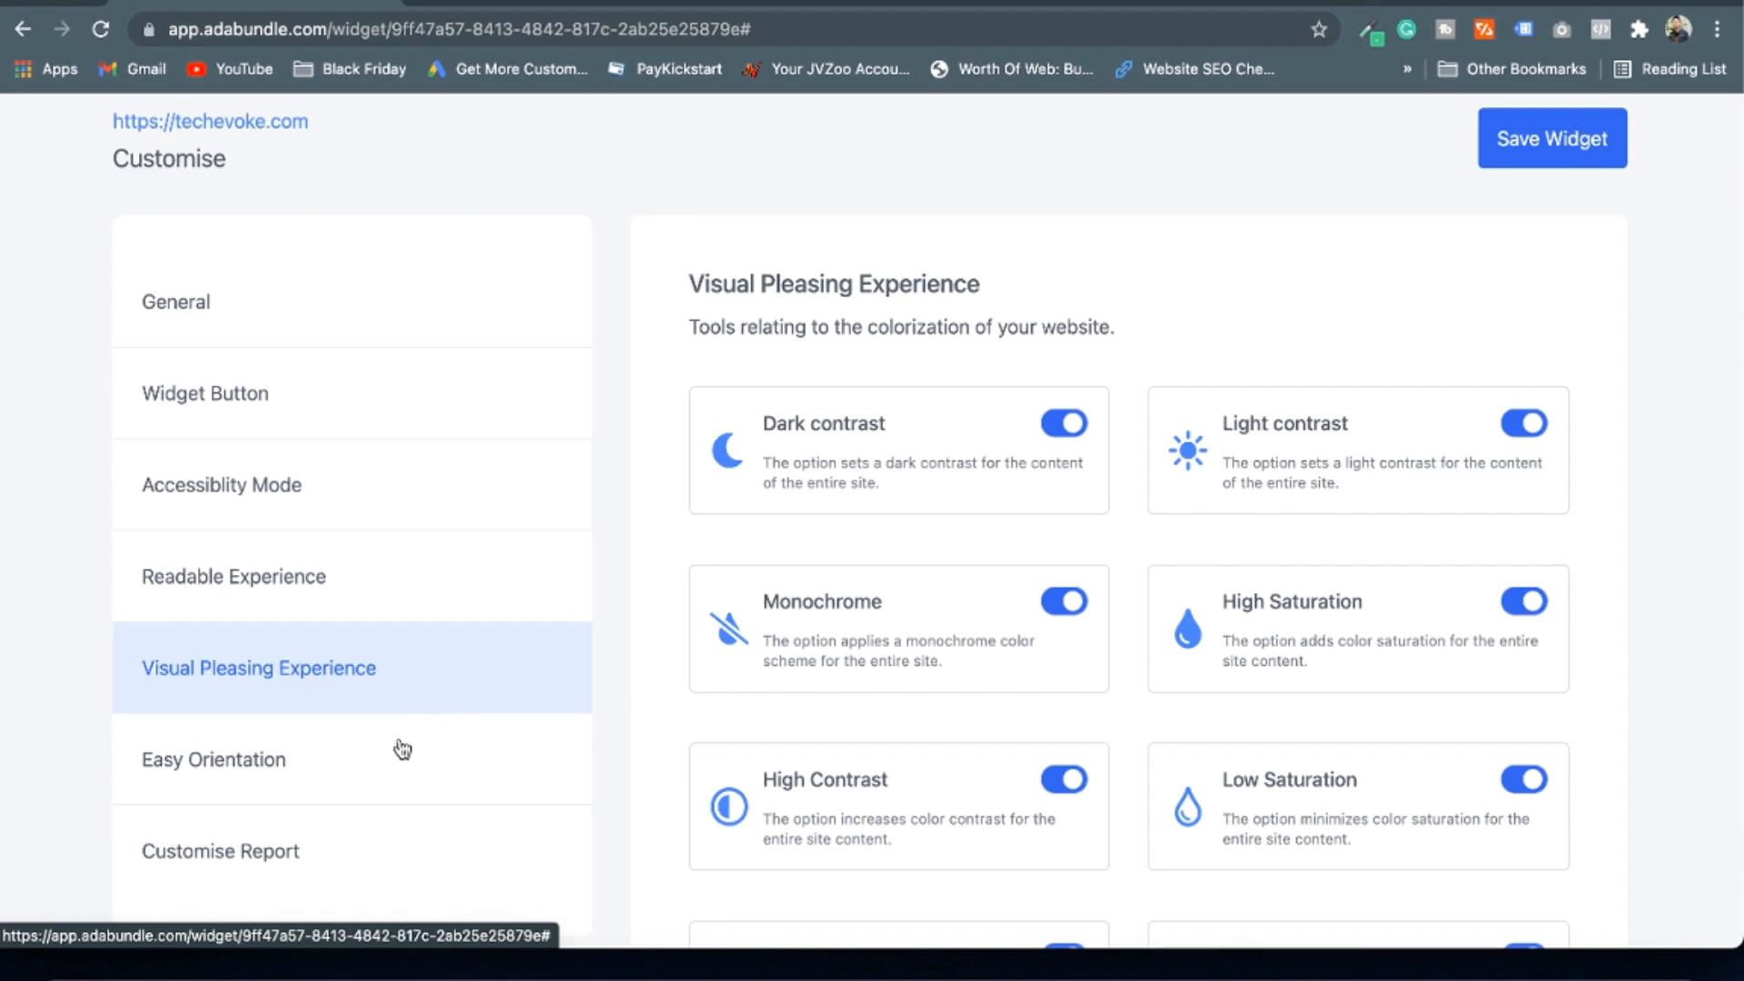
click(214, 759)
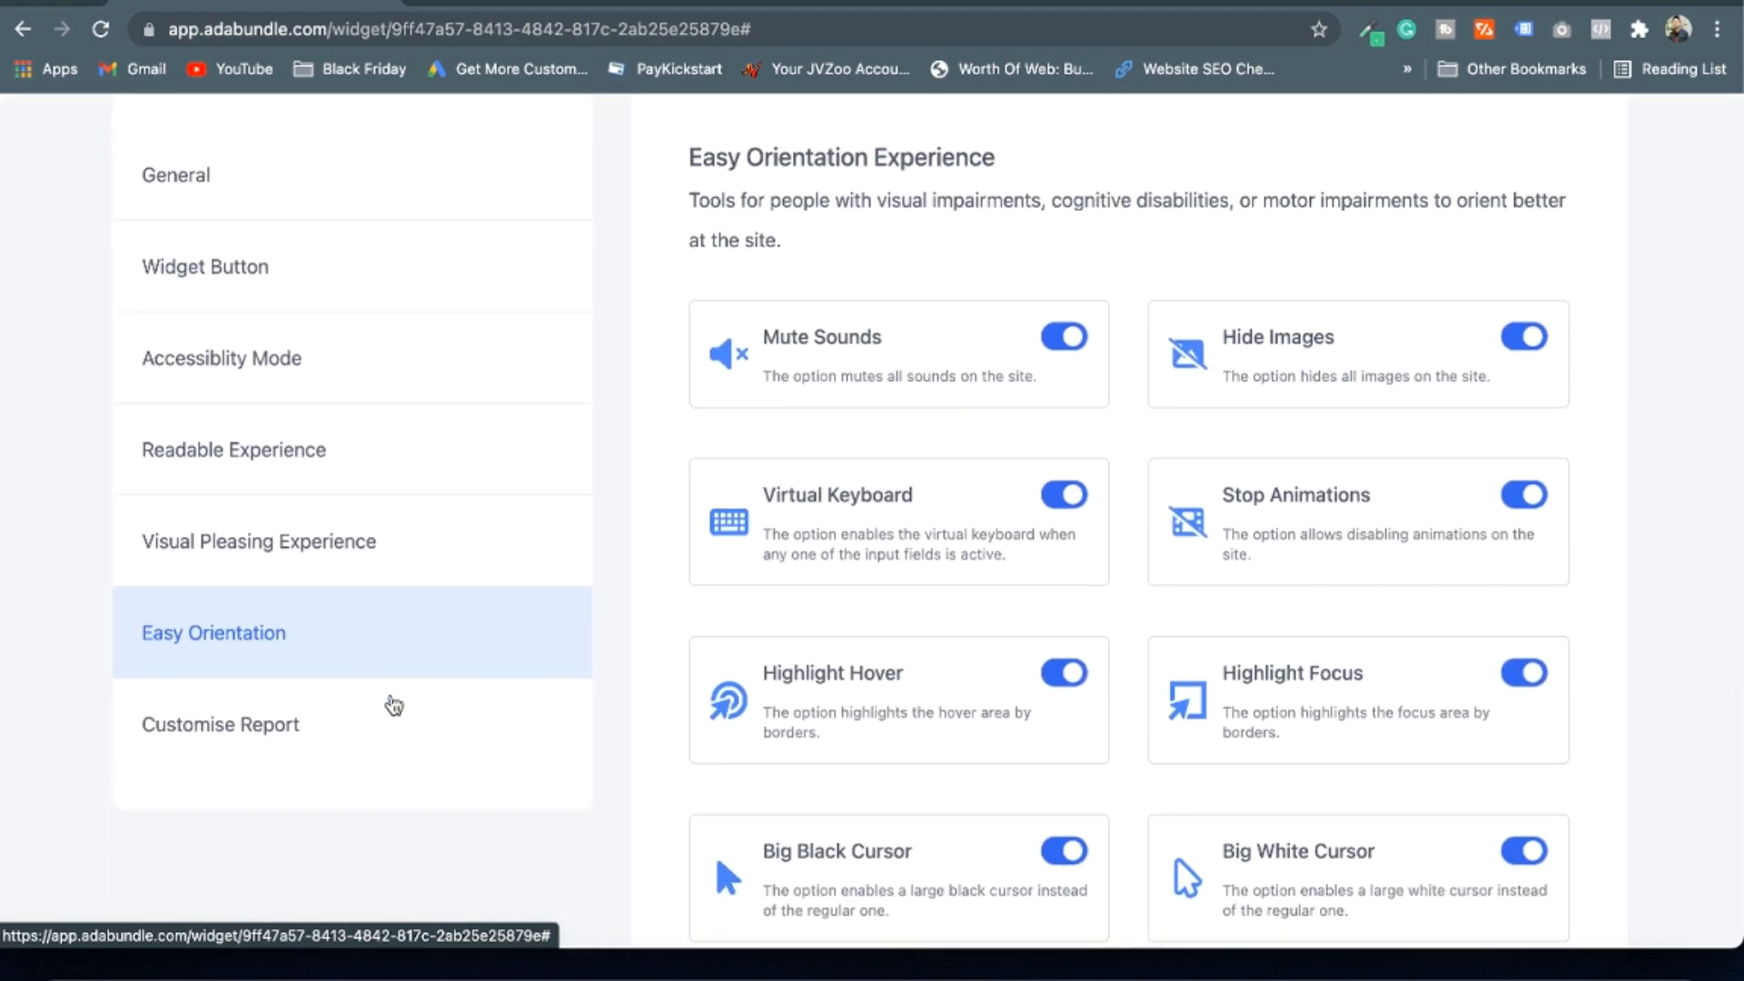
click(222, 725)
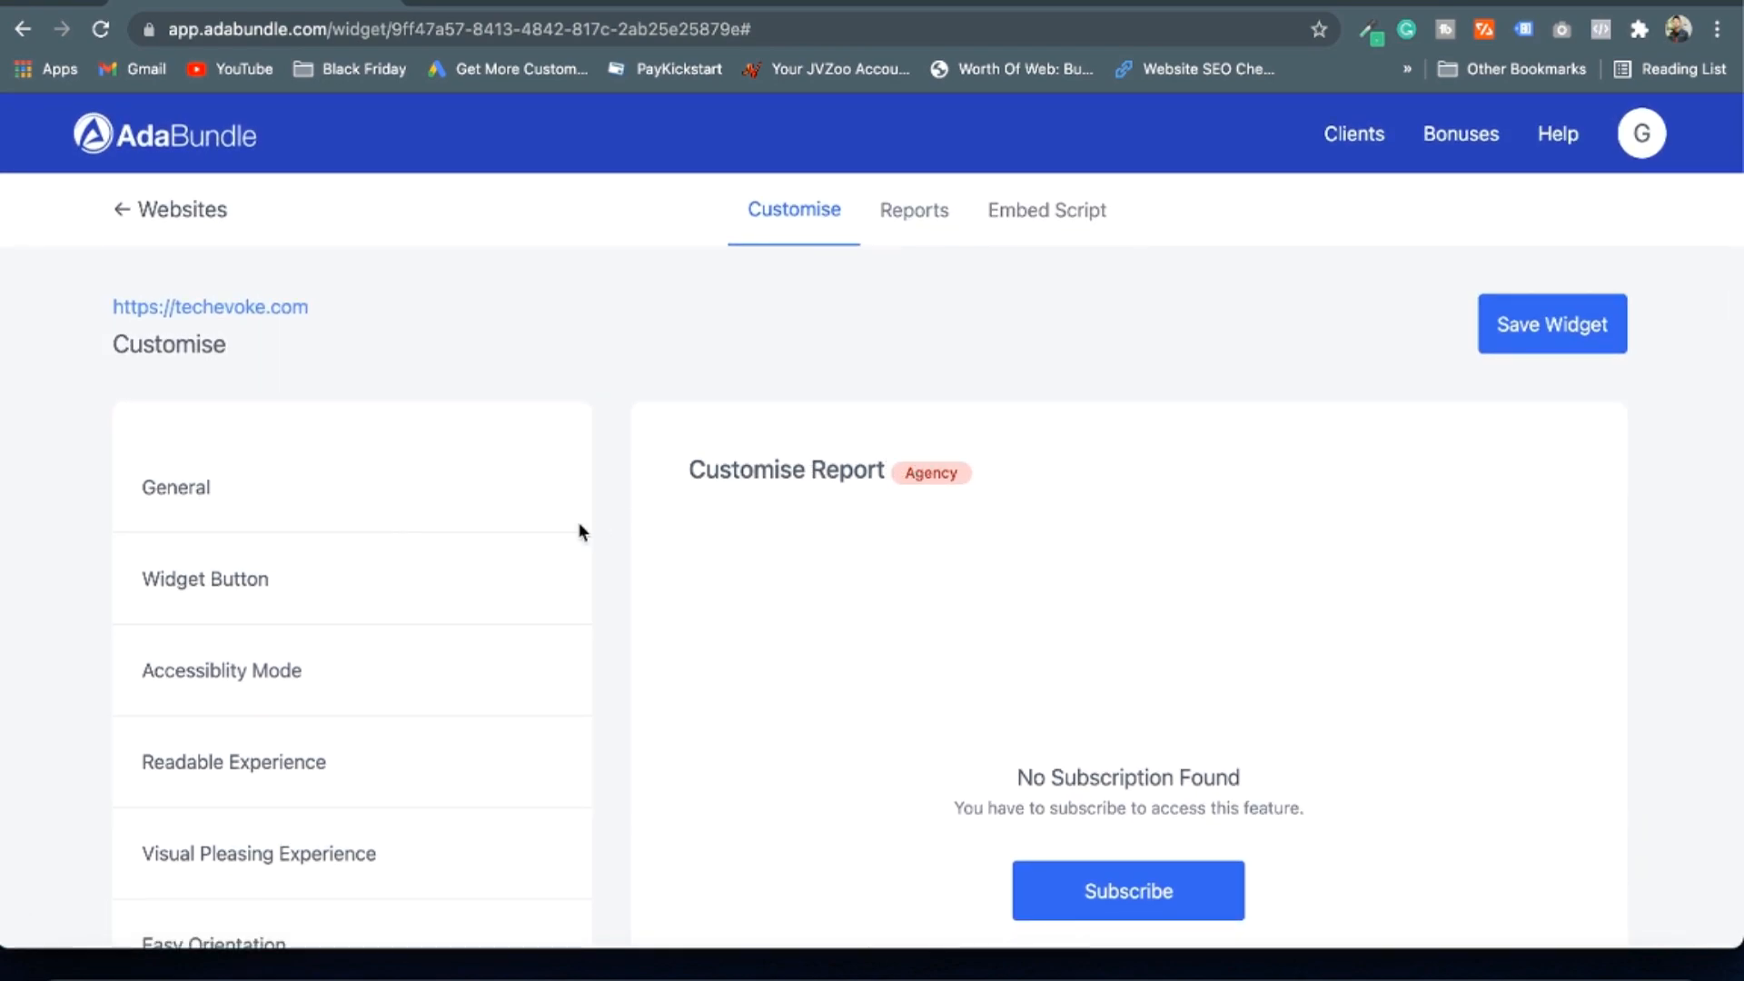
Return the techevoke.com widget to its General settings (Sound Effect on, Fade animation)
click(176, 486)
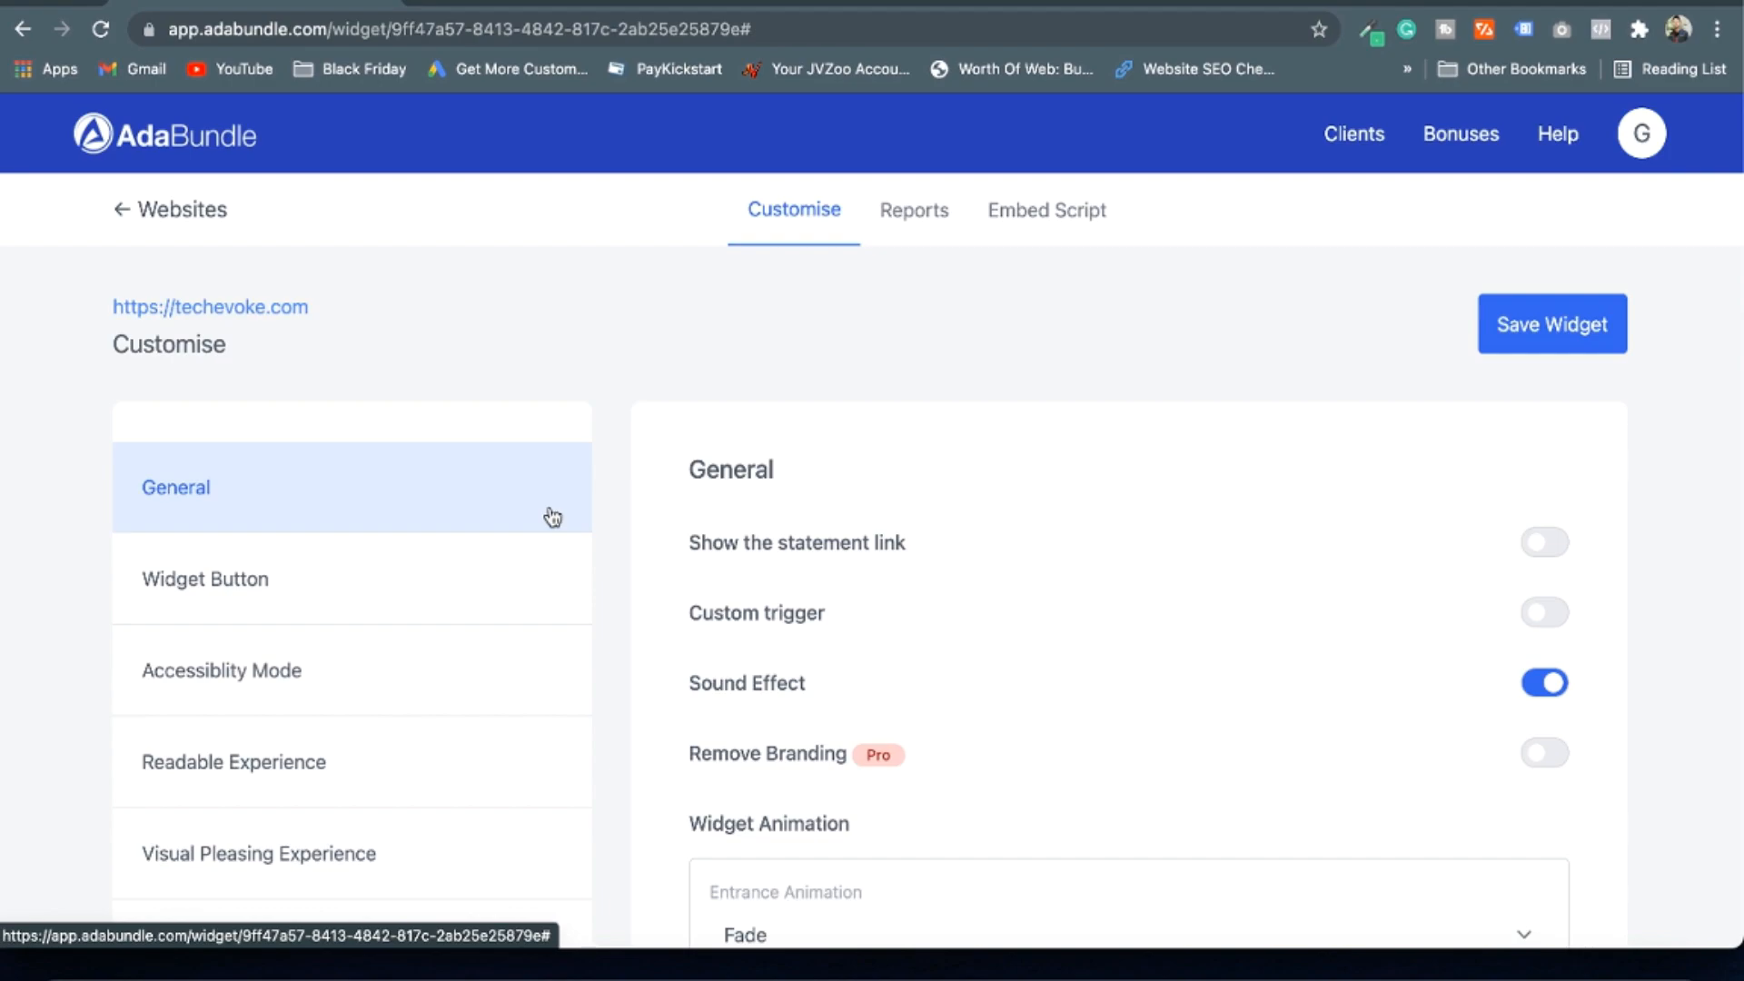
mouse_move(709, 255)
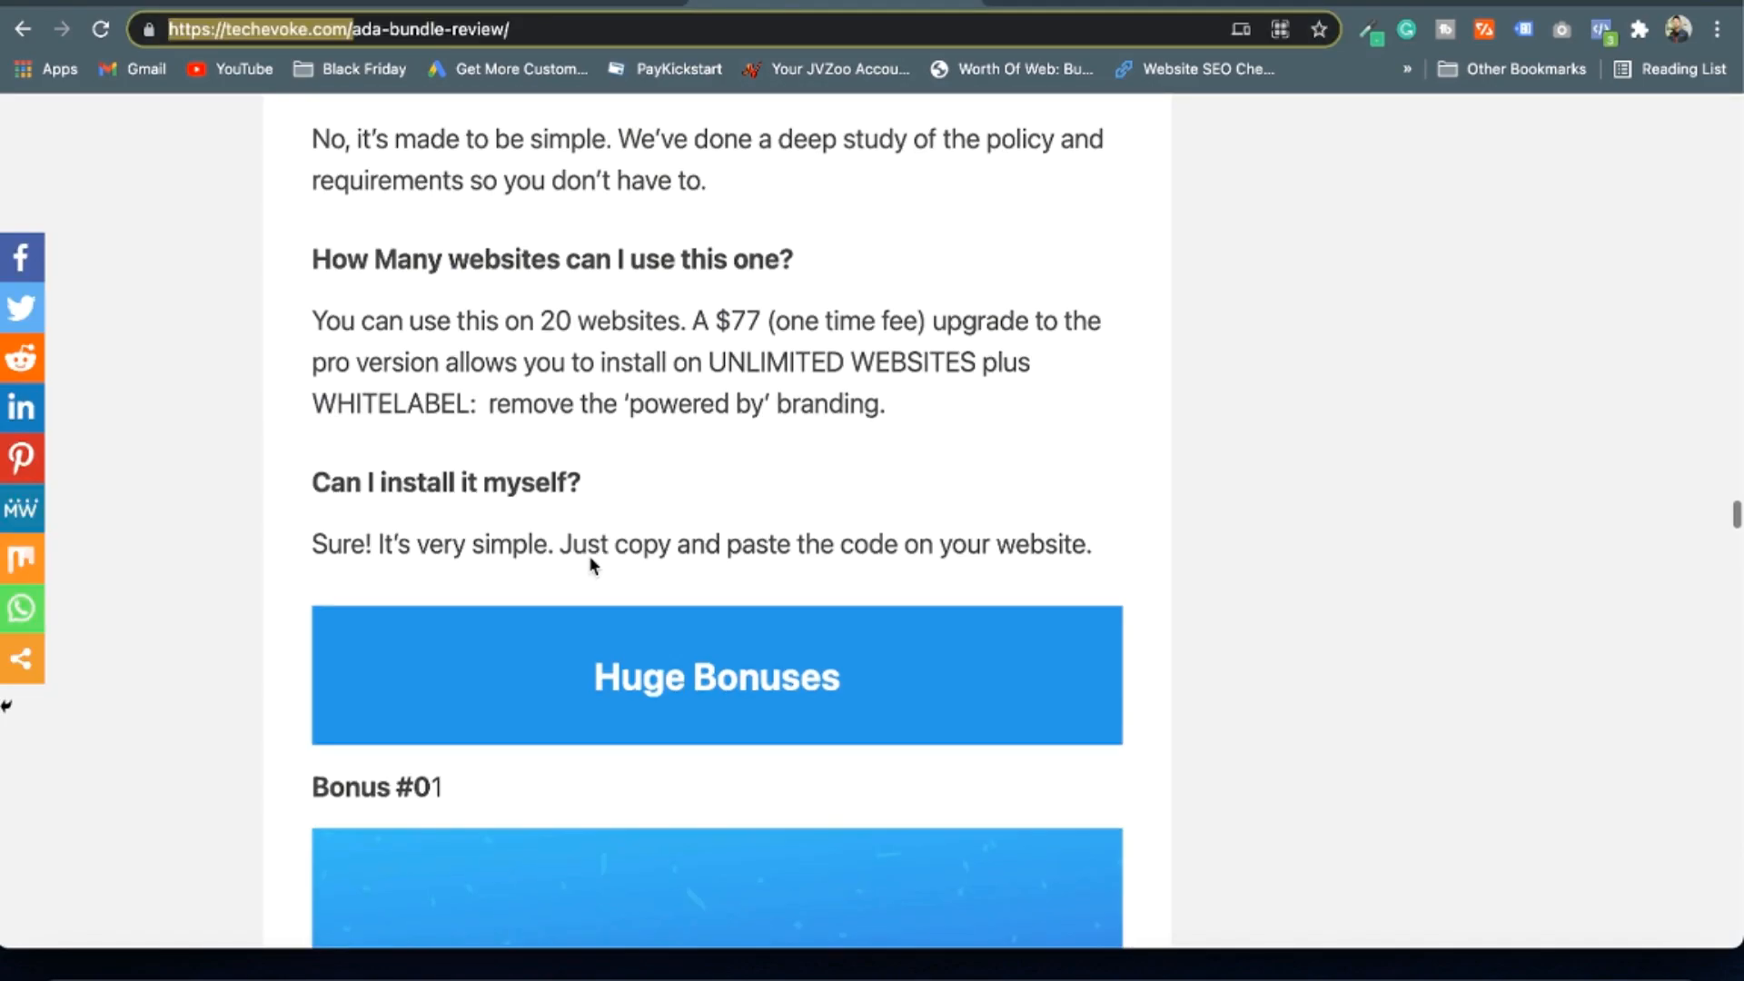
Scroll through the review's OTOs & Upsells pricing section on the techevoke.com blog
scroll(down, 3)
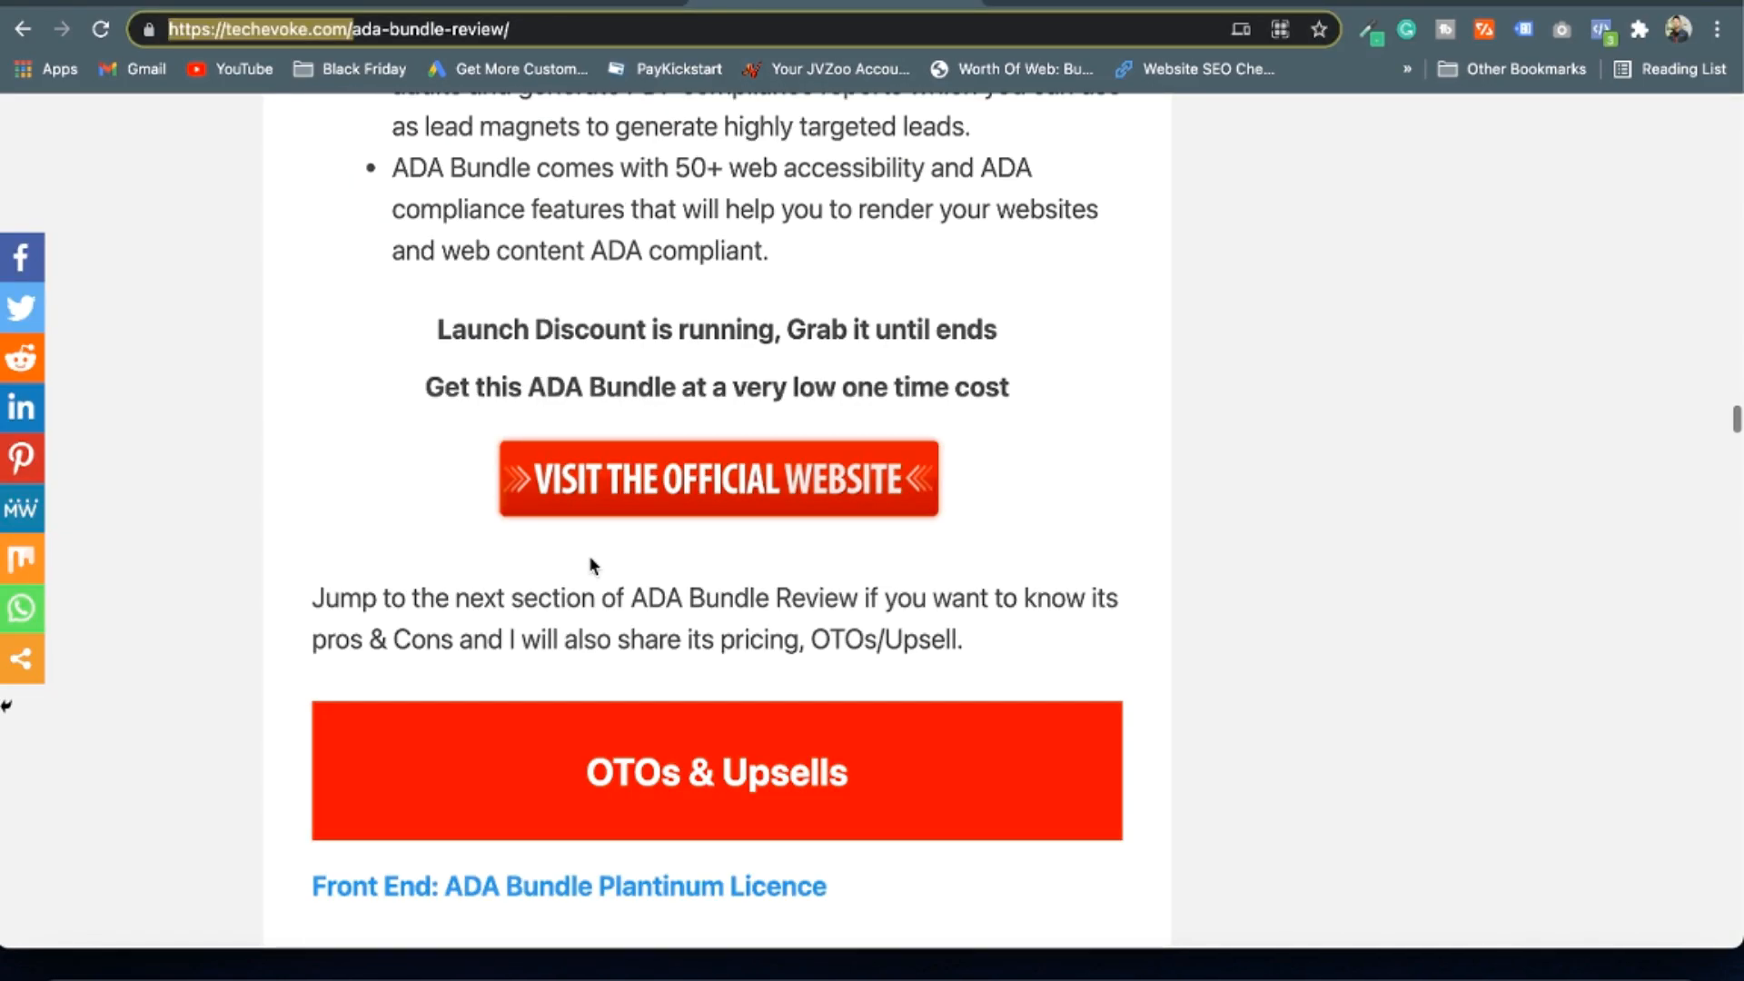
scroll(down, 3)
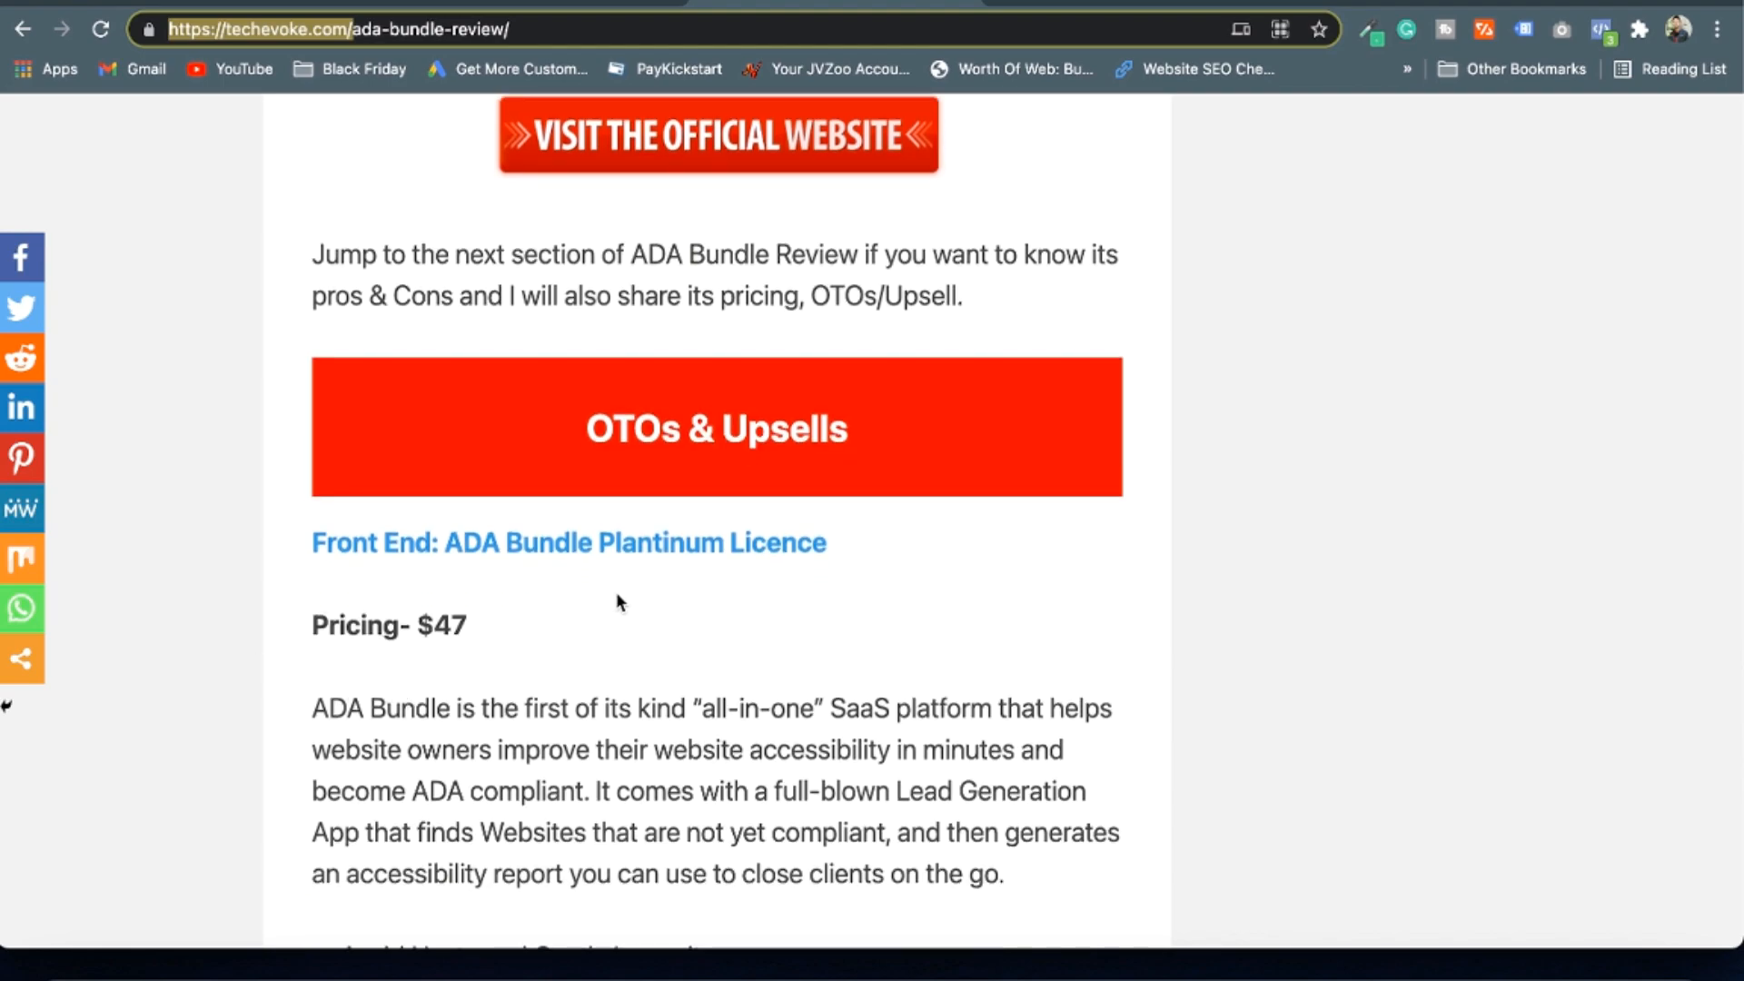
scroll(down, 3)
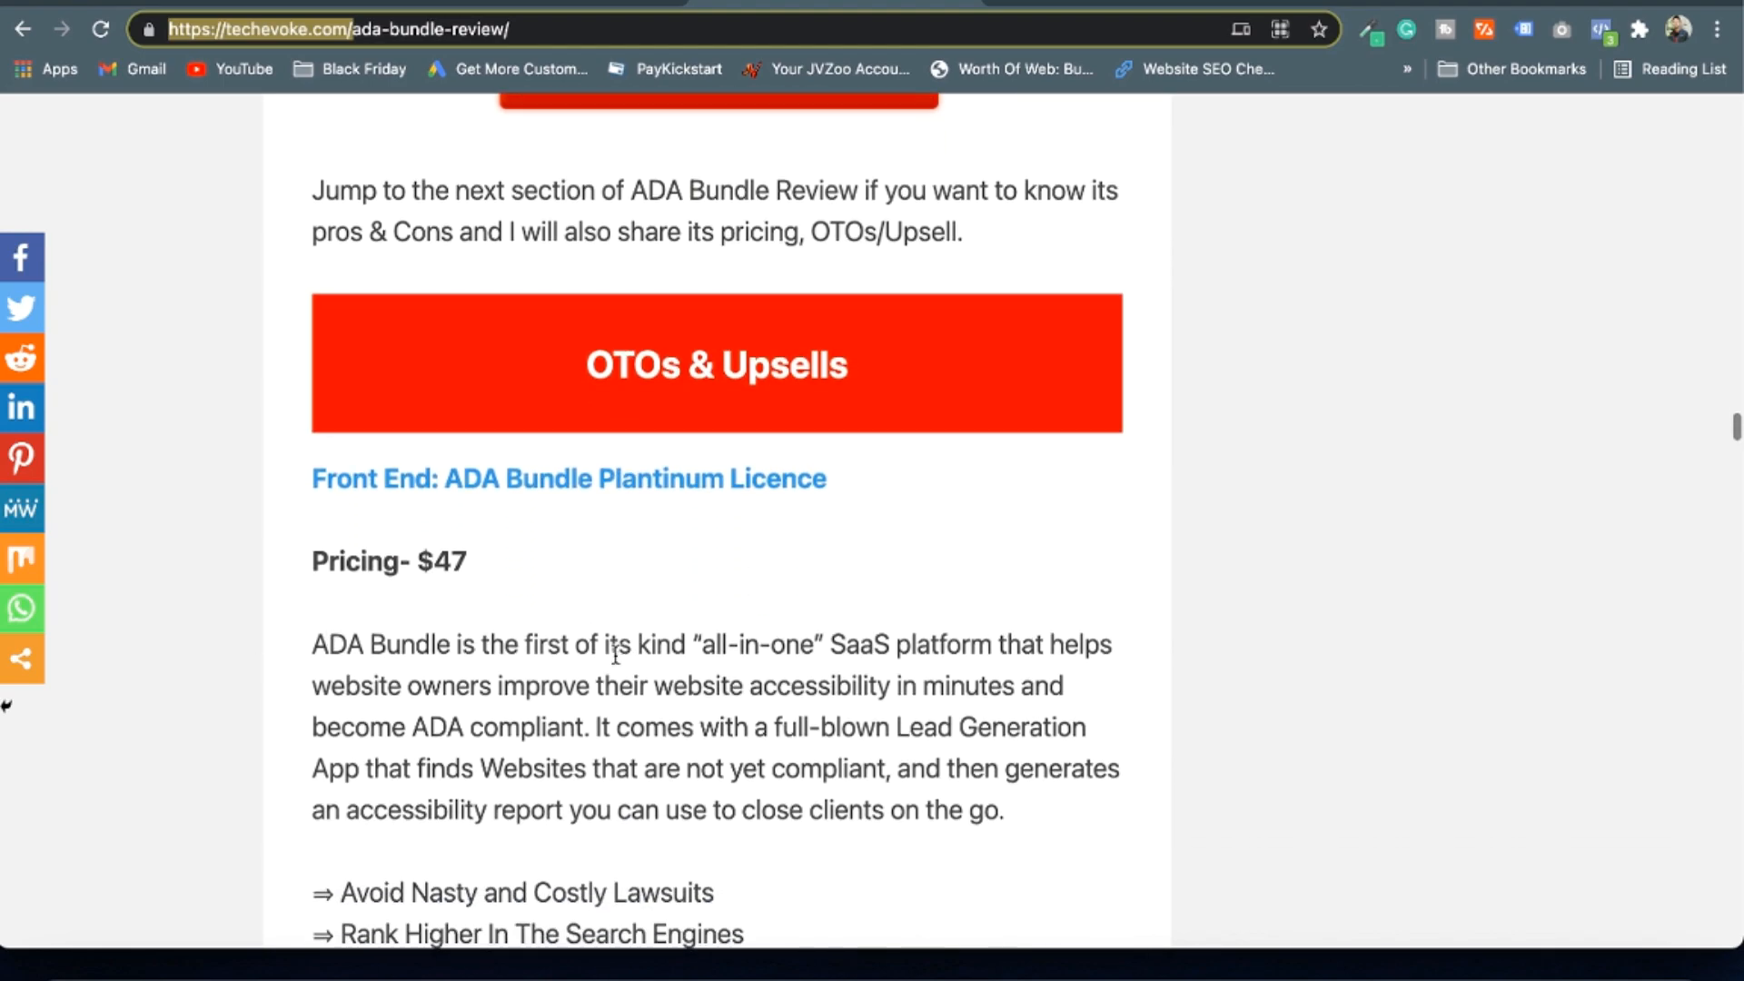
scroll(down, 3)
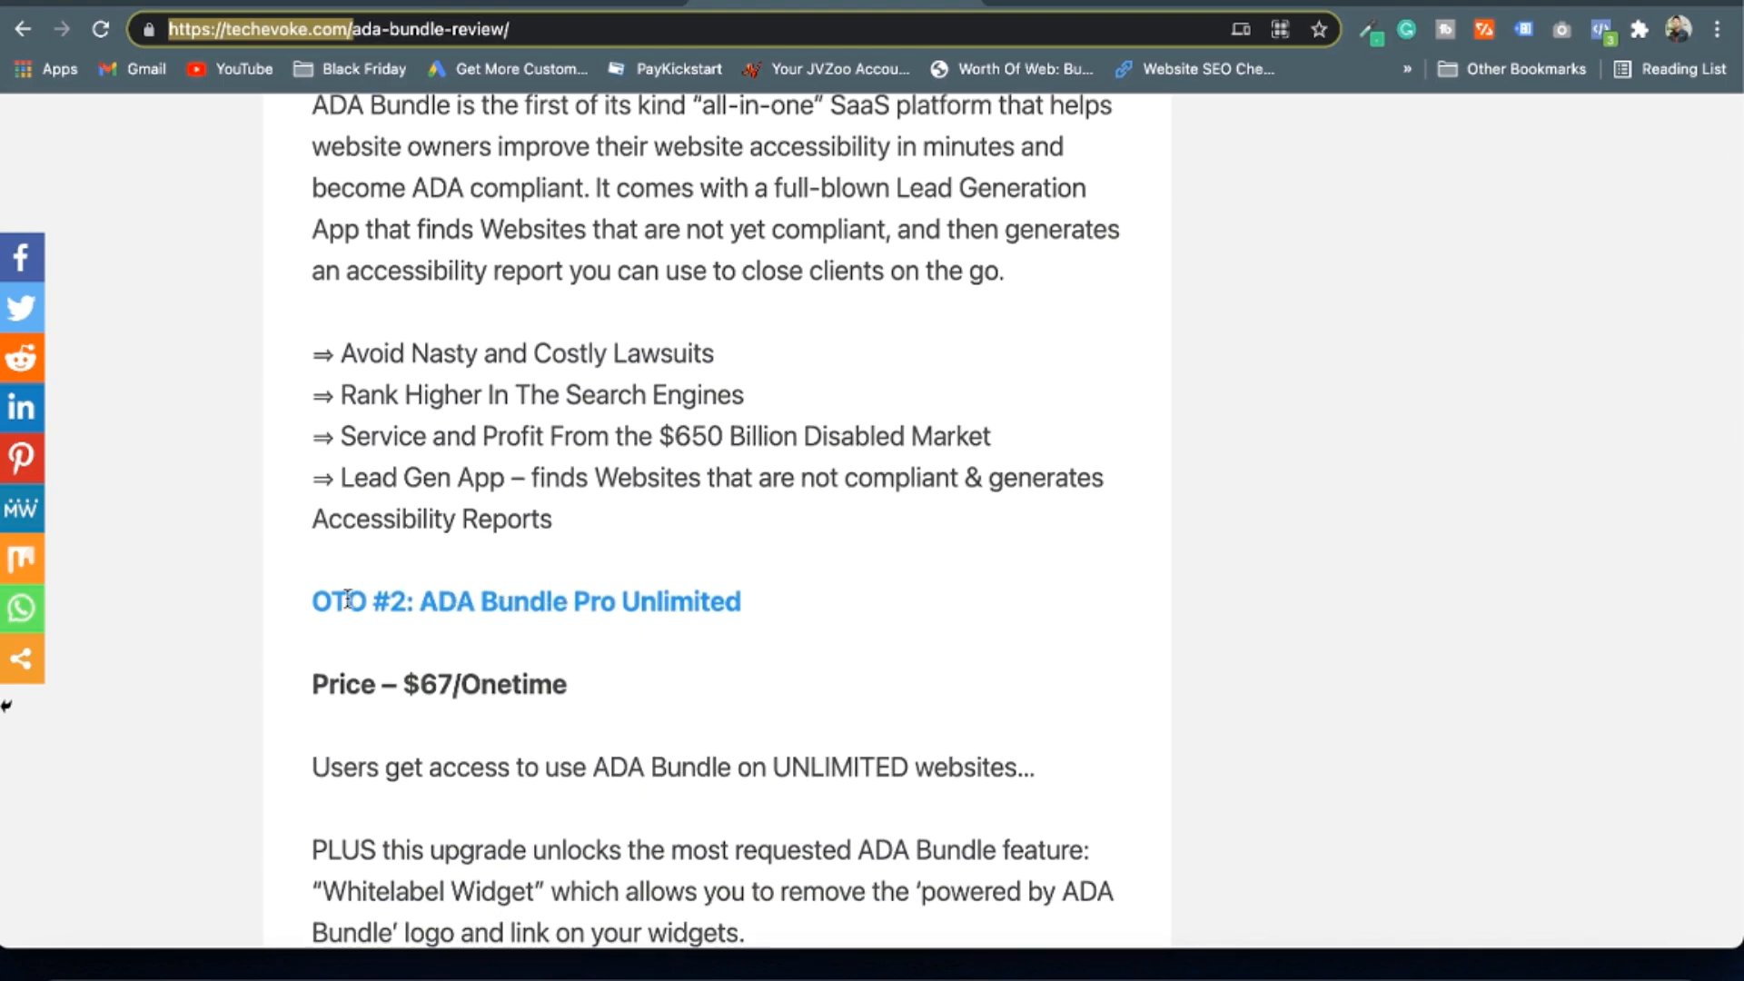
scroll(up, 3)
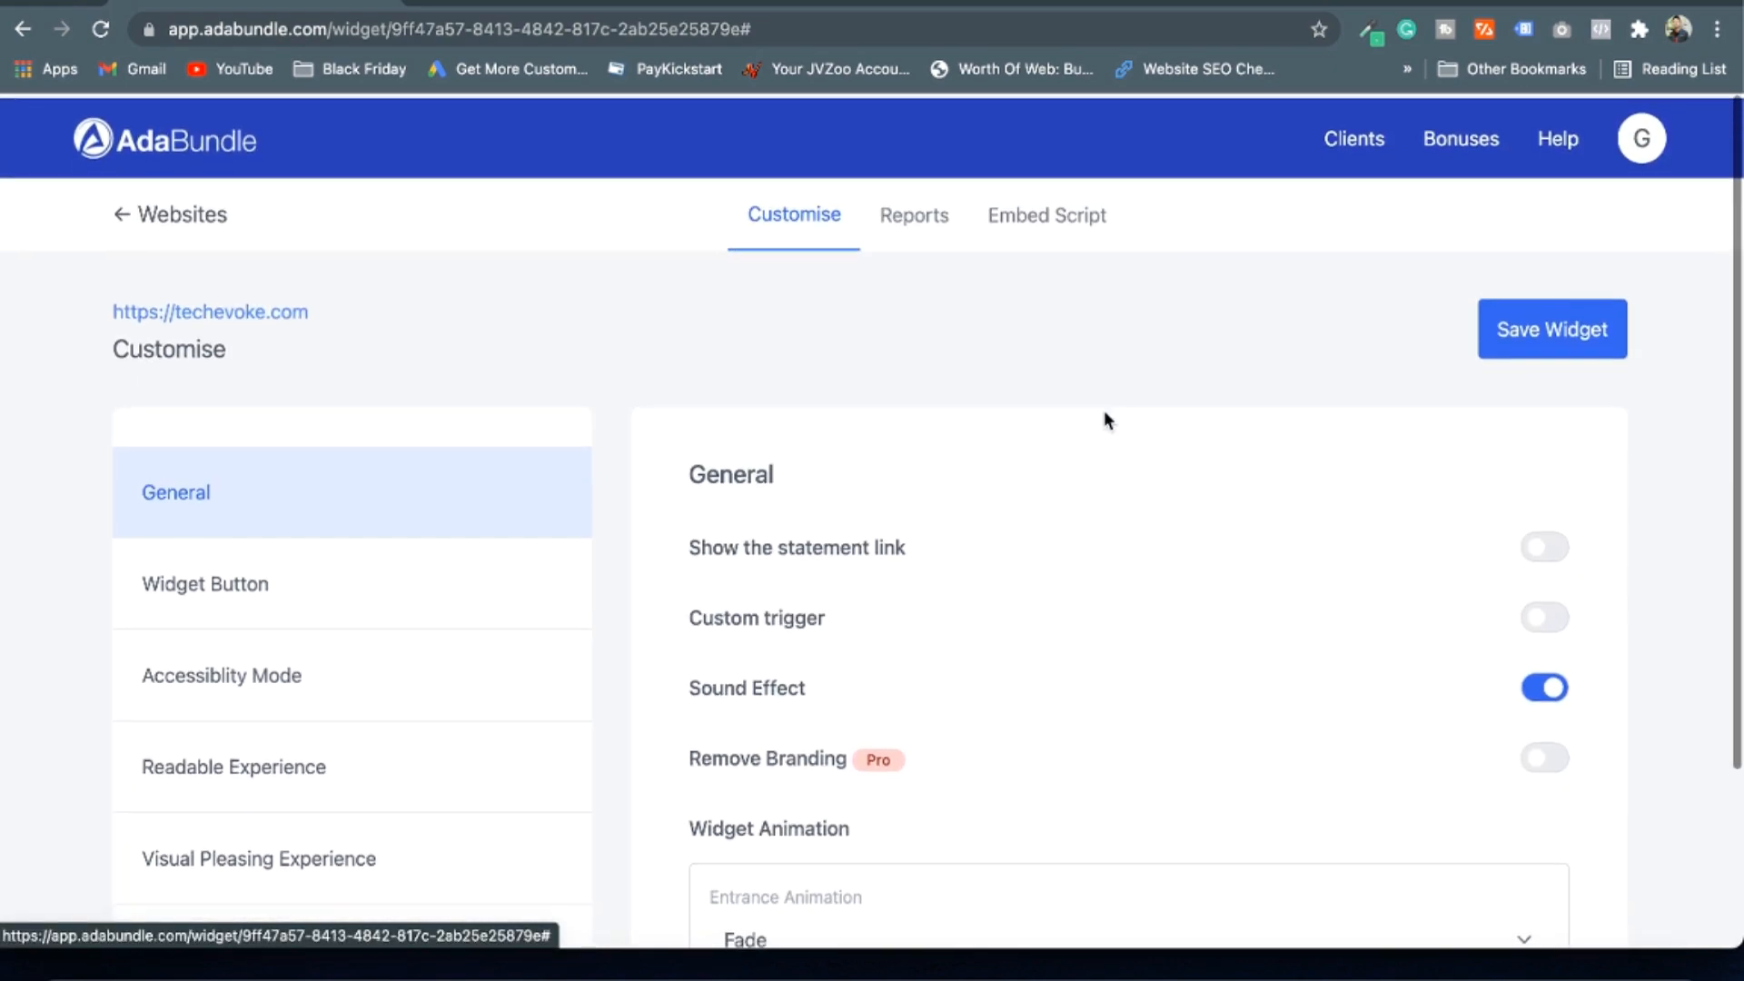
Confirm the widget has no reports yet and copy its embed script to the clipboard
click(913, 215)
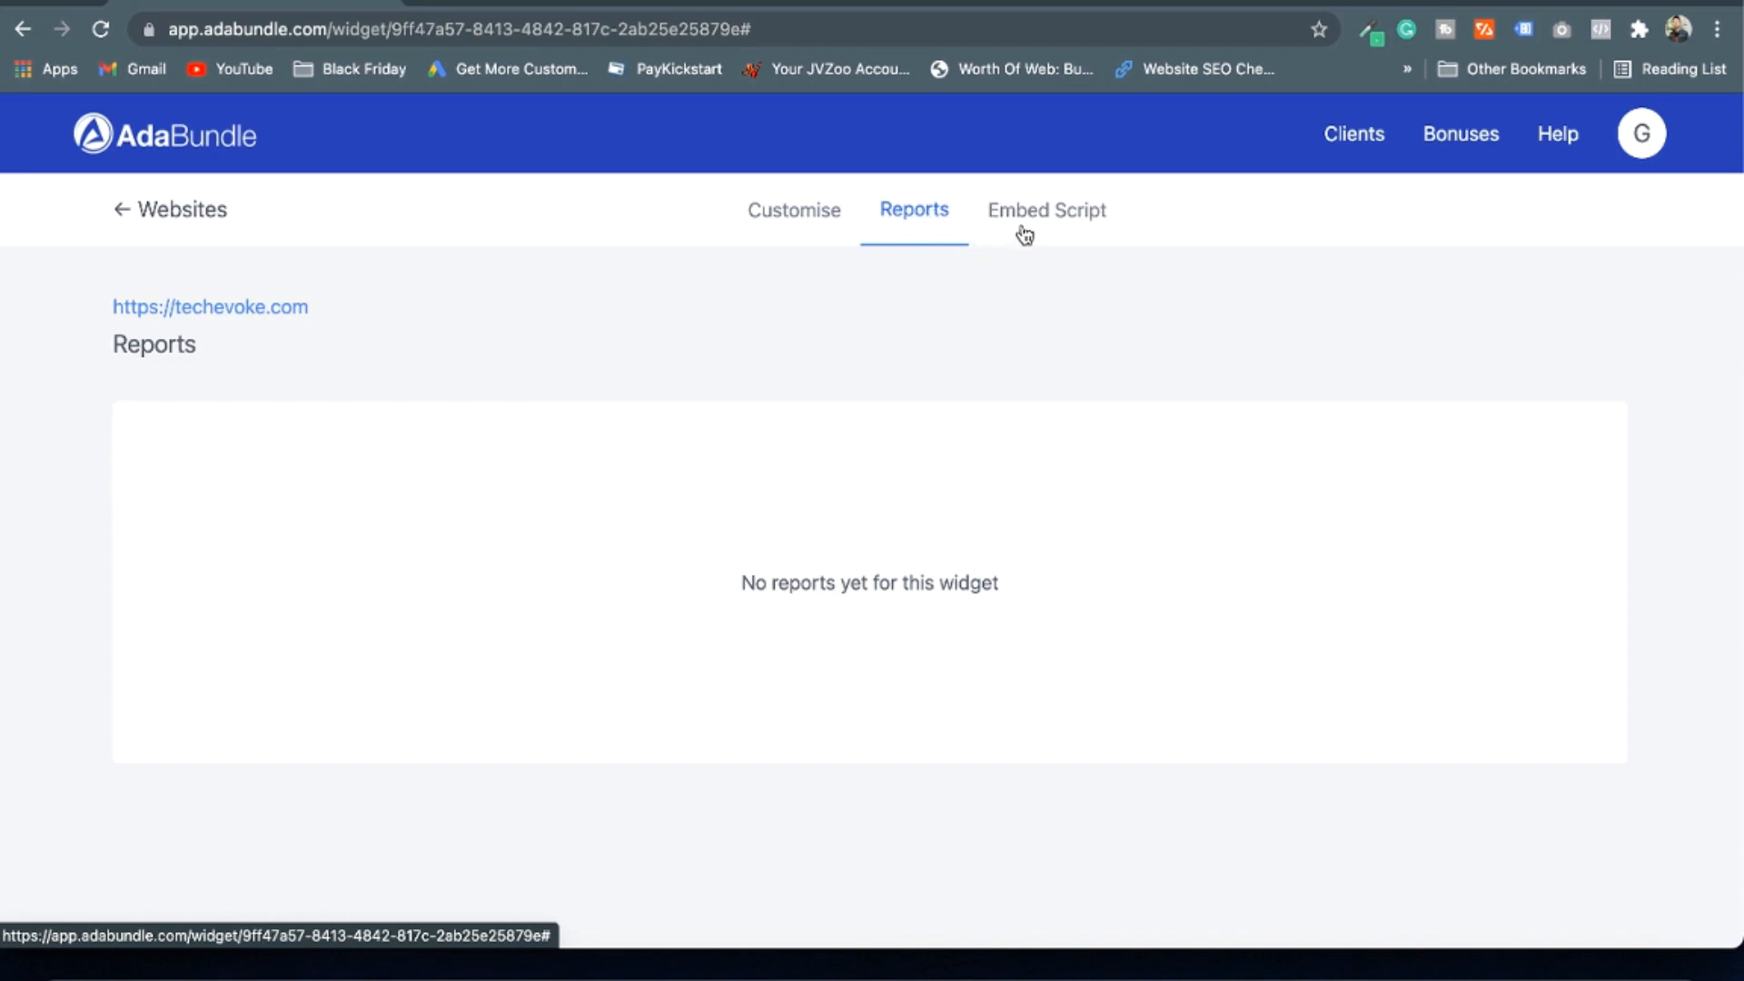
click(1046, 211)
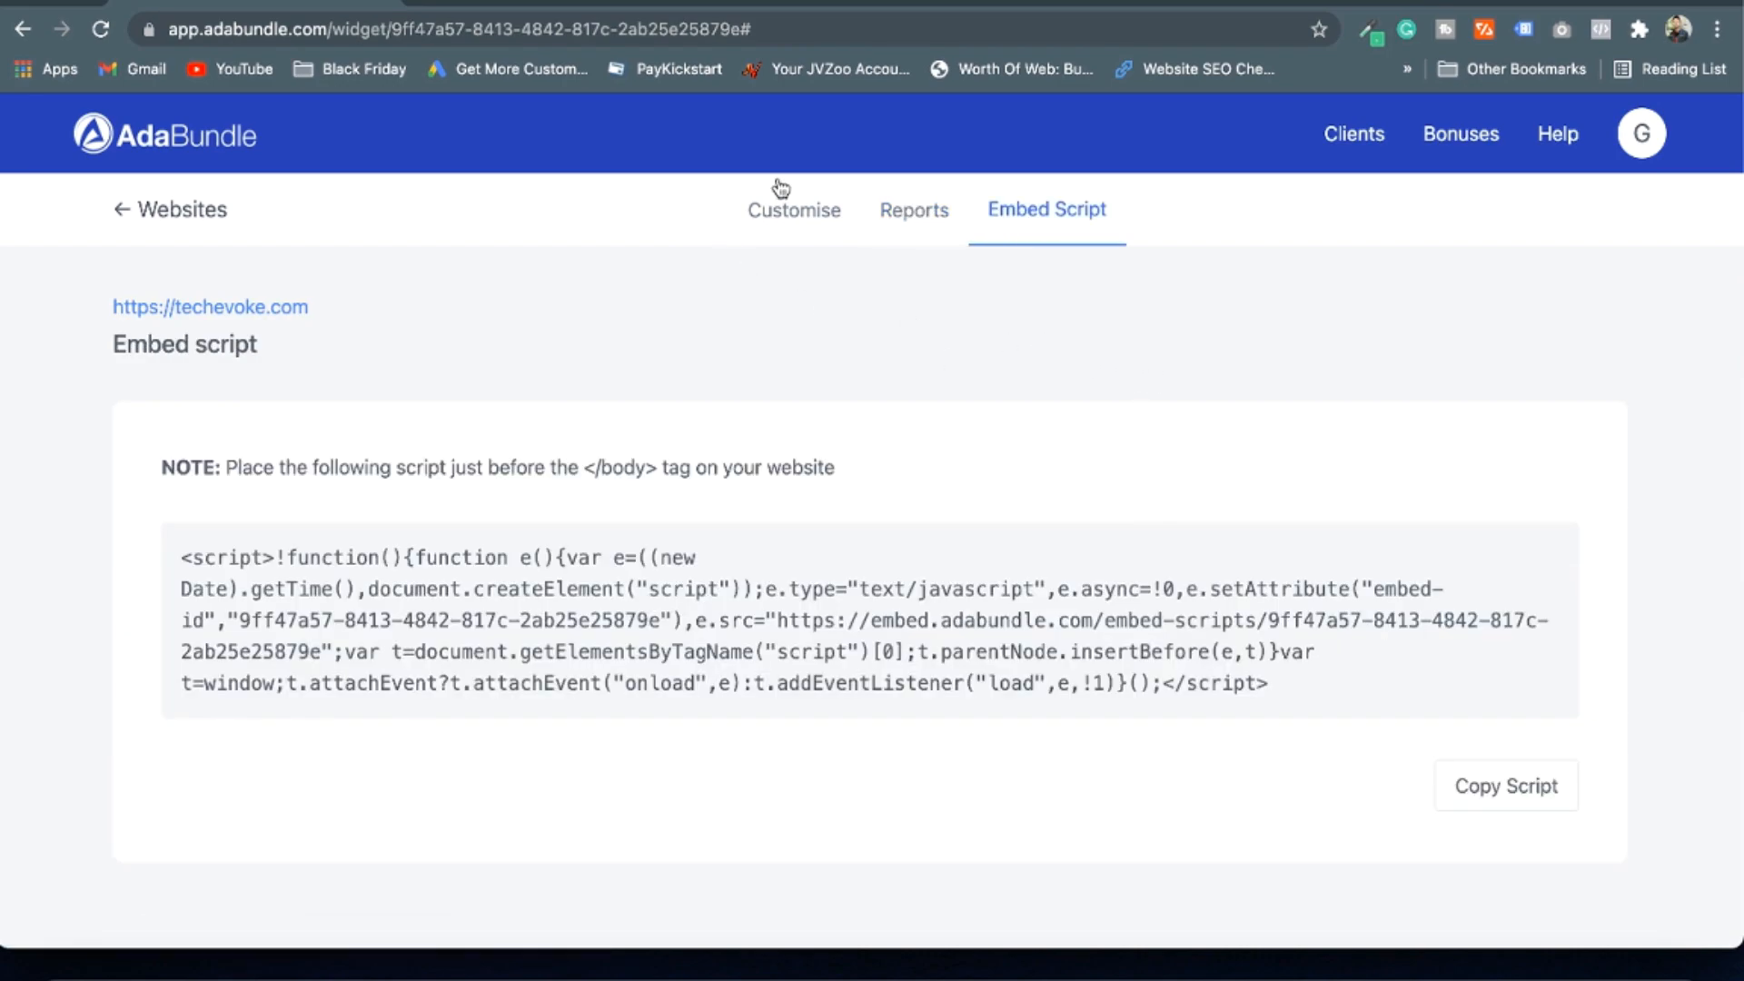
mouse_move(1339, 770)
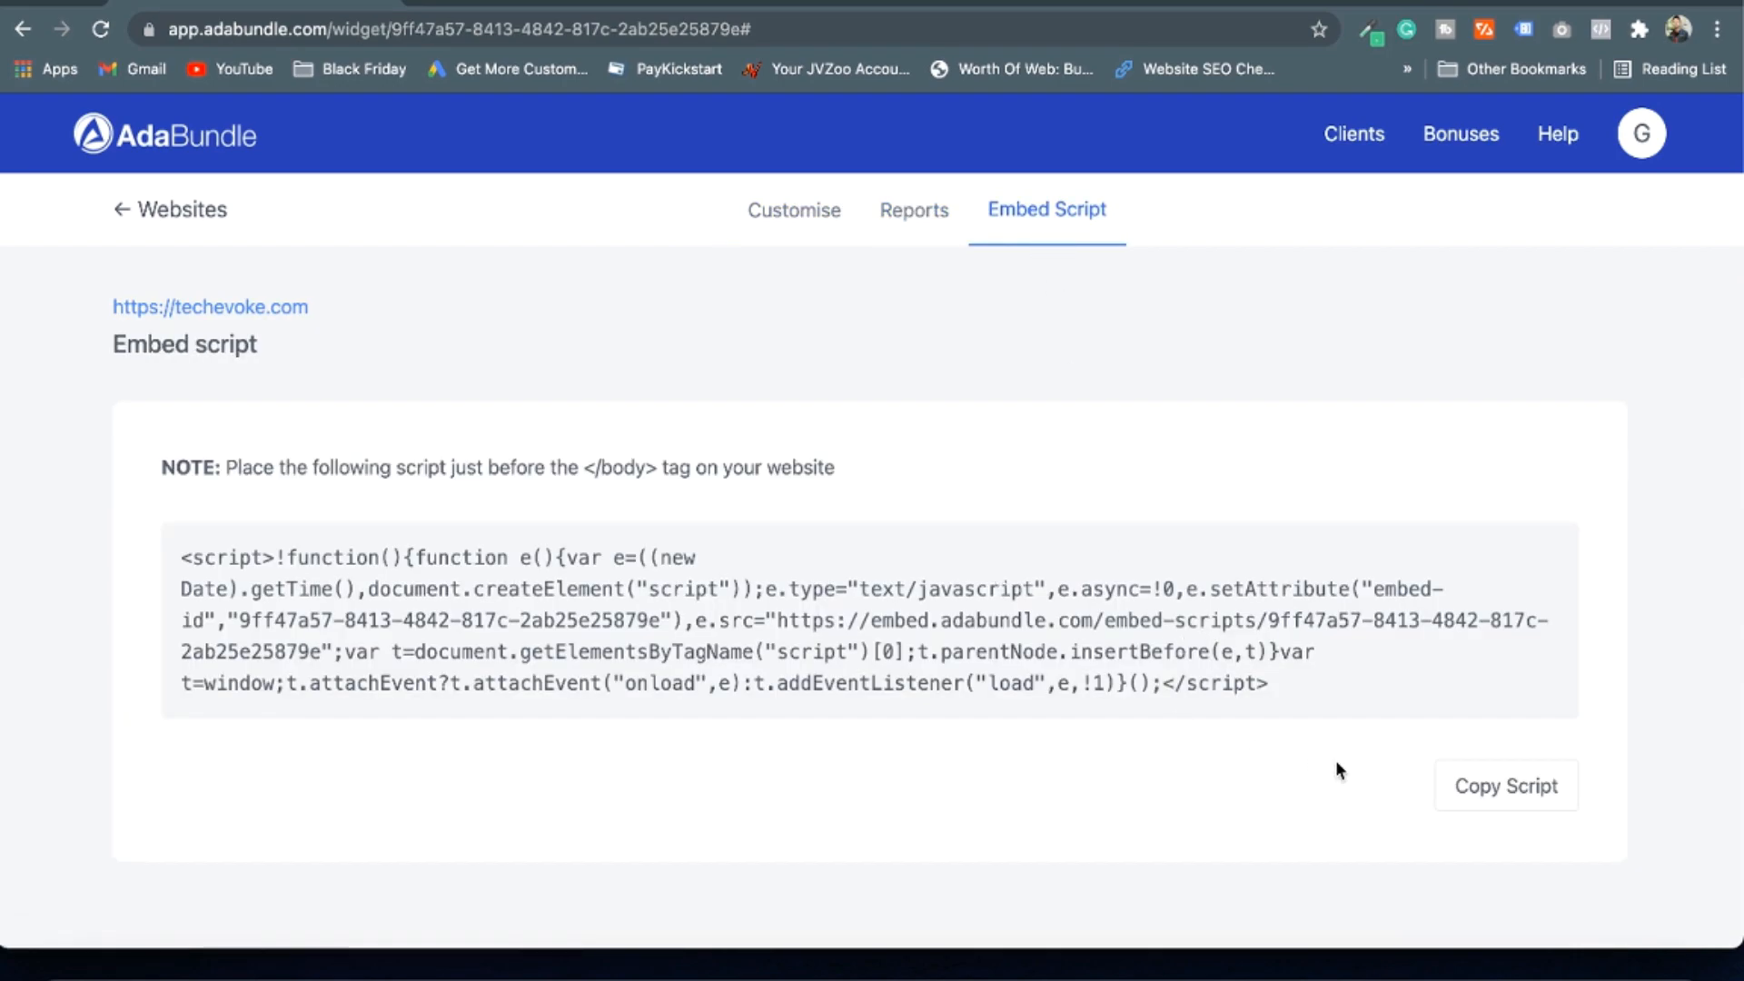
click(1506, 785)
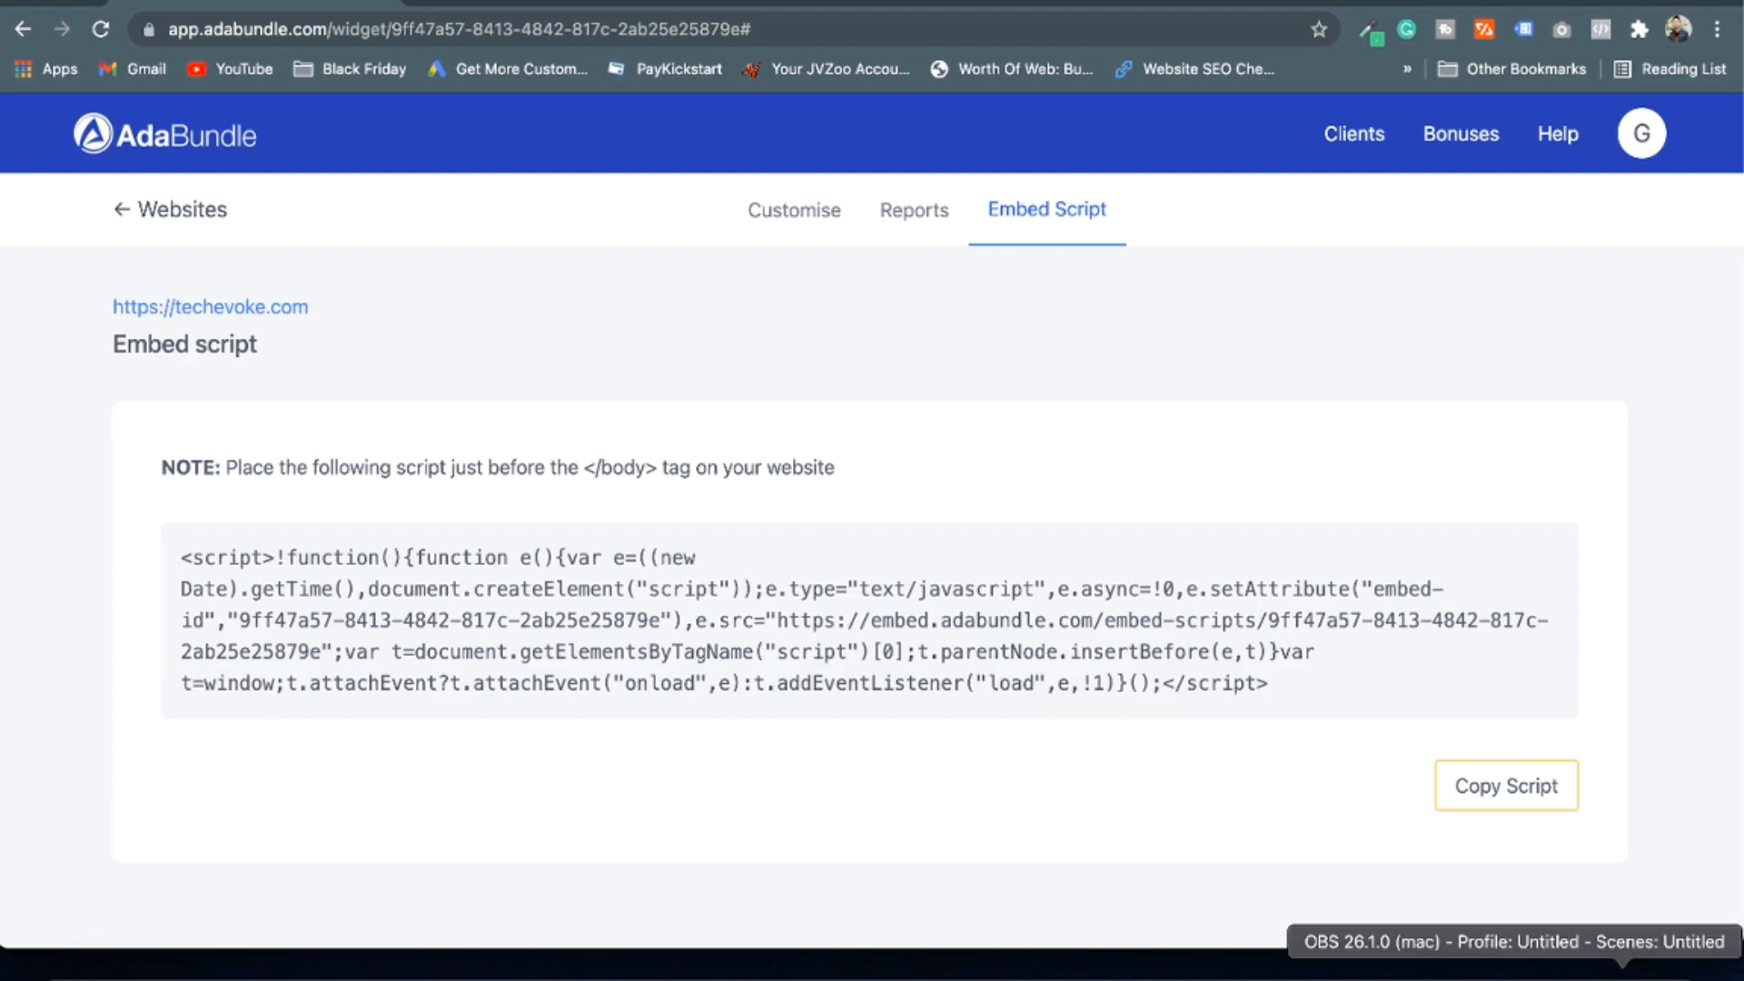
click(1505, 784)
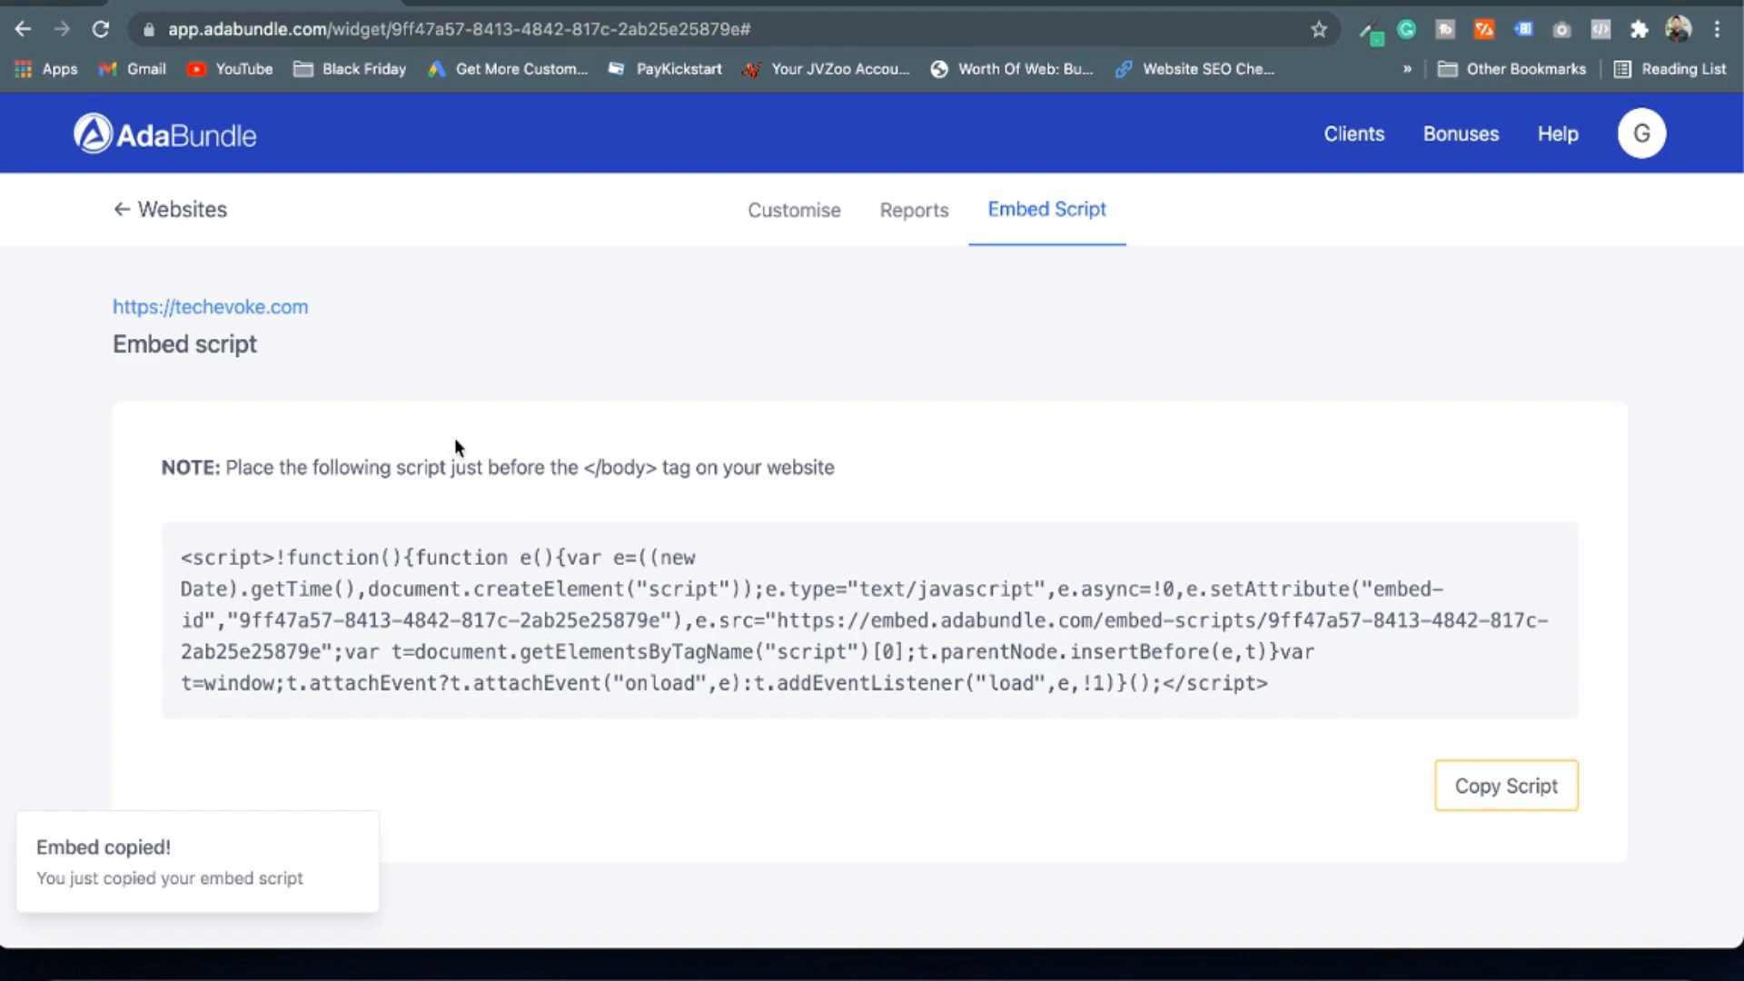
double_click(617, 466)
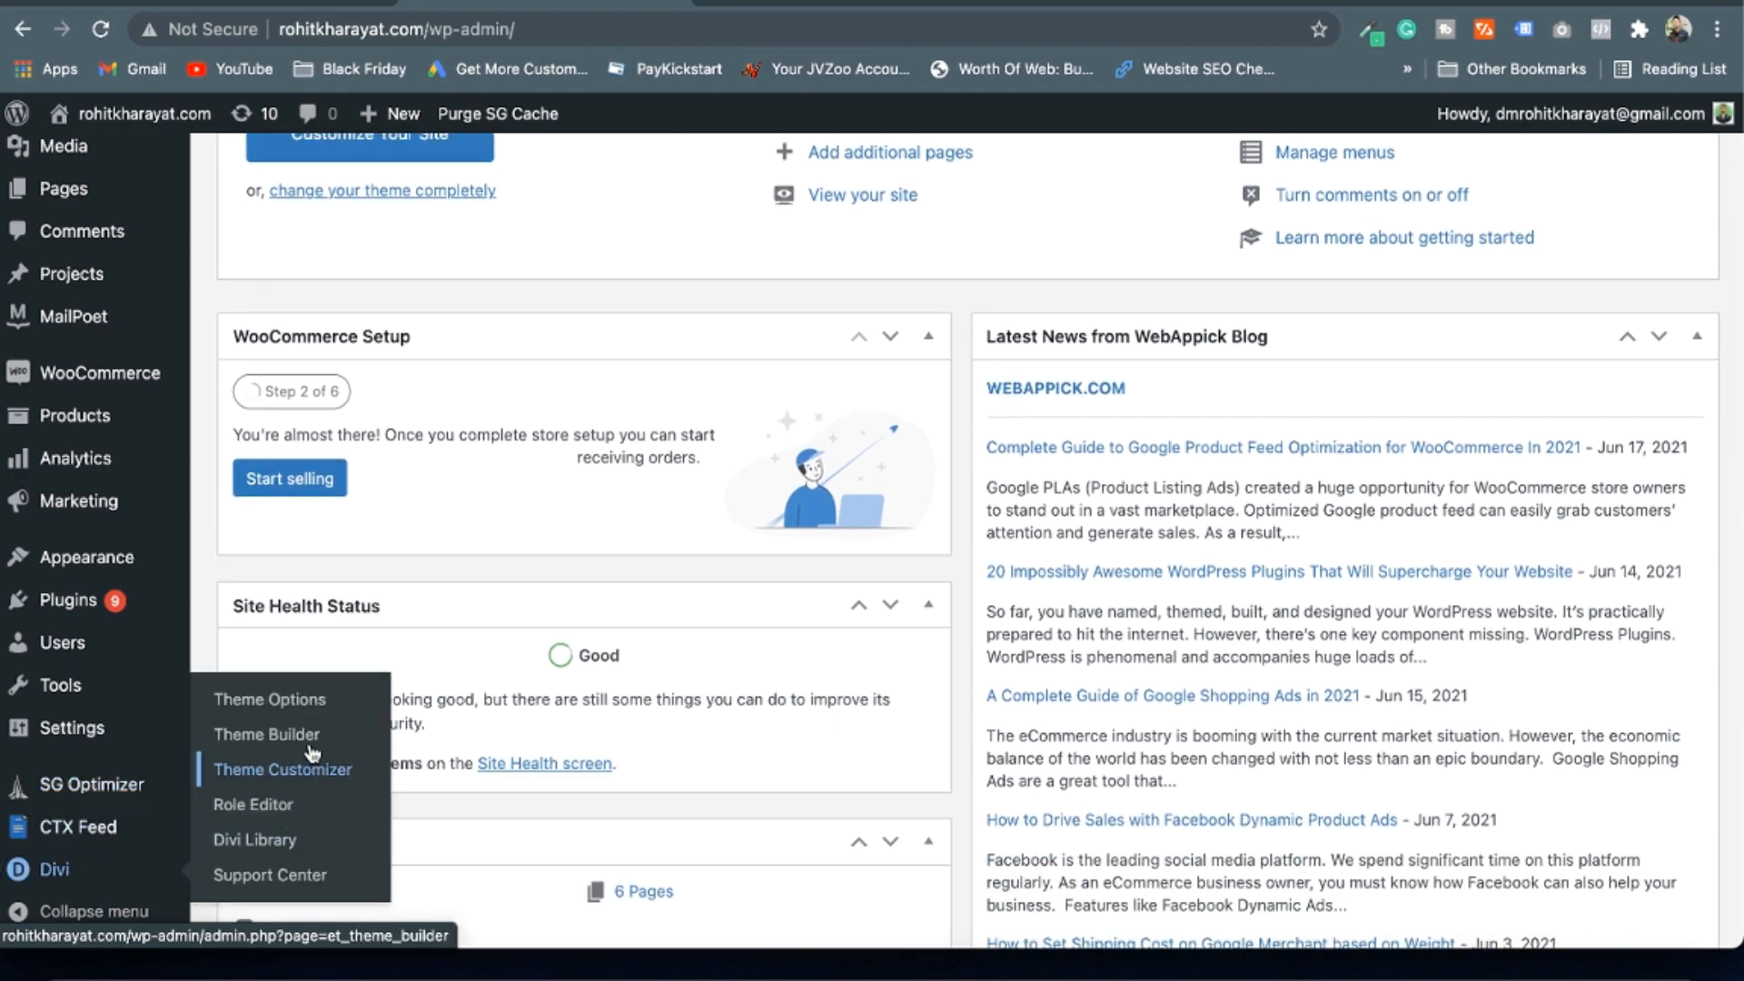
Show Divi Theme Options with the AdaBundle embed script in the body code integration field
click(269, 700)
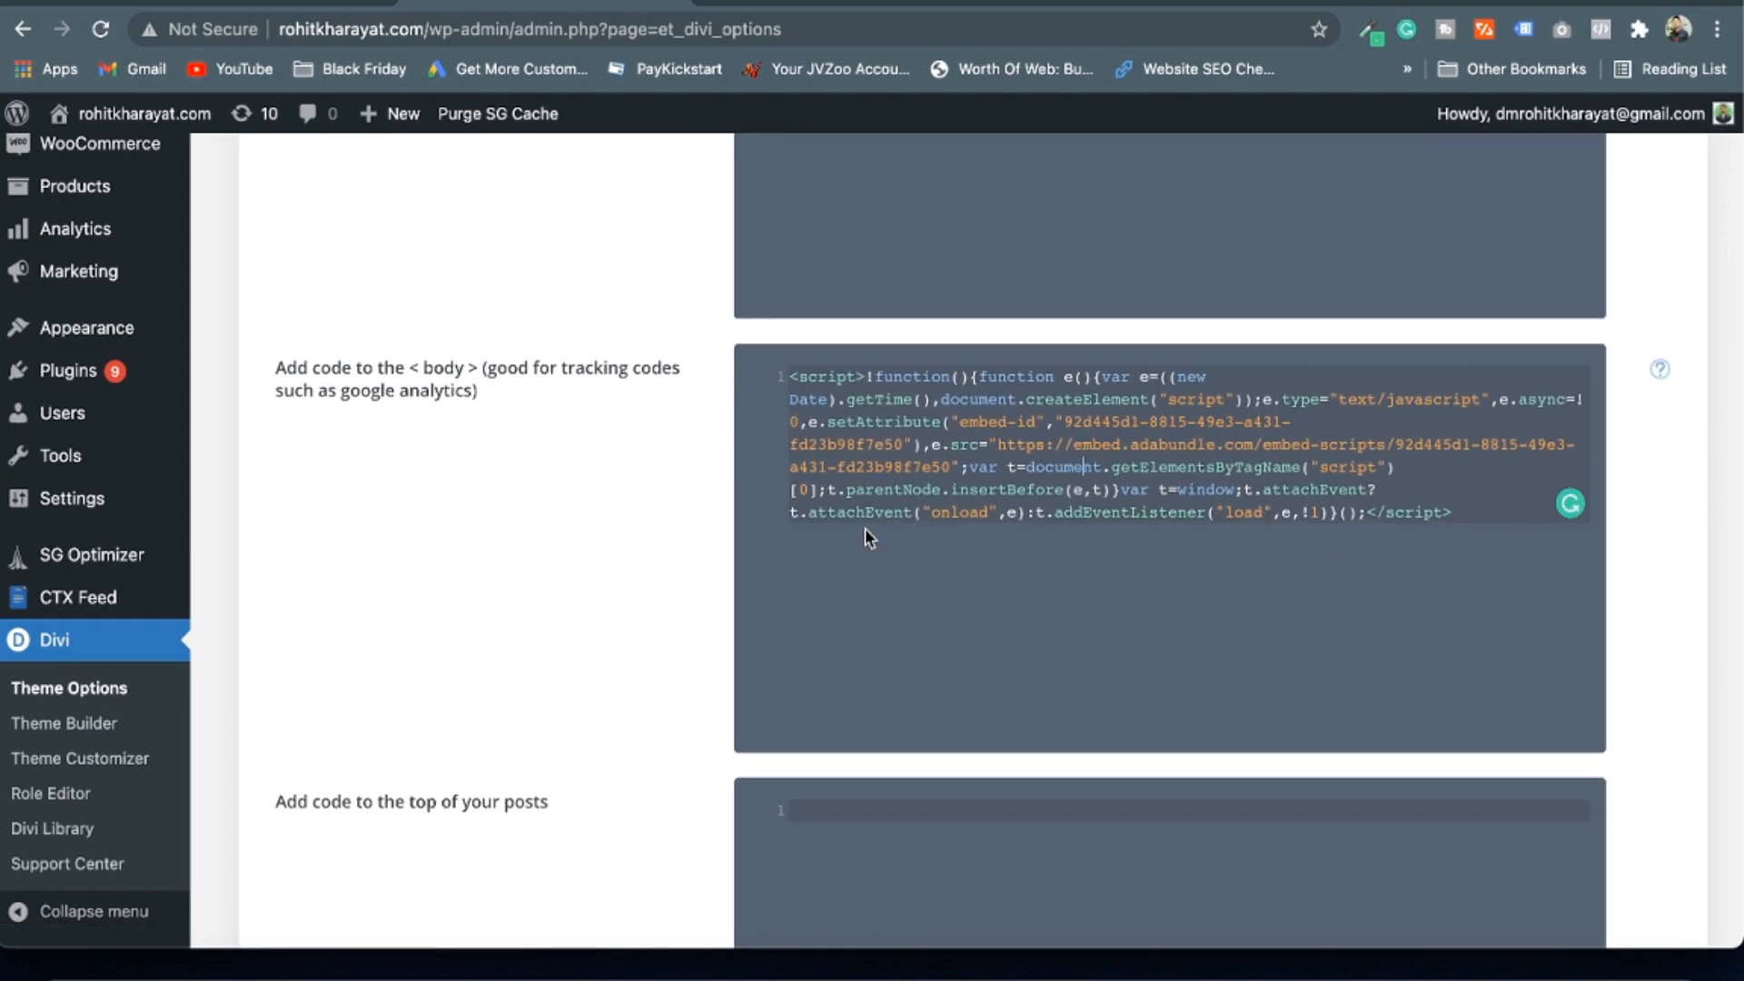
scroll(down, 3)
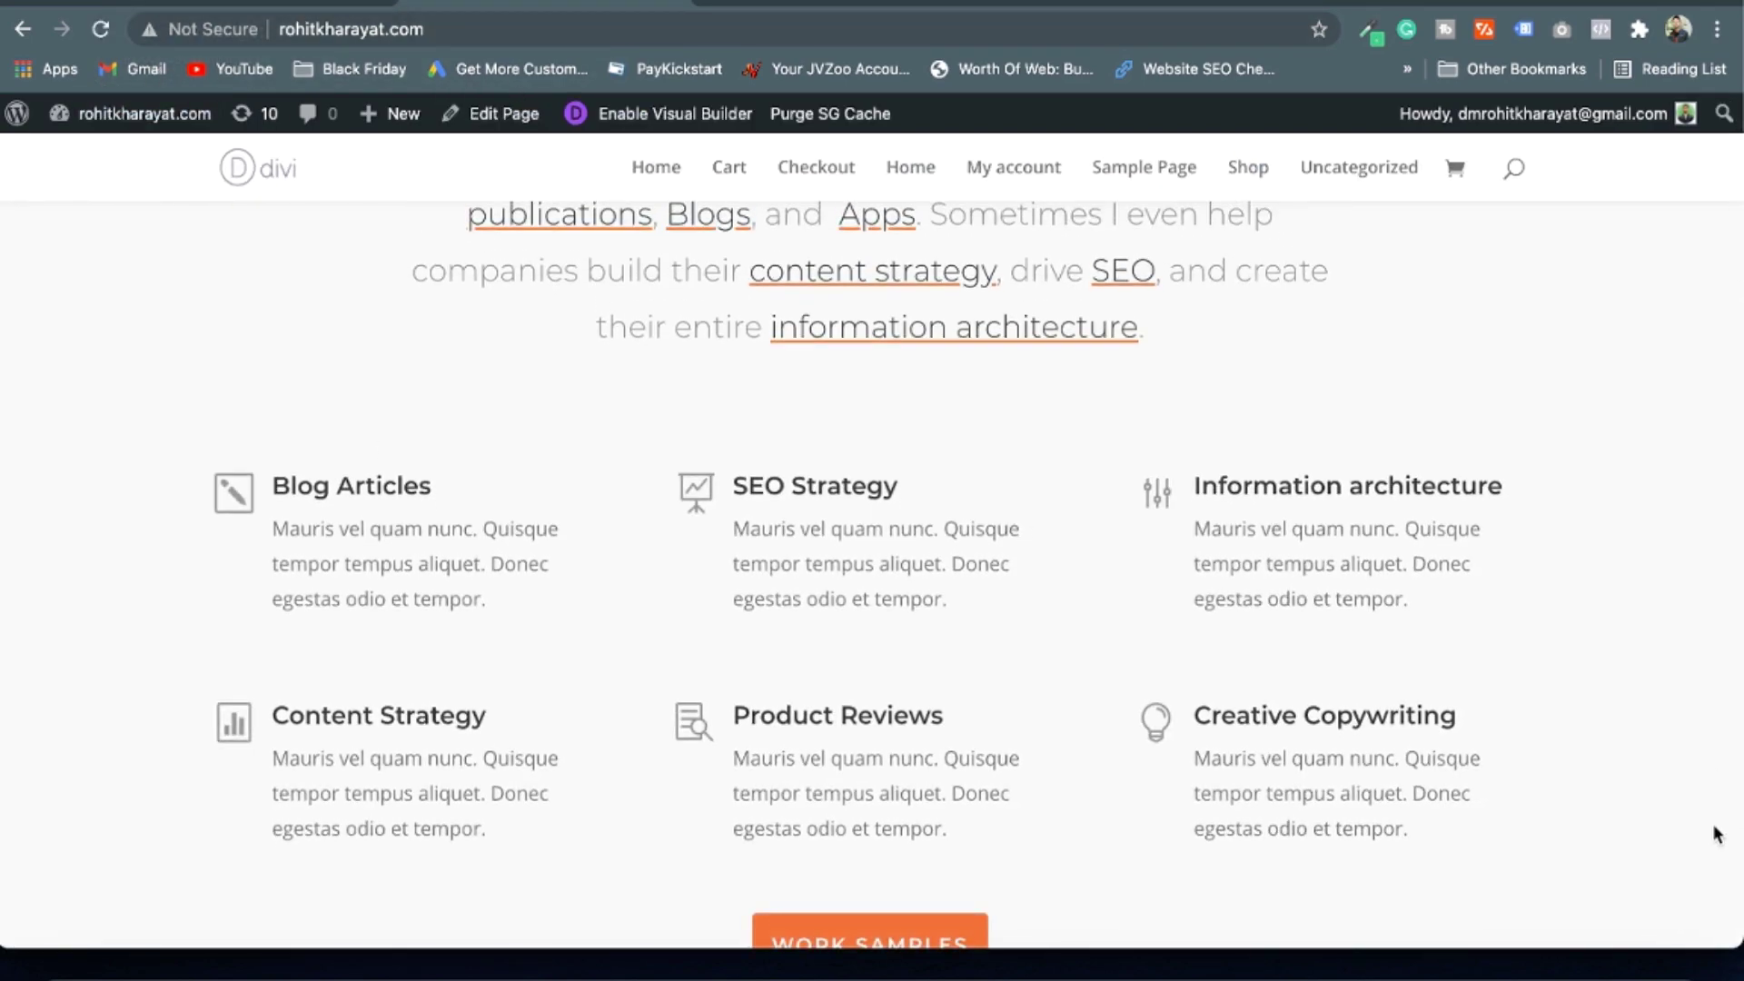
Open the AdaBundle accessibility widget from its button on the live WordPress homepage
scroll(down, 3)
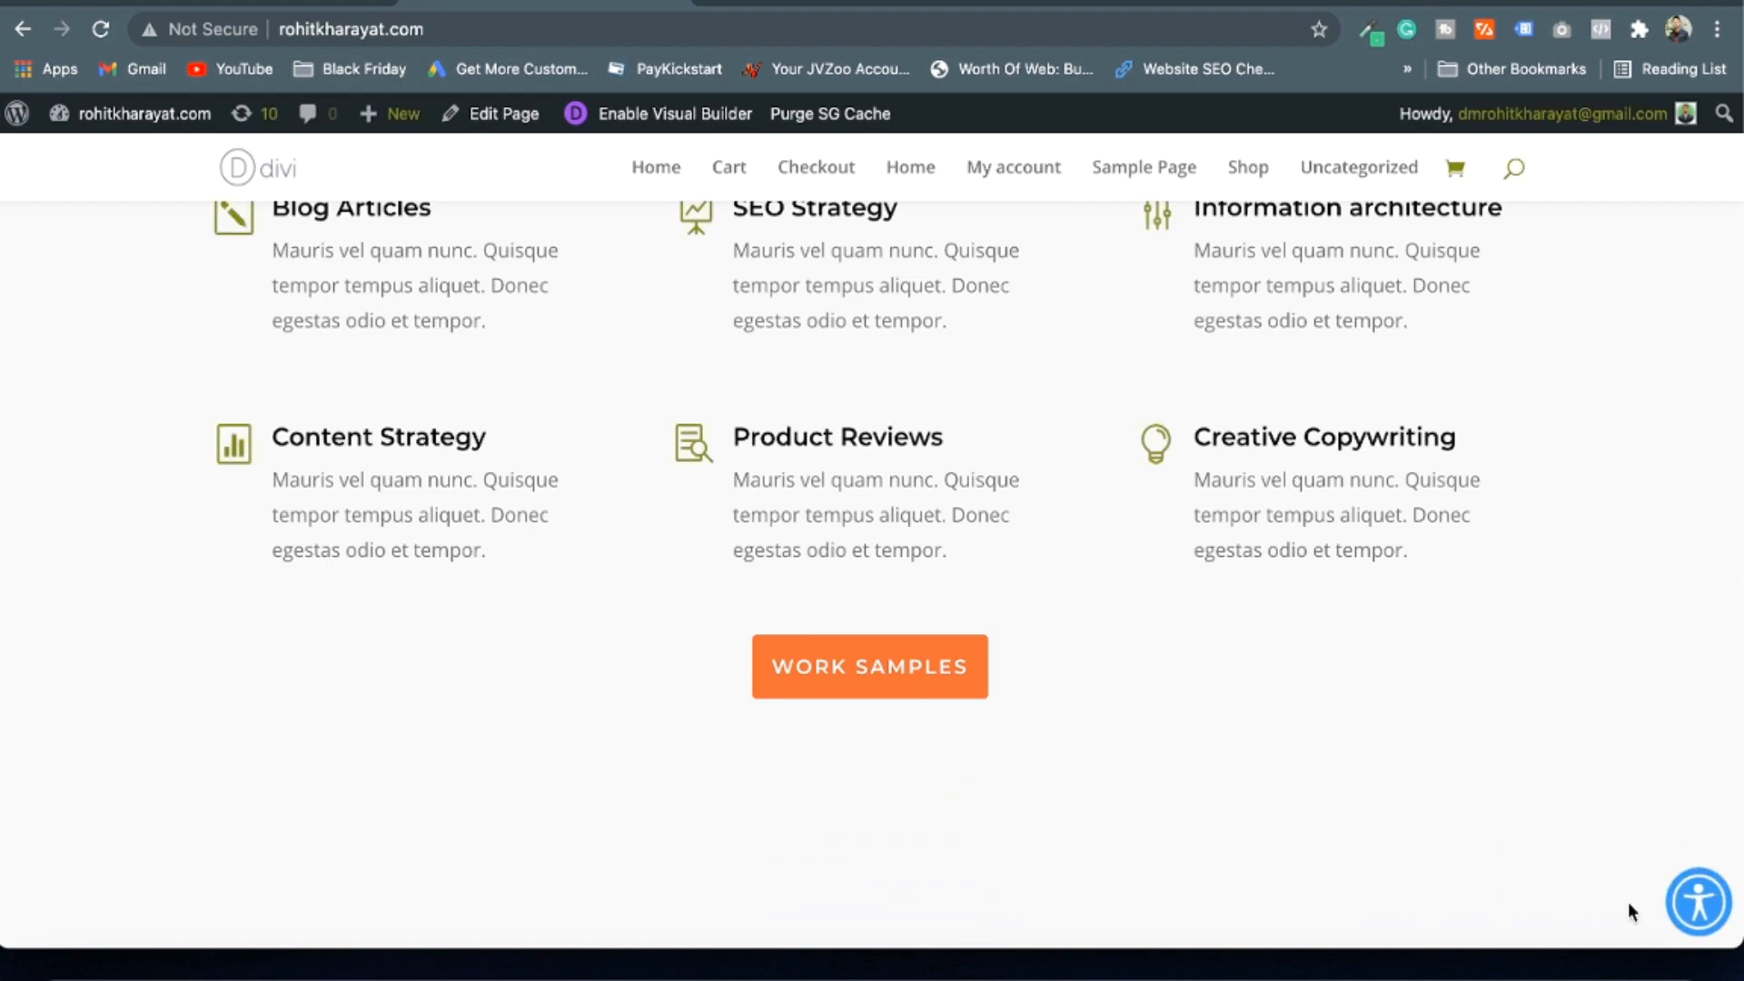
click(1696, 908)
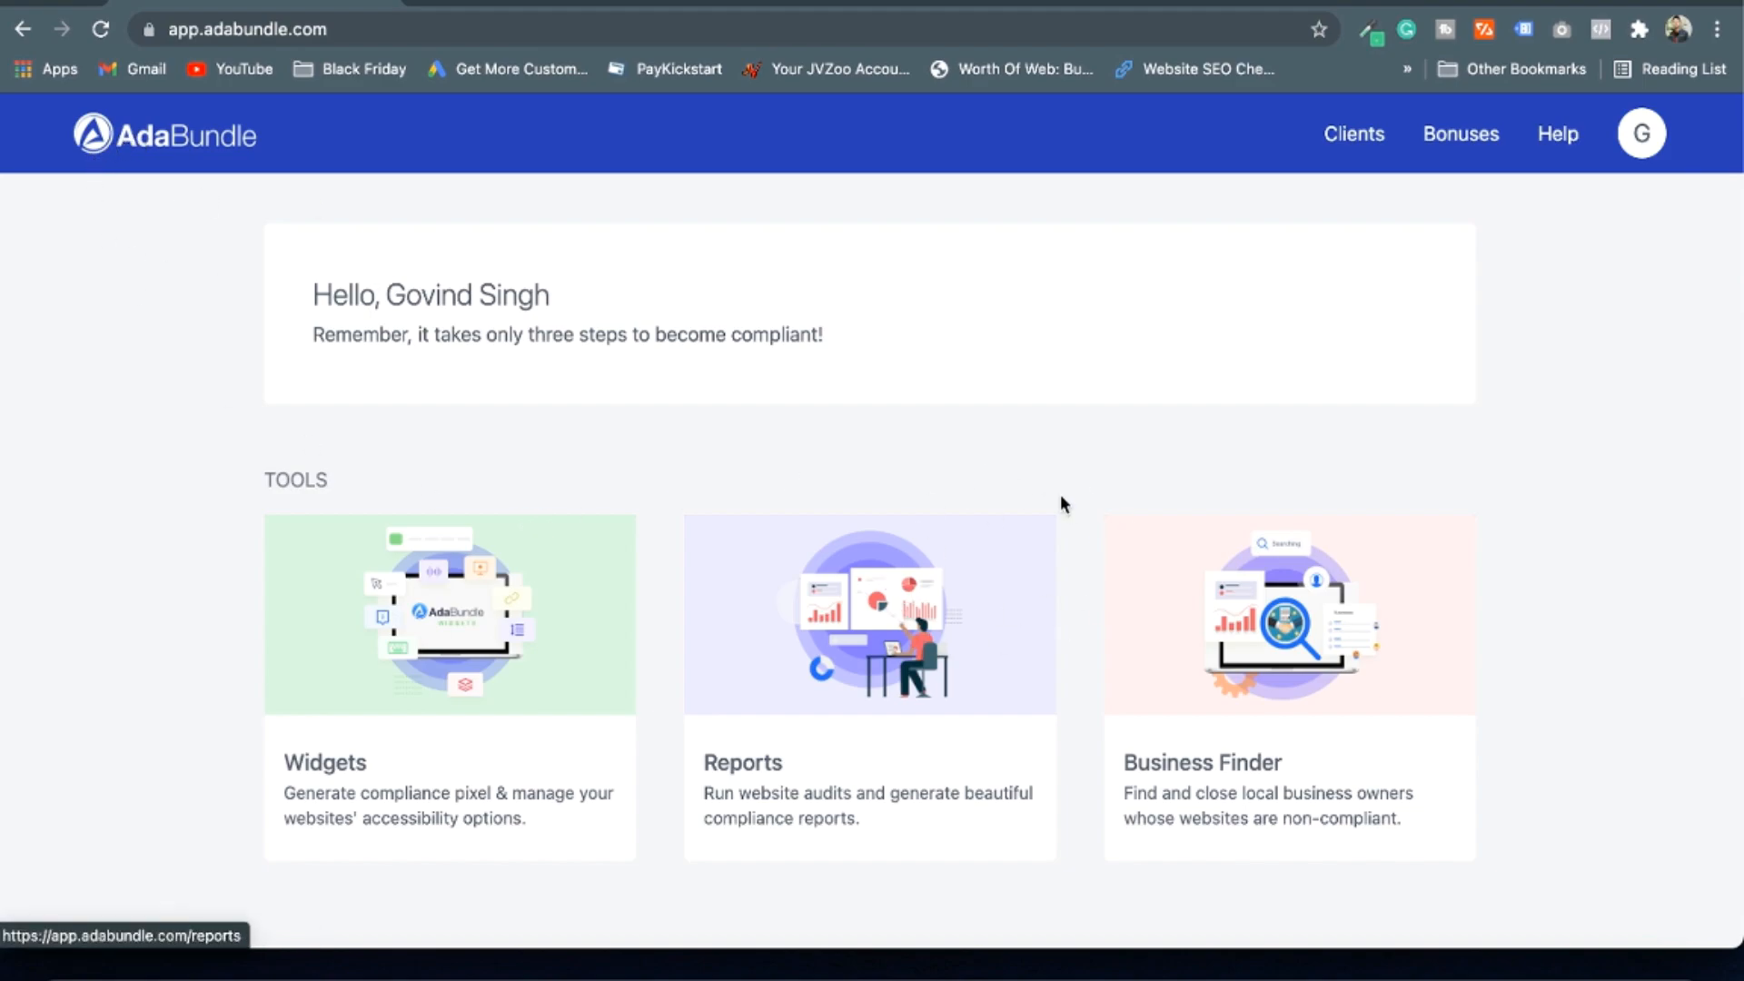
mouse_move(824, 684)
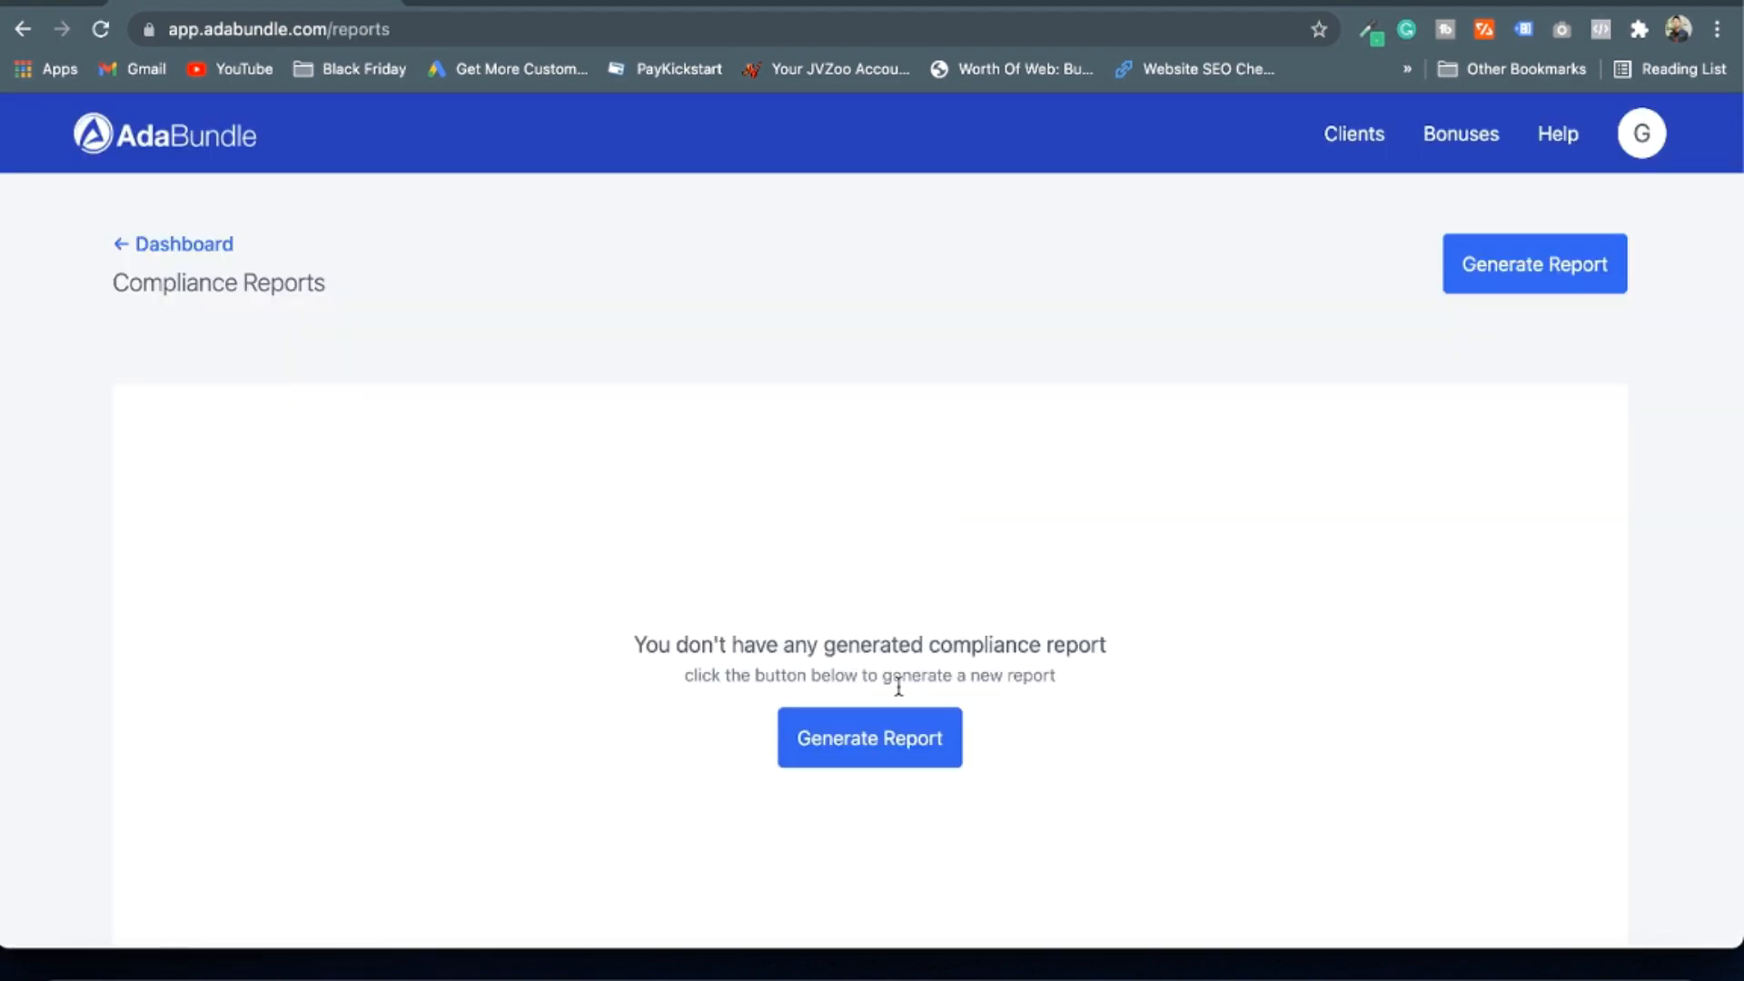
click(870, 737)
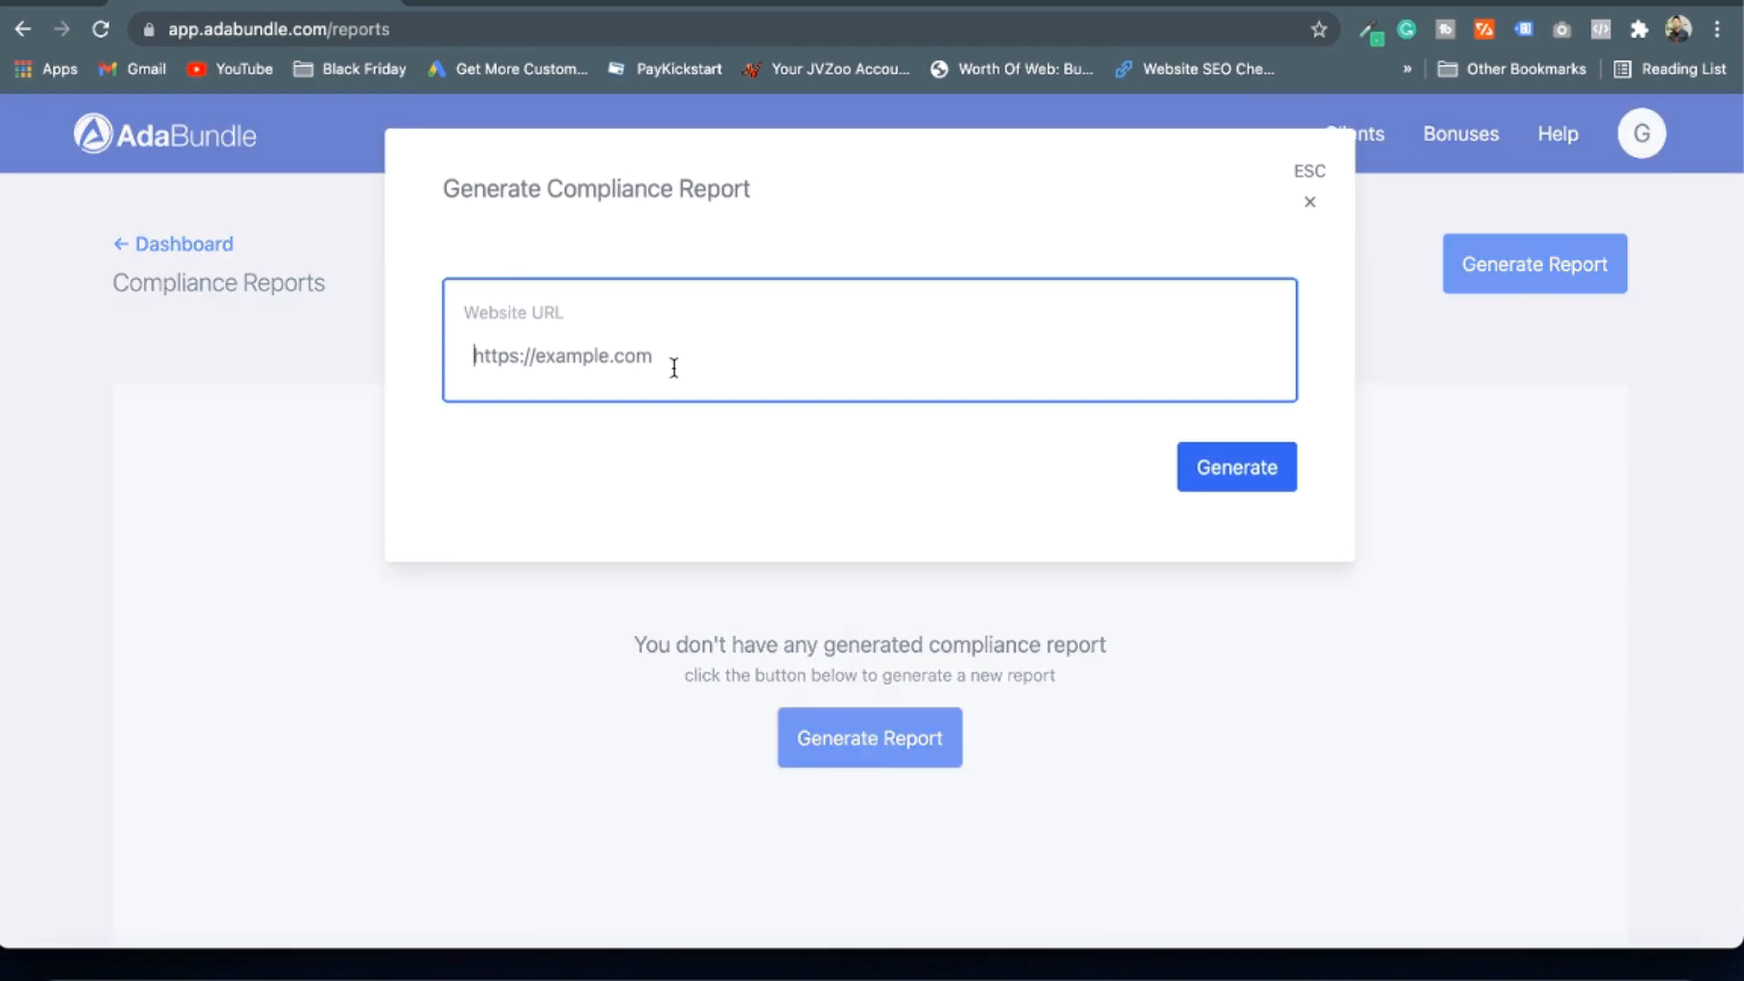
text(https://techevoke.com)
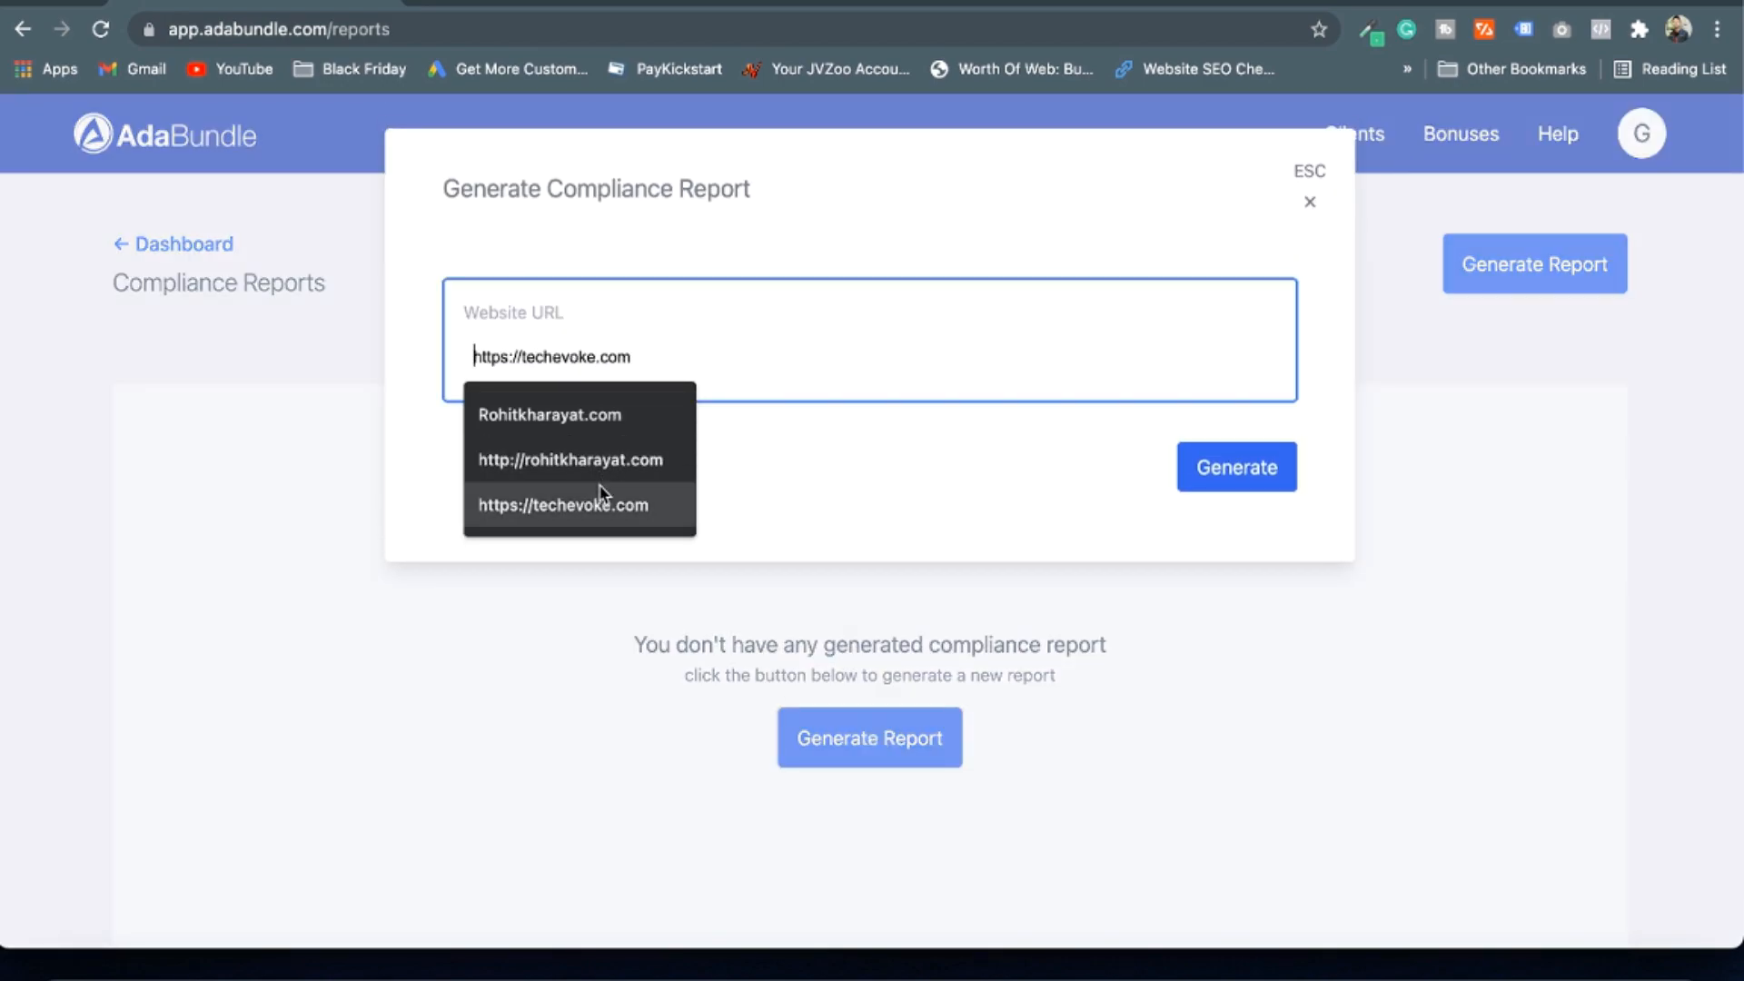
click(563, 505)
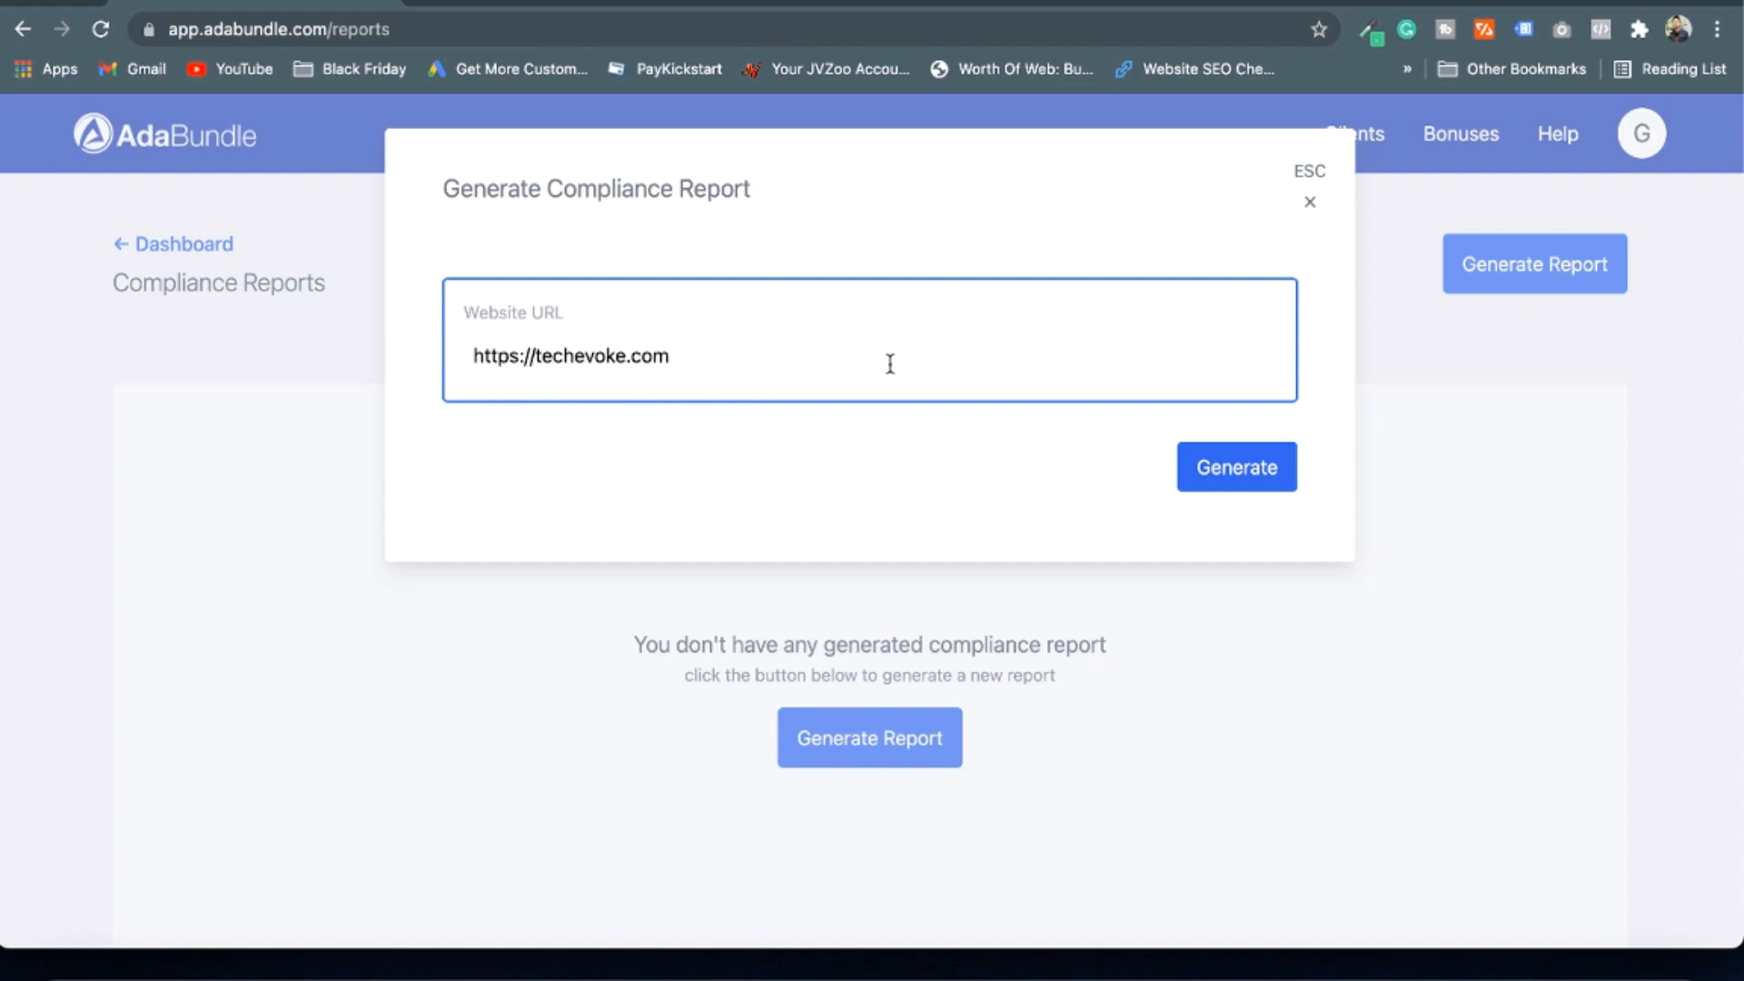
click(1235, 467)
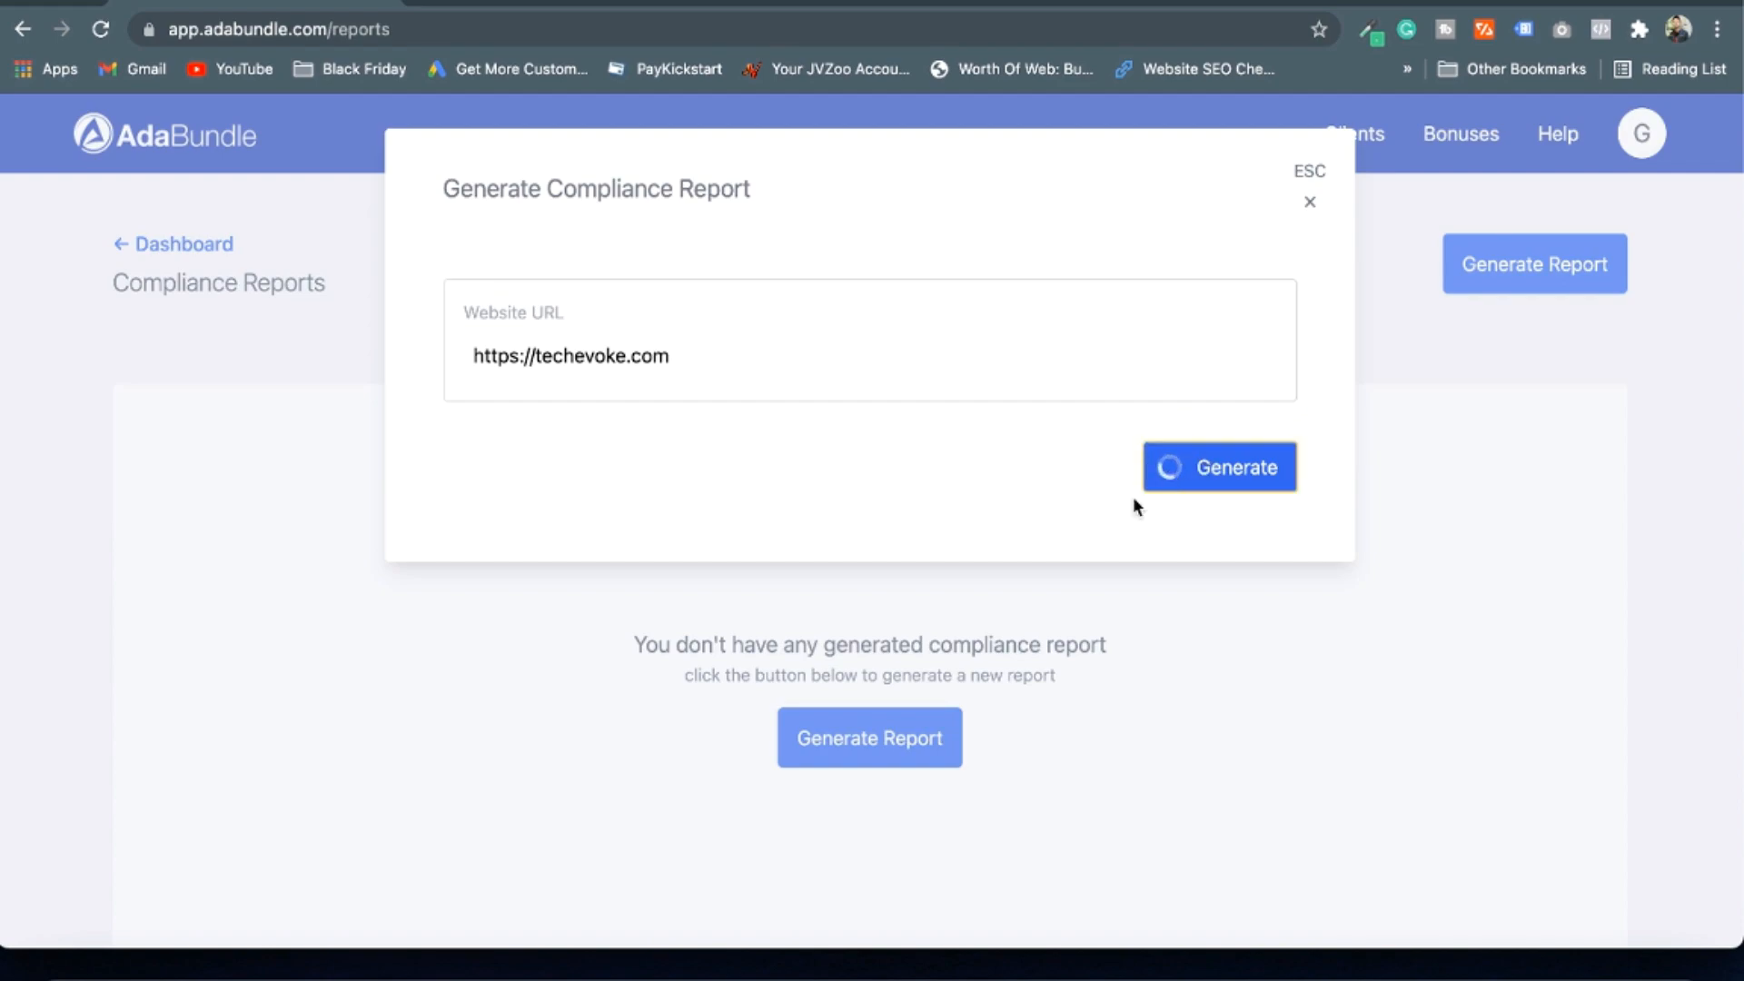
click(1219, 465)
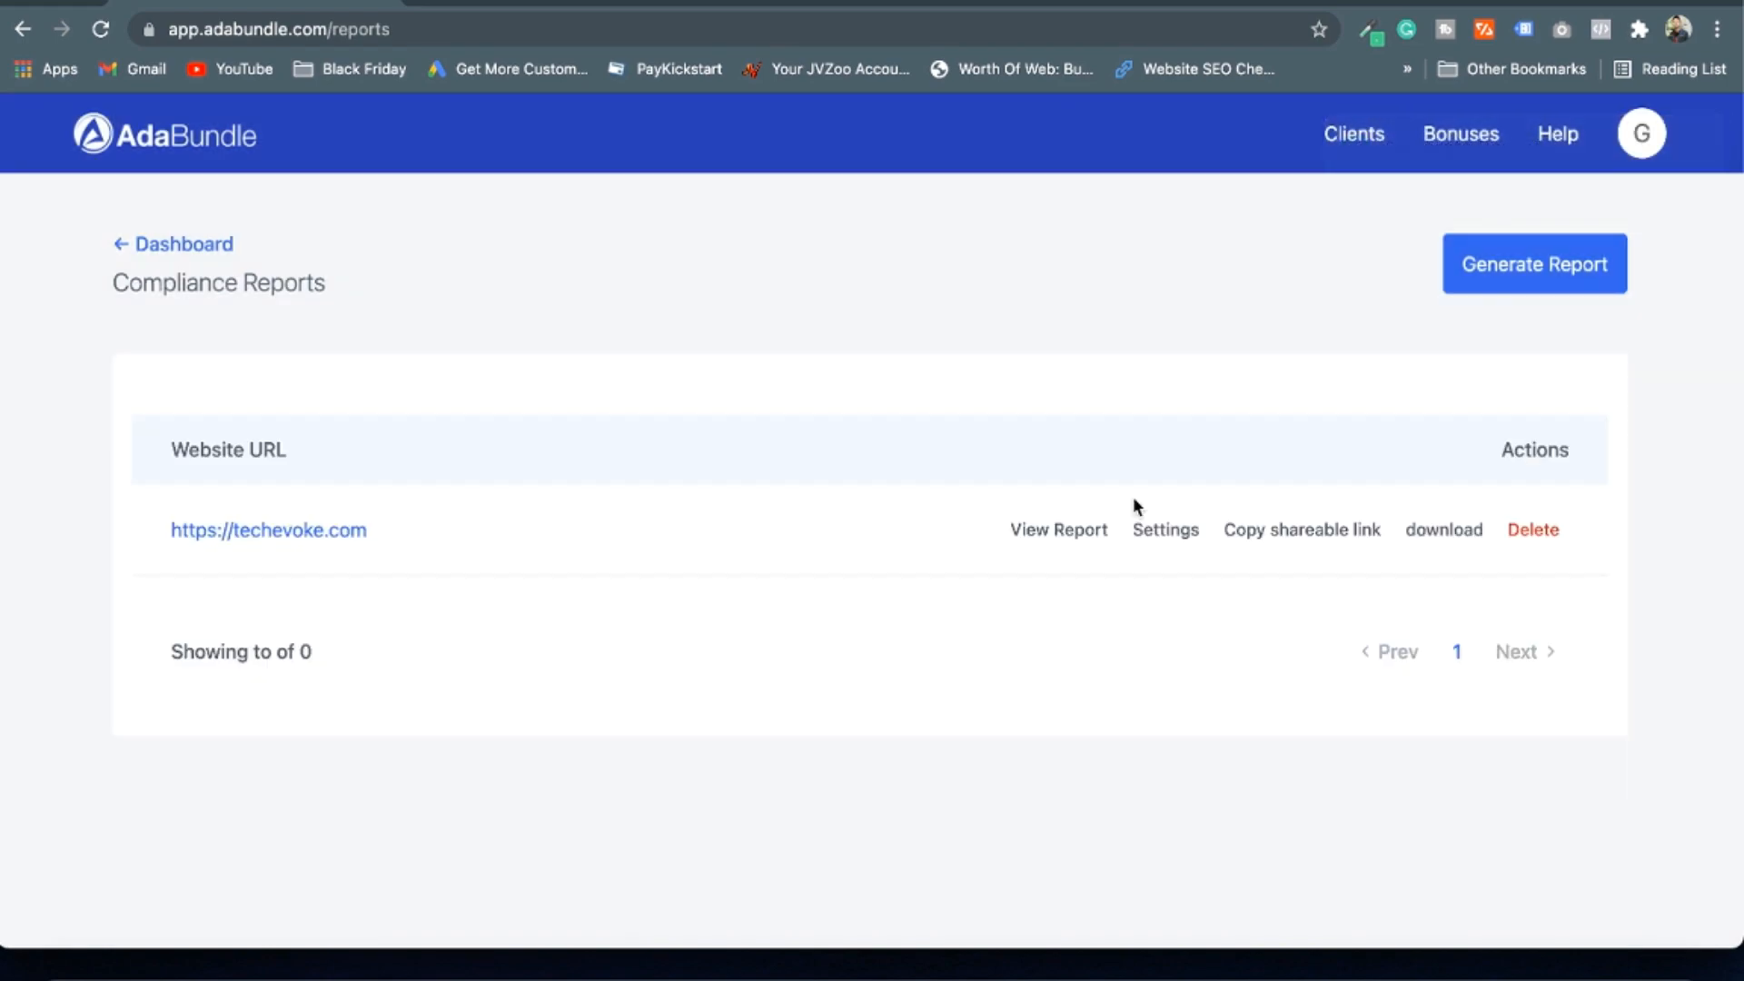
View techevoke.com's violation report (2 A, 5 AA, 3 AAA), close it and return to the dashboard
click(1057, 530)
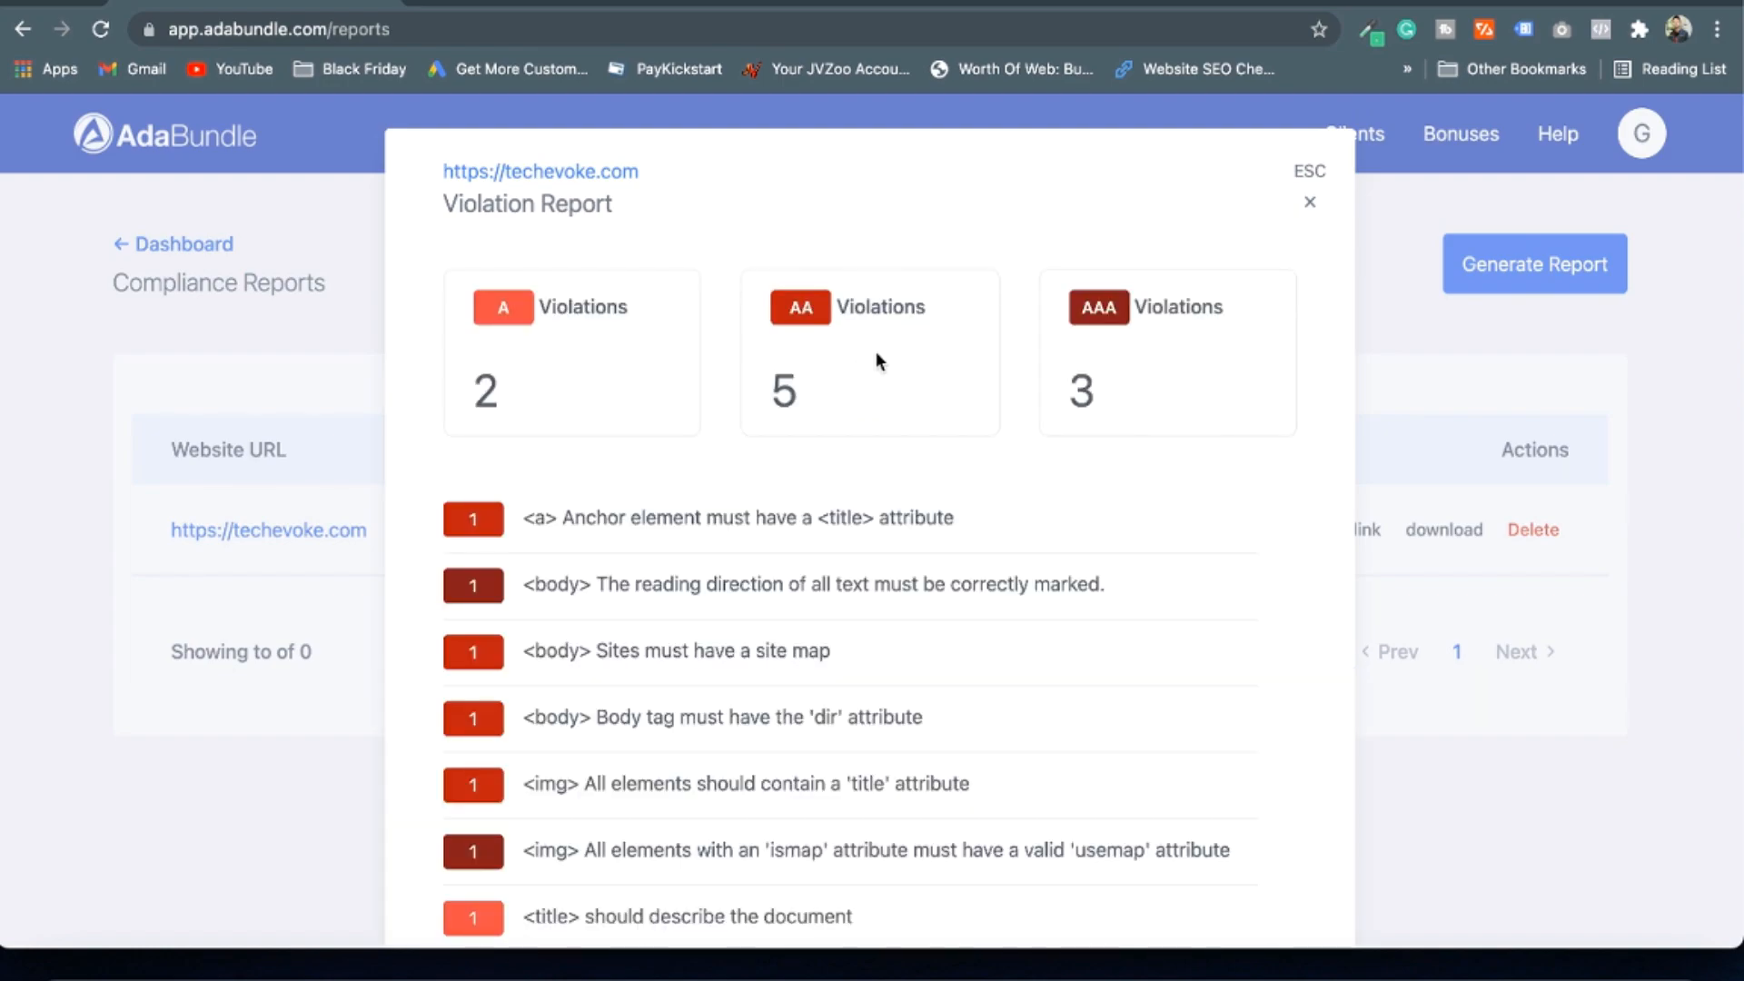
scroll(down, 3)
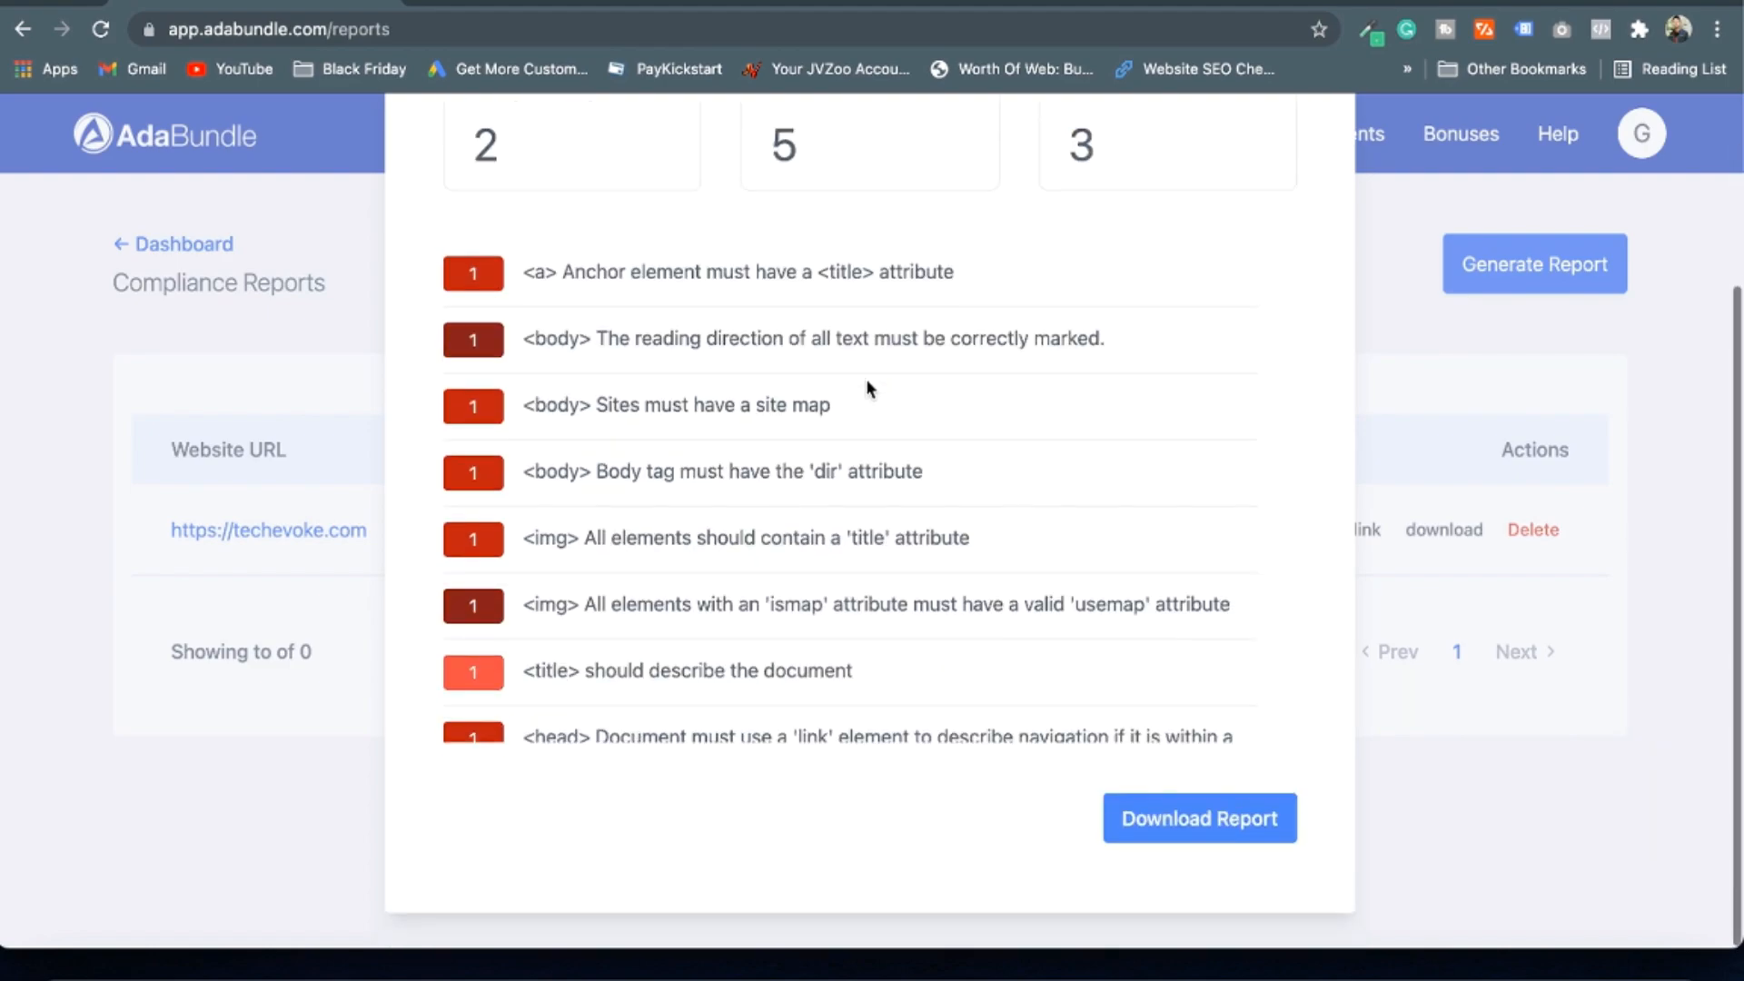
mouse_move(1217, 841)
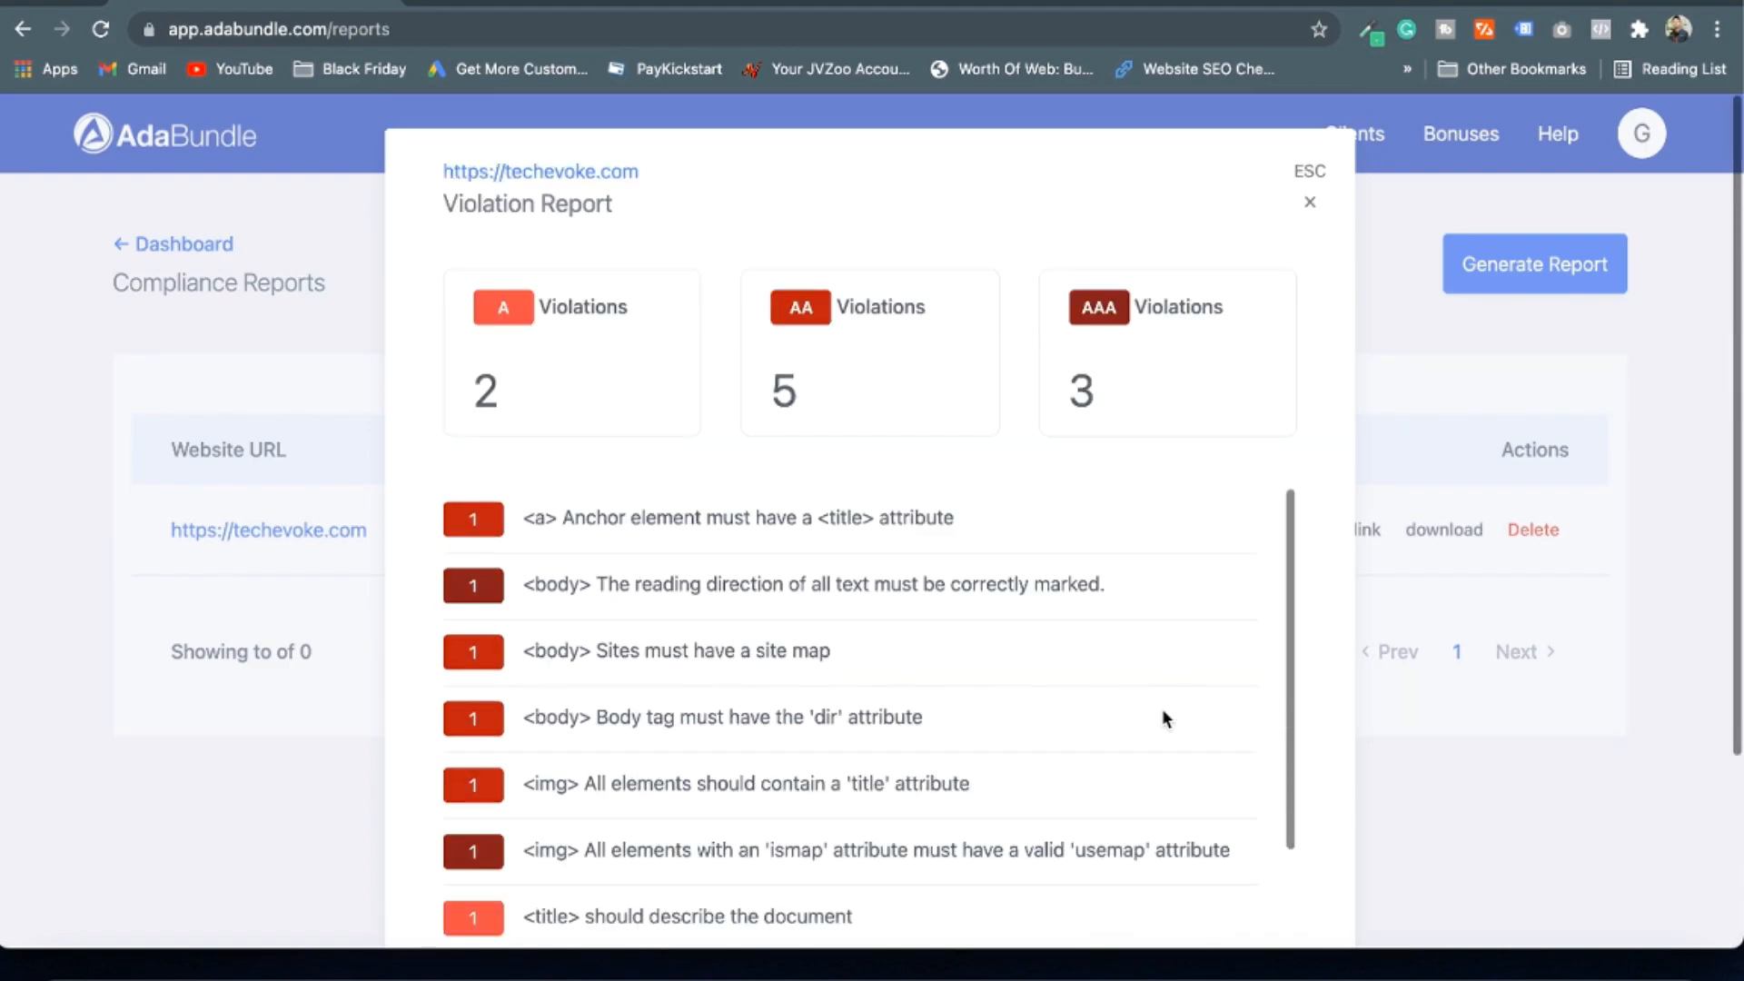
click(1310, 202)
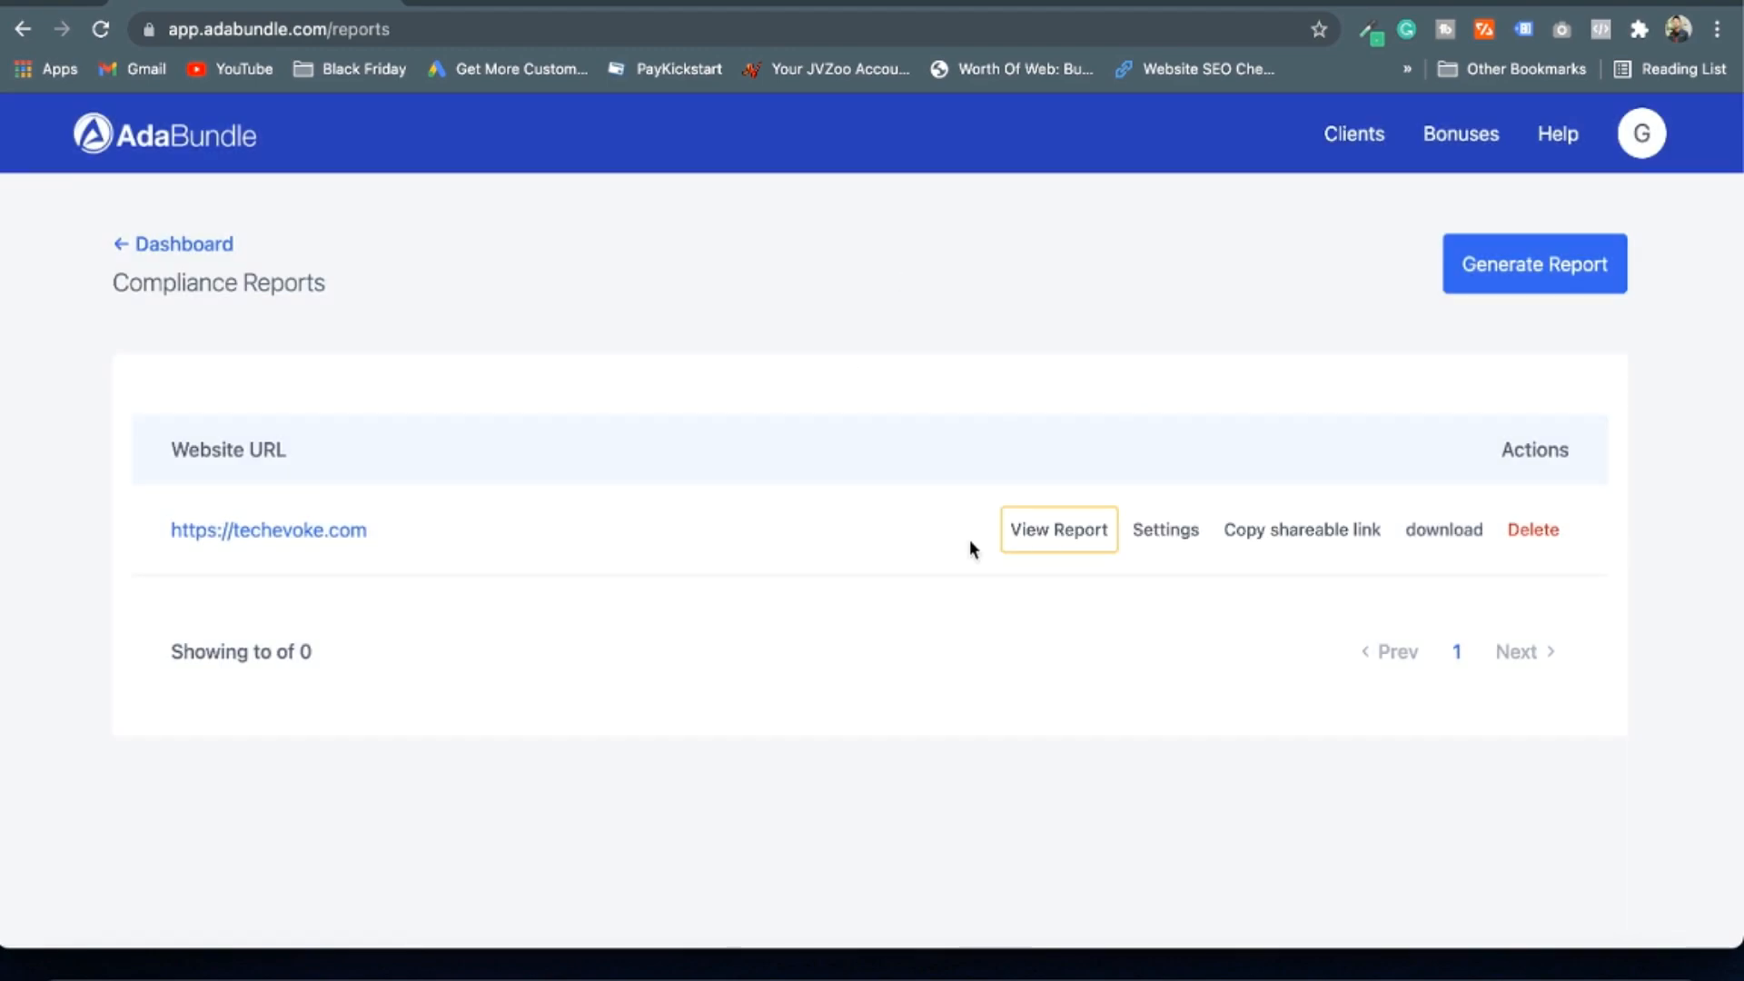
click(173, 245)
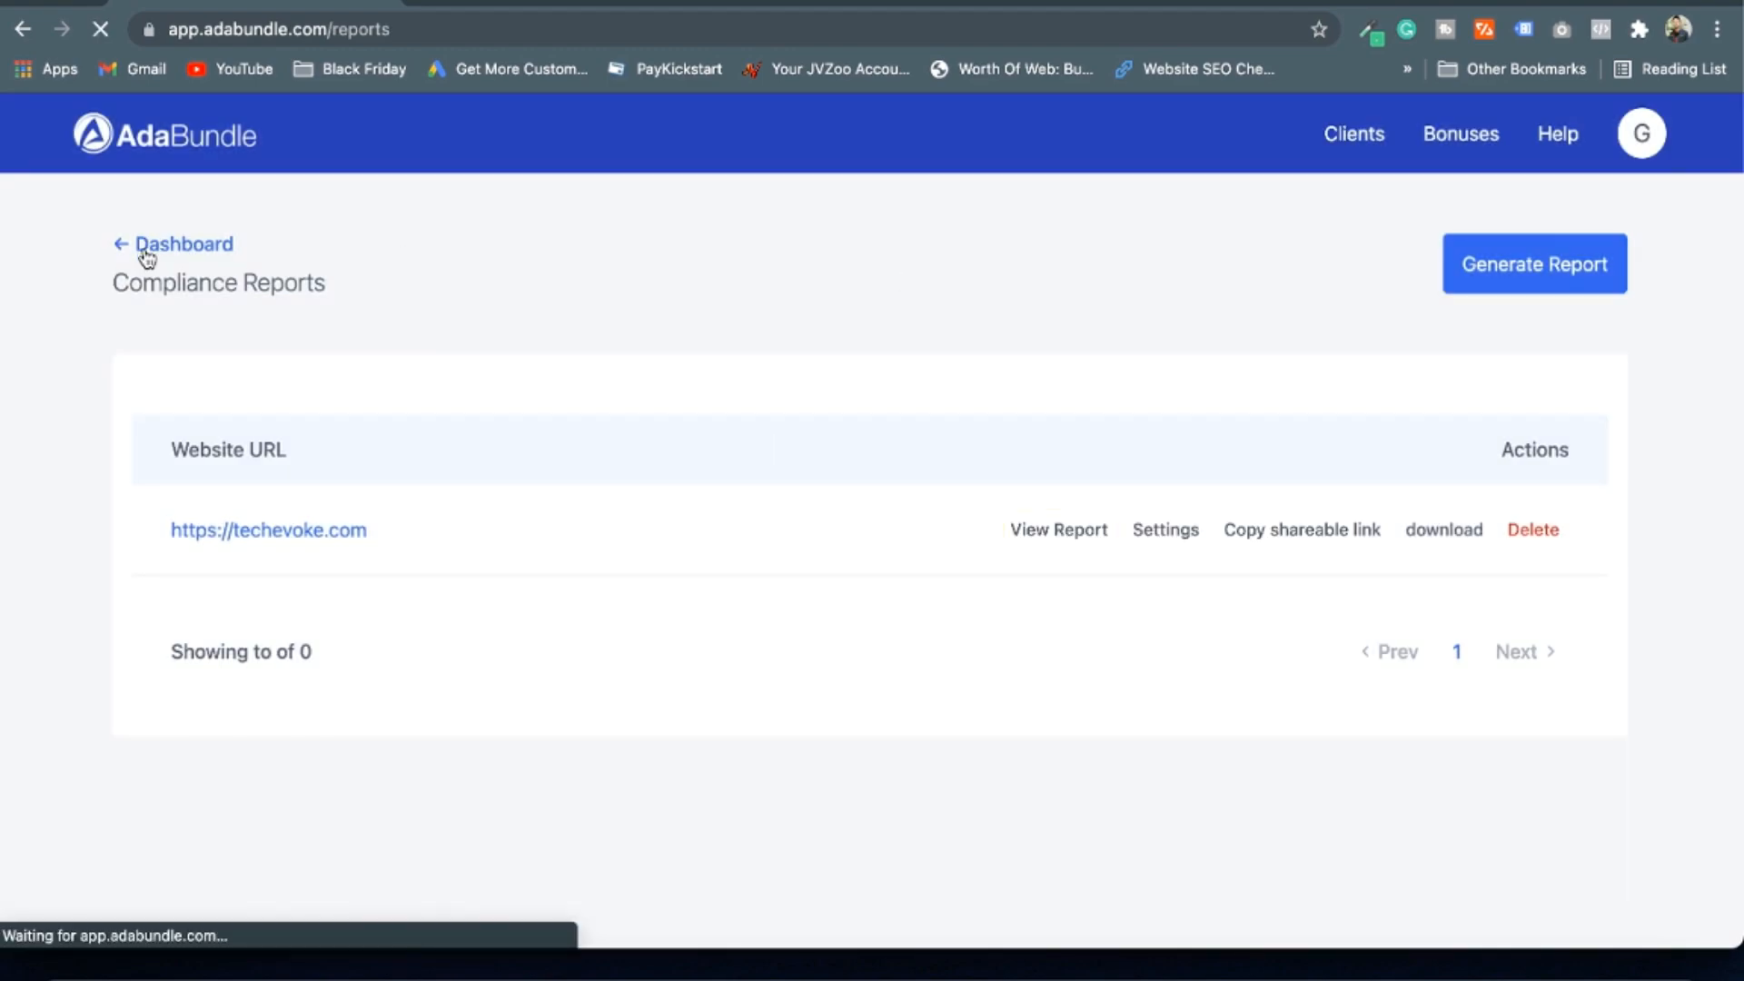
Open Business Finder from the tools dashboard and scroll its list of businesses
click(182, 244)
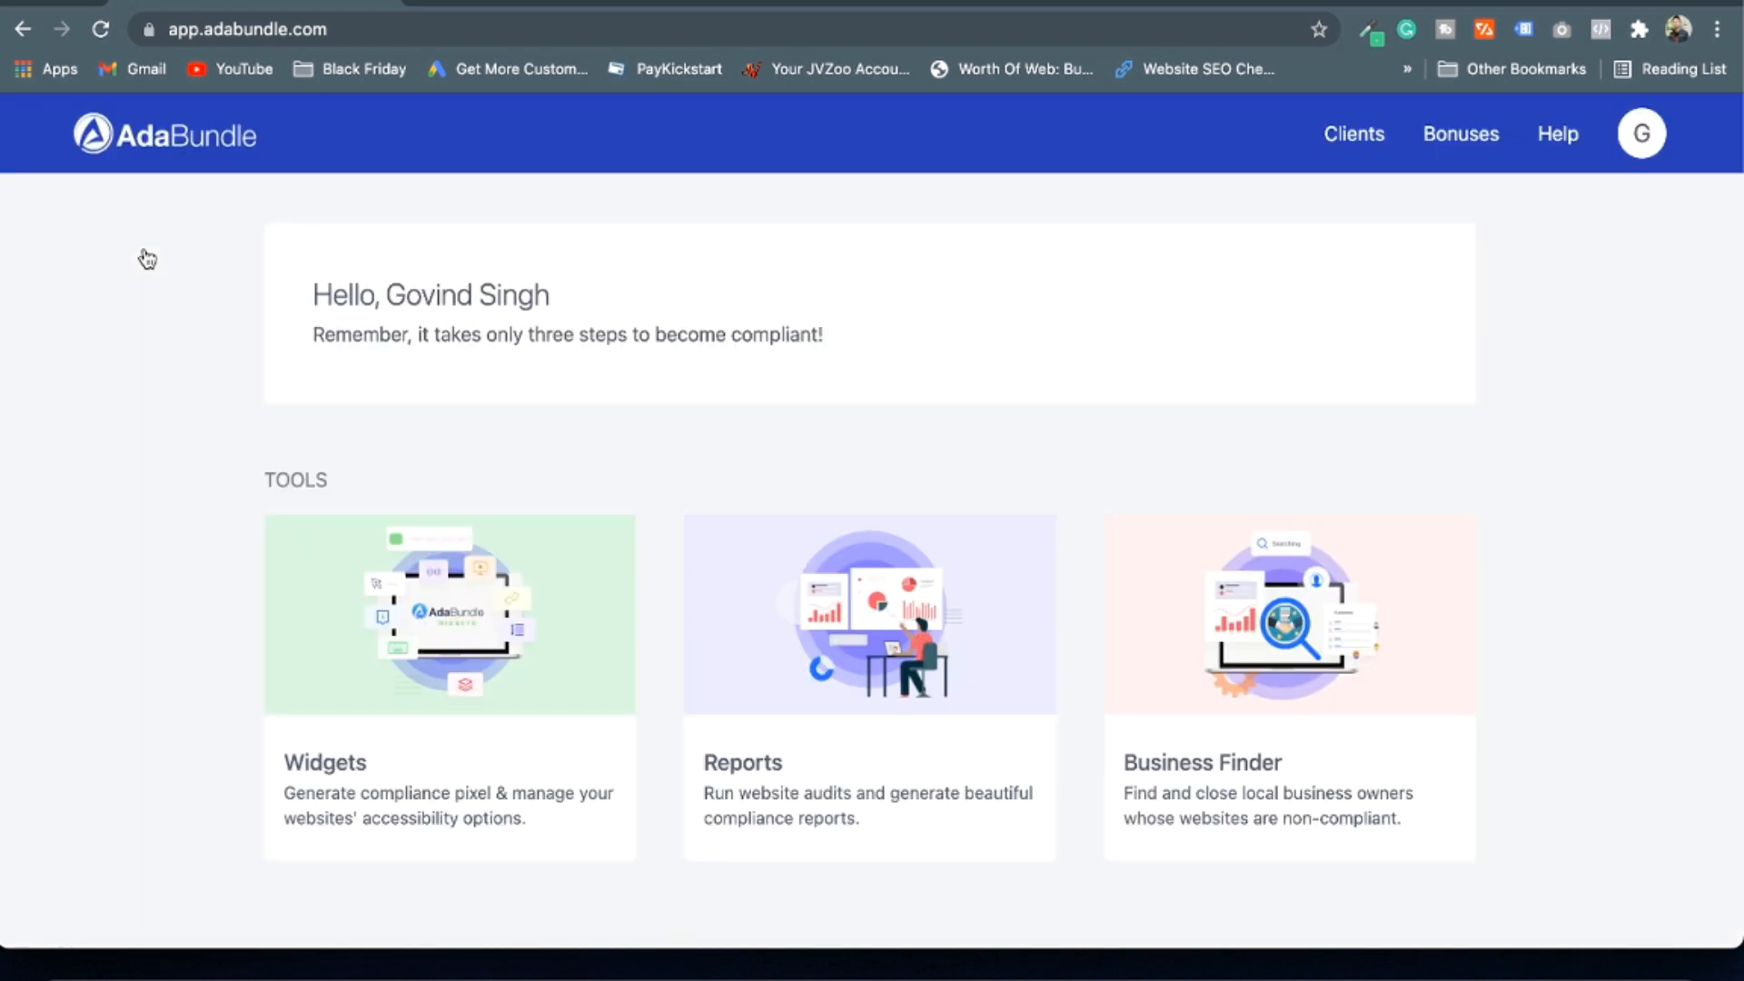
mouse_move(823, 679)
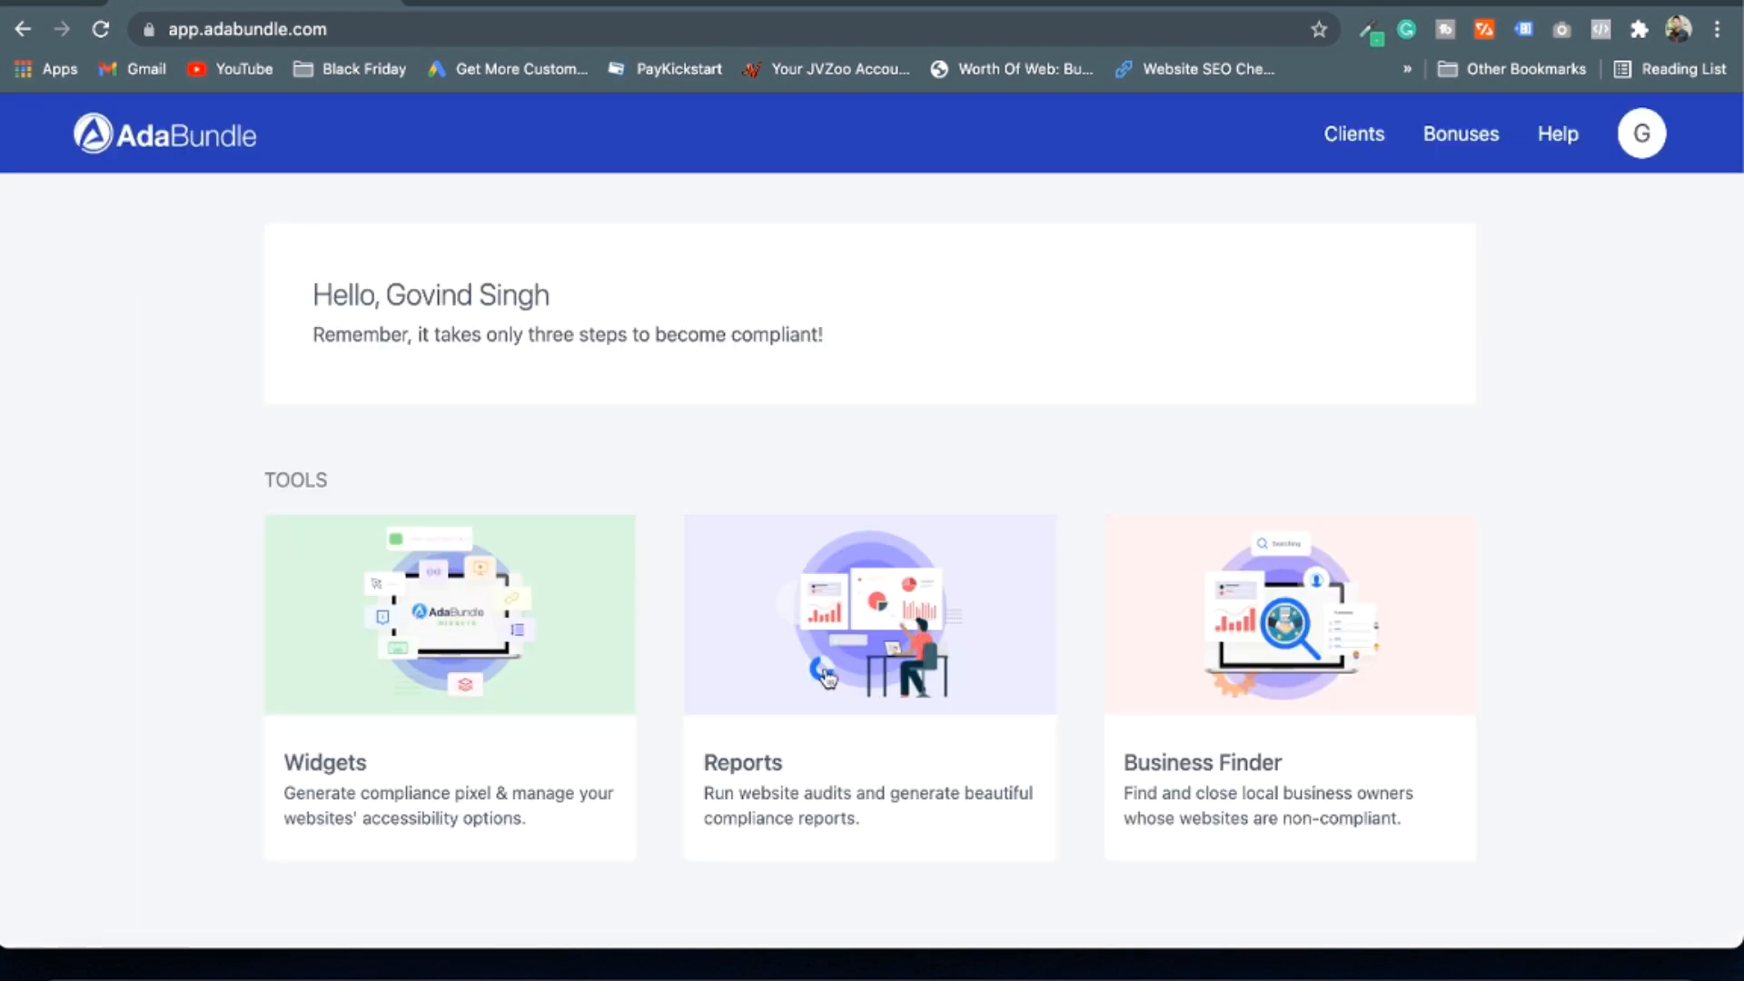
mouse_move(932, 765)
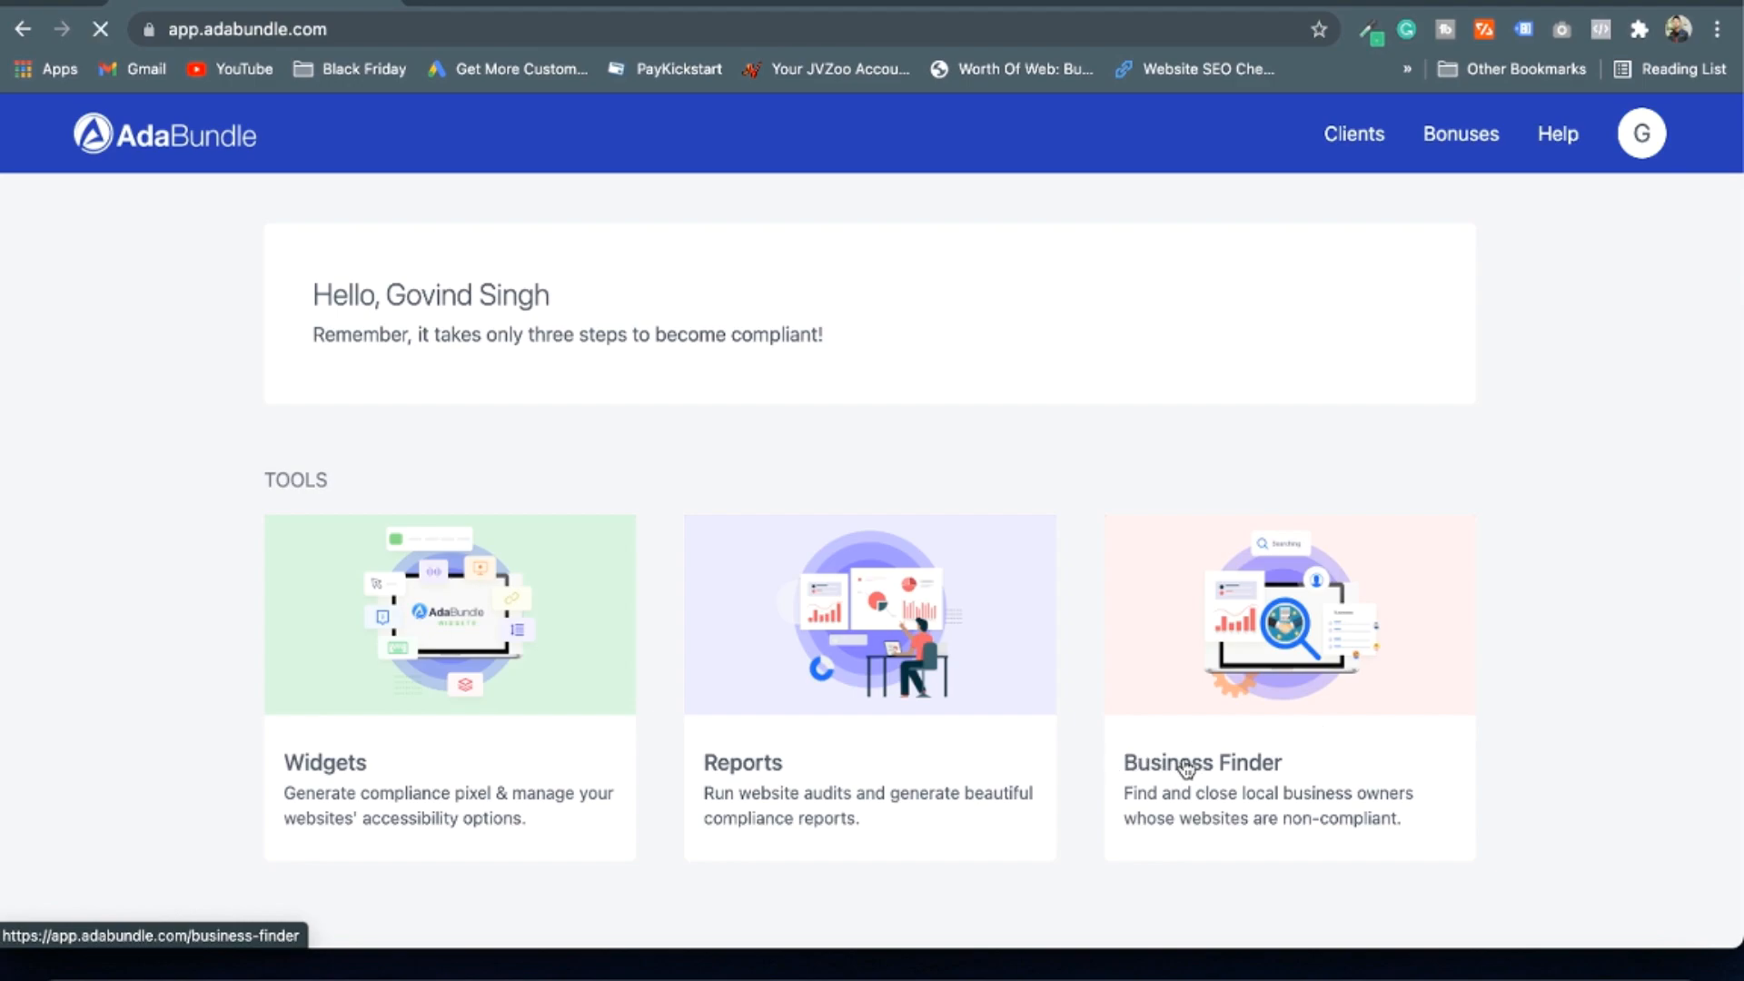
click(1186, 768)
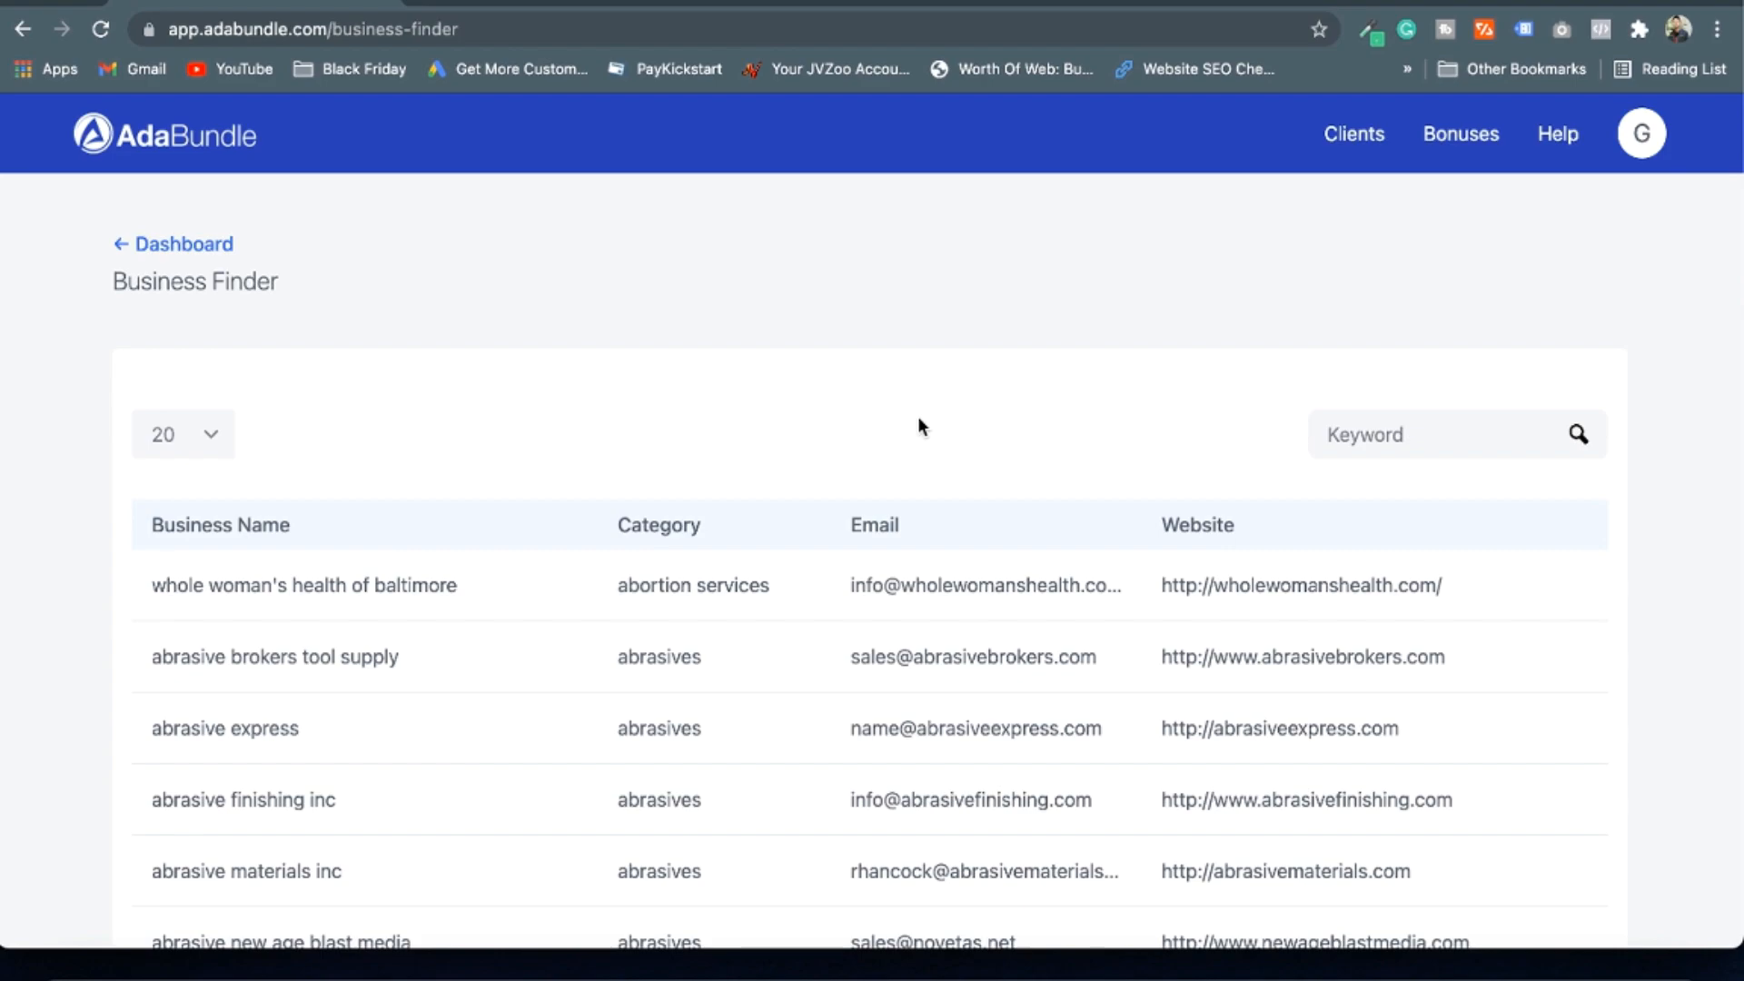
mouse_move(795, 318)
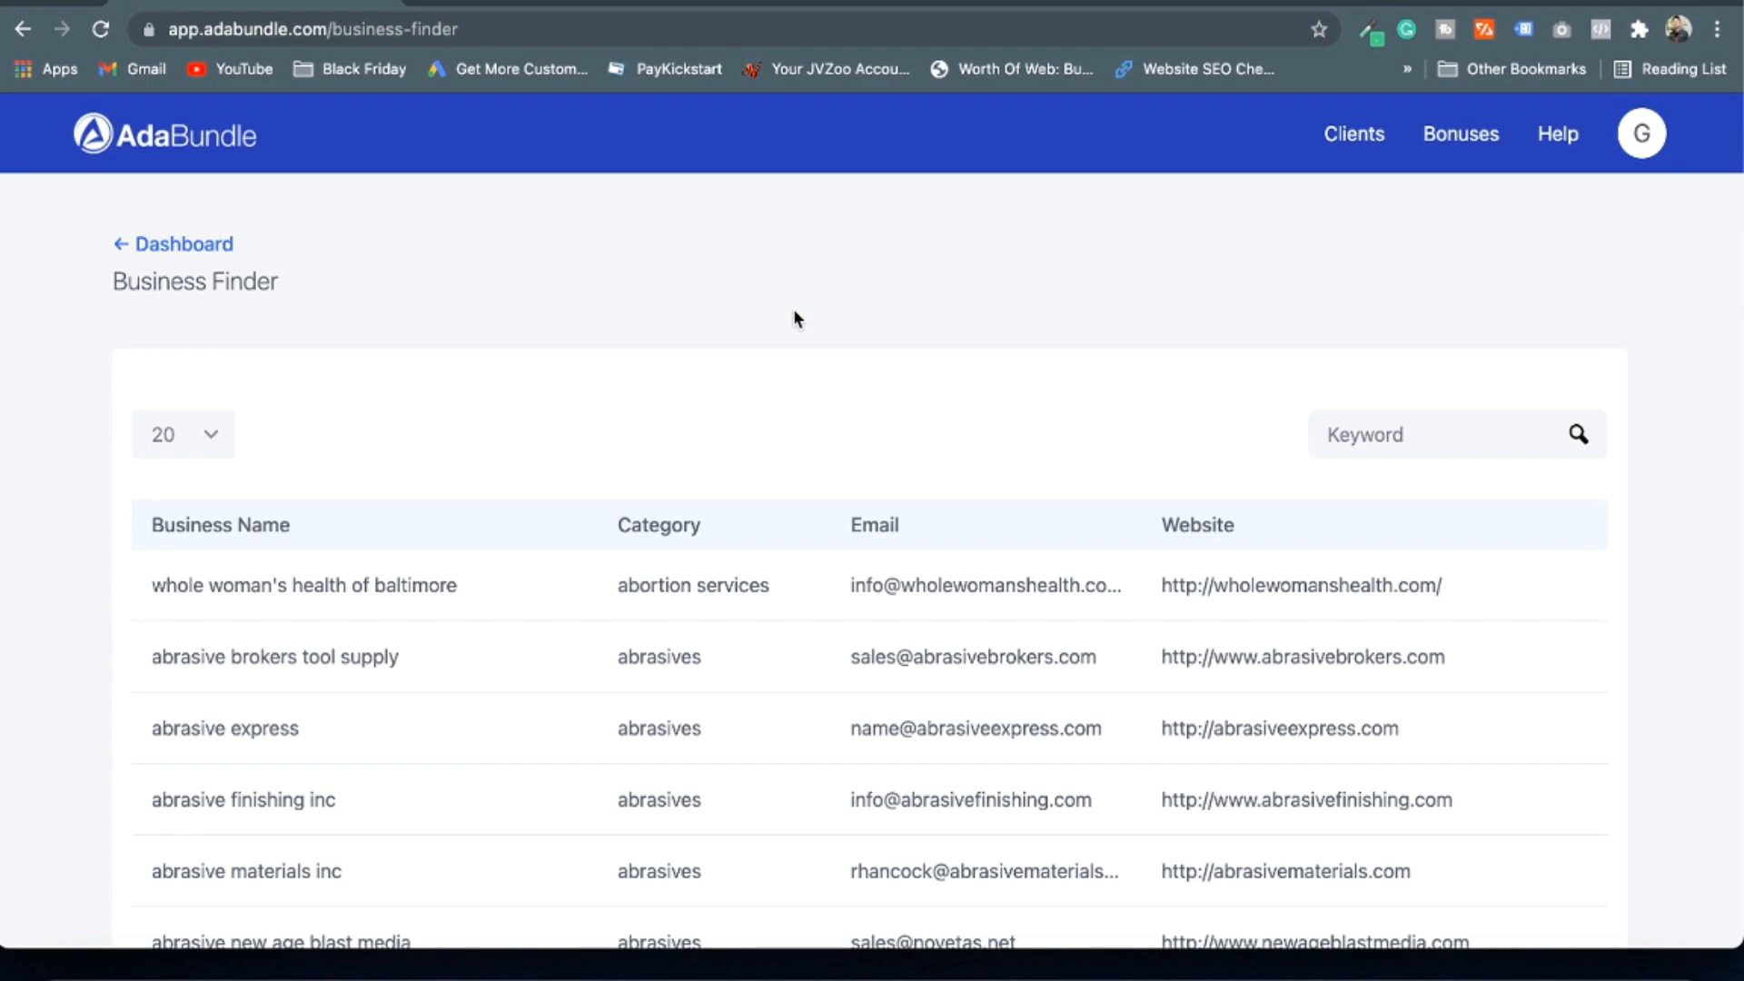
scroll(down, 3)
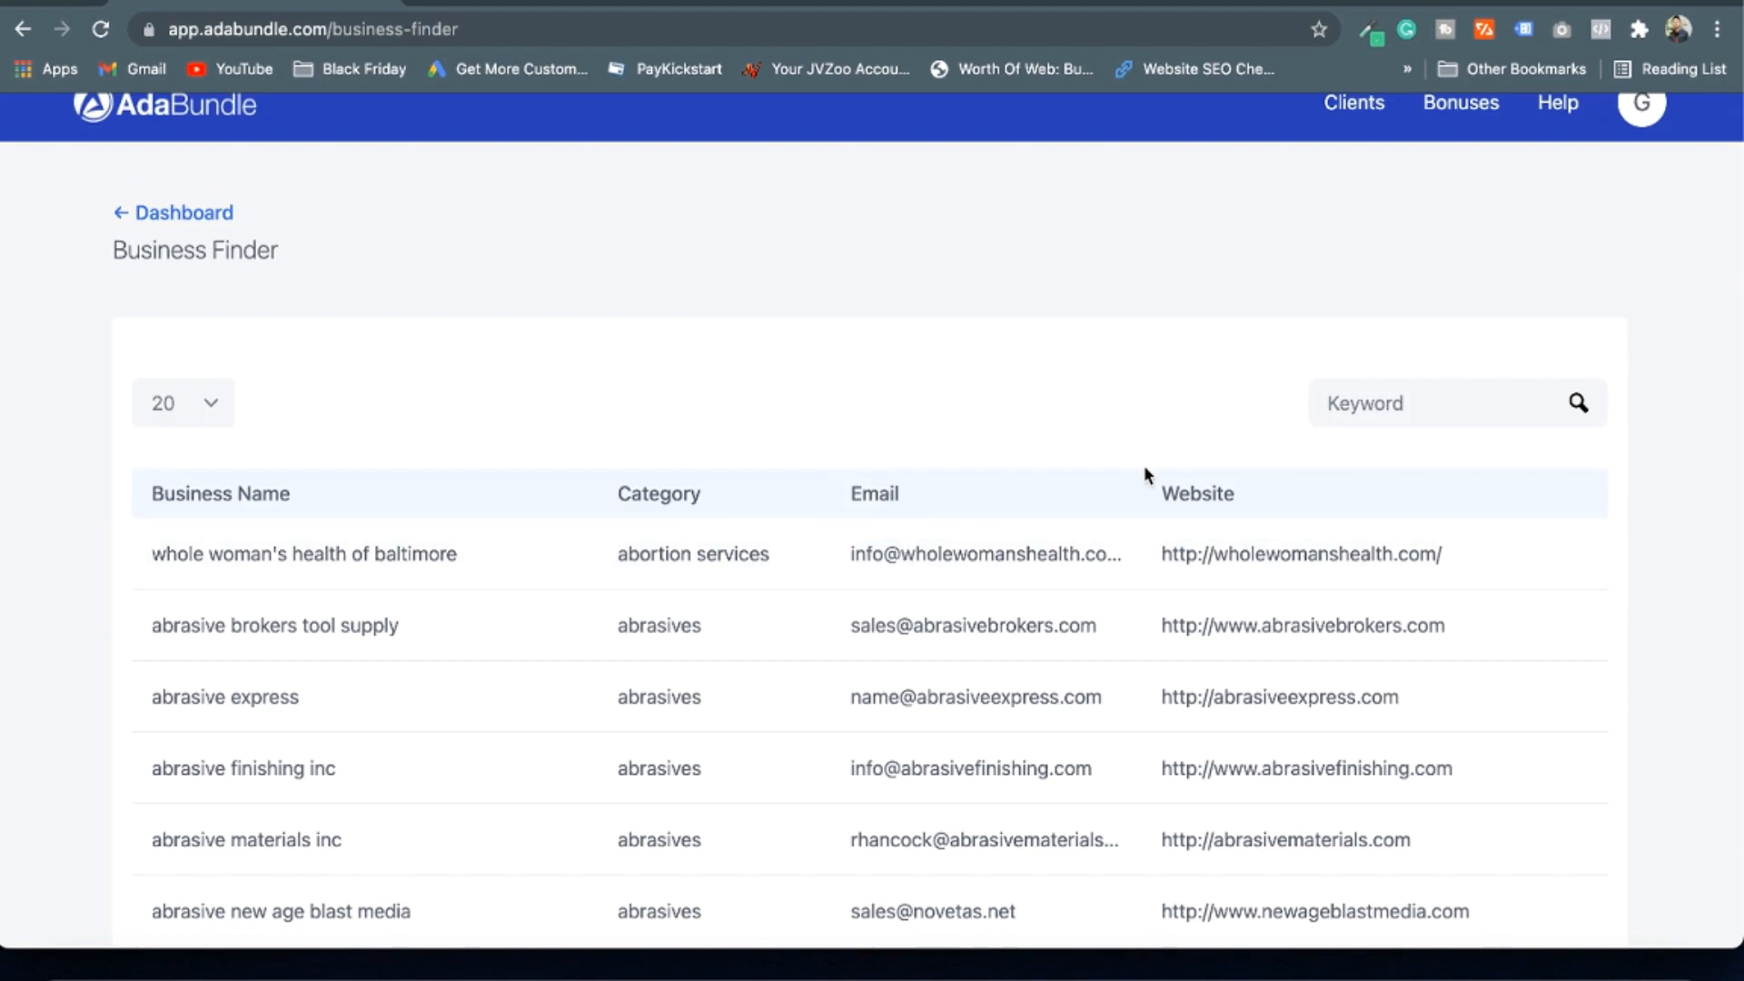
mouse_move(905, 483)
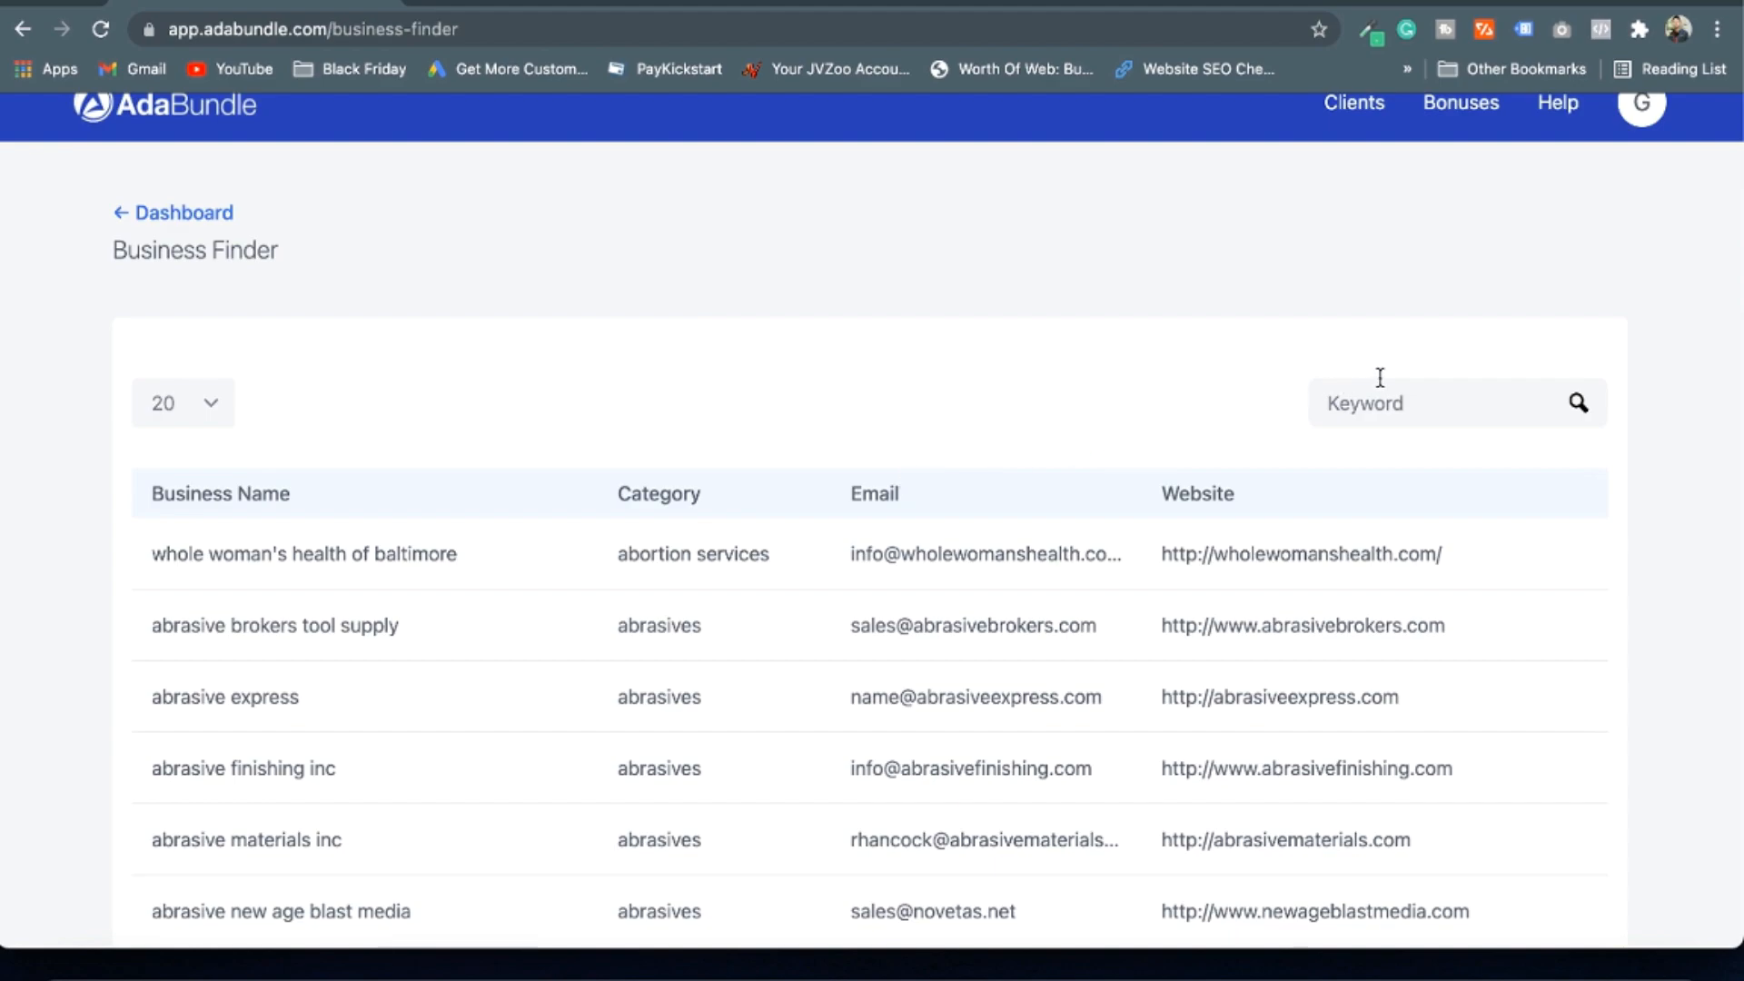
Replace the digital marketing keyword with 'health' and run the Business Finder search
text(digital marketing)
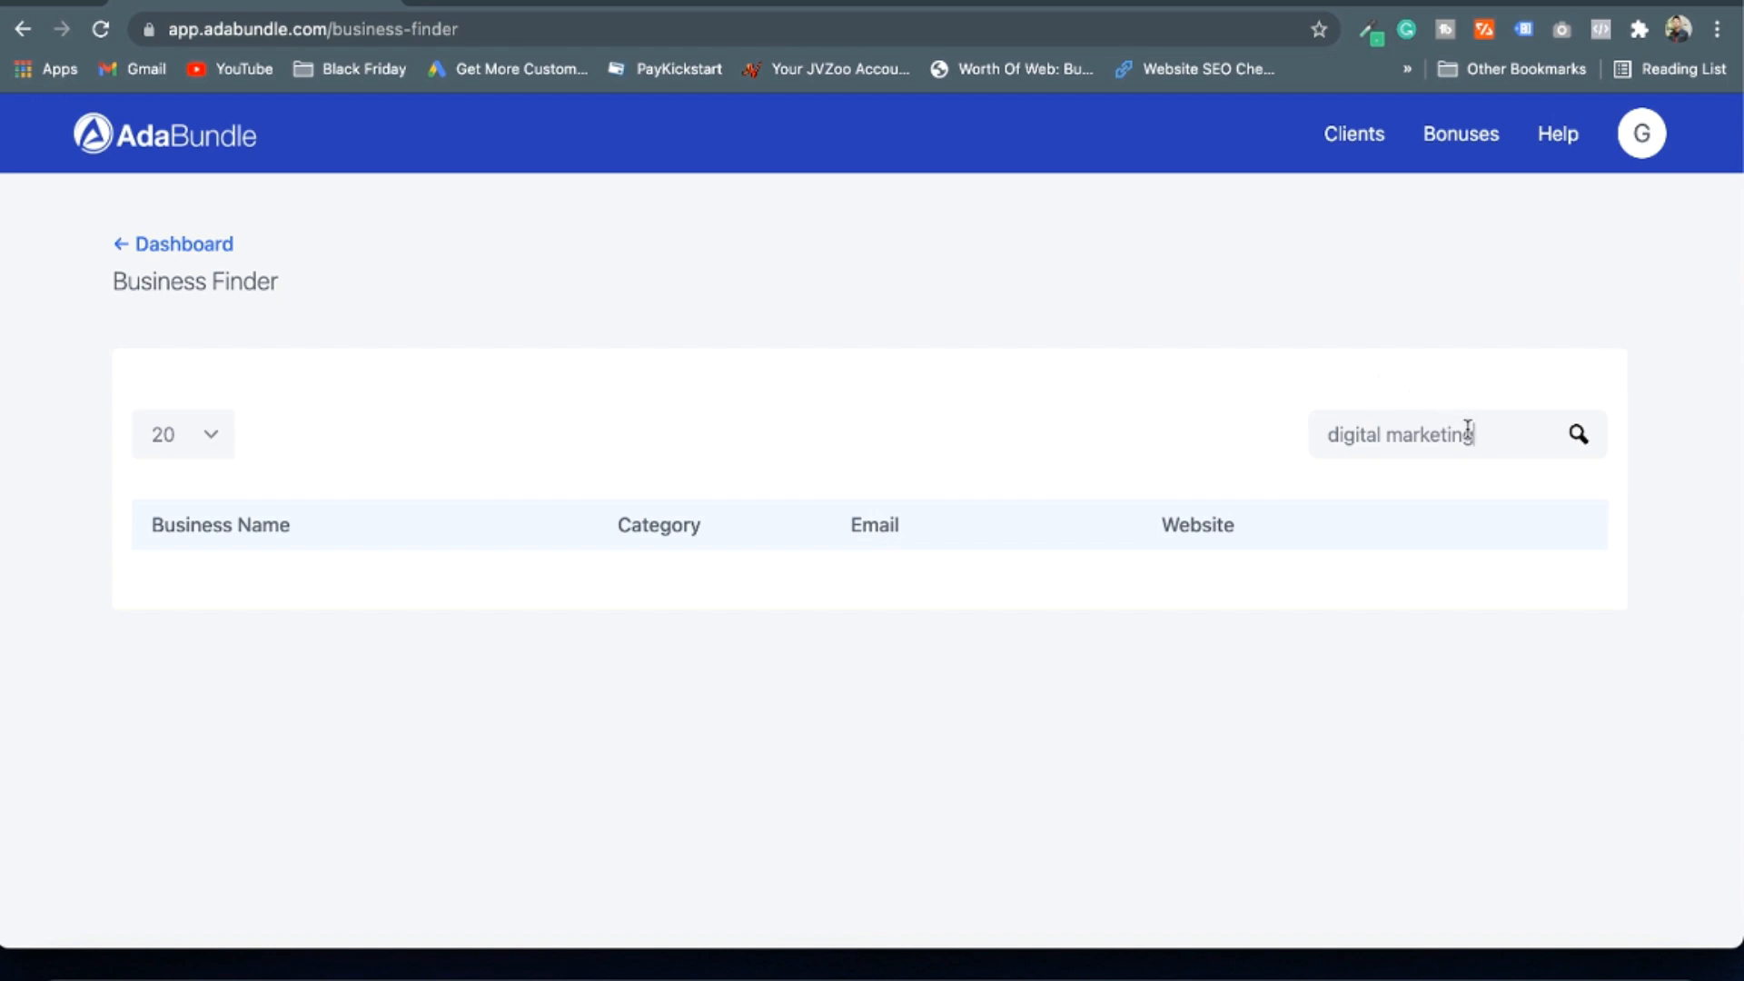
key(Backspace)
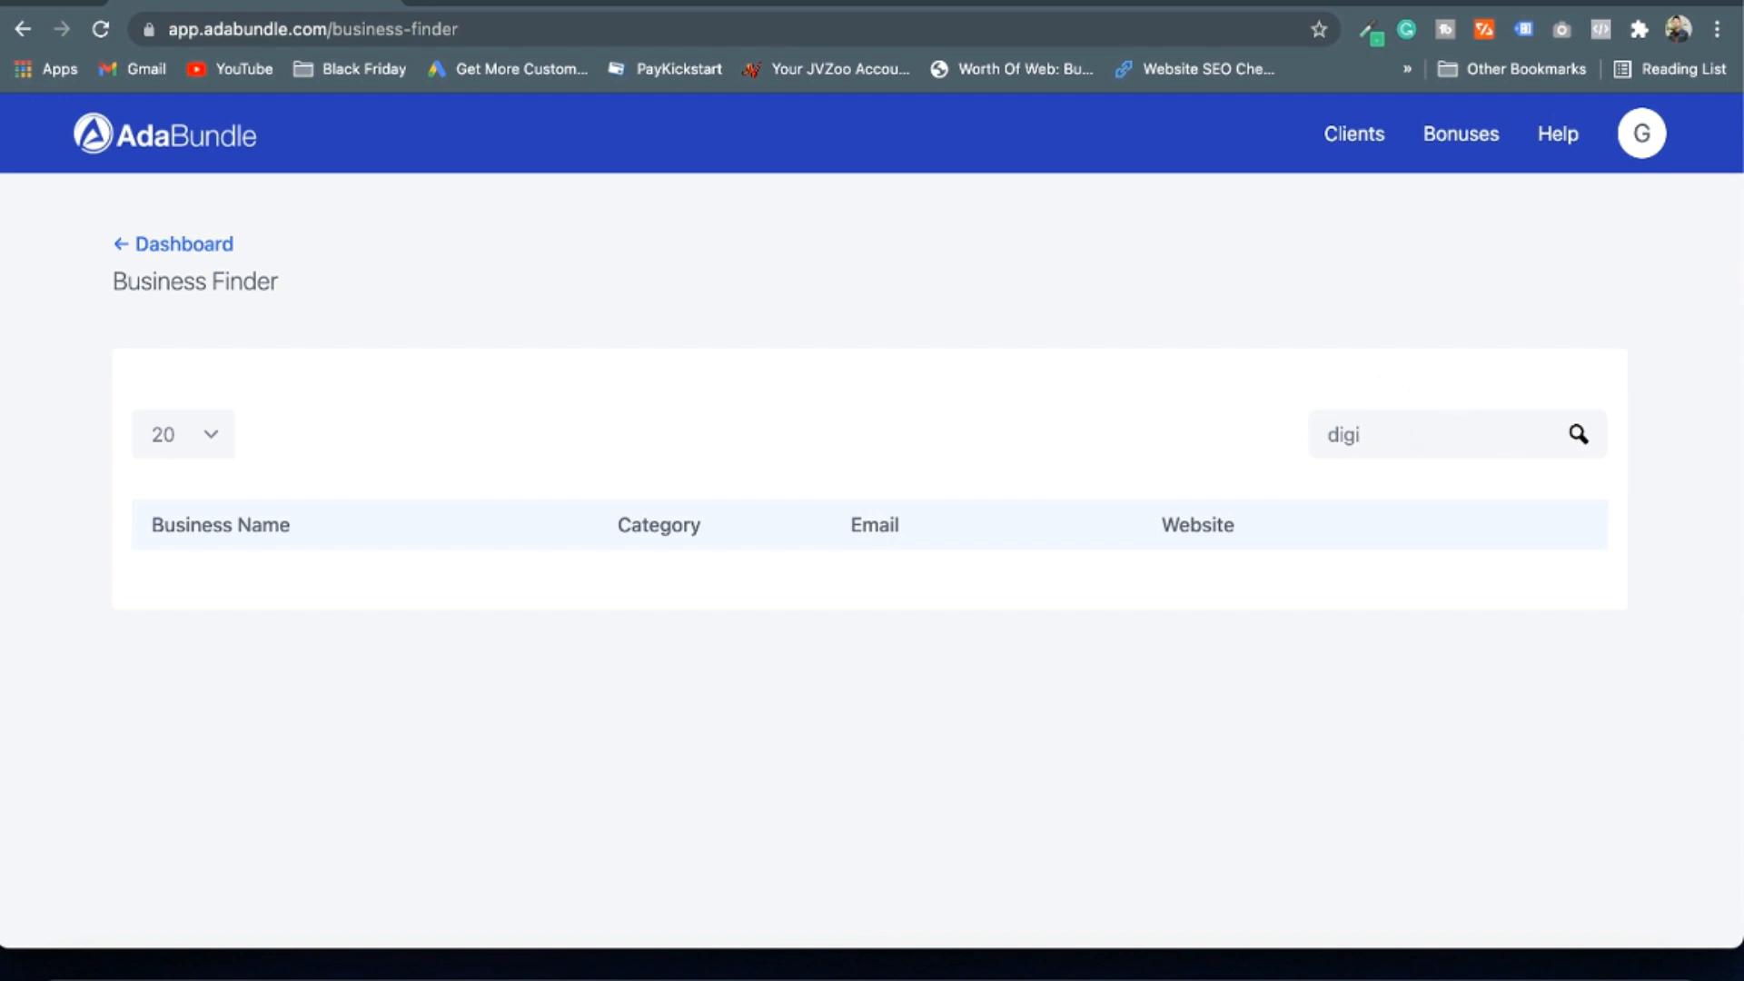
text(health)
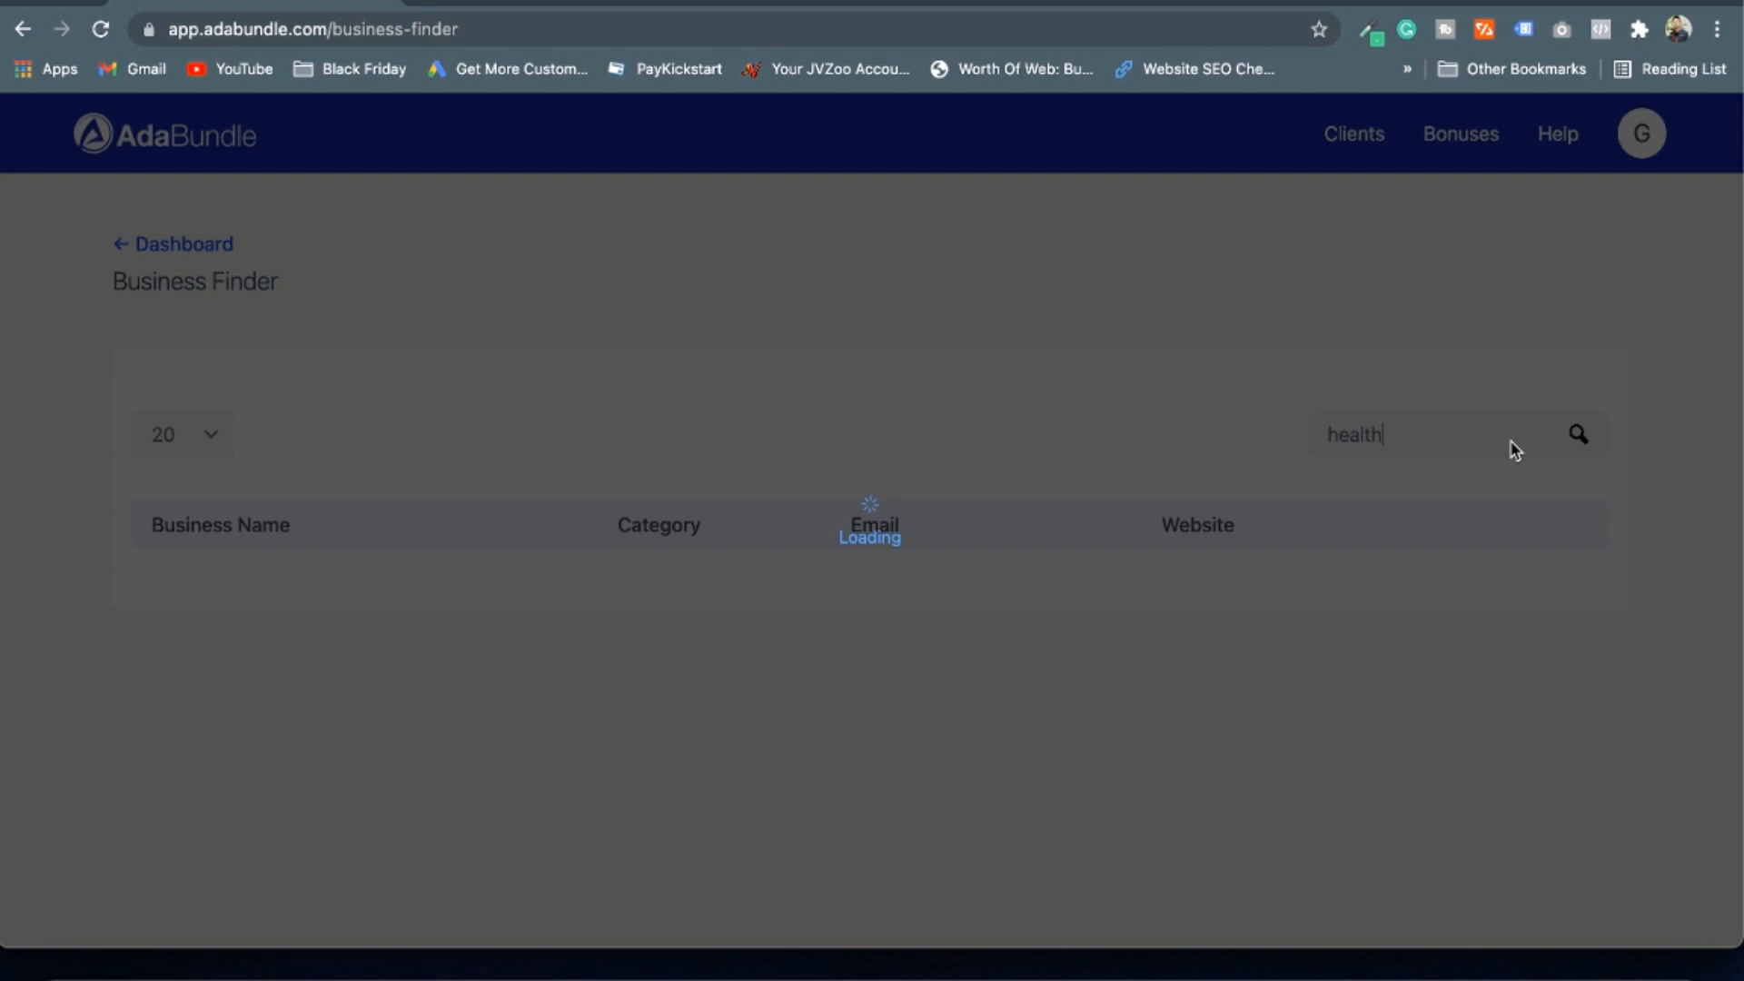
click(1578, 434)
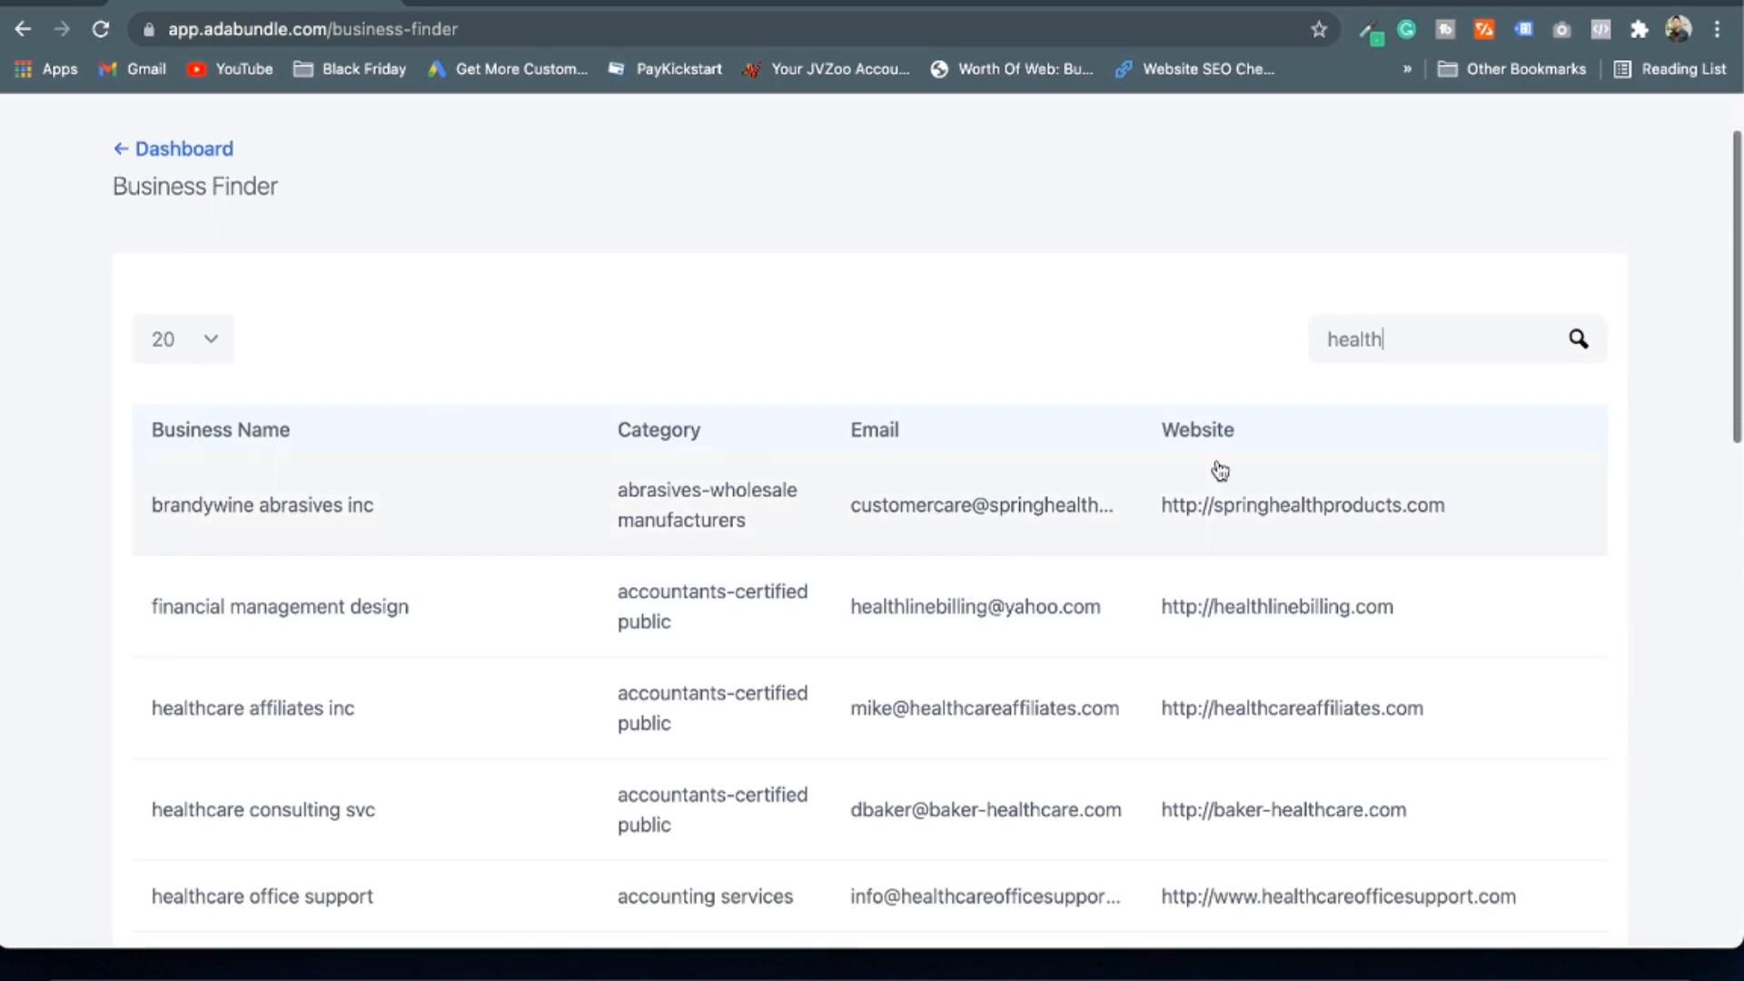
Scroll through the health-related business results with emails and websites, then return to the dashboard
scroll(down, 3)
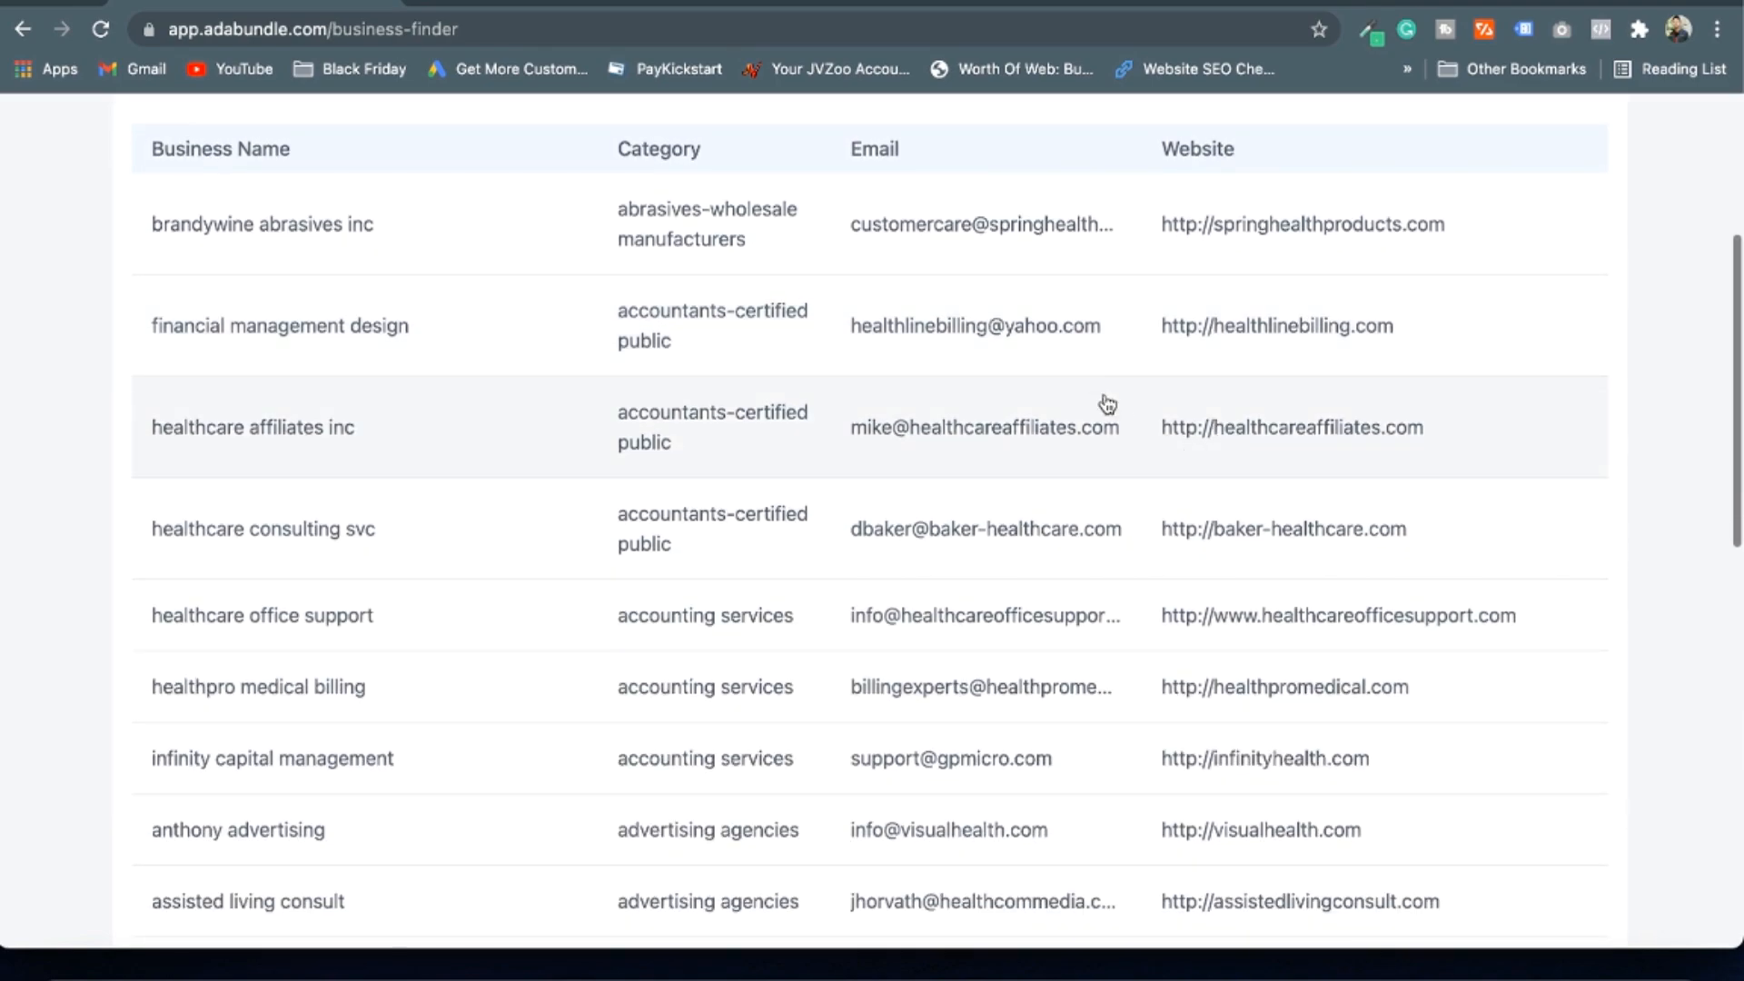
scroll(down, 3)
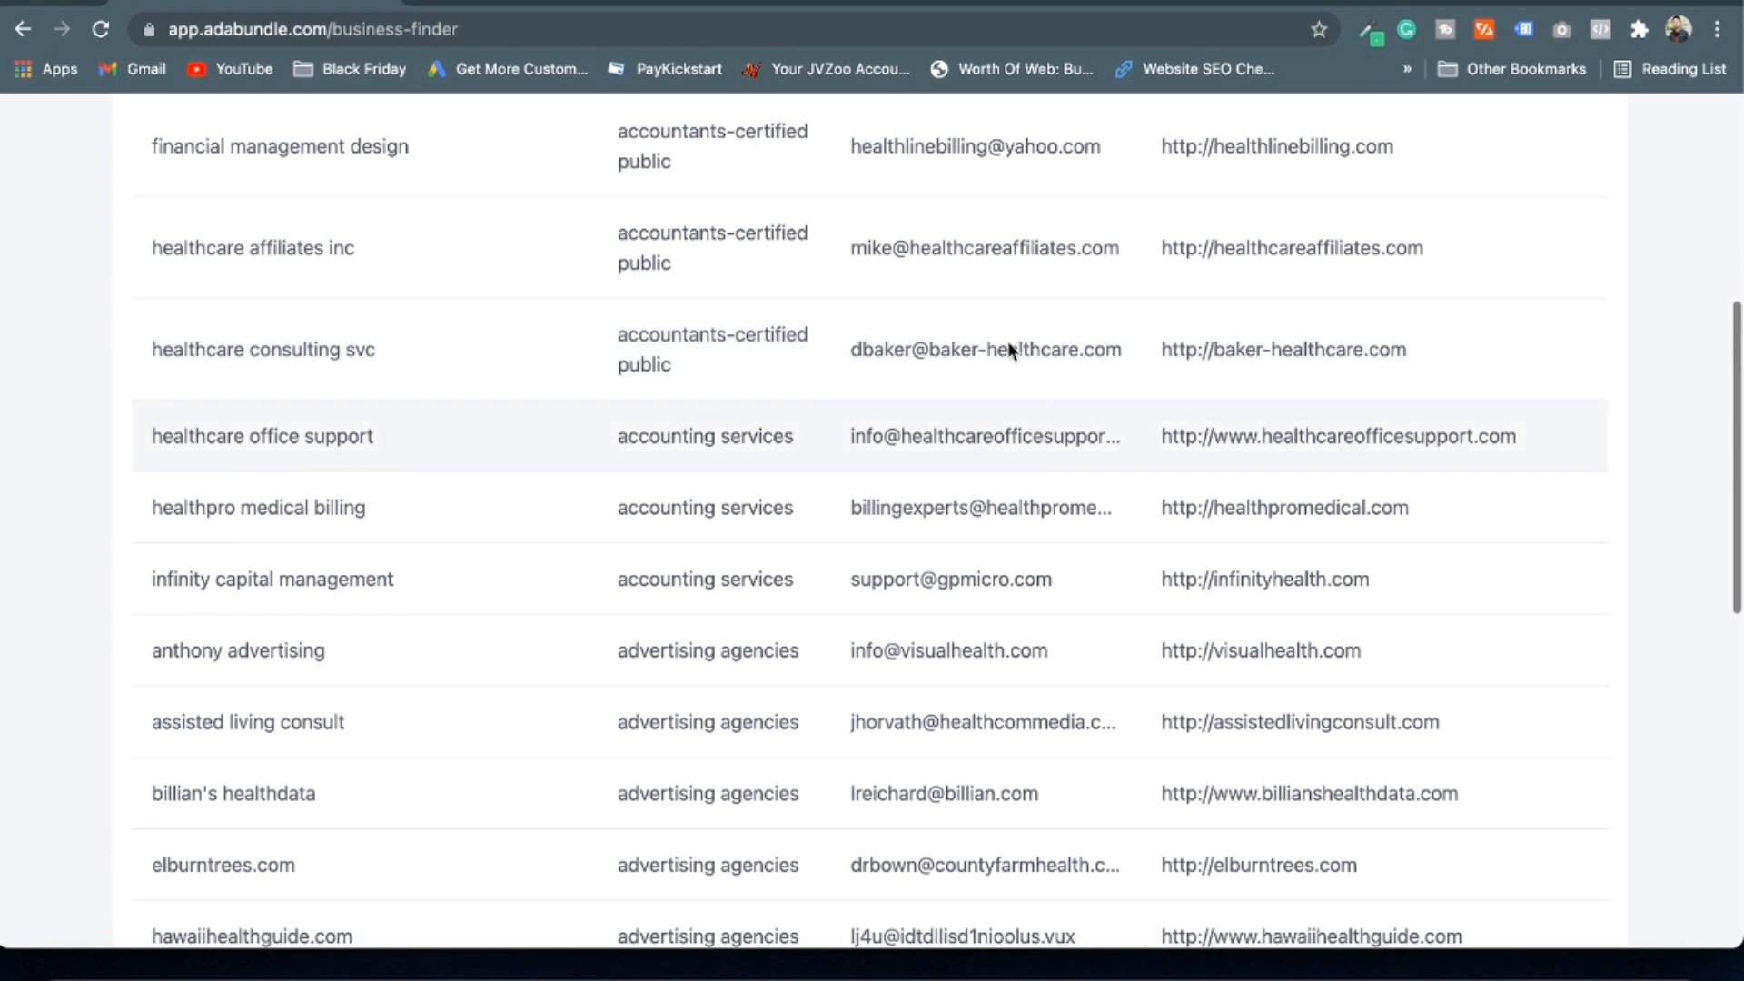
scroll(down, 3)
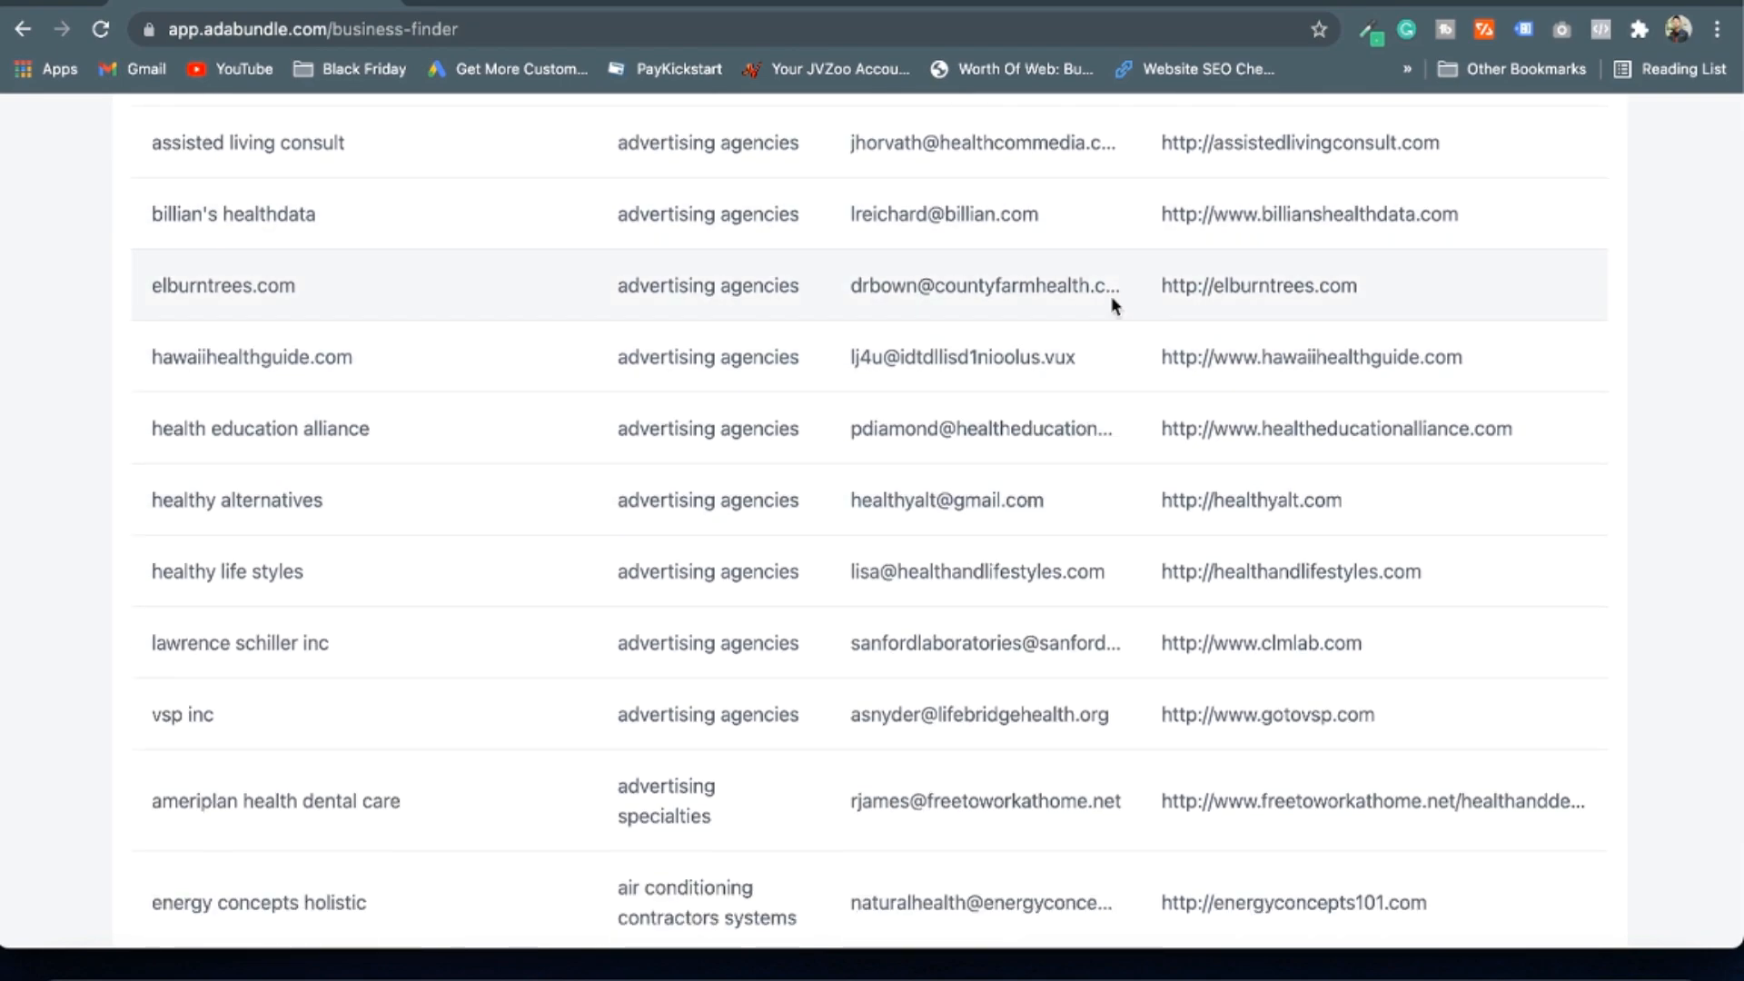
scroll(up, 3)
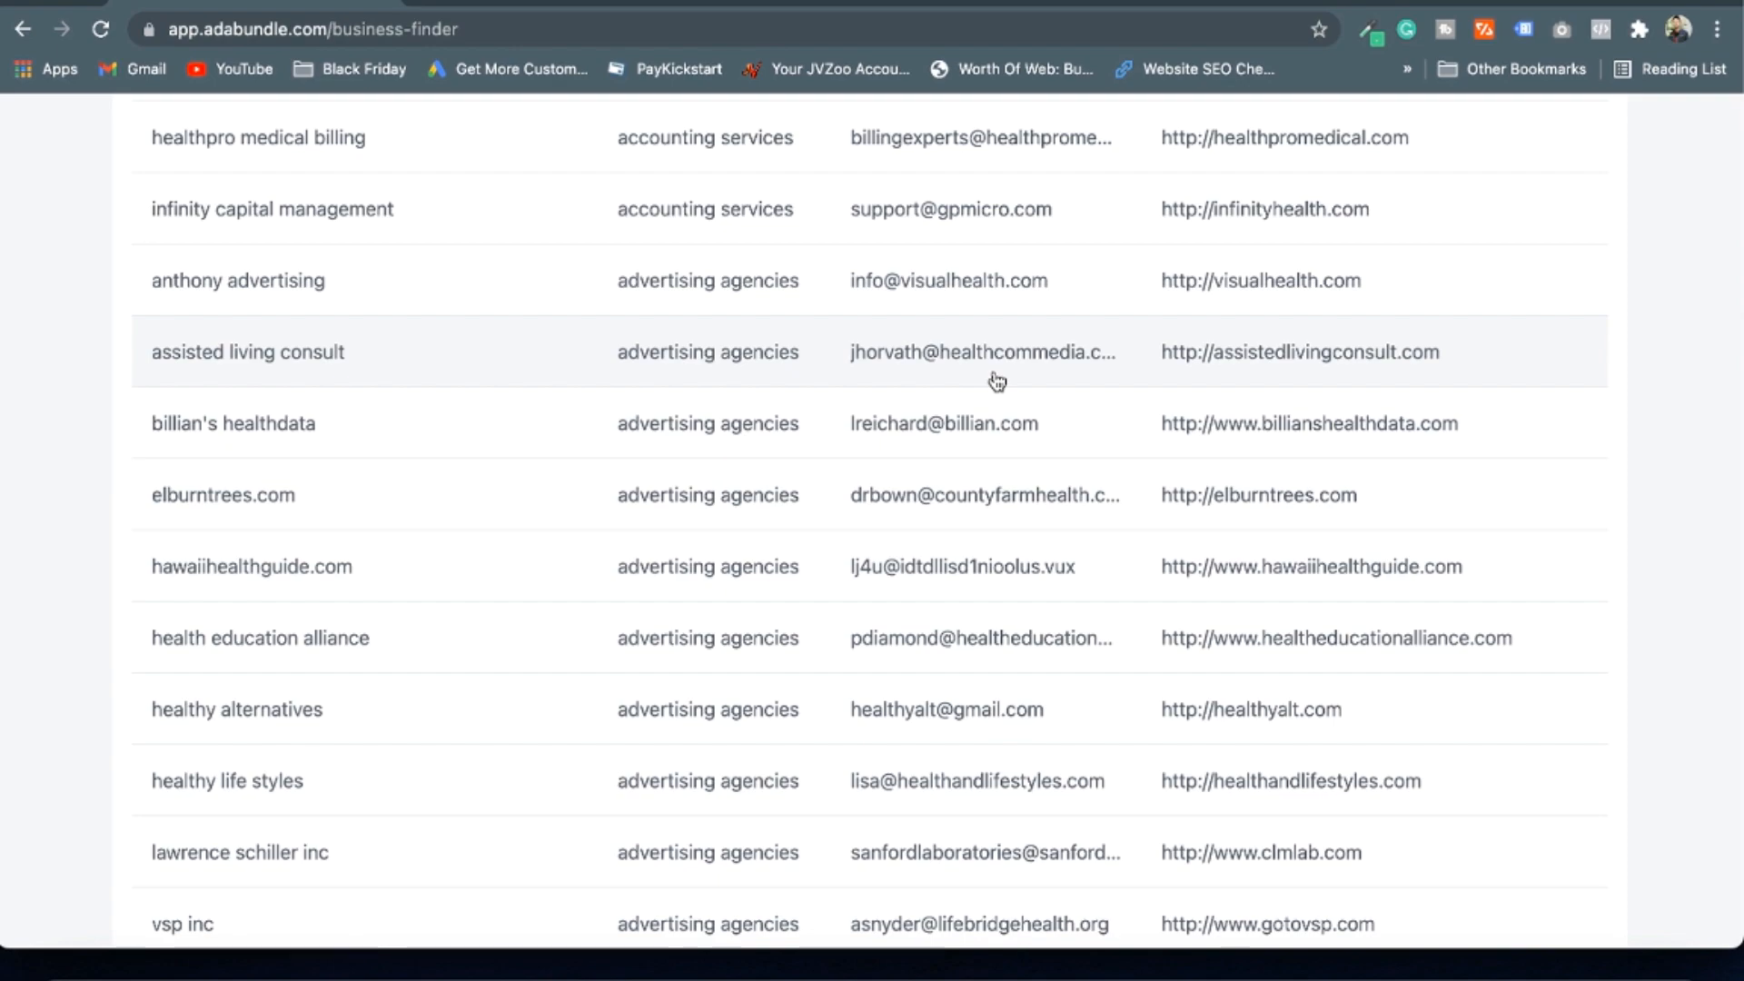
scroll(up, 3)
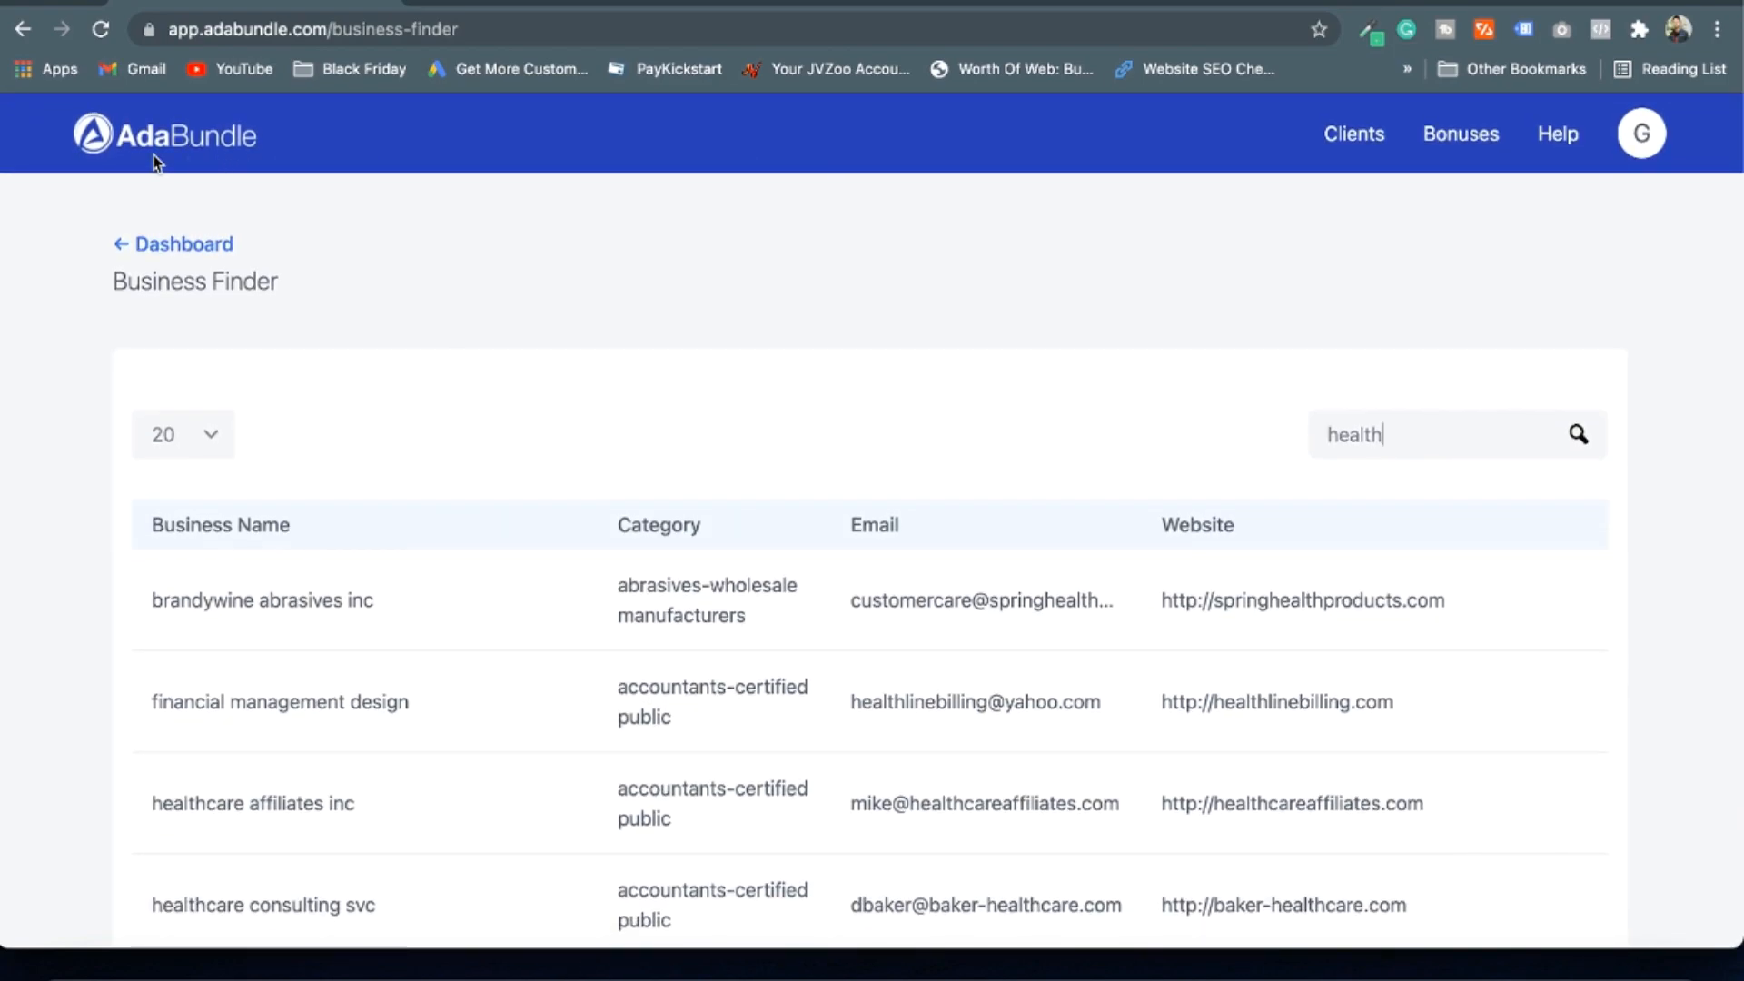
click(178, 245)
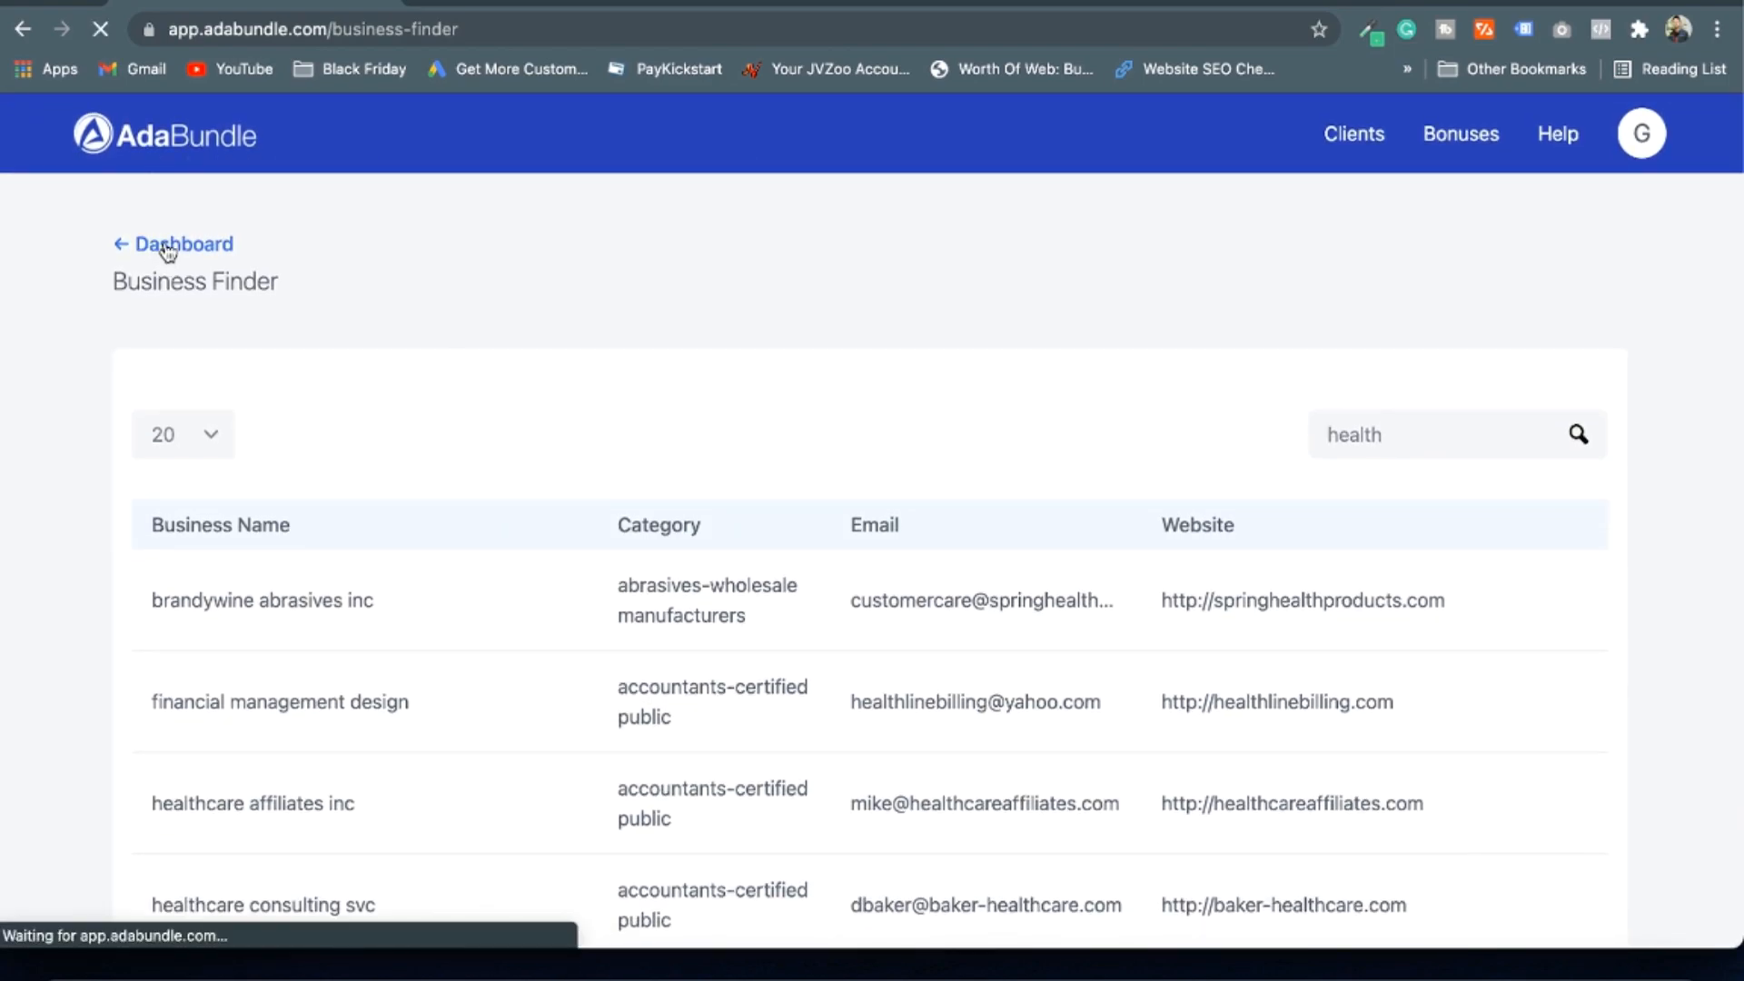
Scroll the techevoke.com ADA Bundle review through OTO pricing down to the numbered bonus listings
click(176, 243)
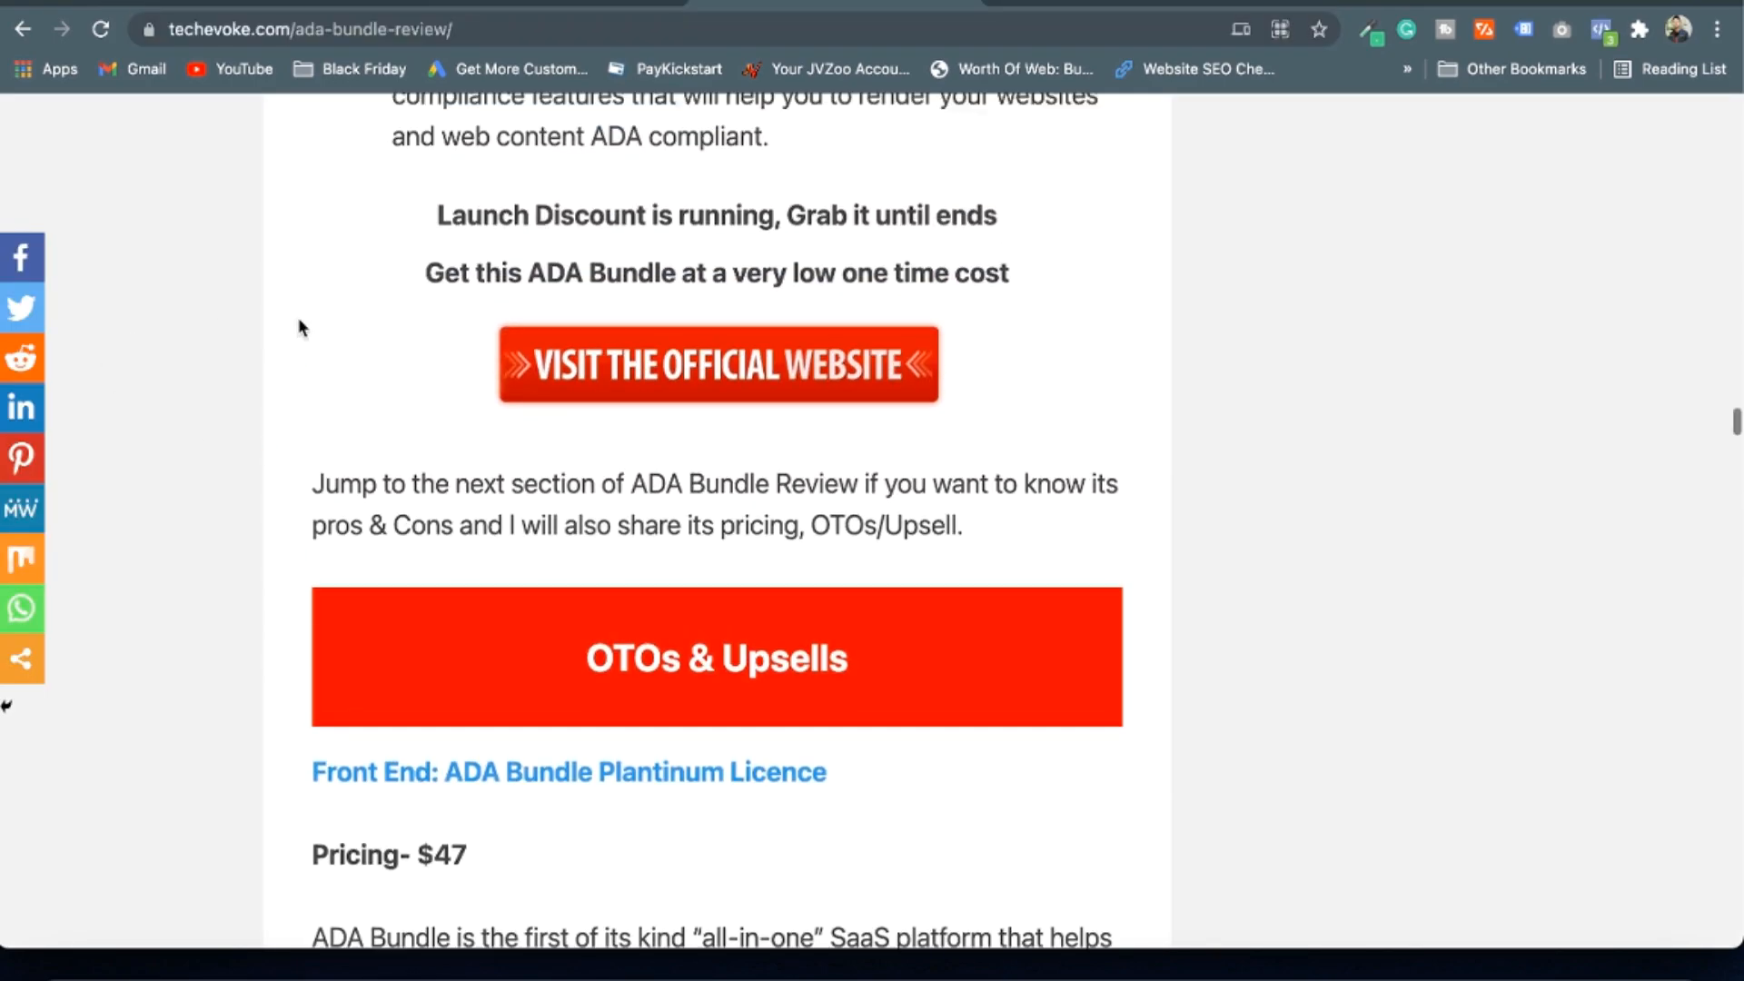
scroll(down, 3)
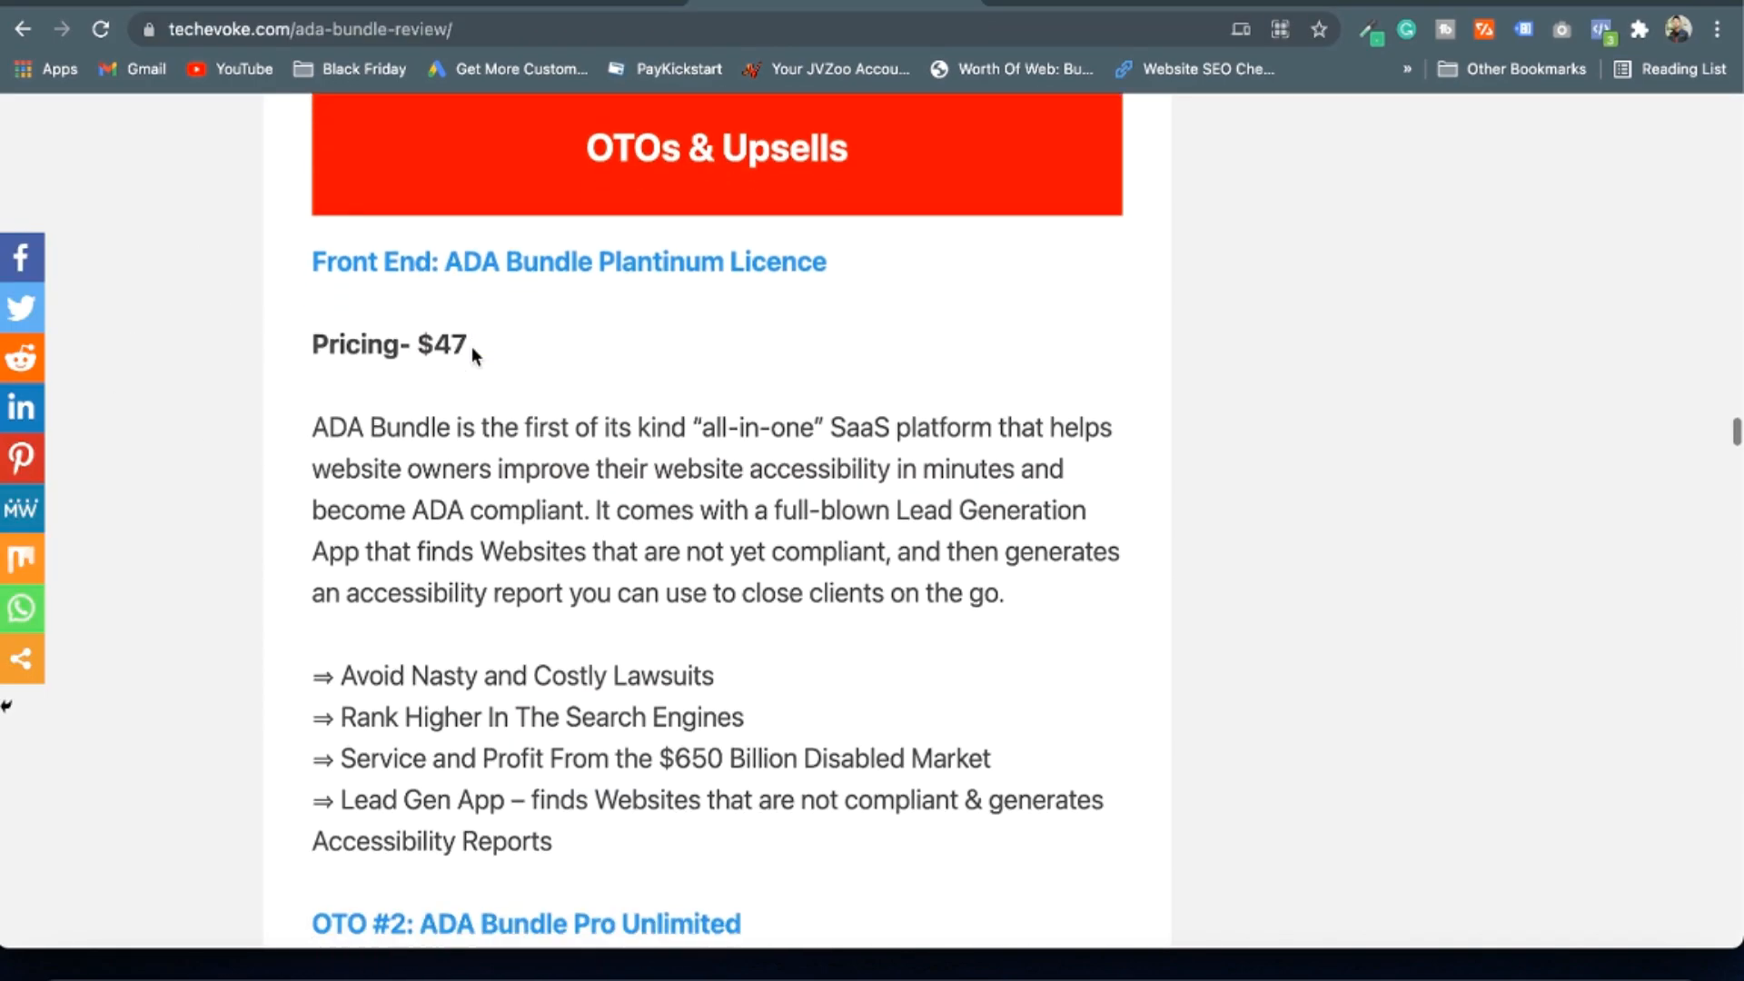
scroll(up, 3)
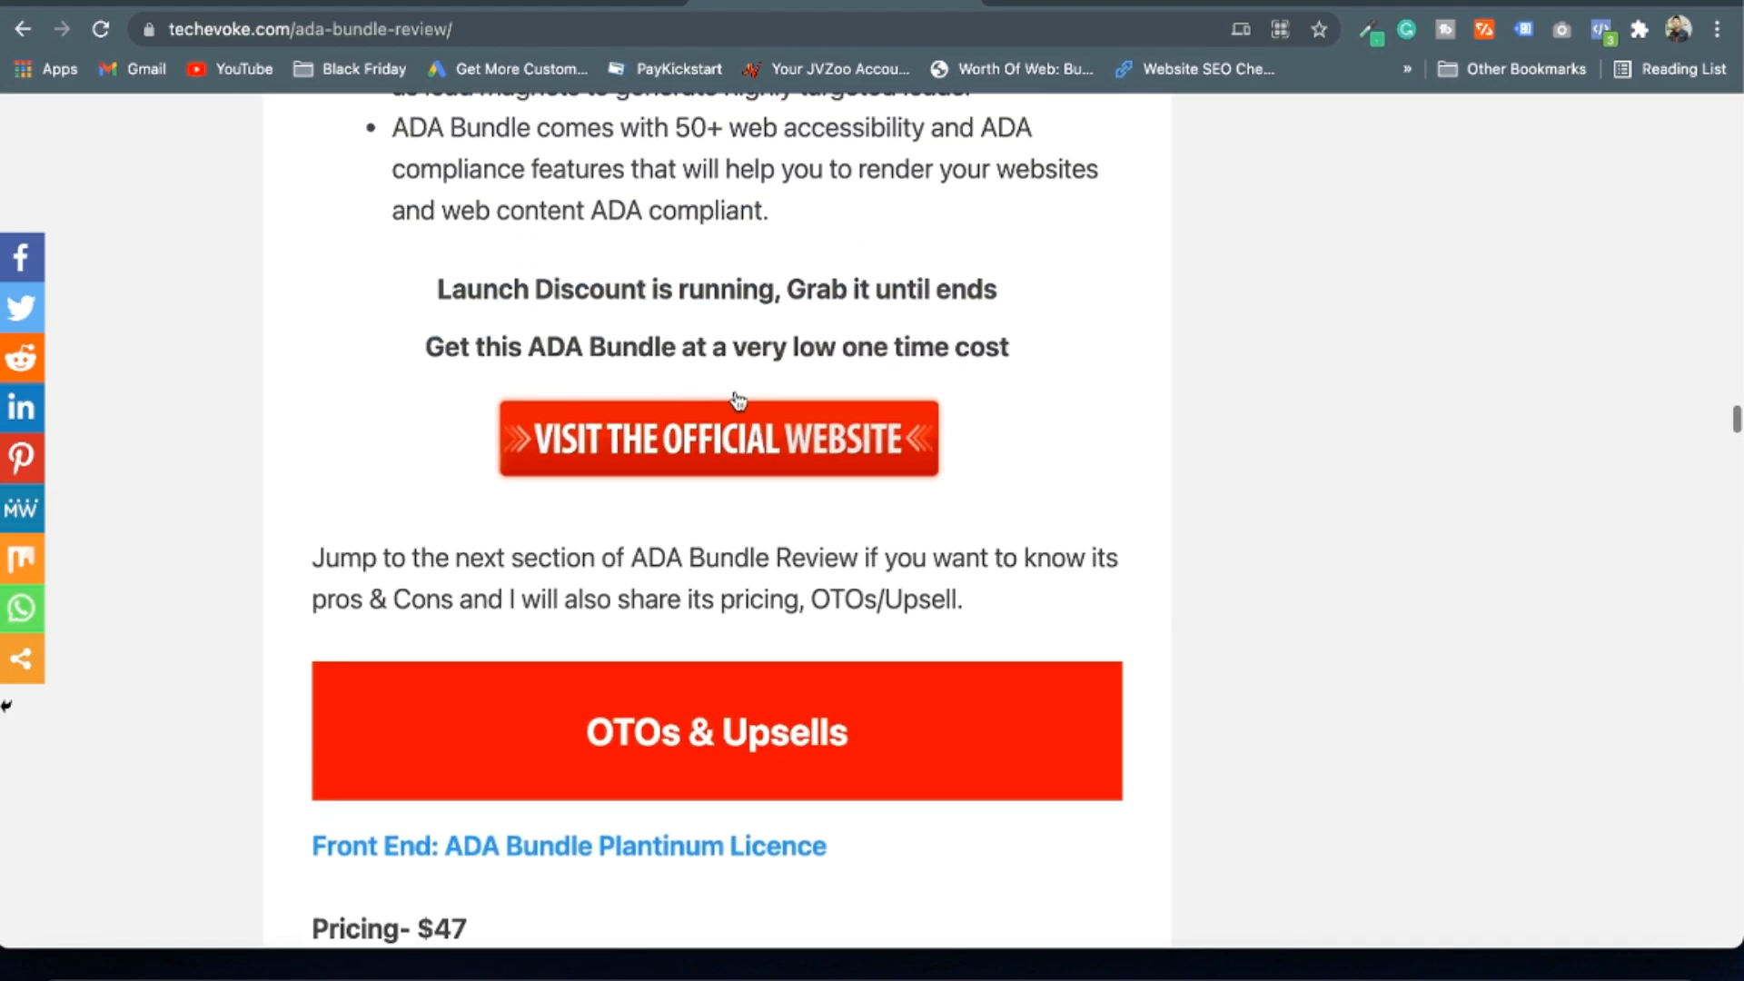
scroll(down, 3)
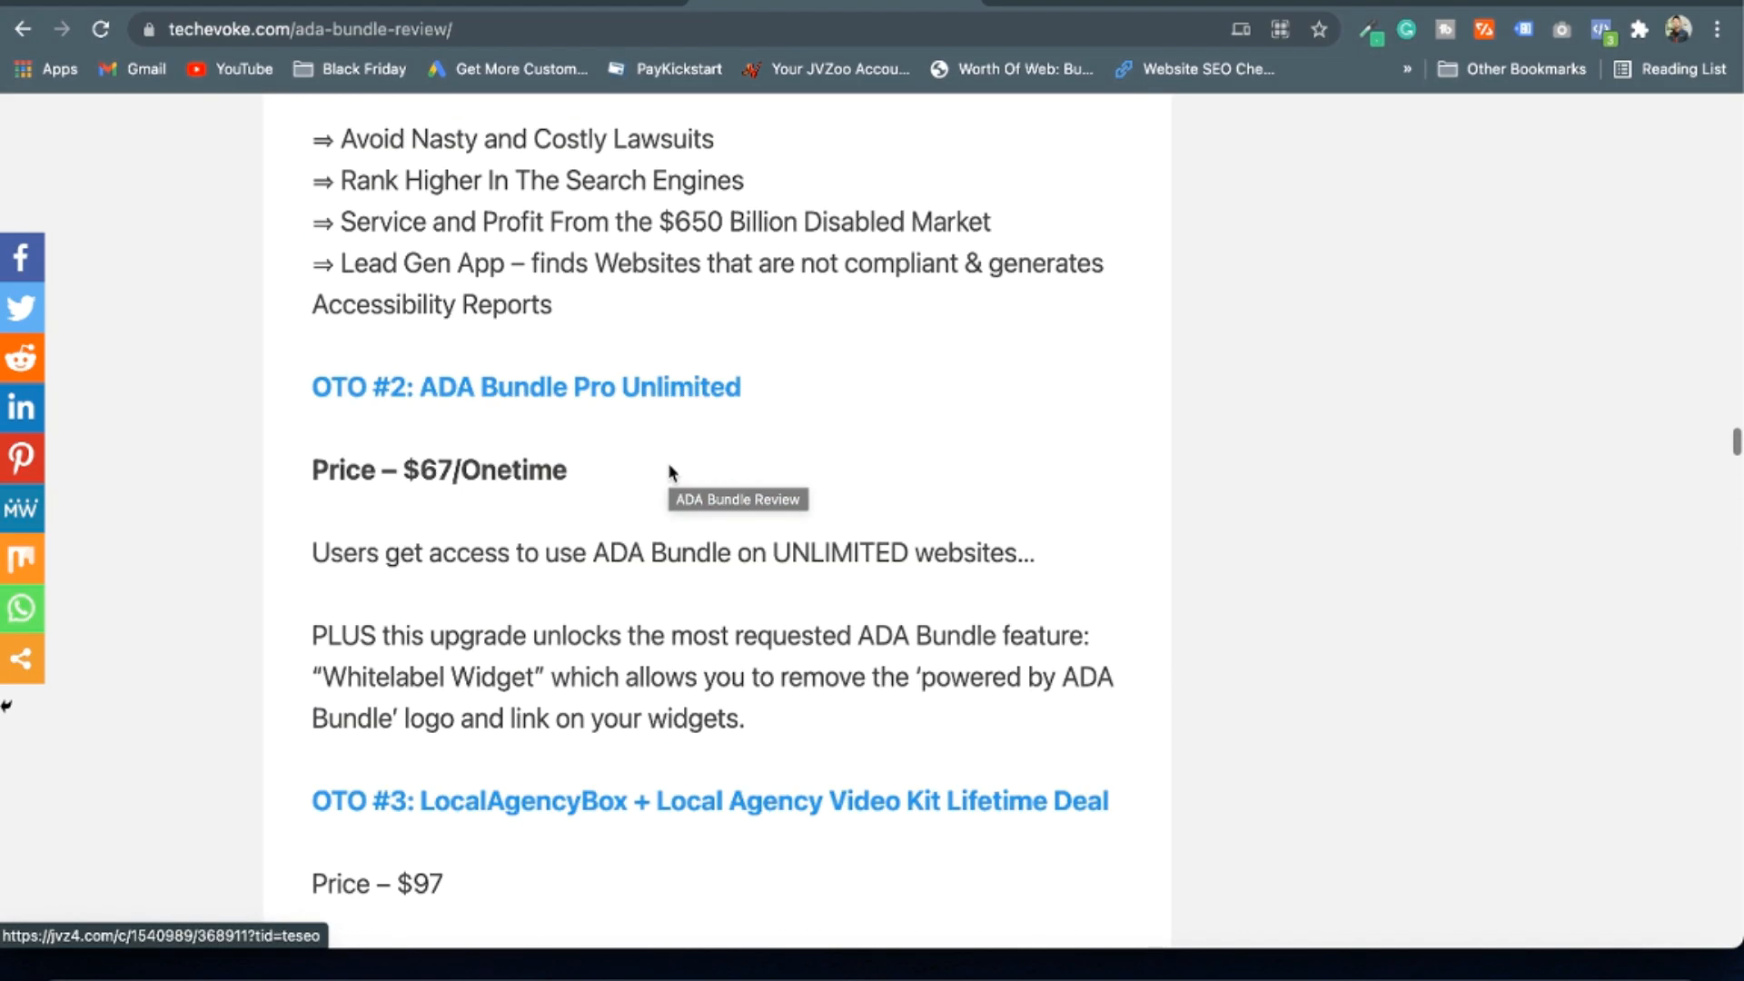
scroll(down, 3)
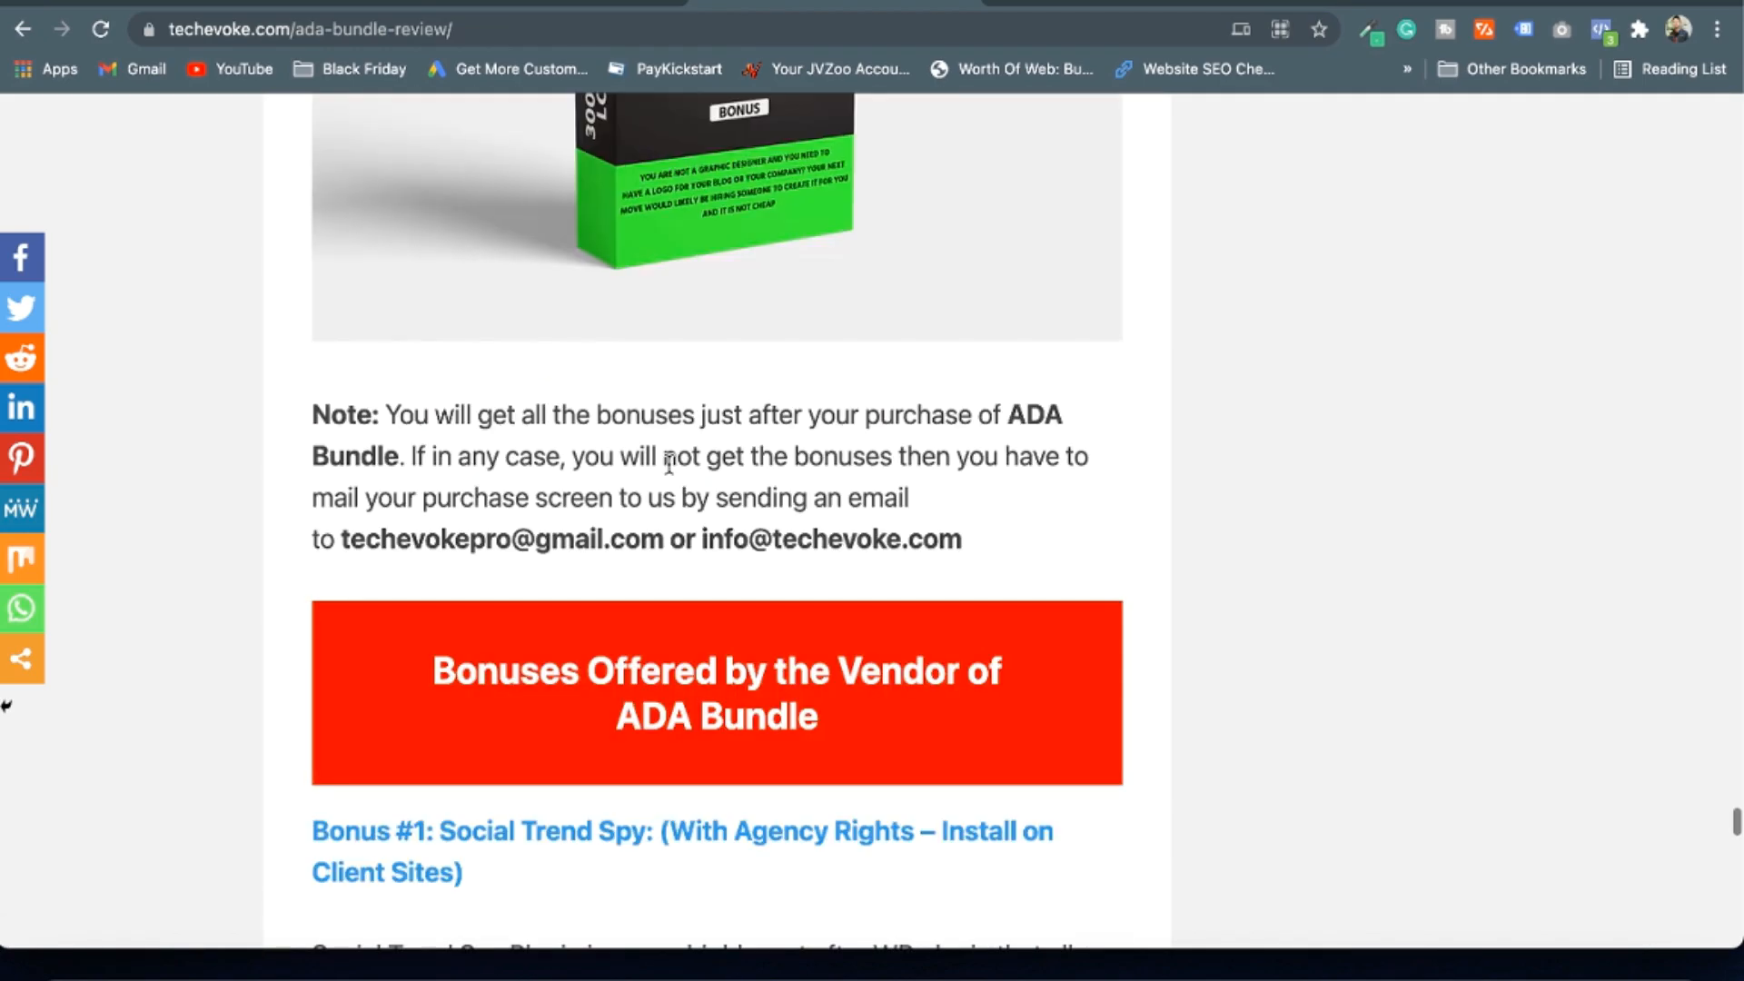
scroll(down, 3)
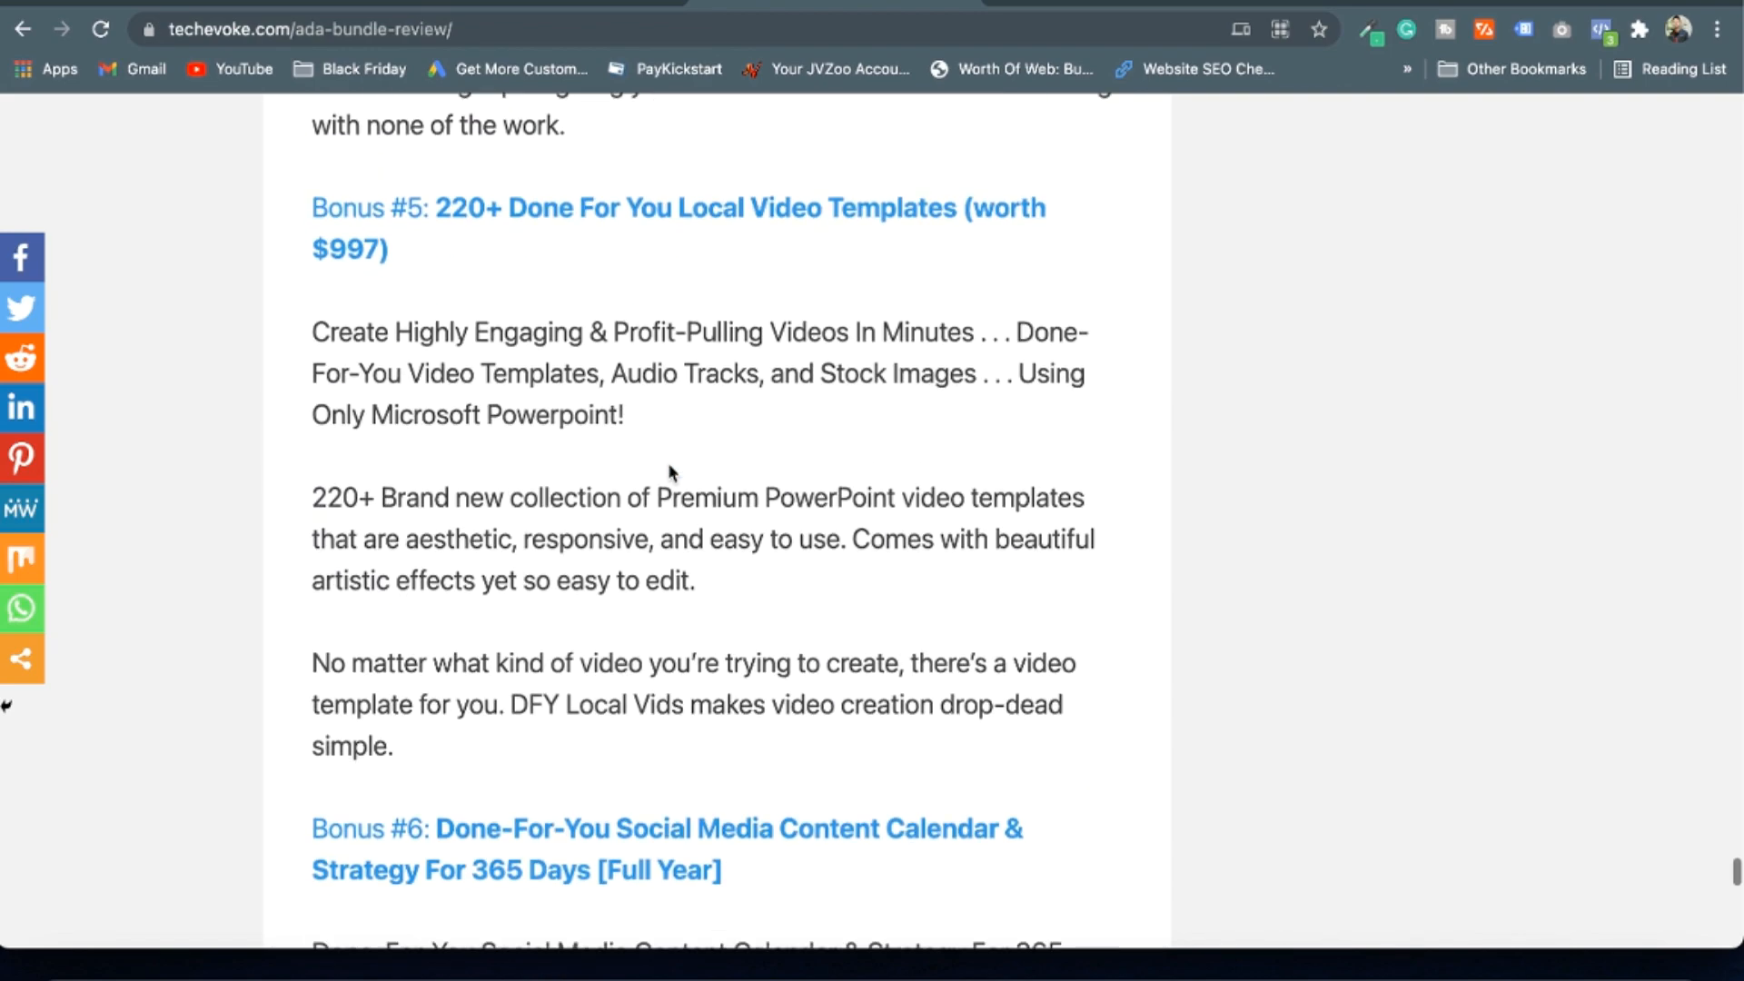
scroll(down, 3)
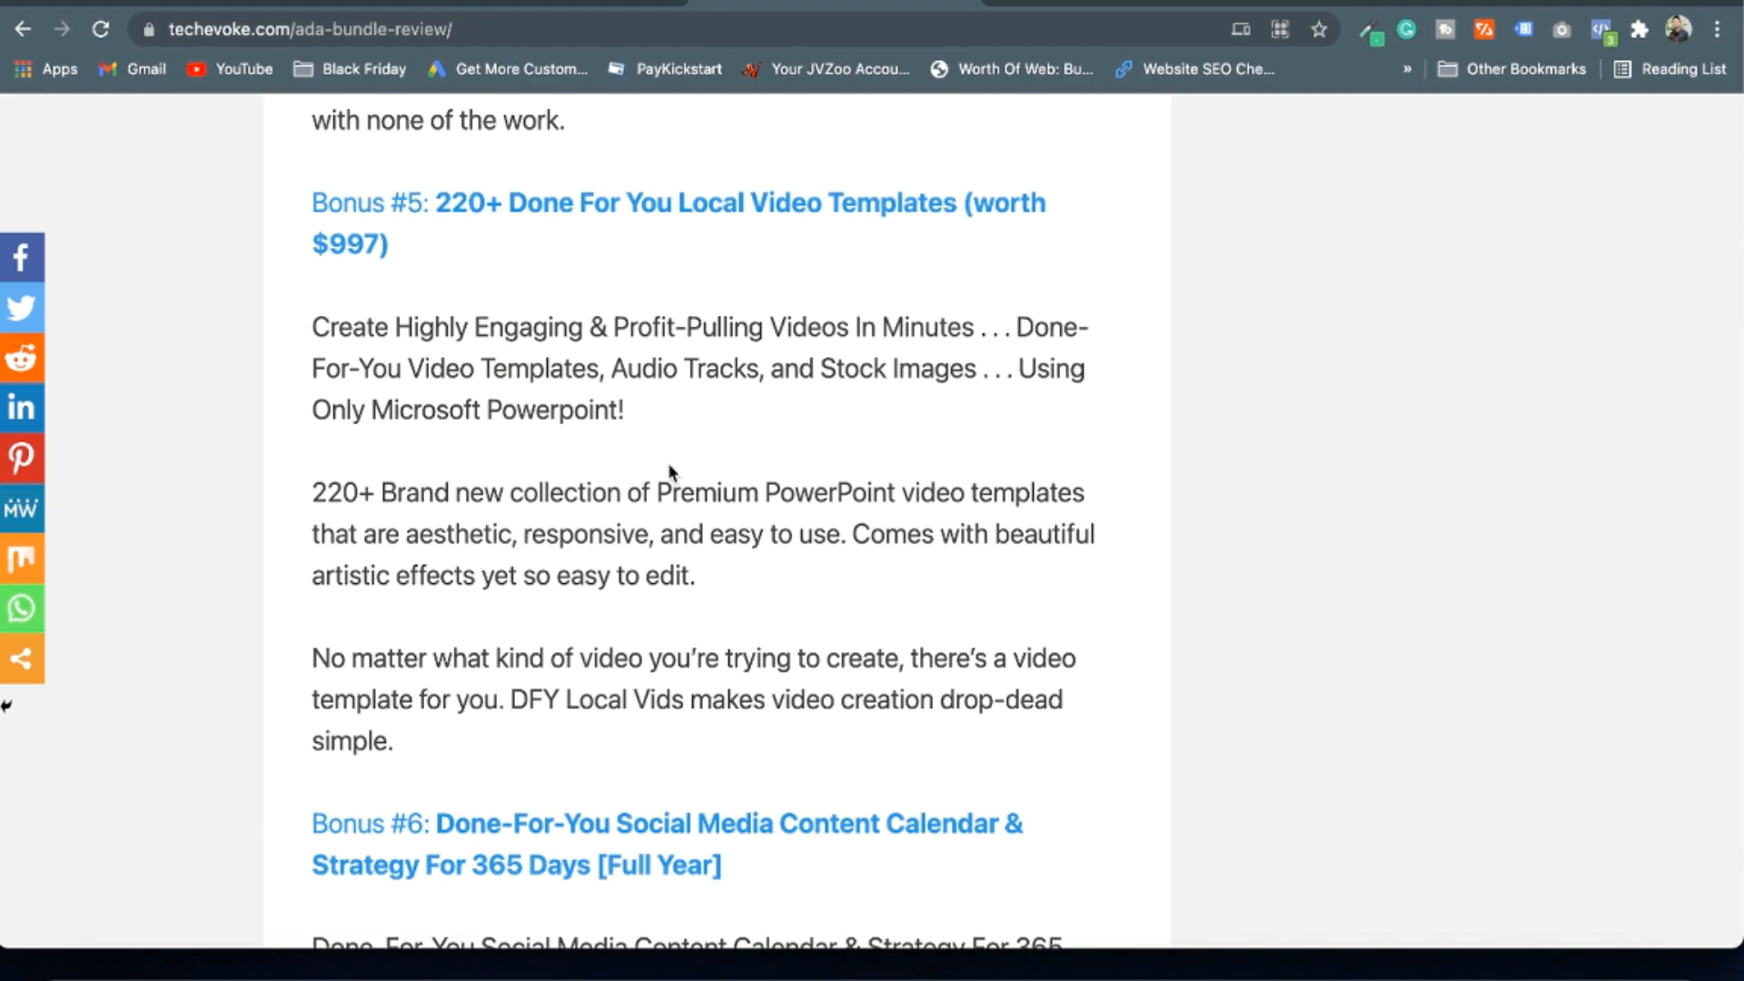
scroll(down, 3)
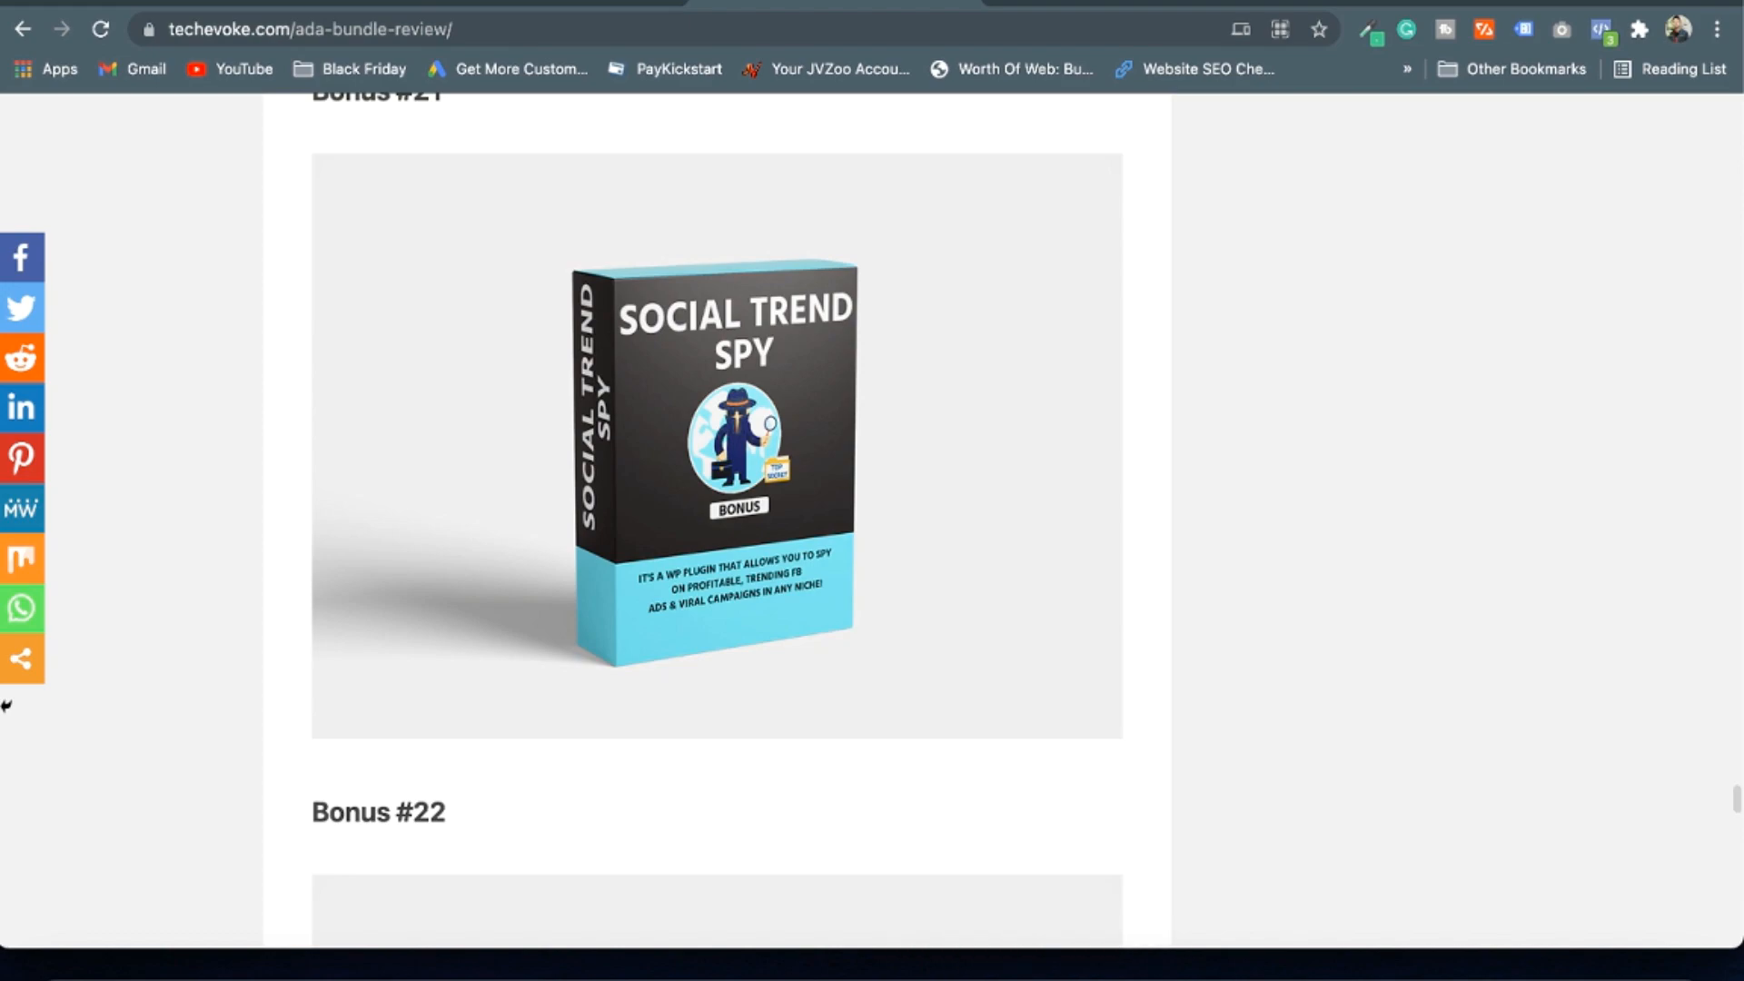